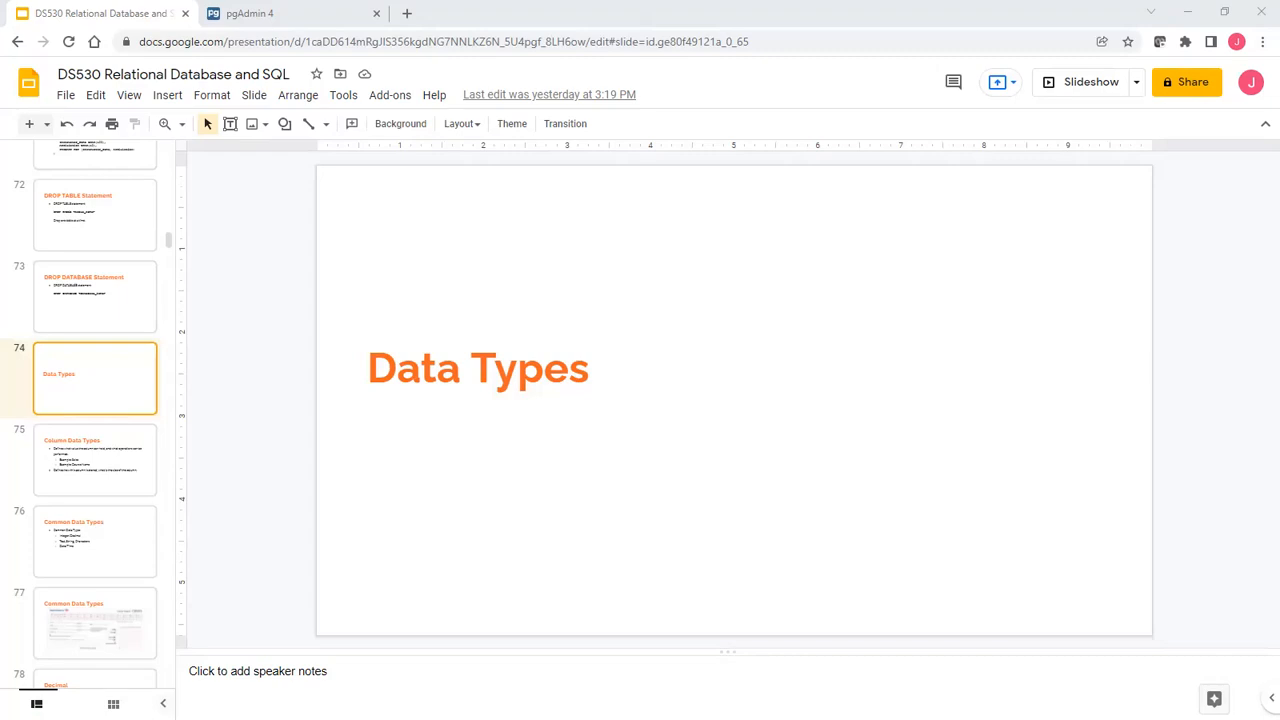
mouse_move(386, 196)
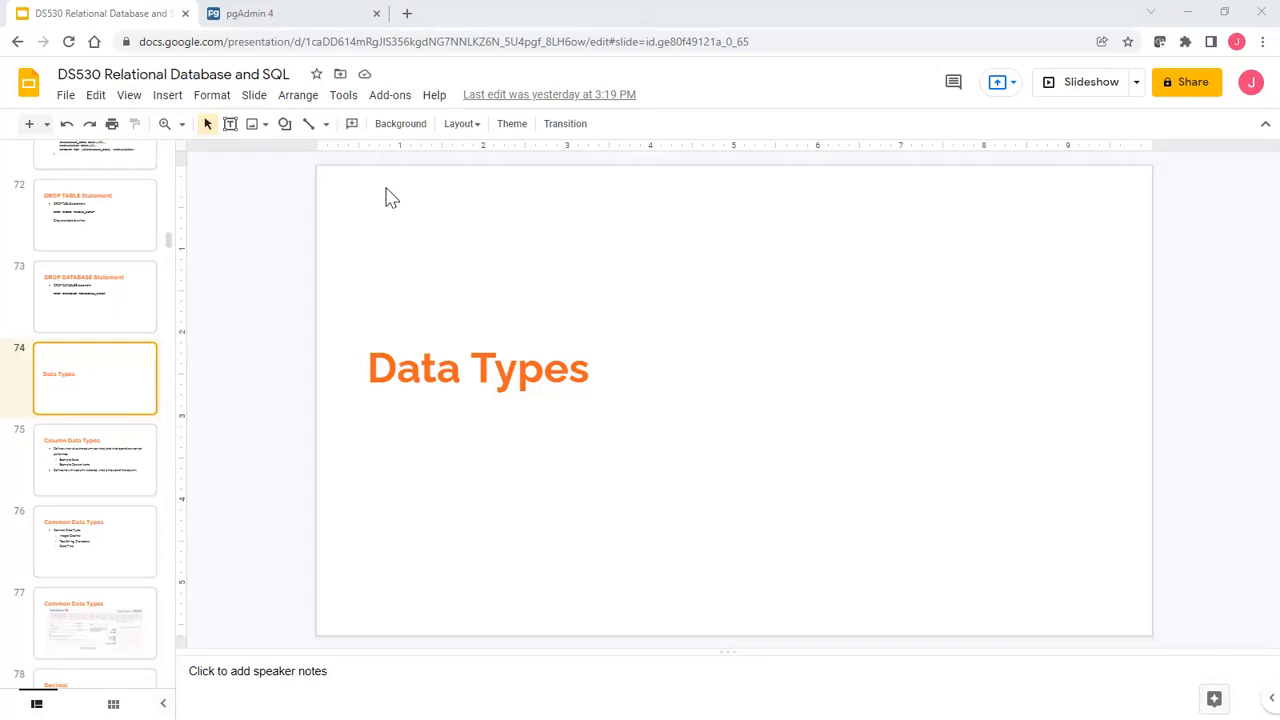
mouse_move(130, 460)
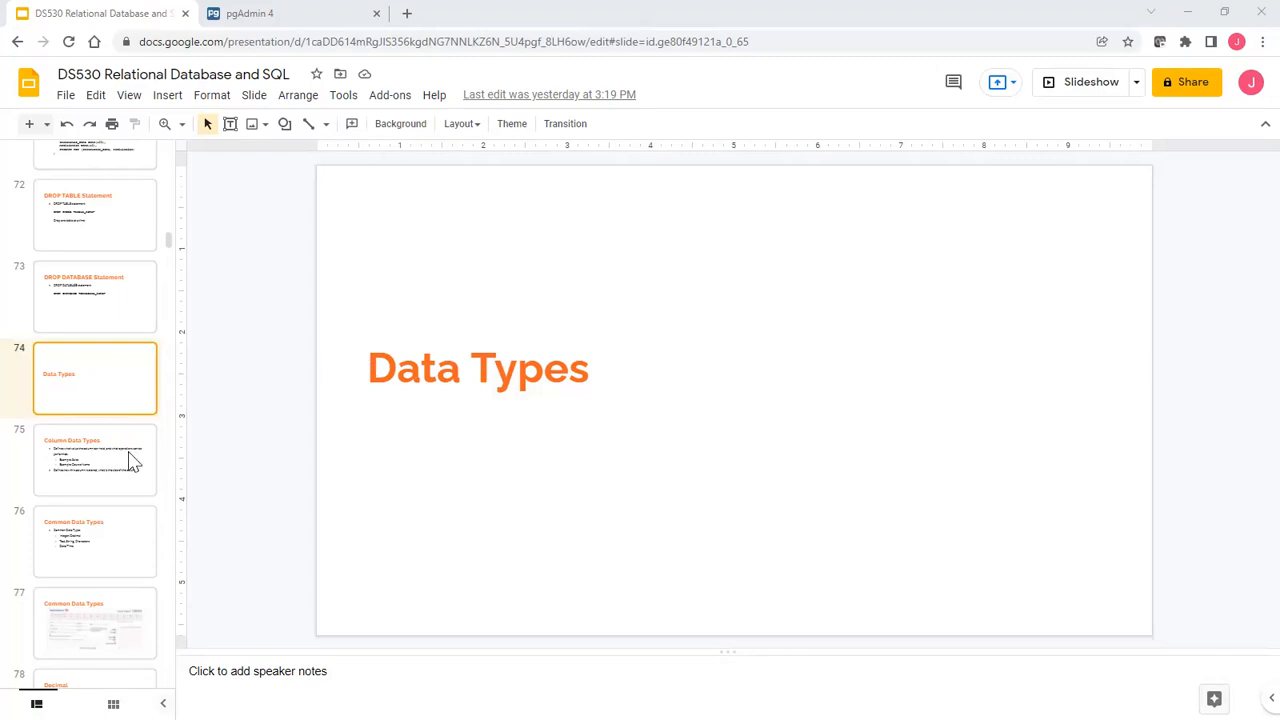
Open slide 75, Column Data Types, with its Sales and Course Name examples.
click(95, 460)
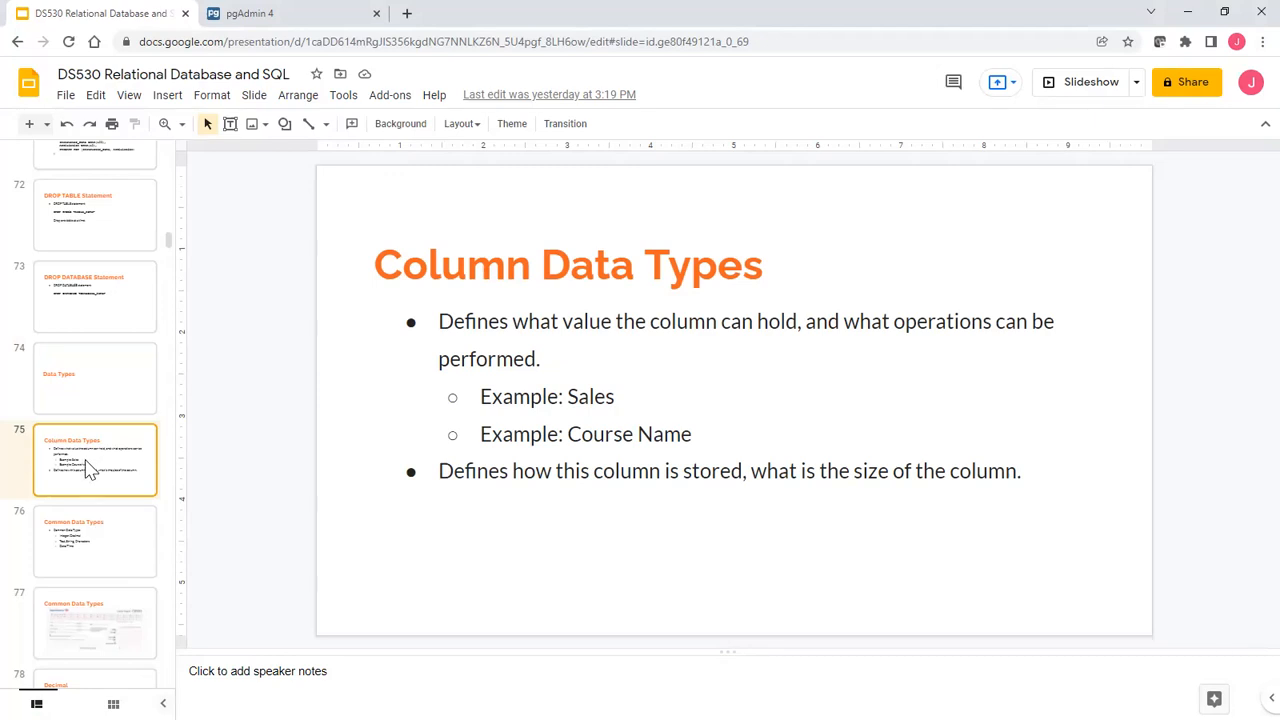
mouse_move(88, 467)
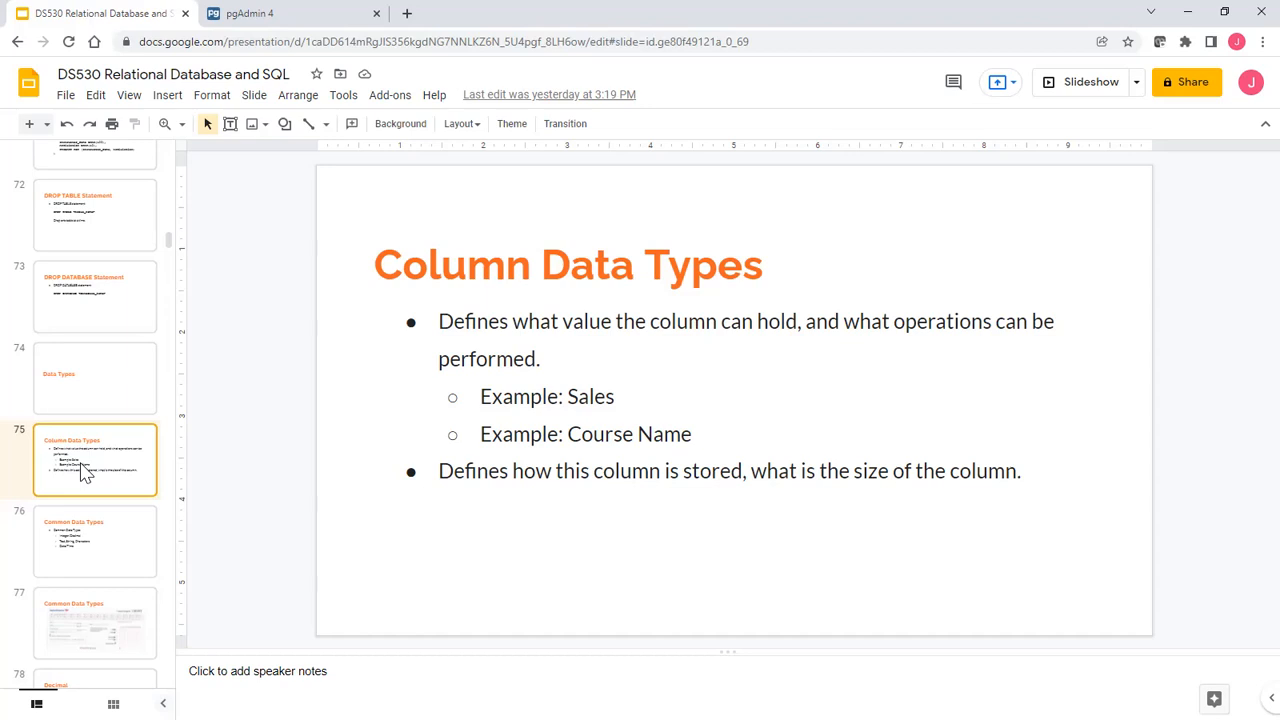
mouse_move(68, 478)
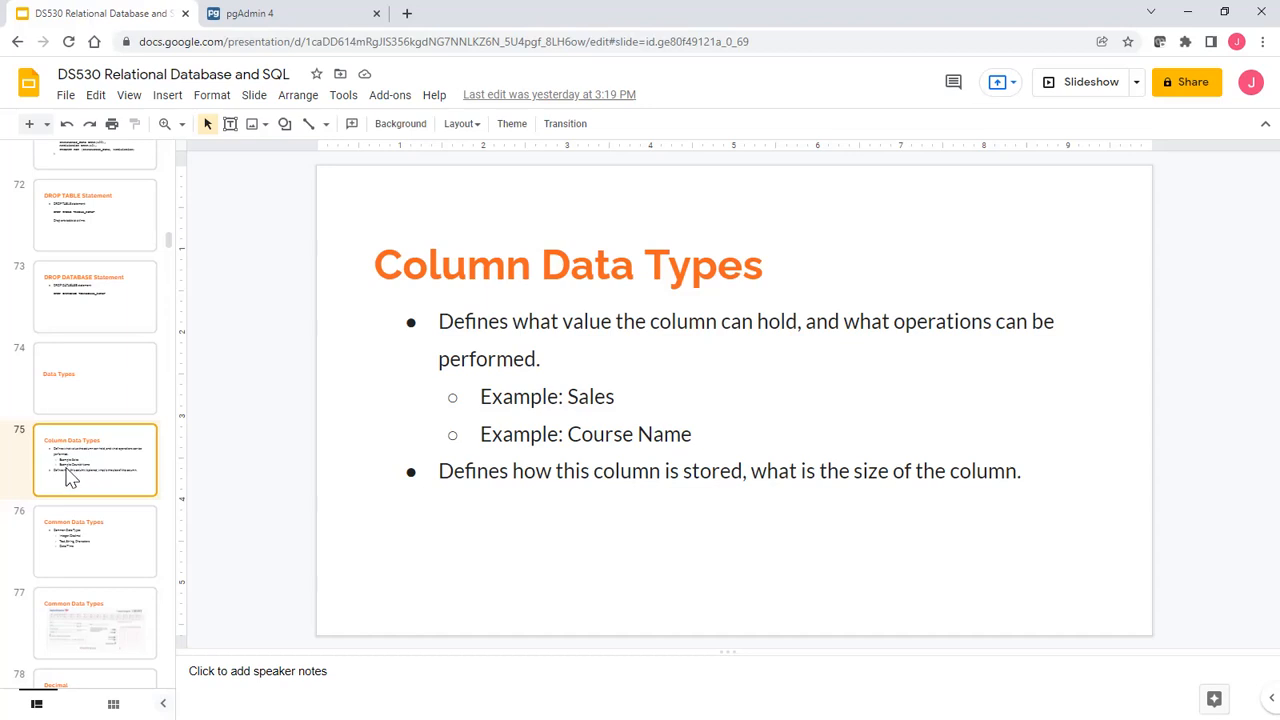
mouse_move(108, 557)
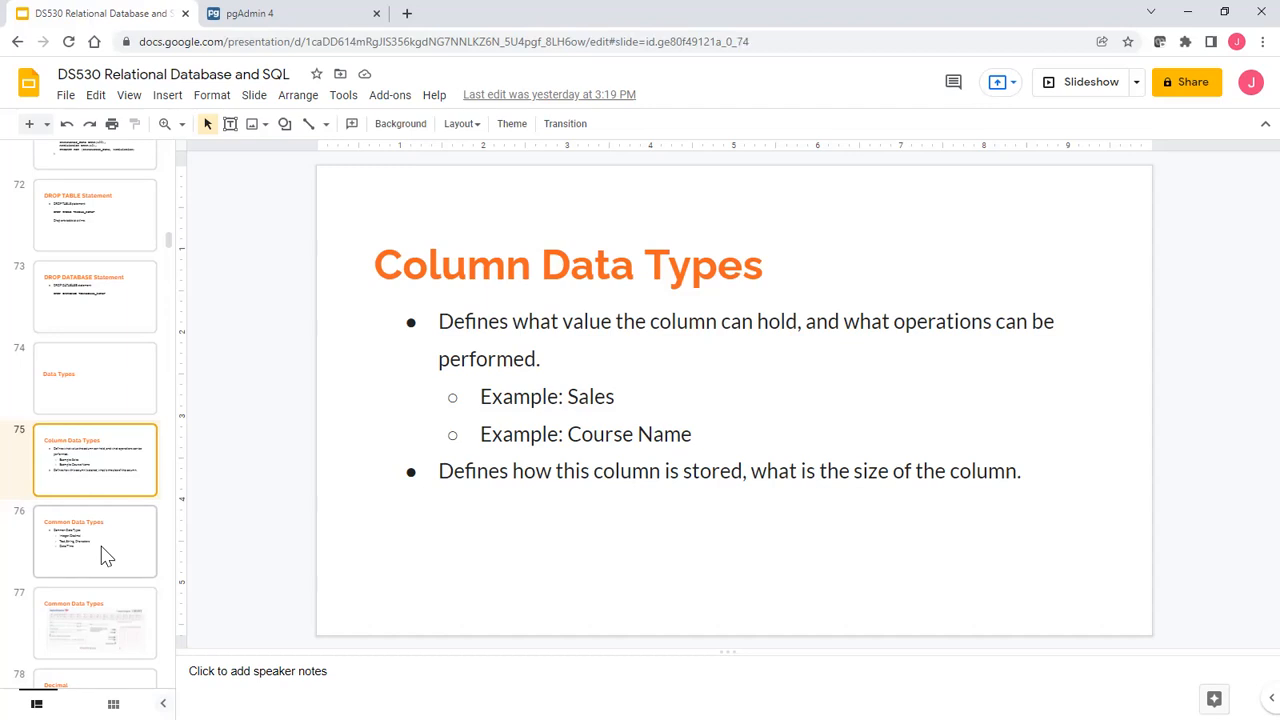
Open slide 76, listing Integer/Decimal, Text/String/Characters and Date/Time.
click(95, 543)
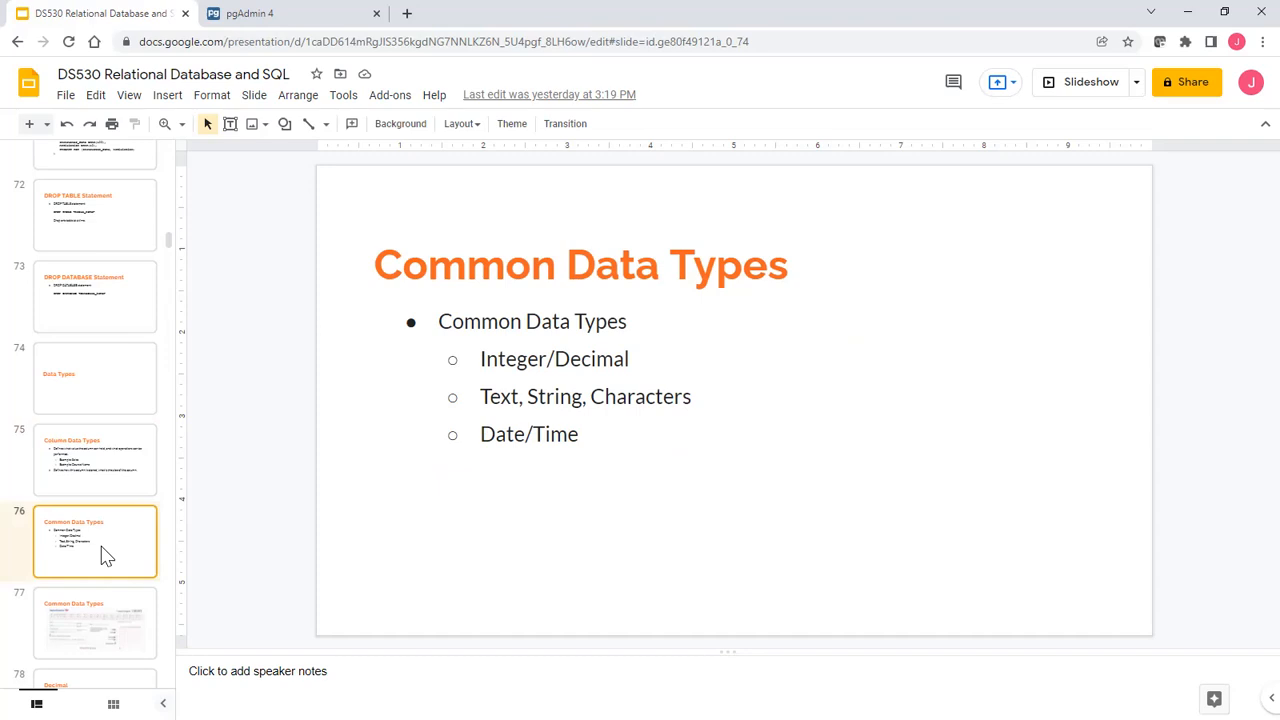
mouse_move(110, 575)
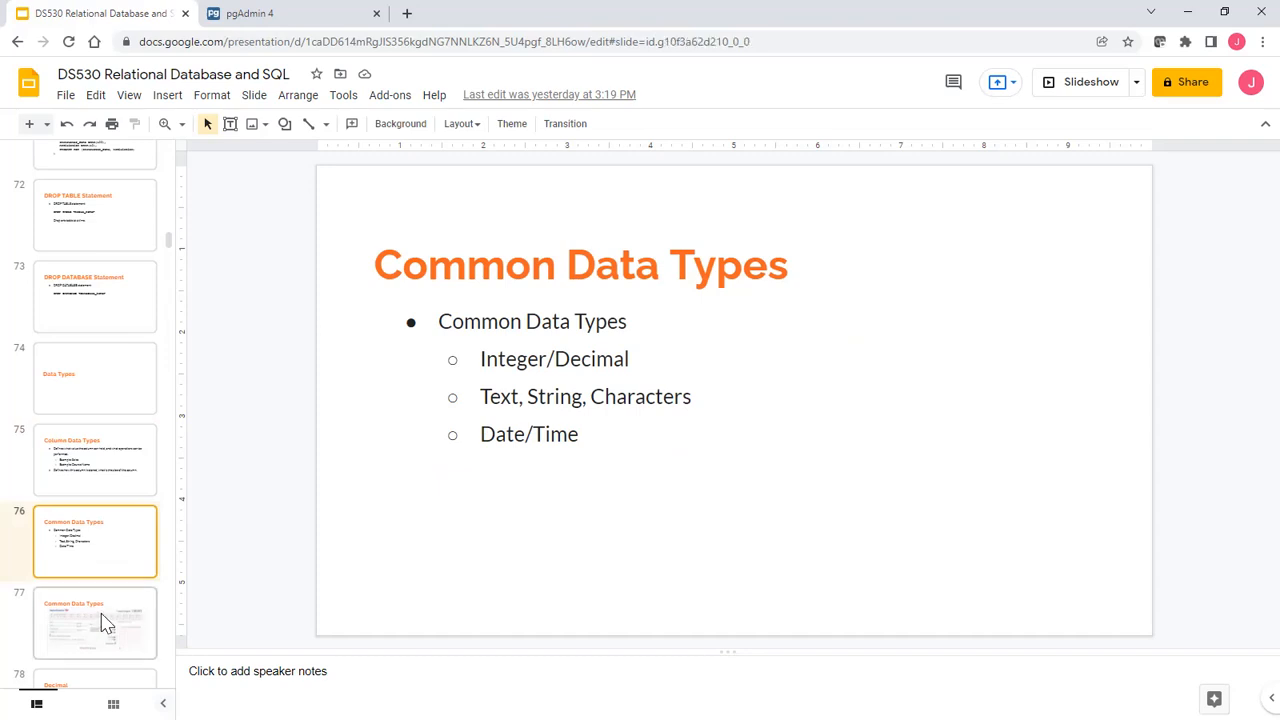
Open slide 77 showing the Bank of America counter deposit slip example.
click(105, 624)
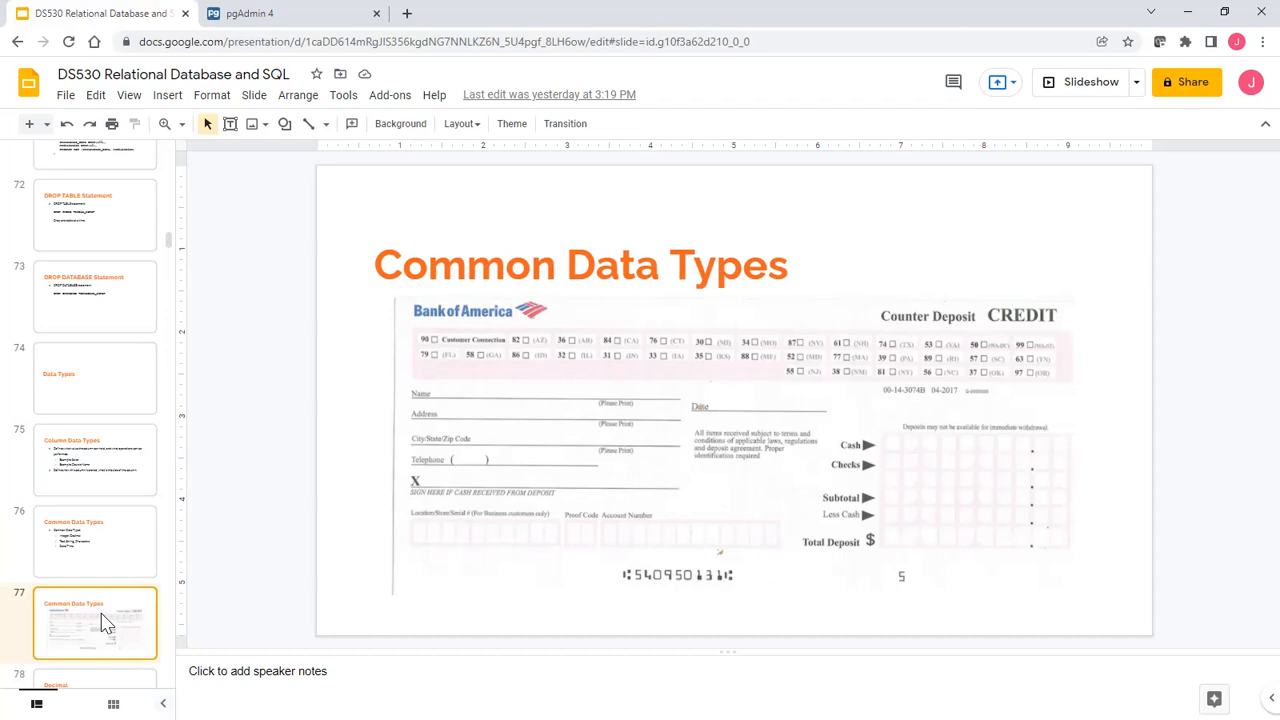
mouse_move(741, 403)
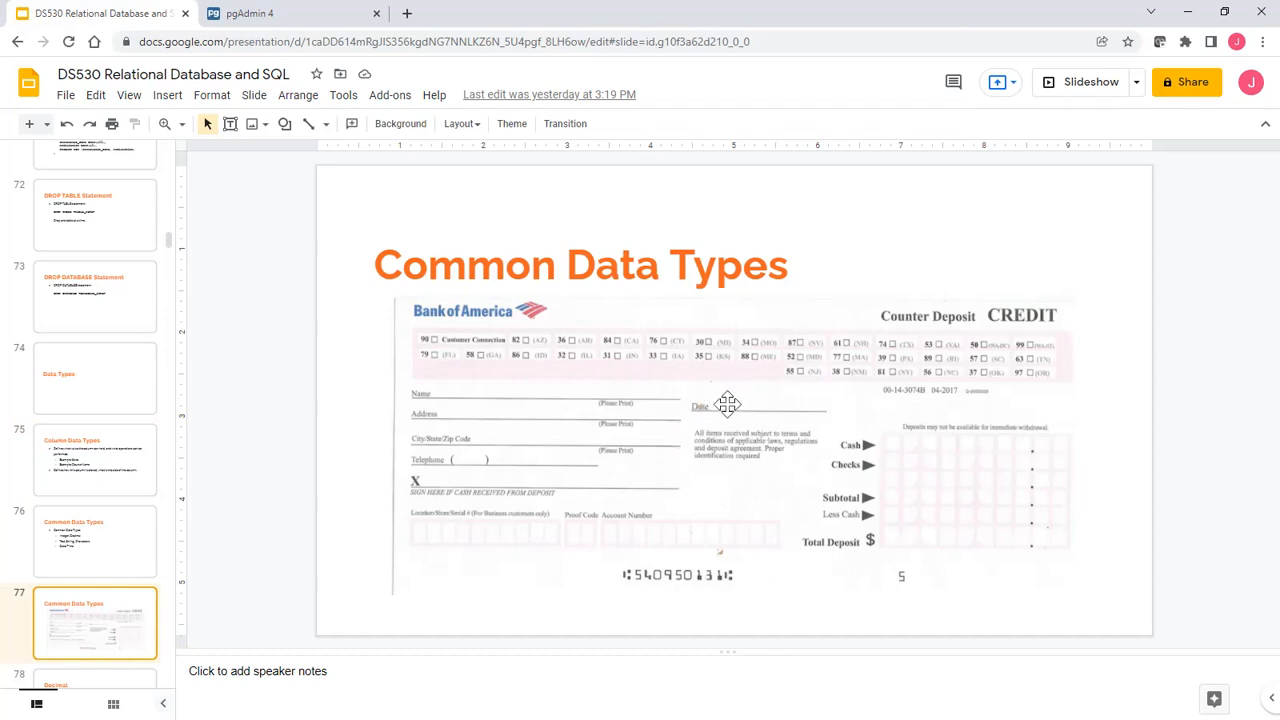
mouse_move(450, 472)
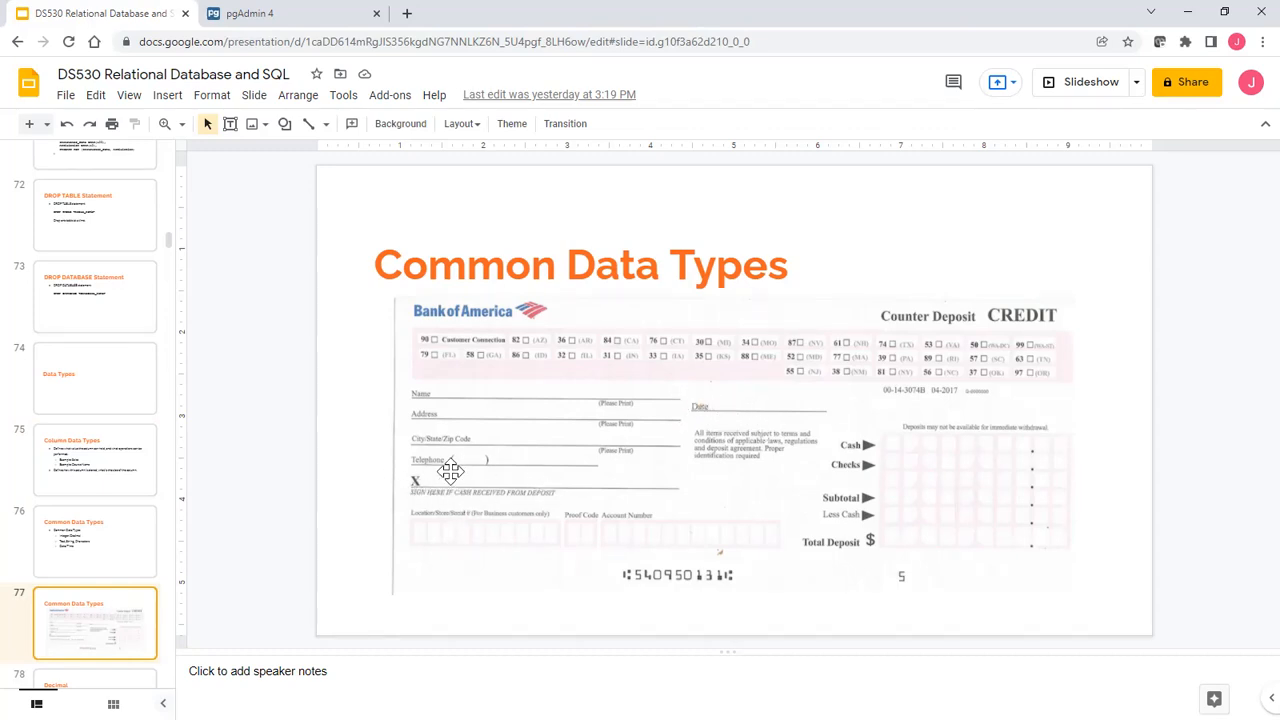
mouse_move(433, 455)
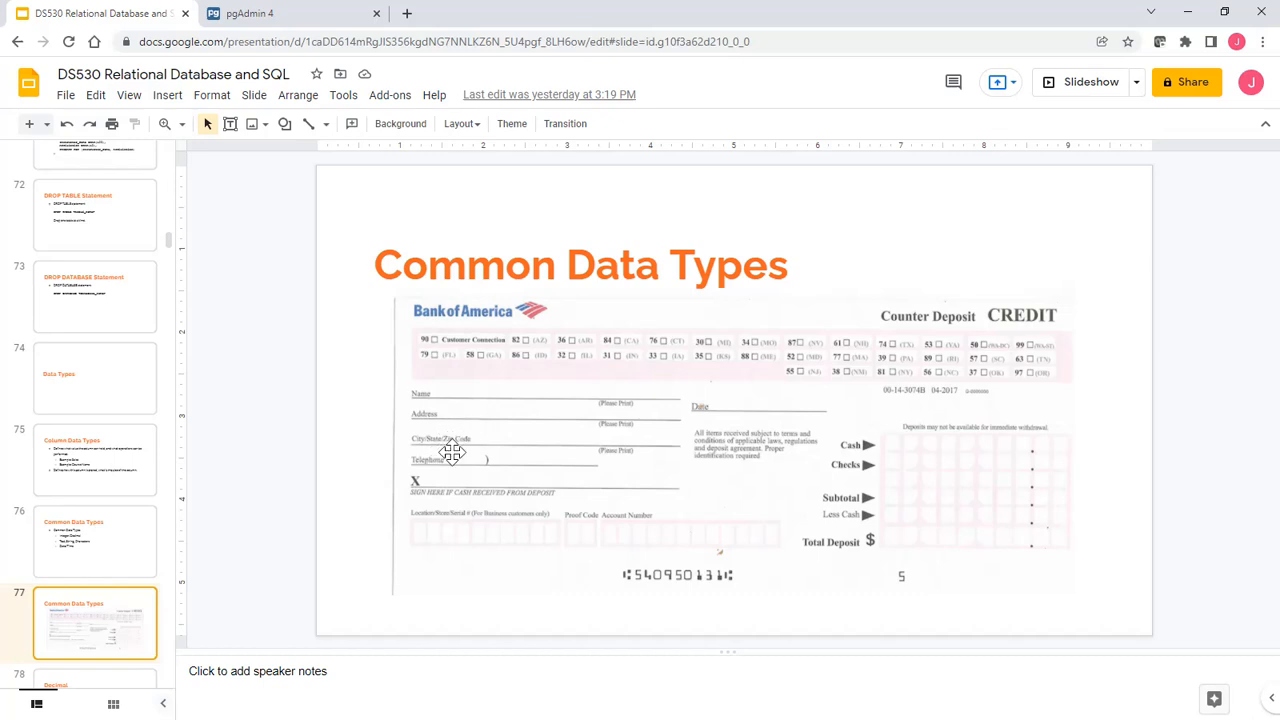
mouse_move(503, 455)
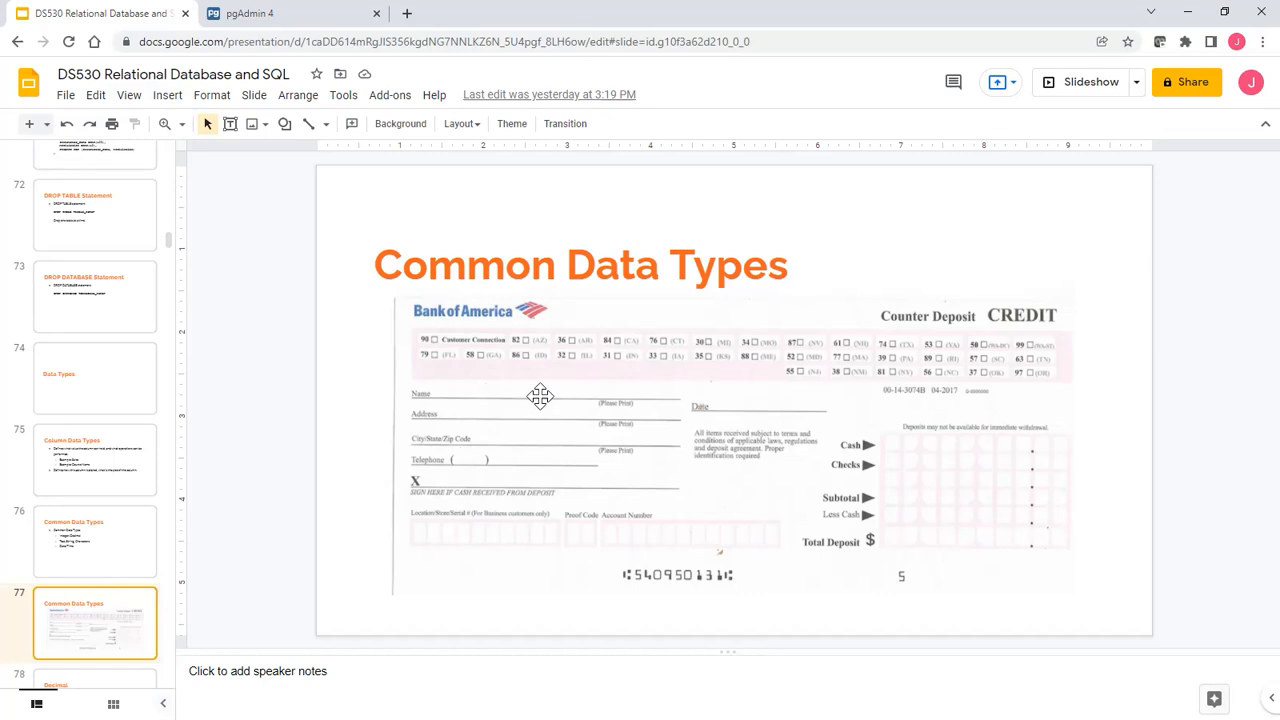
mouse_move(523, 406)
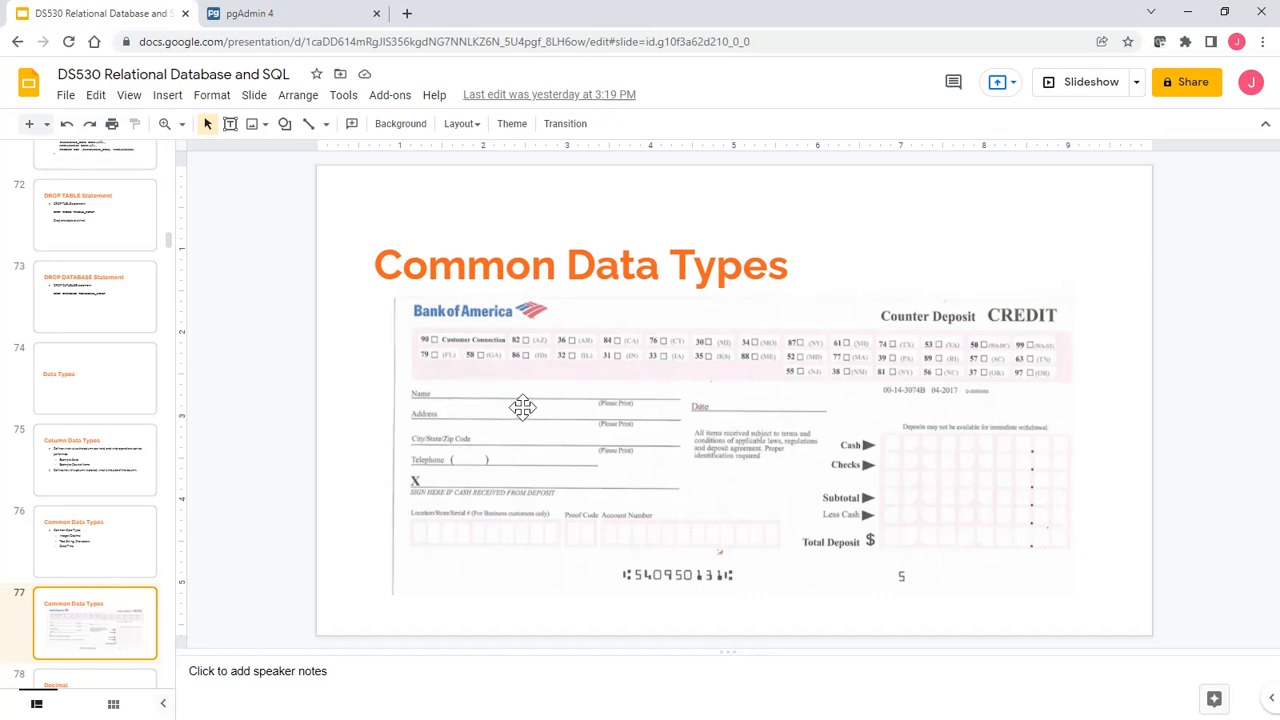
mouse_move(485, 437)
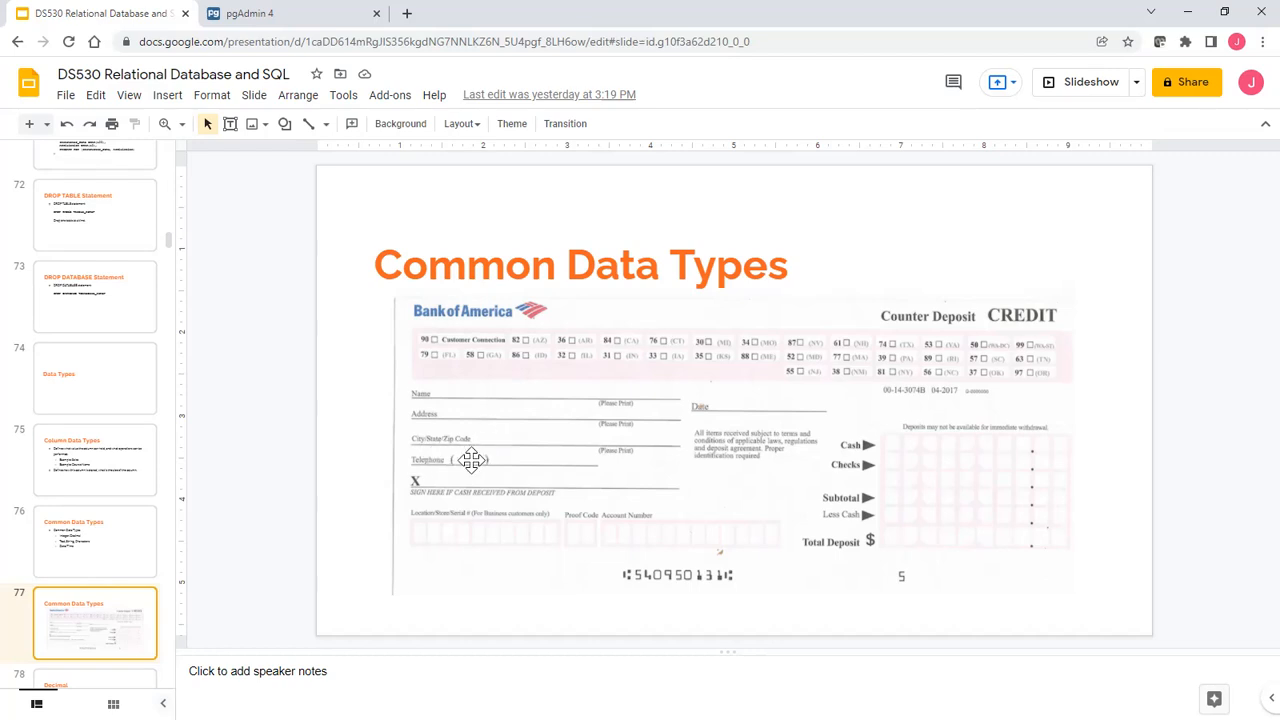
mouse_move(756, 542)
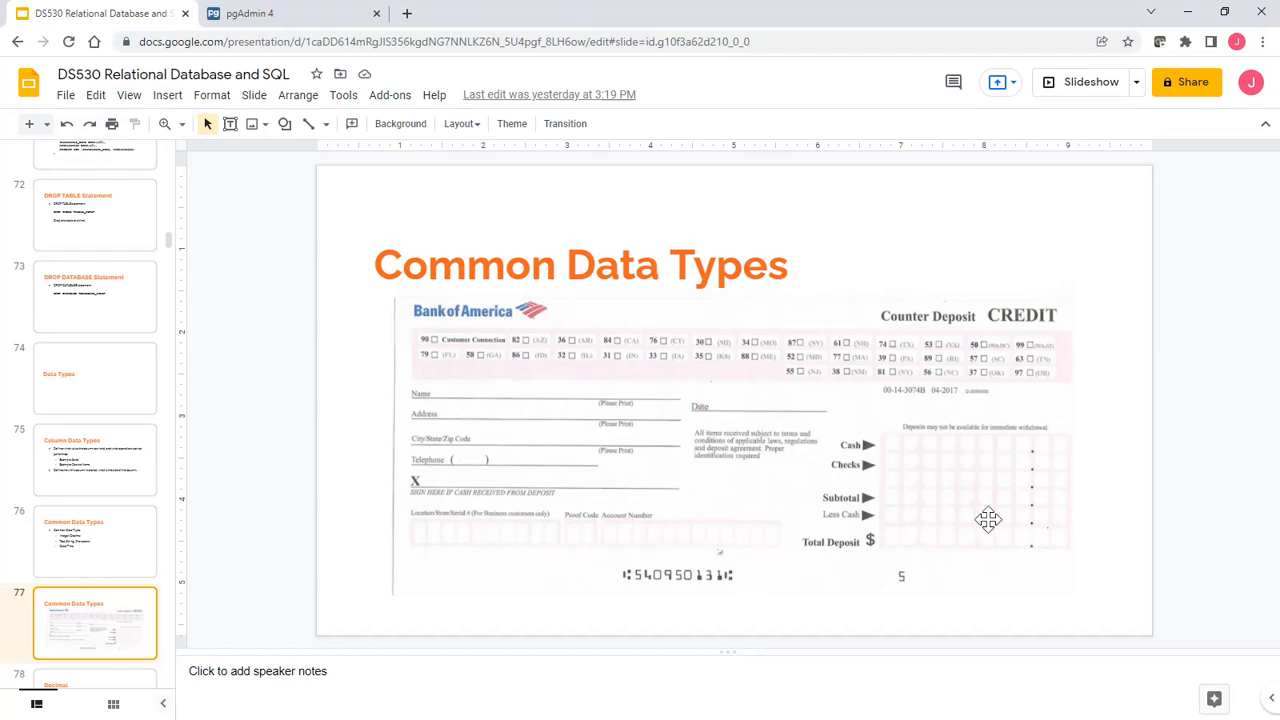
mouse_move(995, 498)
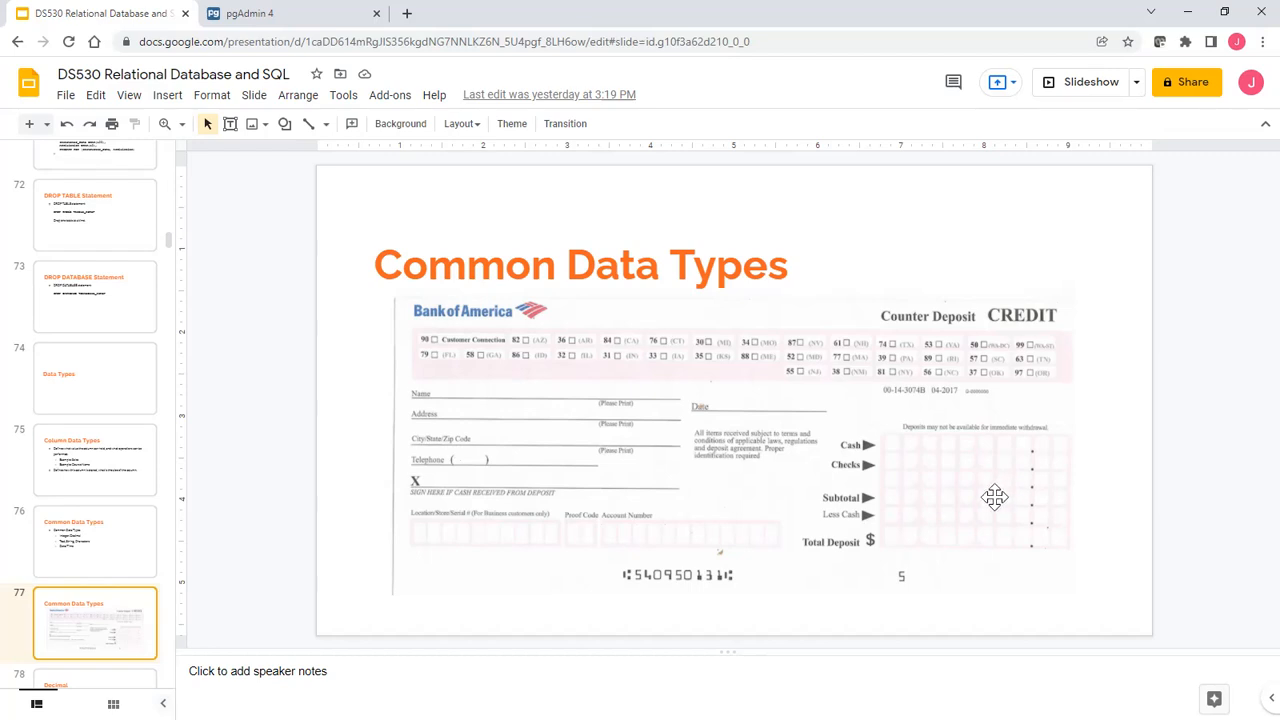
scroll(down, 3)
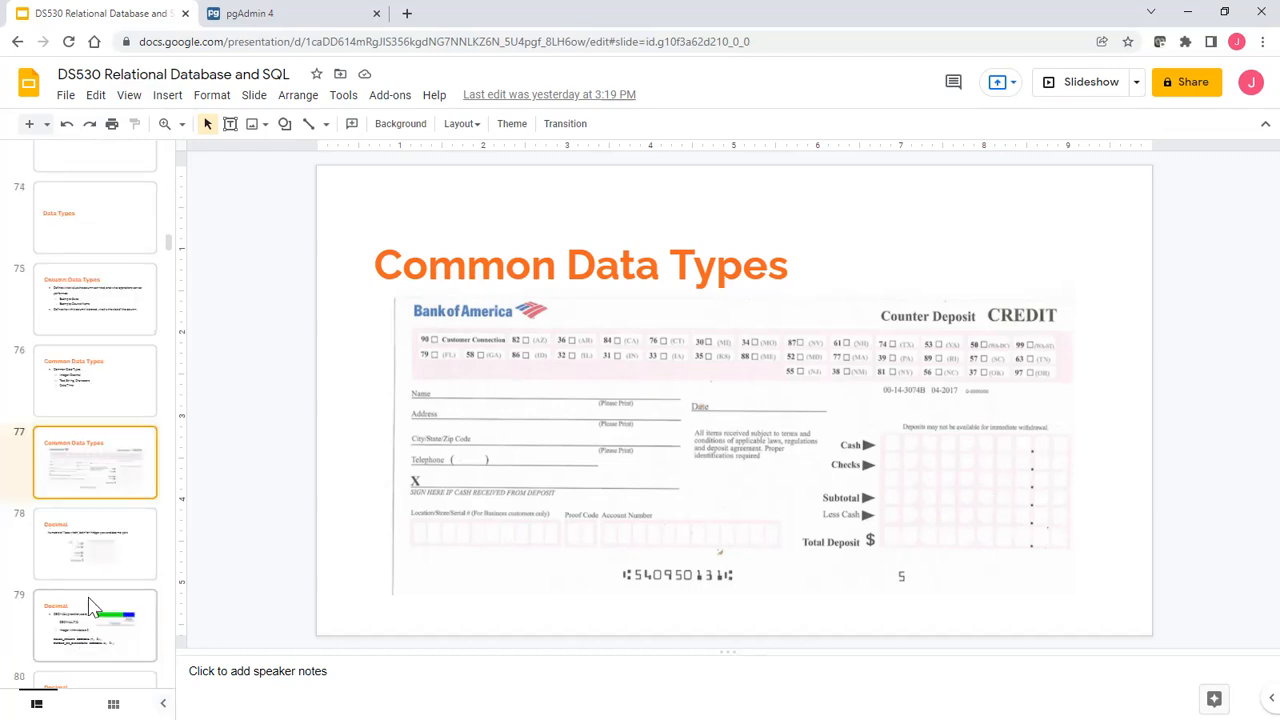
scroll(down, 3)
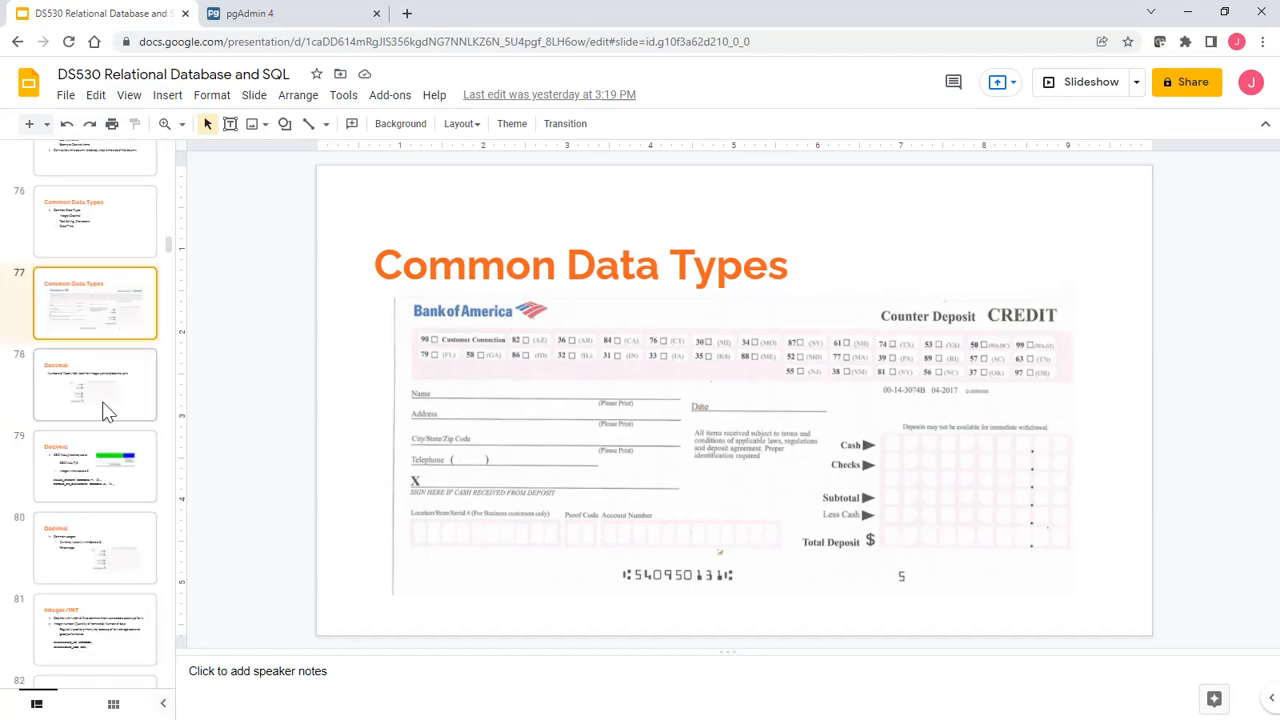
mouse_move(240, 552)
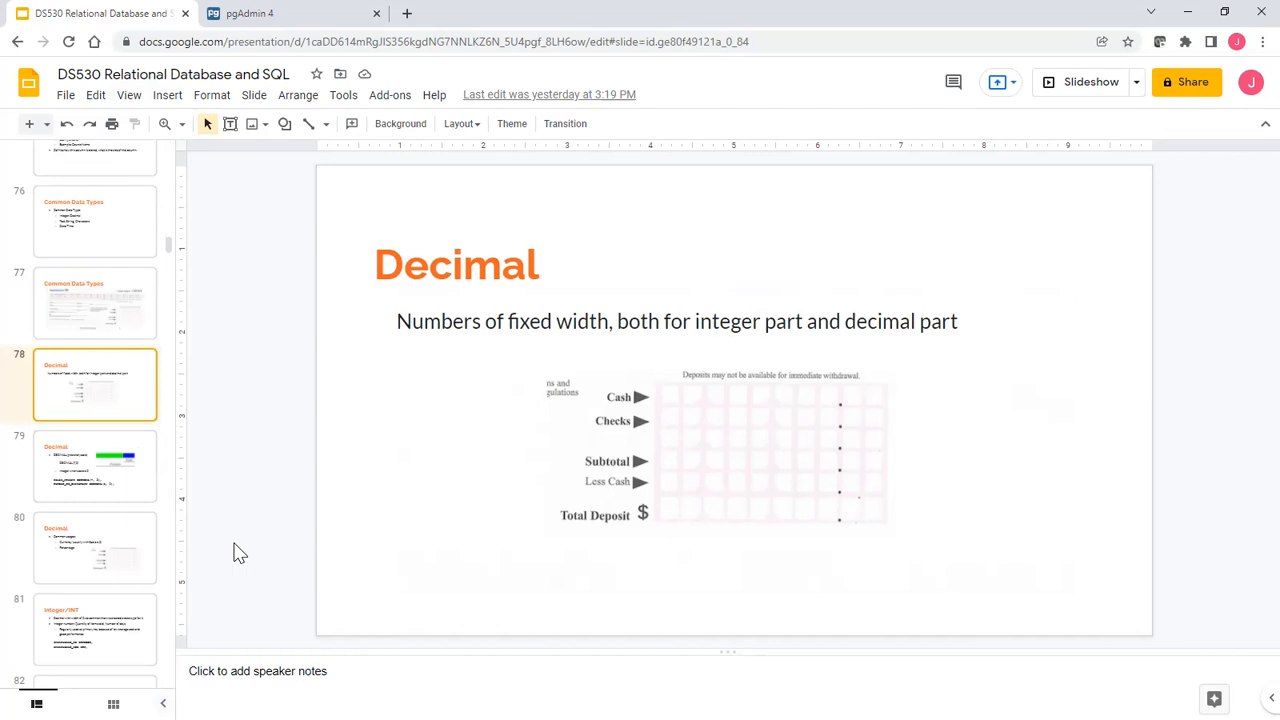
mouse_move(635, 420)
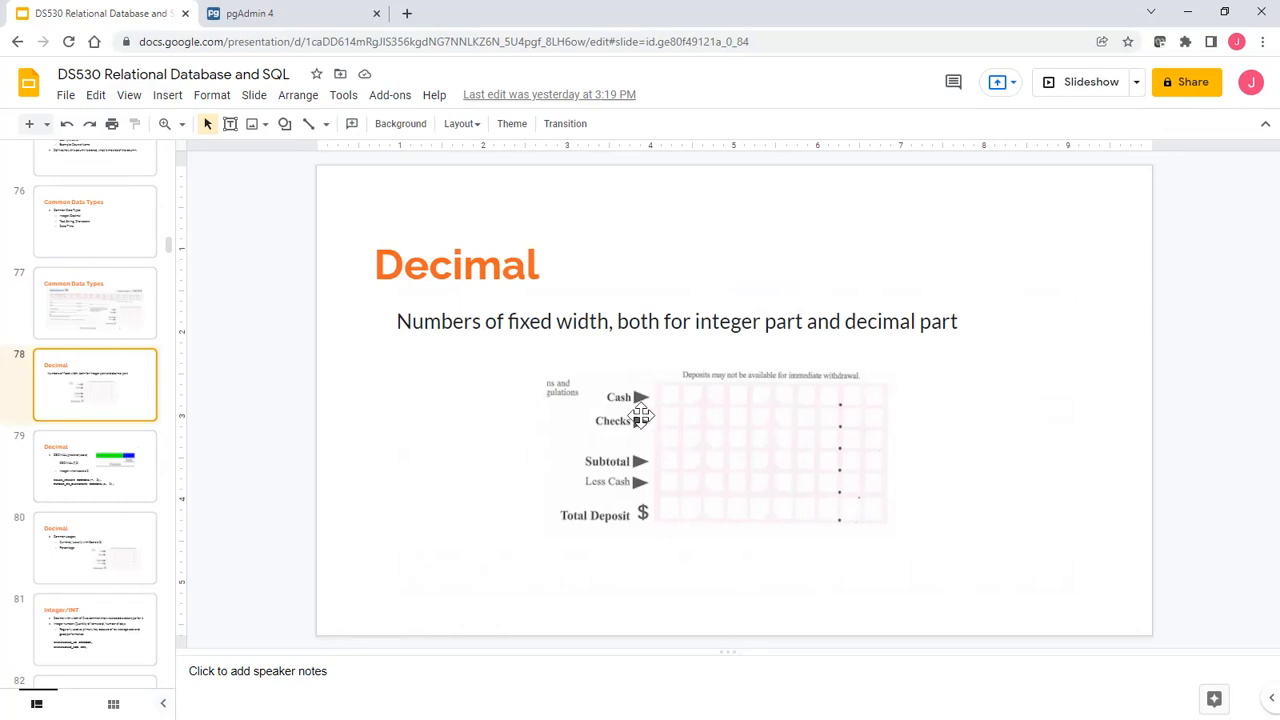
mouse_move(697, 490)
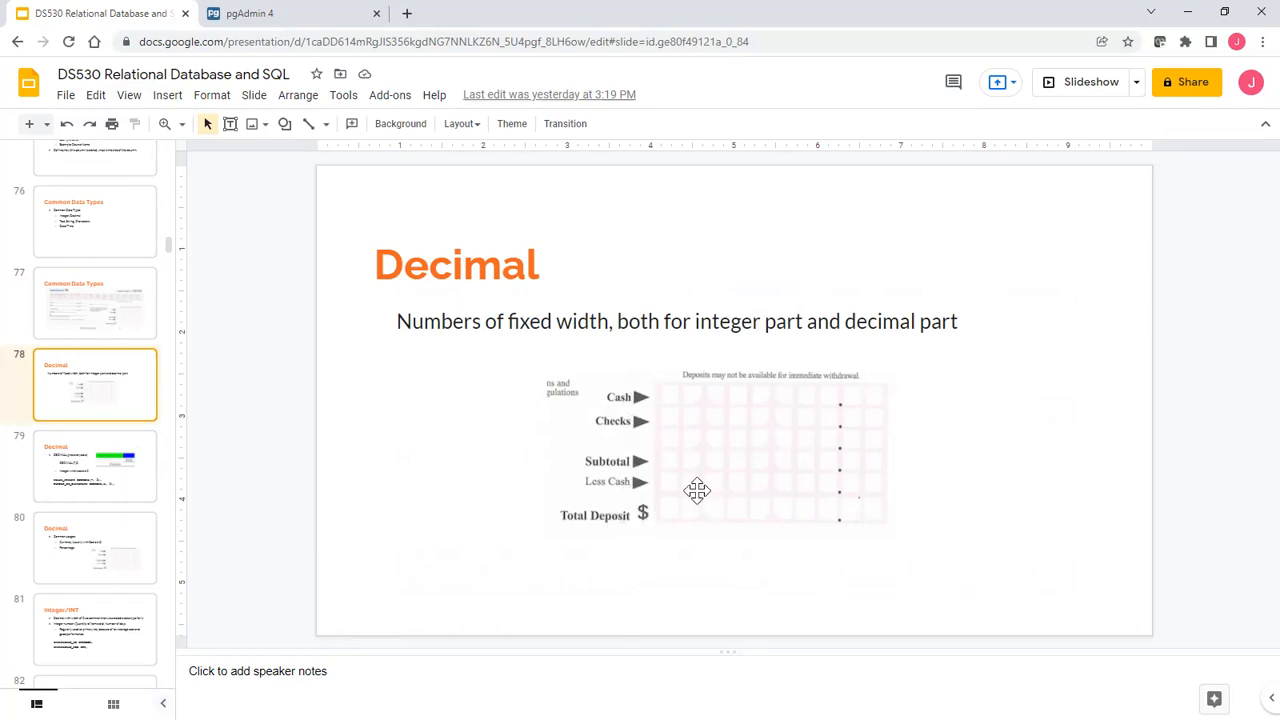
mouse_move(694, 396)
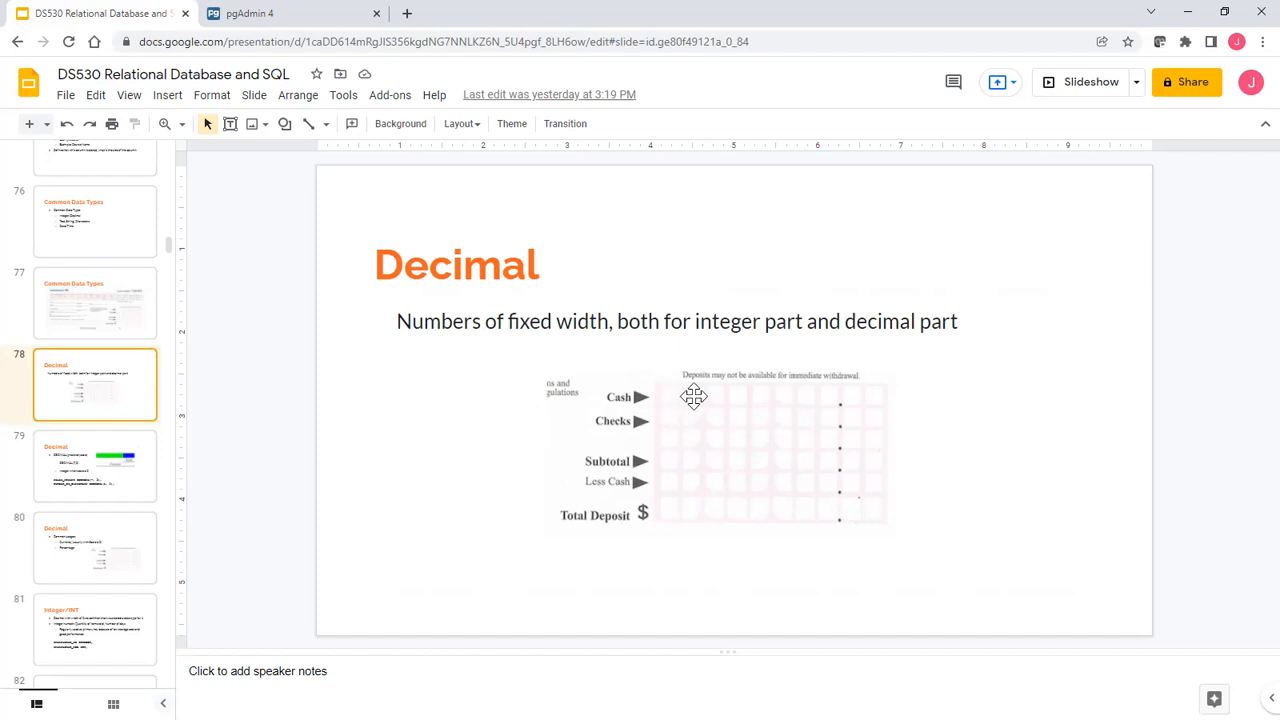
mouse_move(808, 397)
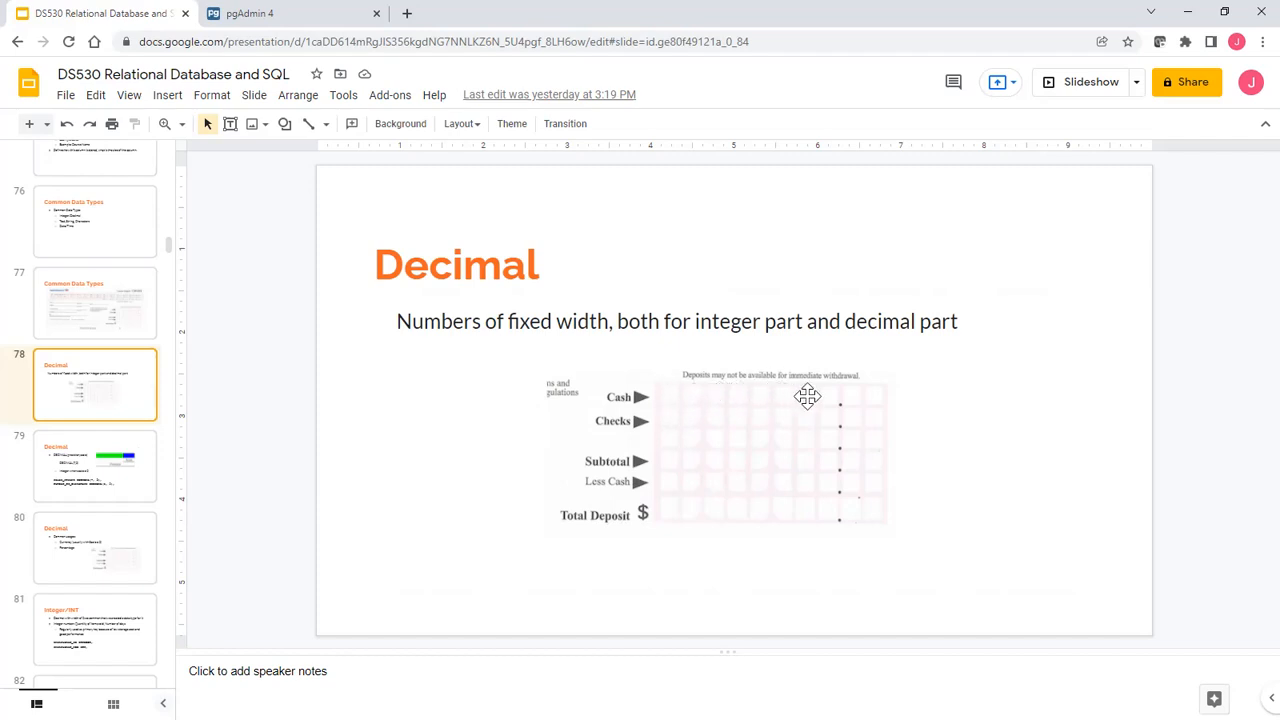
mouse_move(605, 396)
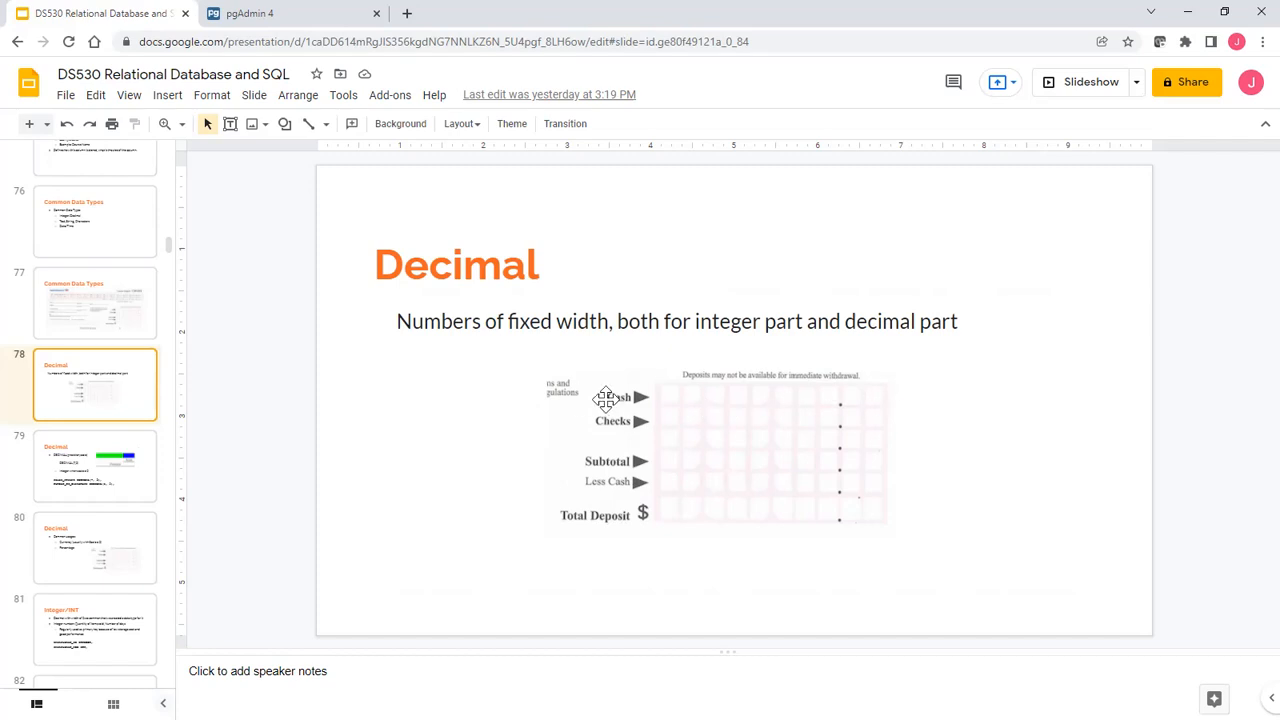
mouse_move(830, 392)
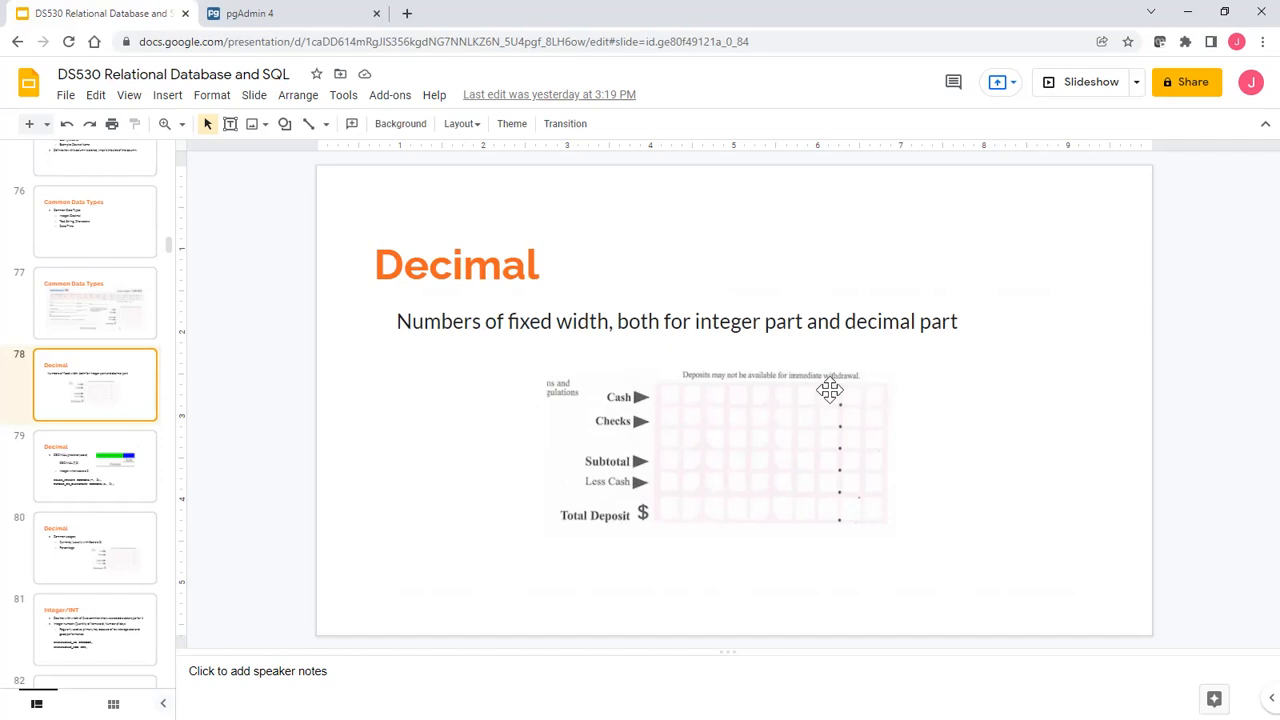
mouse_move(770, 399)
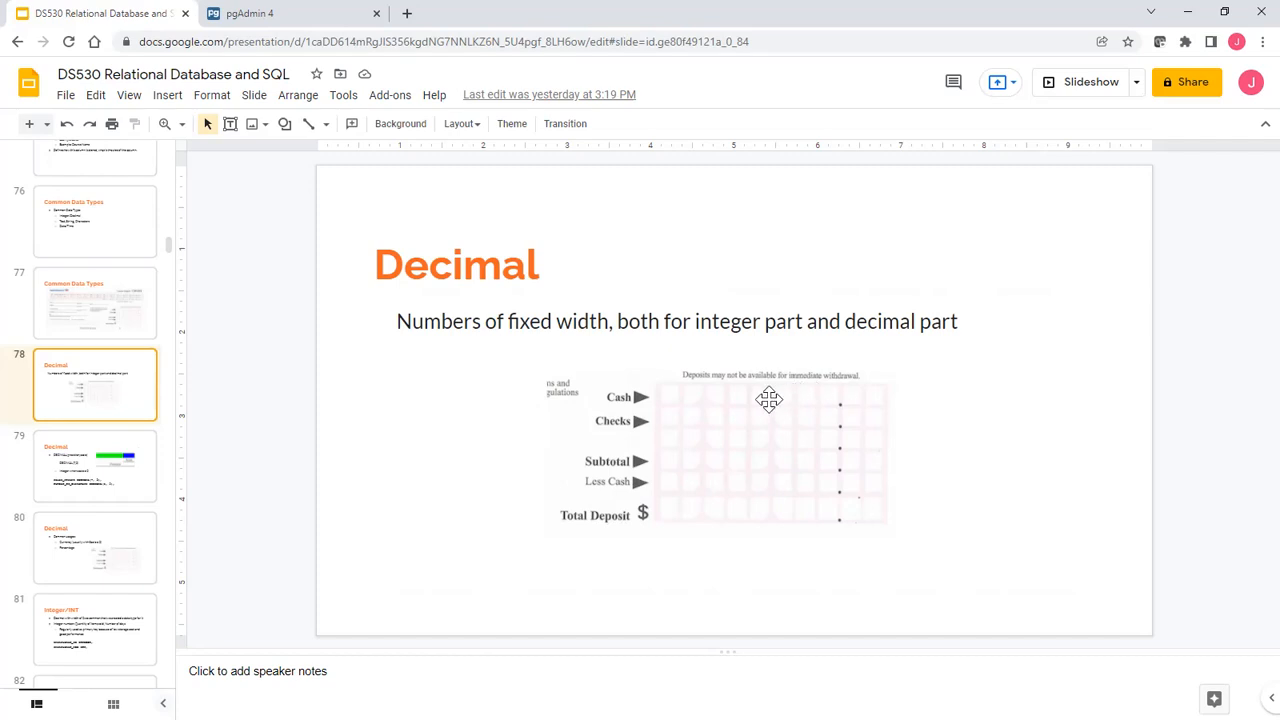
mouse_move(697, 392)
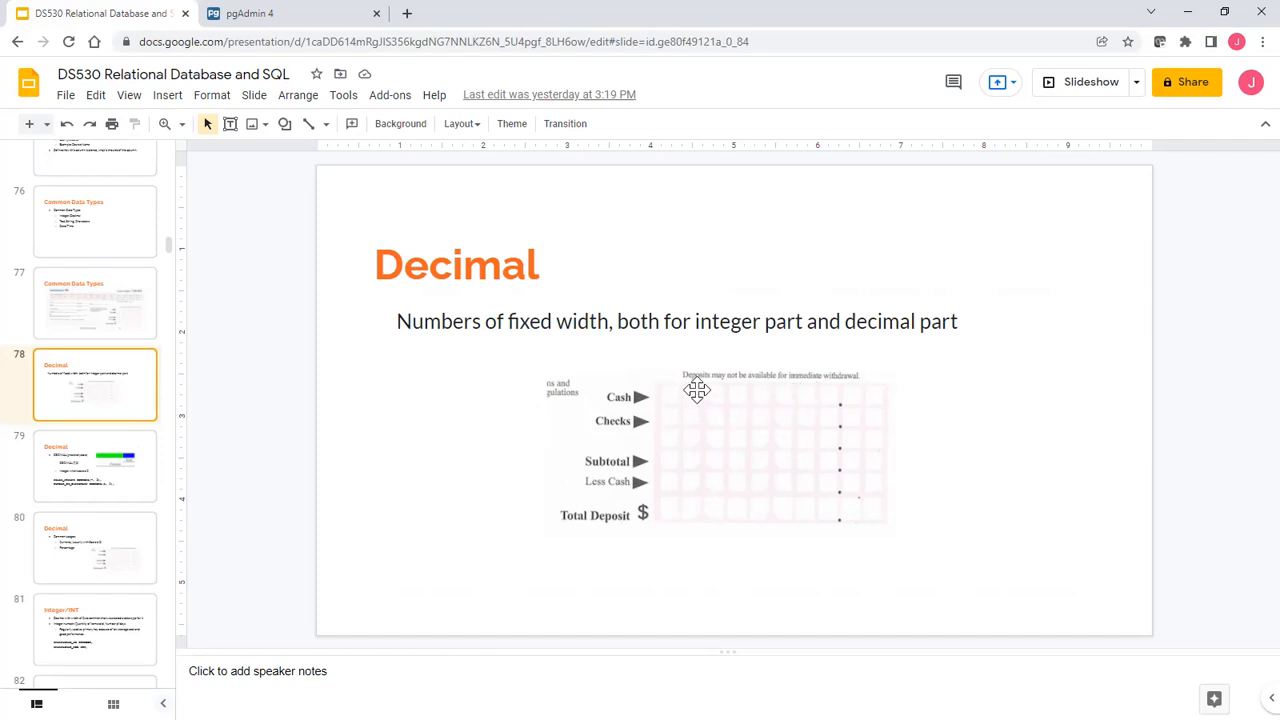
mouse_move(837, 399)
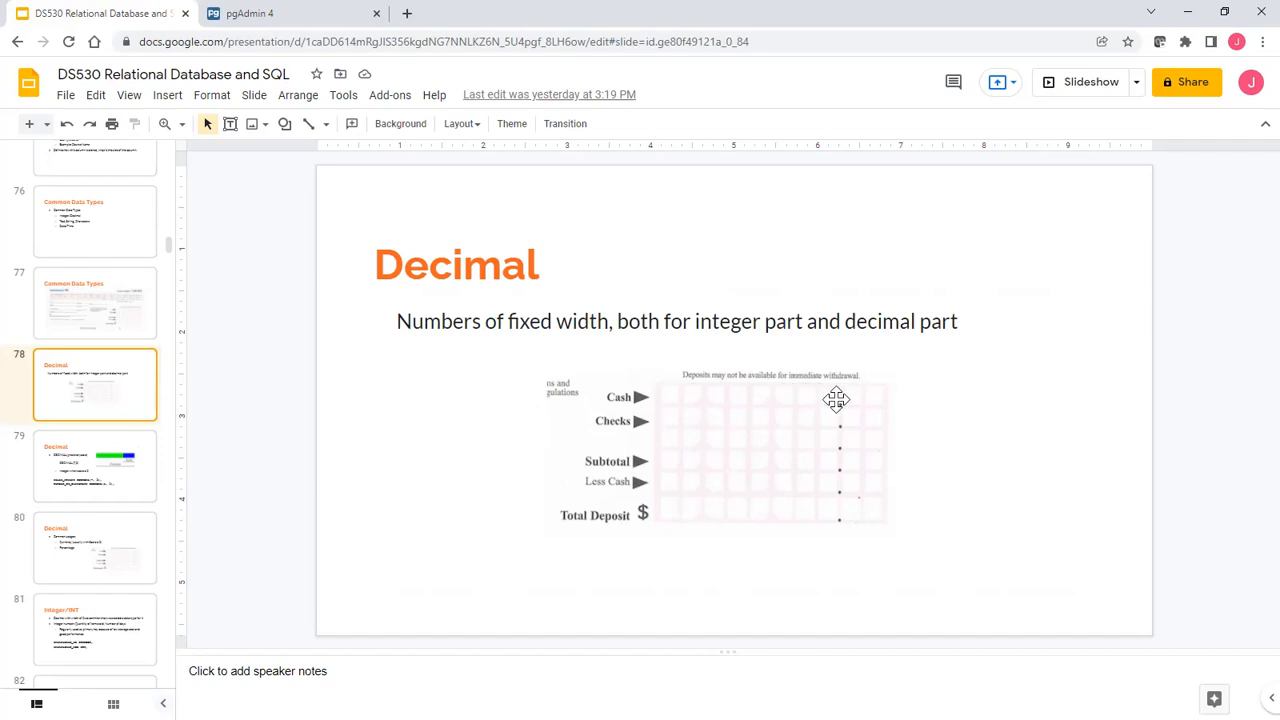
mouse_move(813, 393)
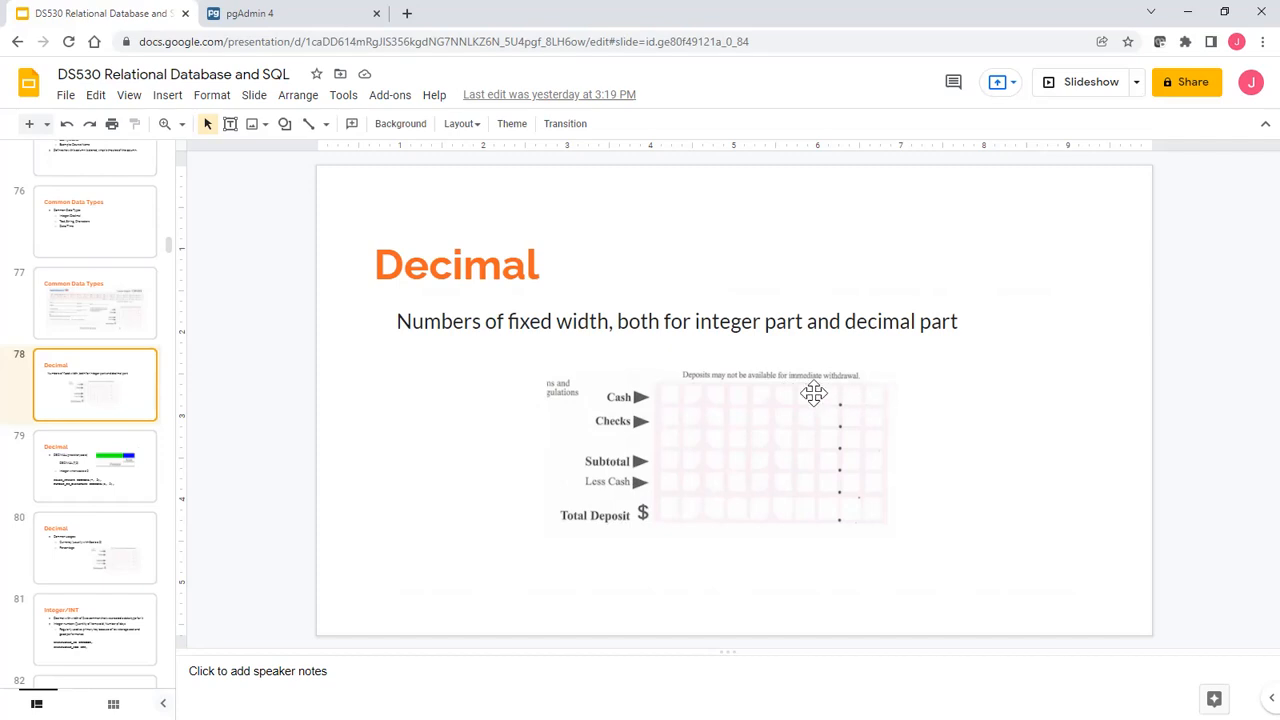
mouse_move(835, 395)
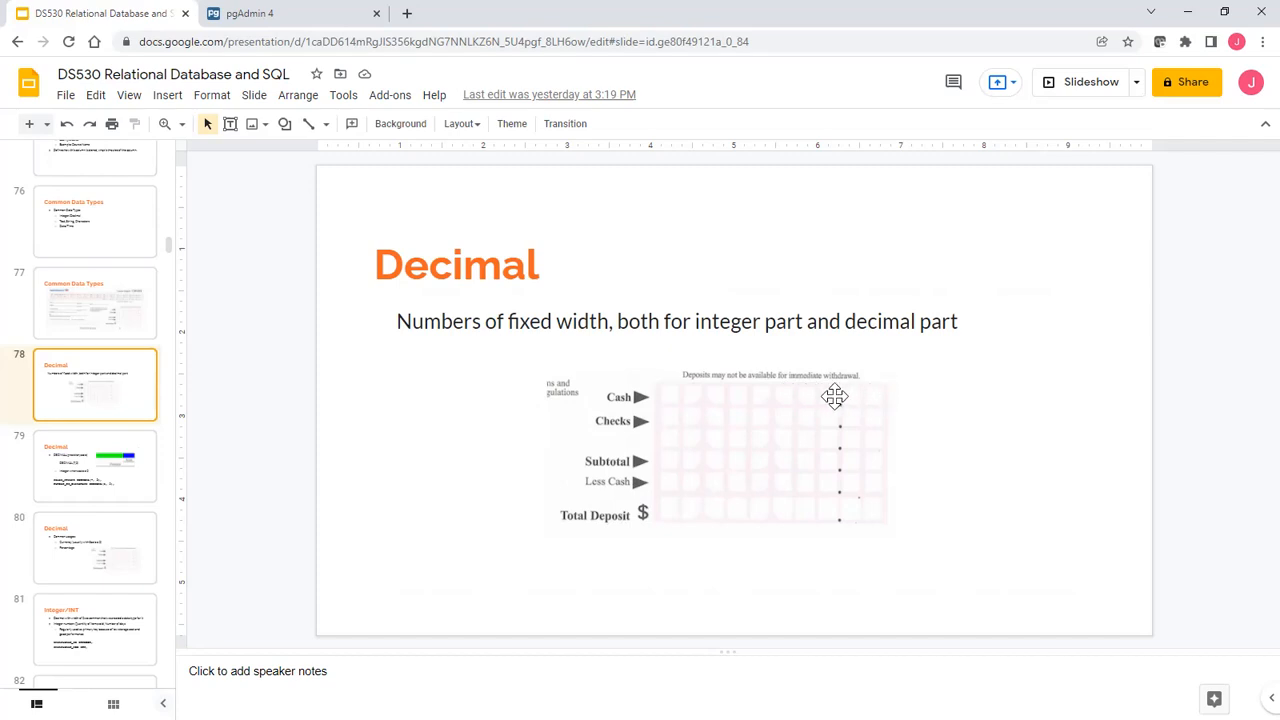
mouse_move(741, 403)
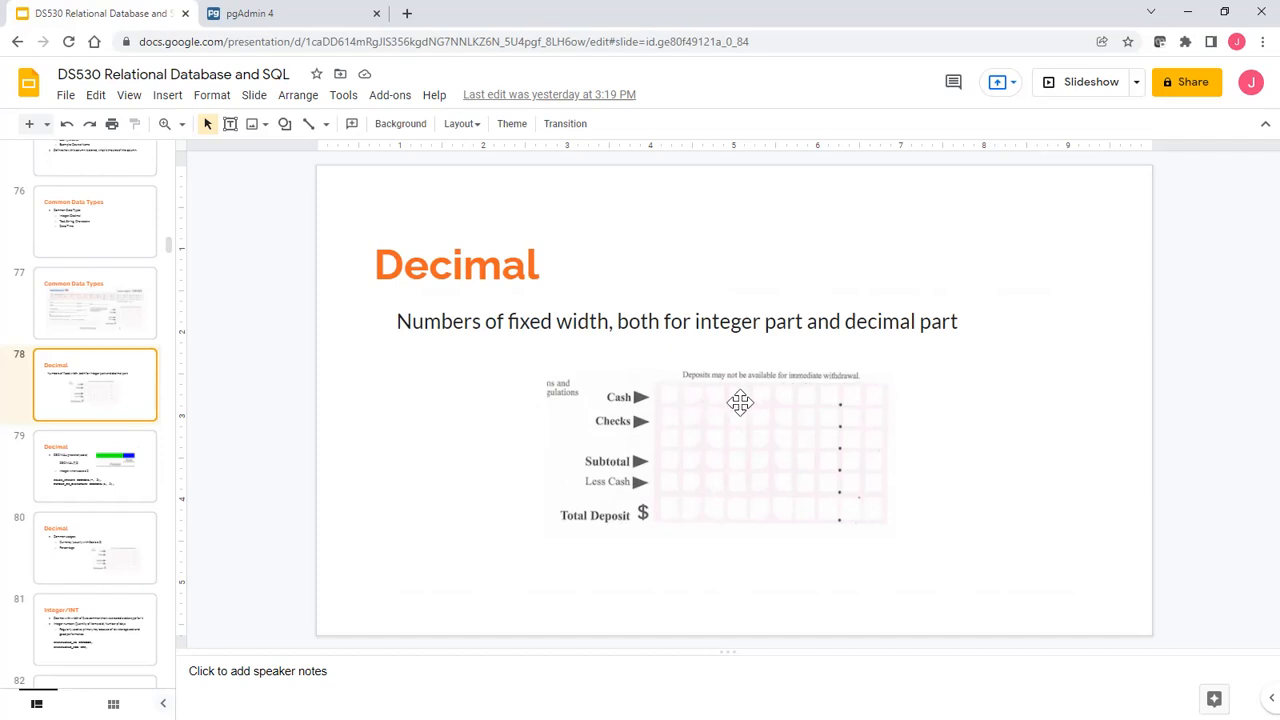
mouse_move(867, 399)
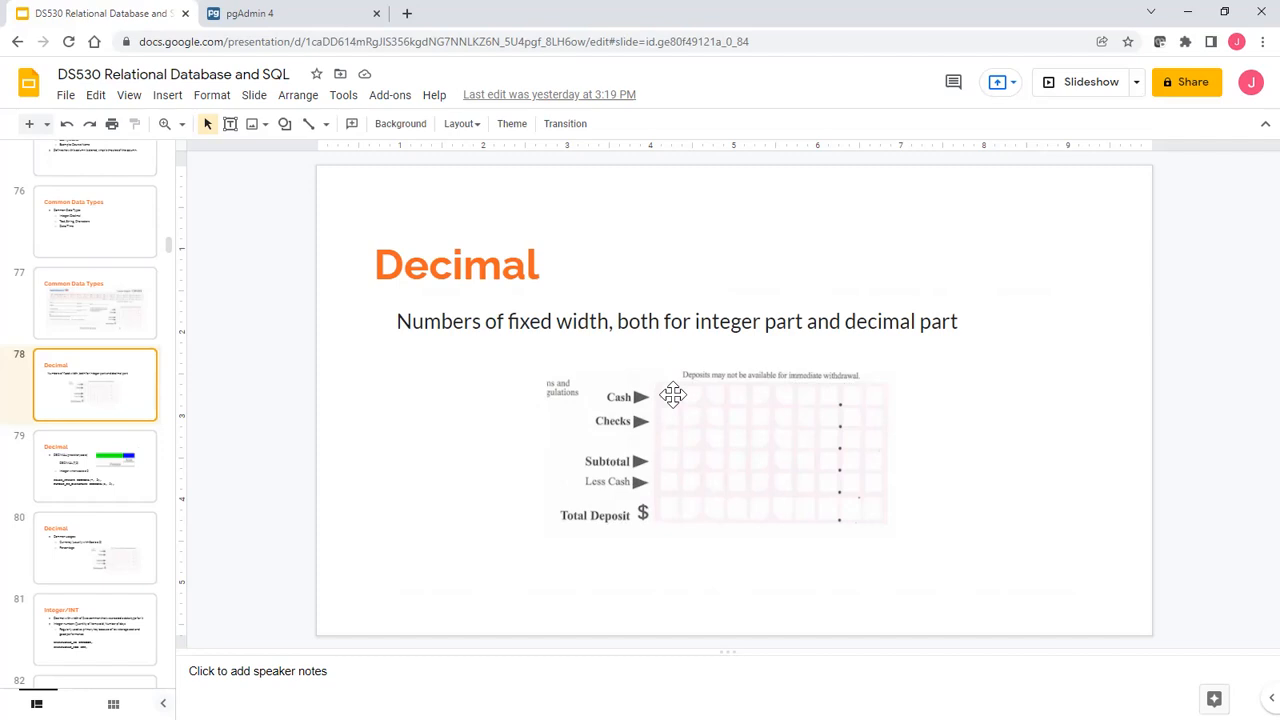
mouse_move(849, 400)
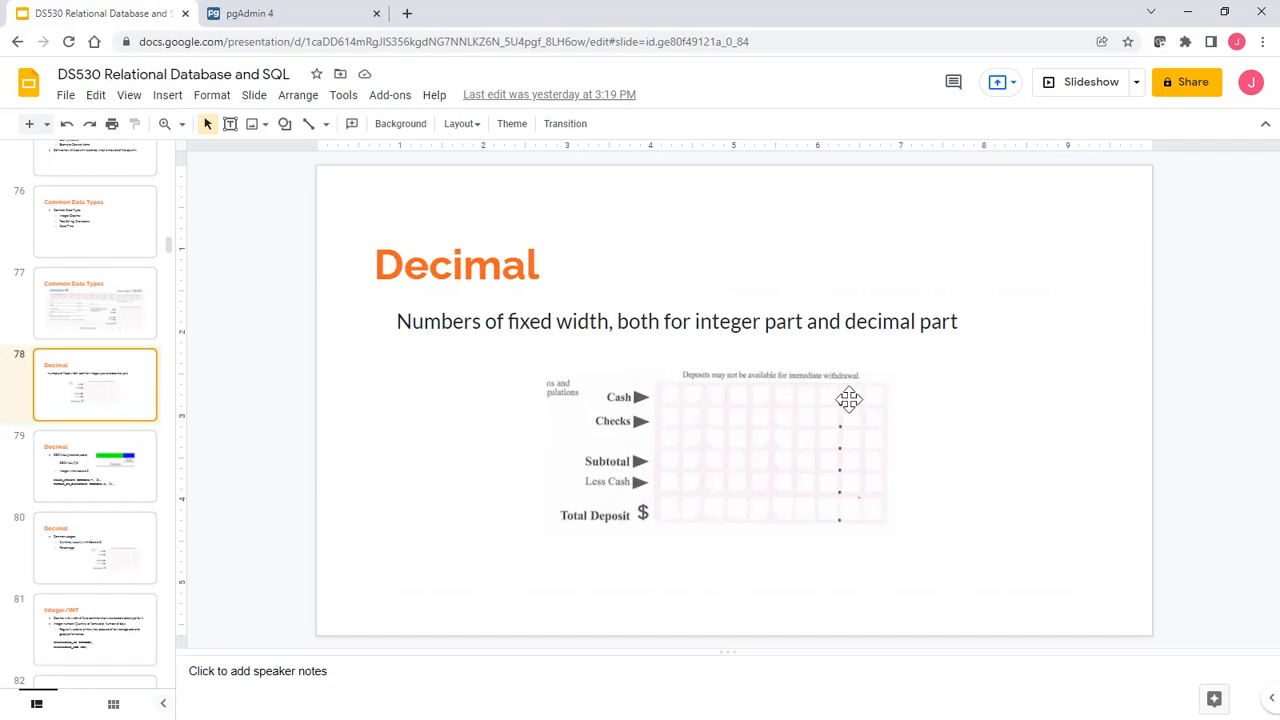
mouse_move(857, 393)
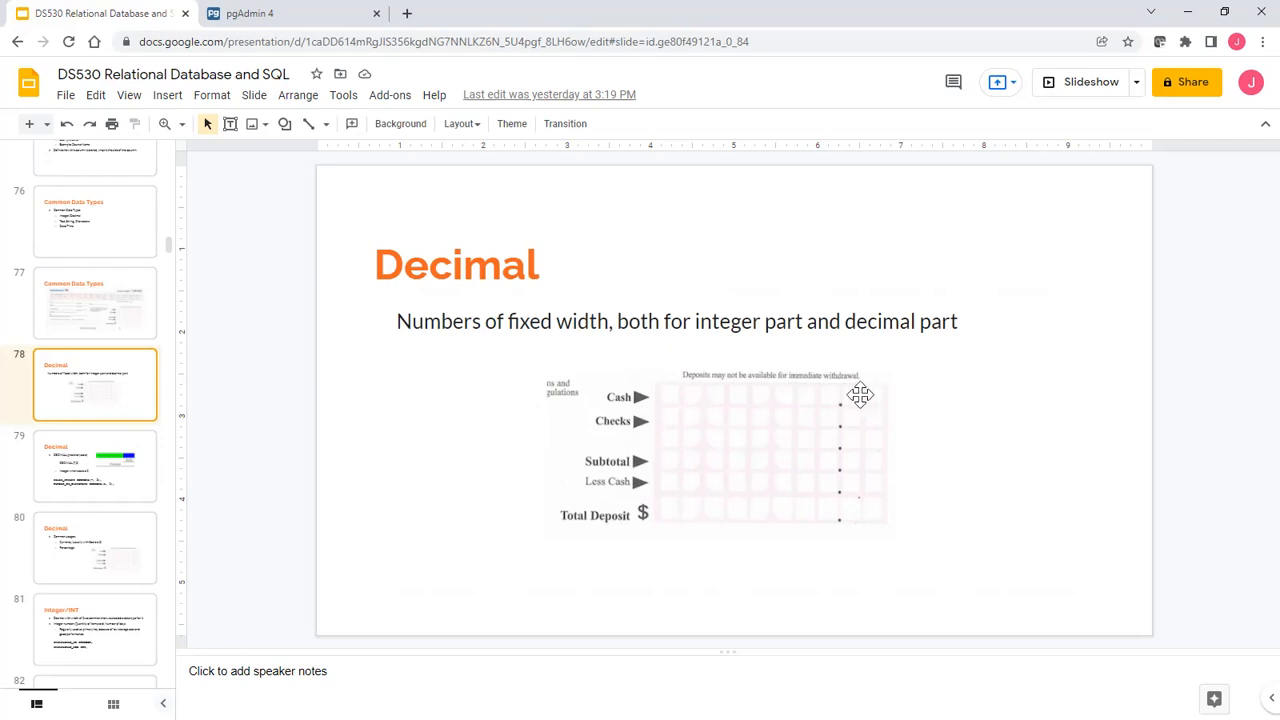
mouse_move(868, 398)
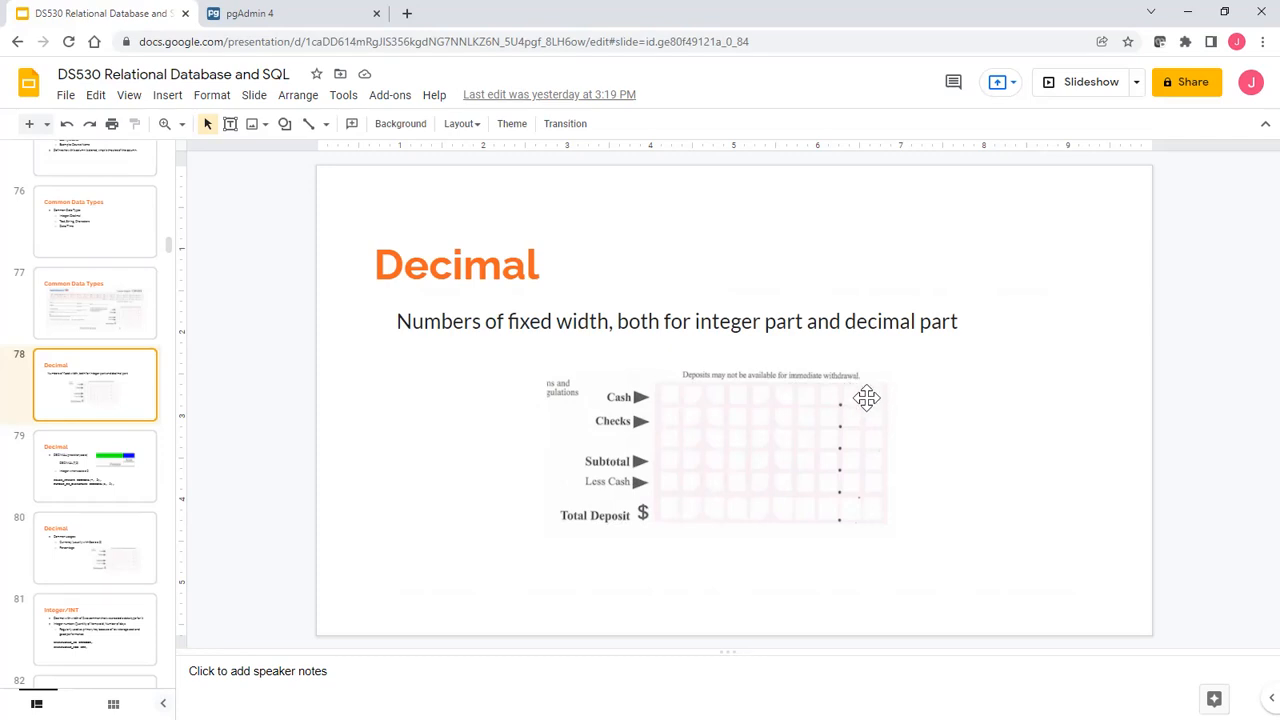
mouse_move(783, 393)
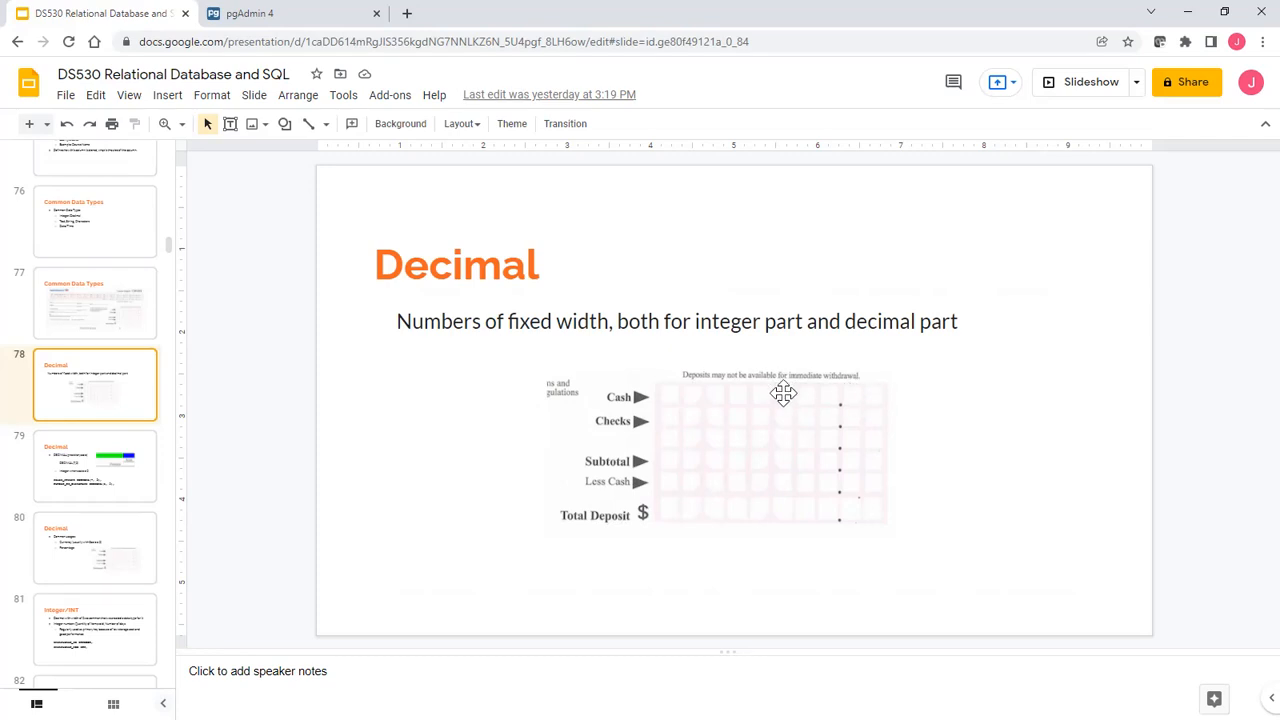
mouse_move(844, 396)
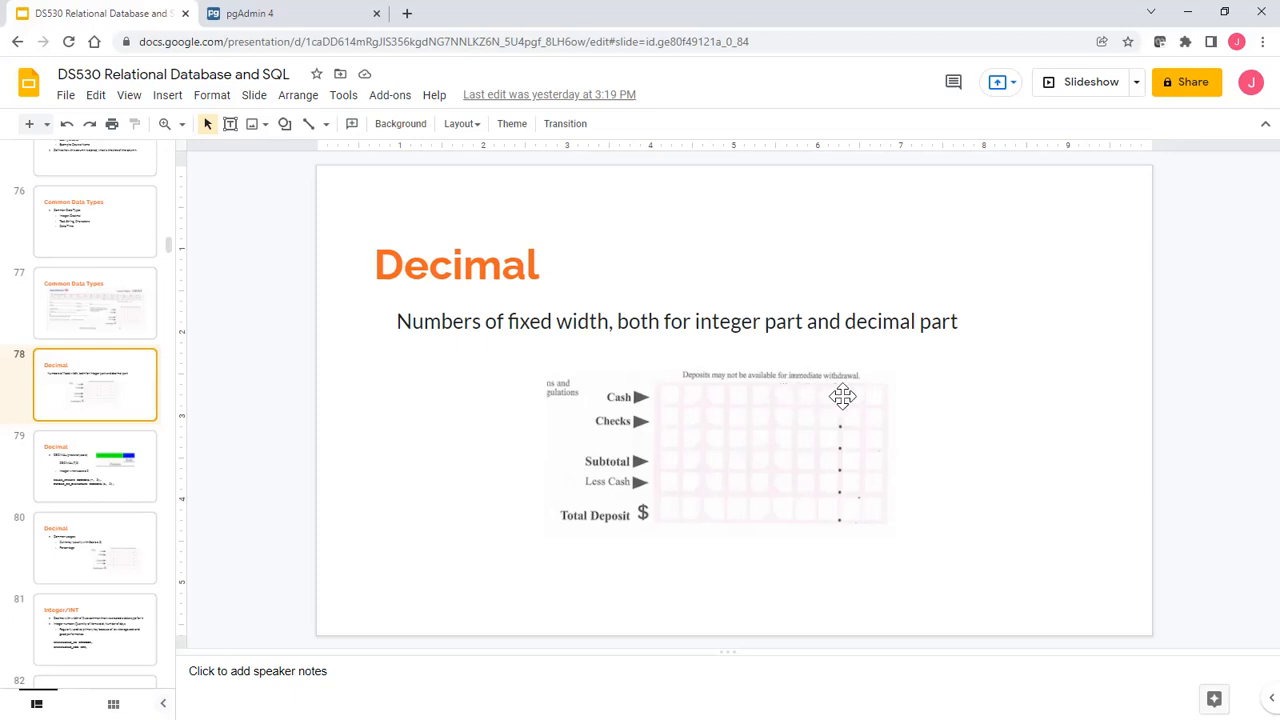
mouse_move(813, 394)
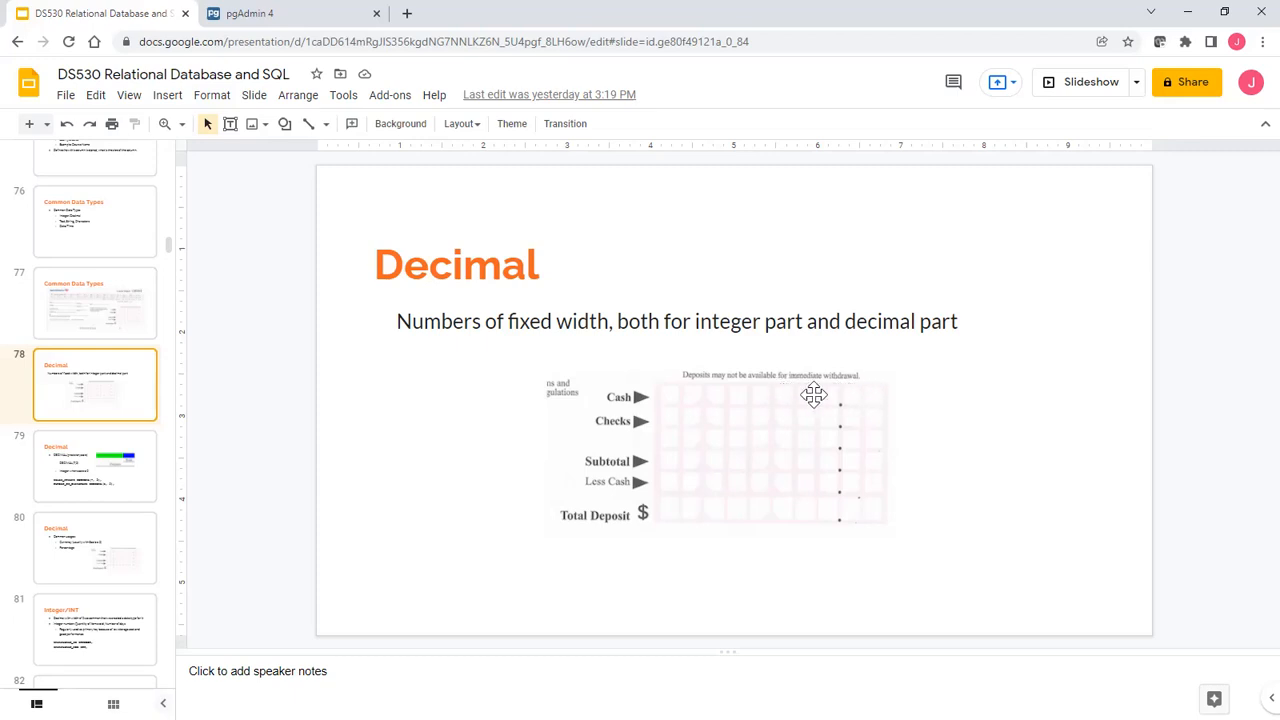
mouse_move(699, 392)
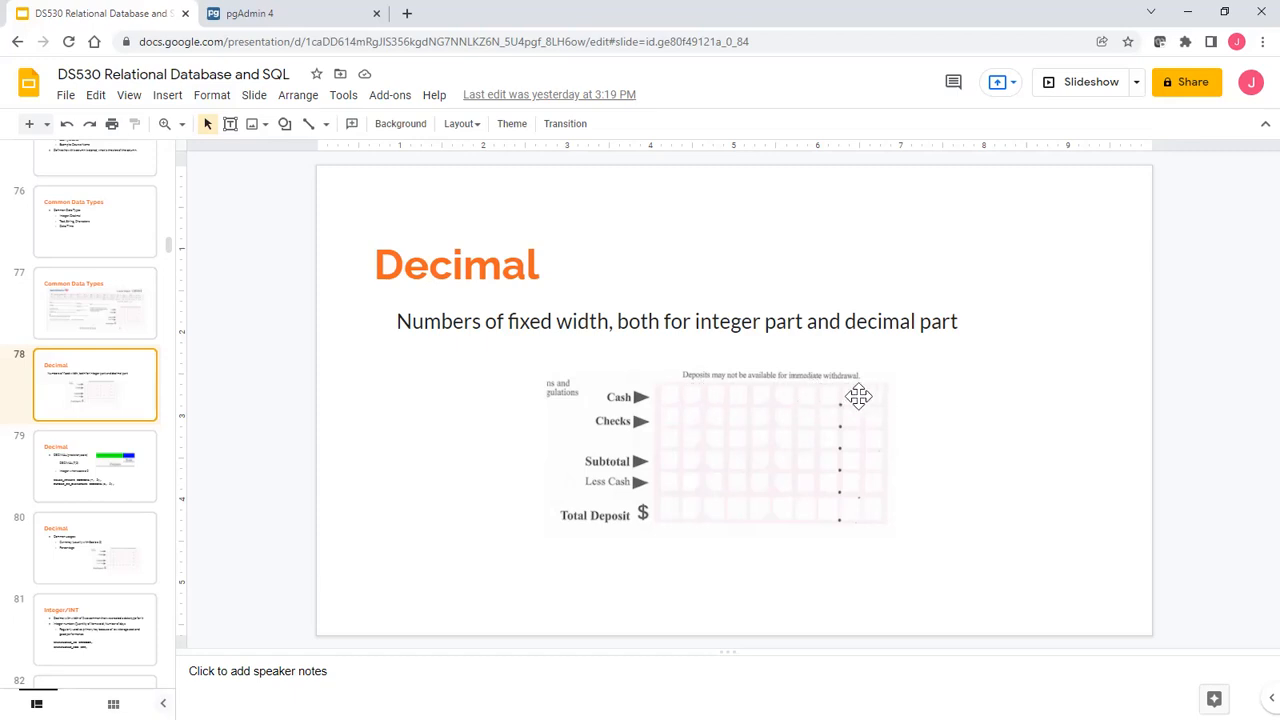
mouse_move(810, 385)
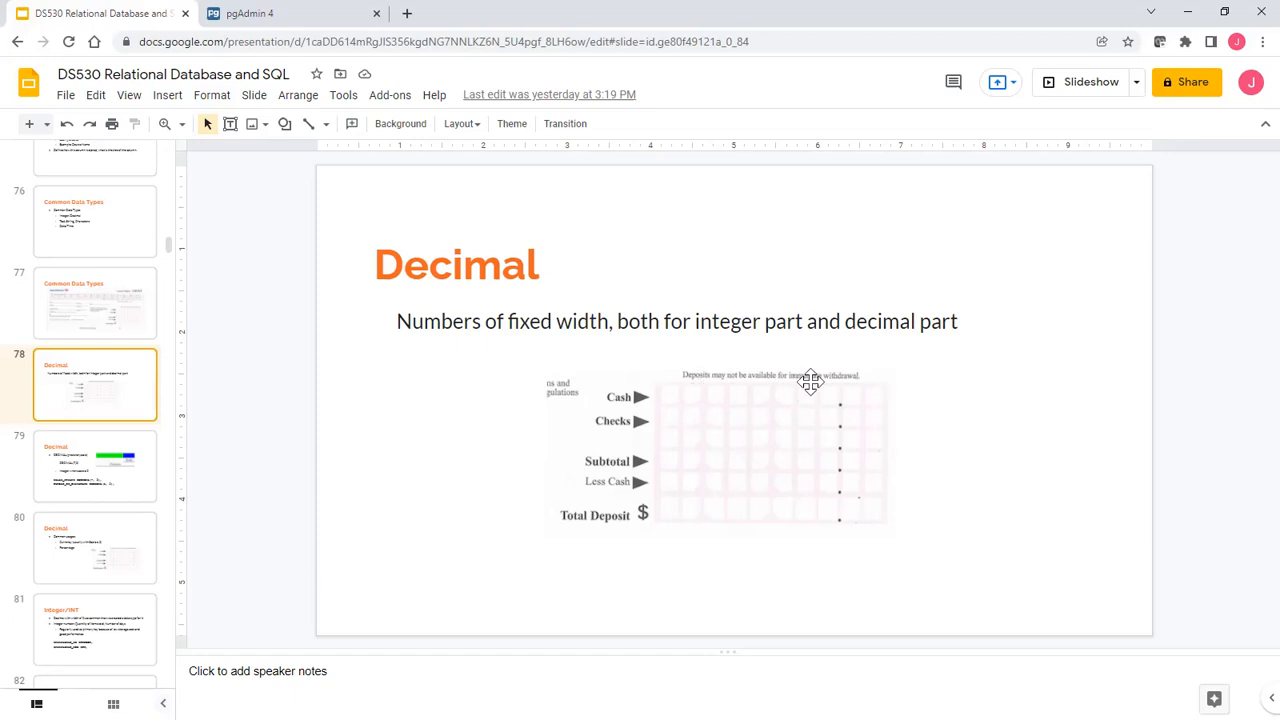
mouse_move(135, 487)
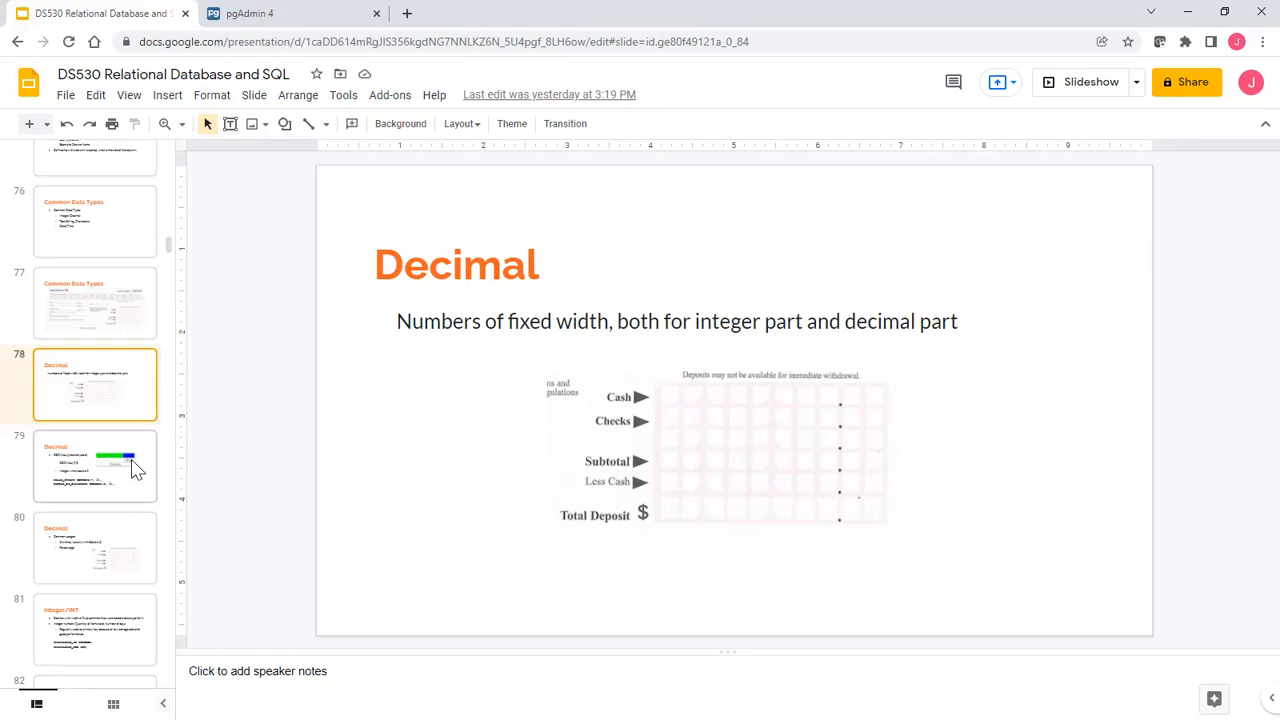
mouse_move(392, 343)
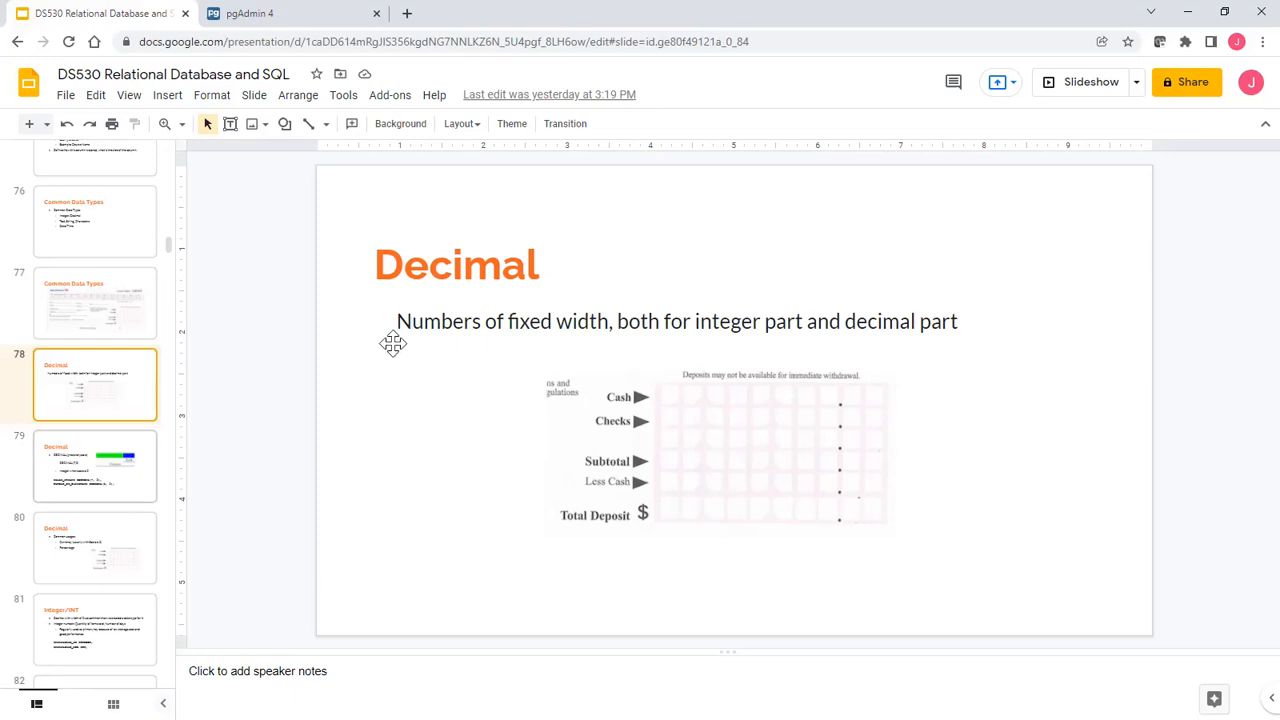
Show the DECIMAL(precision,scale) slide, highlighting 'scale' and briefly revisiting slide 78.
click(94, 466)
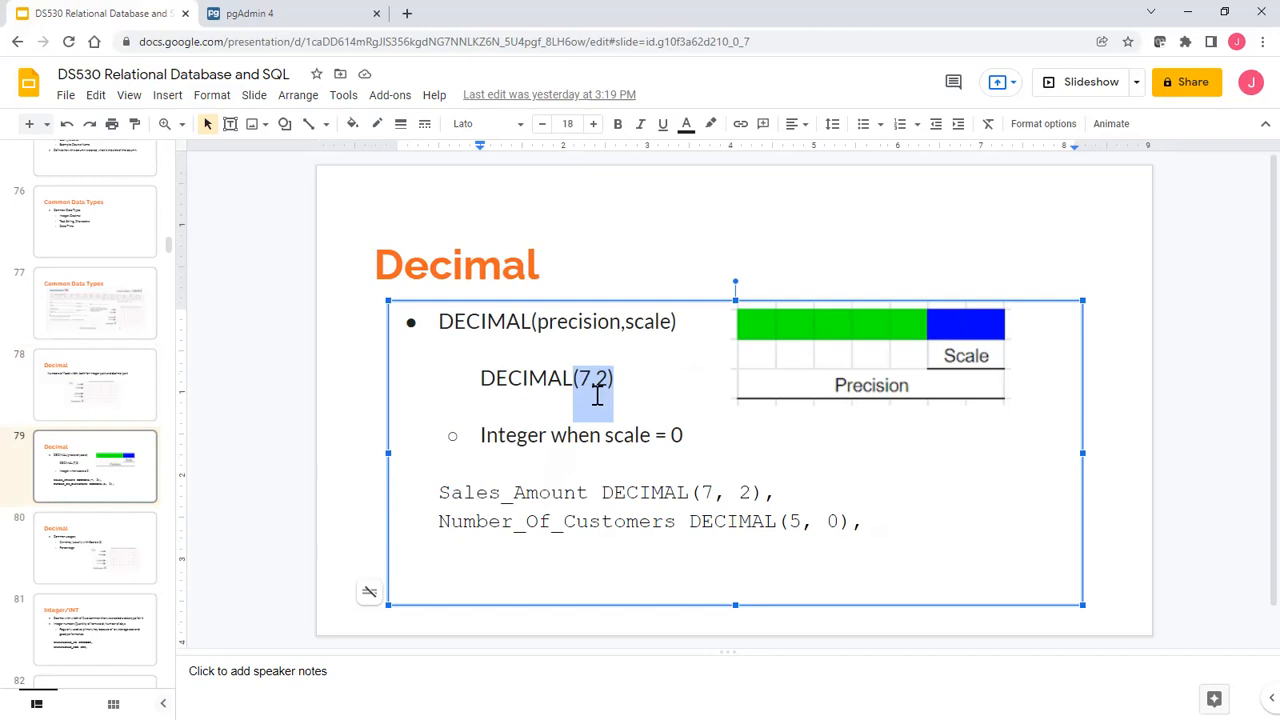
mouse_move(589, 325)
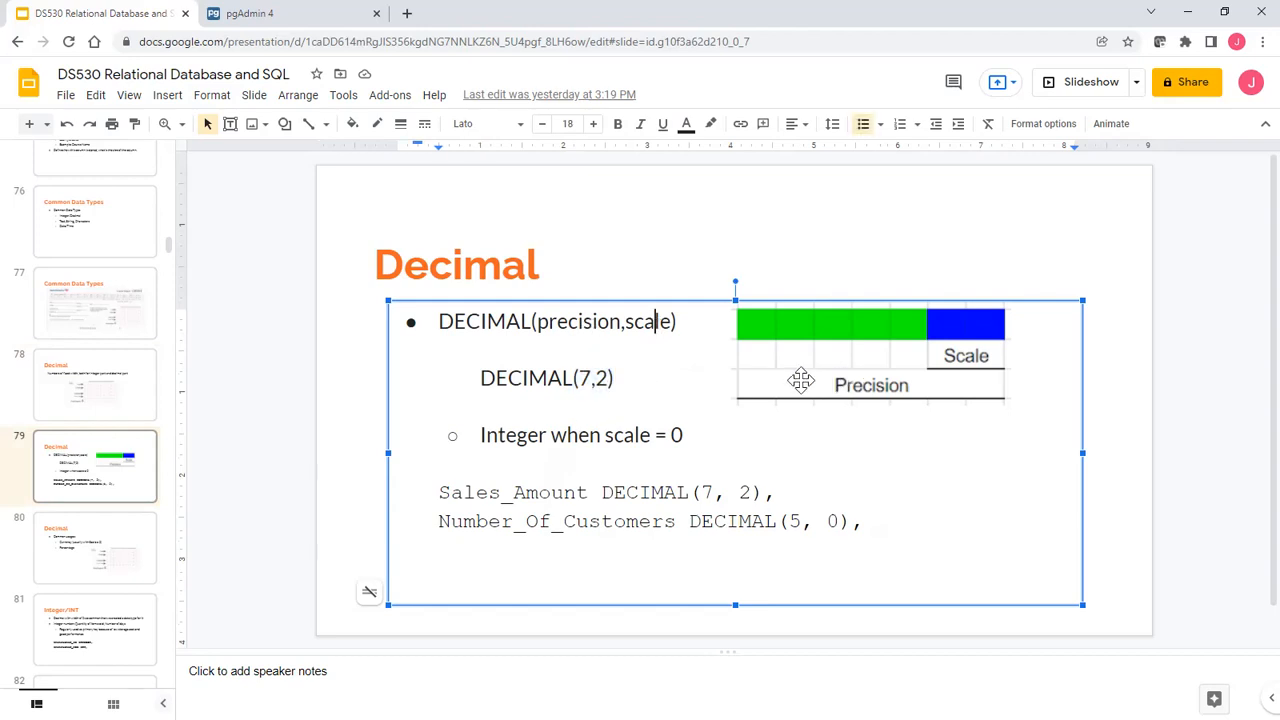
double_click(644, 321)
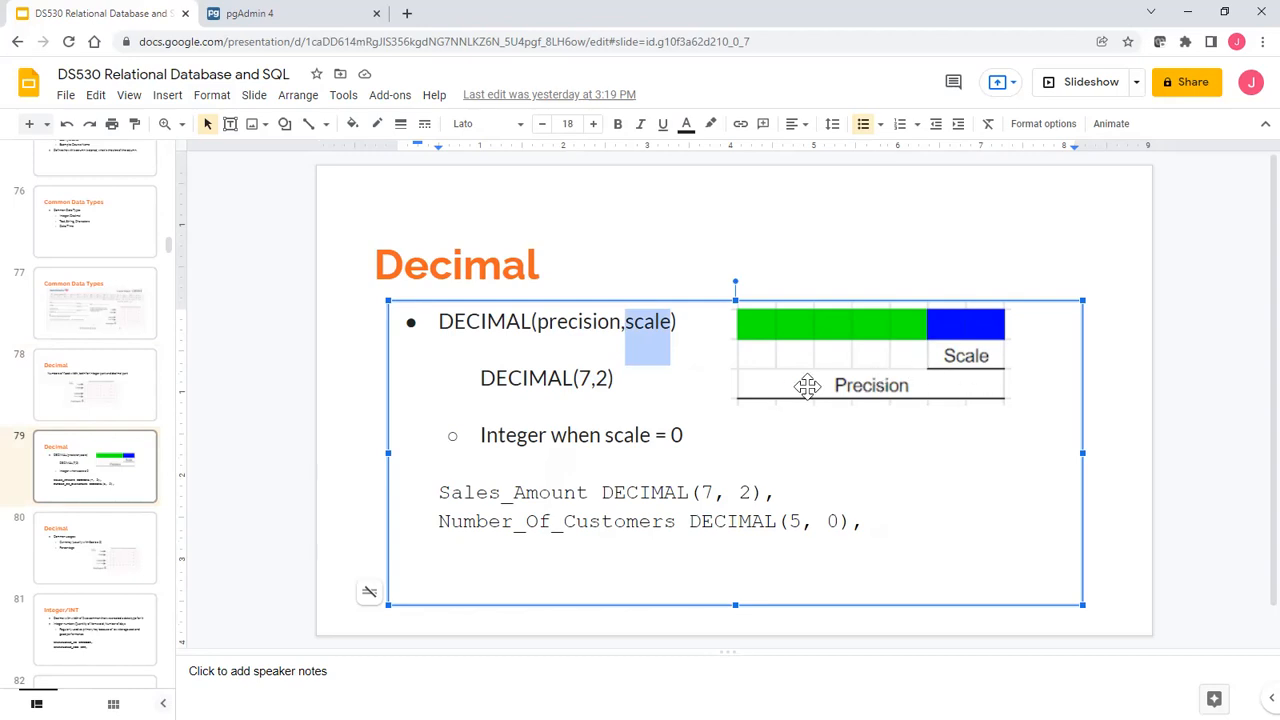
mouse_move(641, 391)
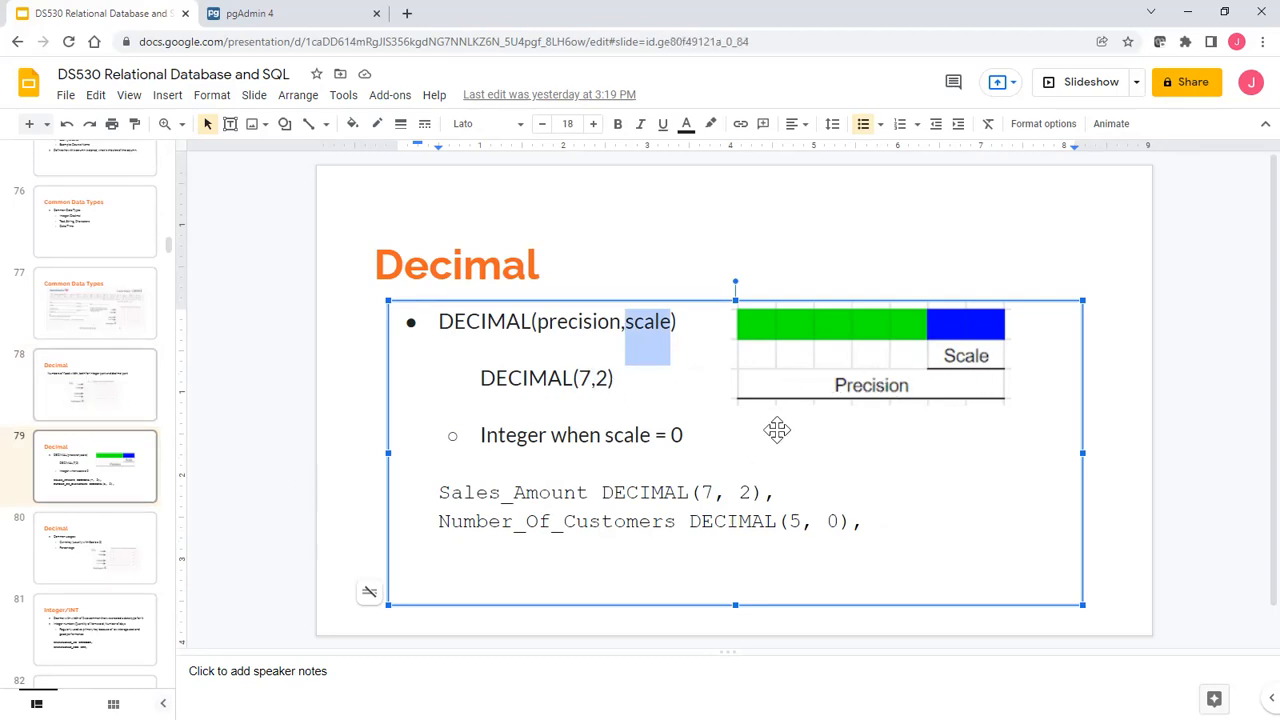
click(95, 384)
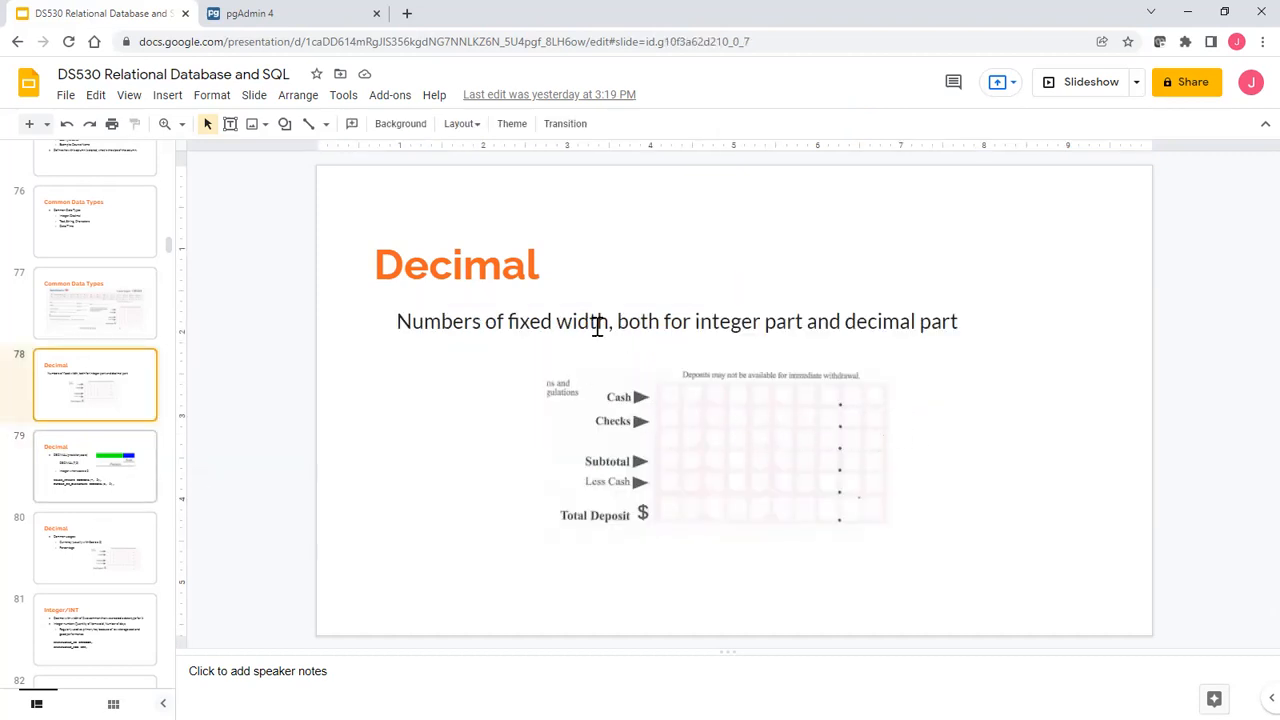
click(95, 466)
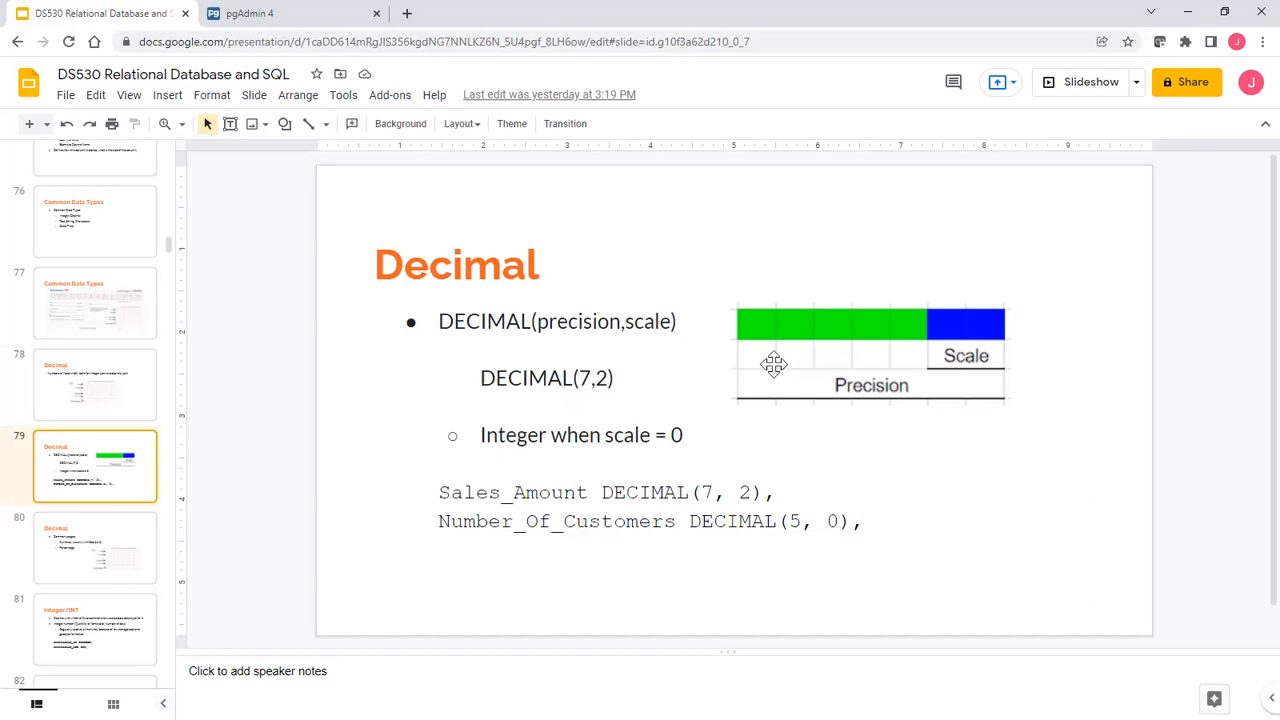
mouse_move(682, 364)
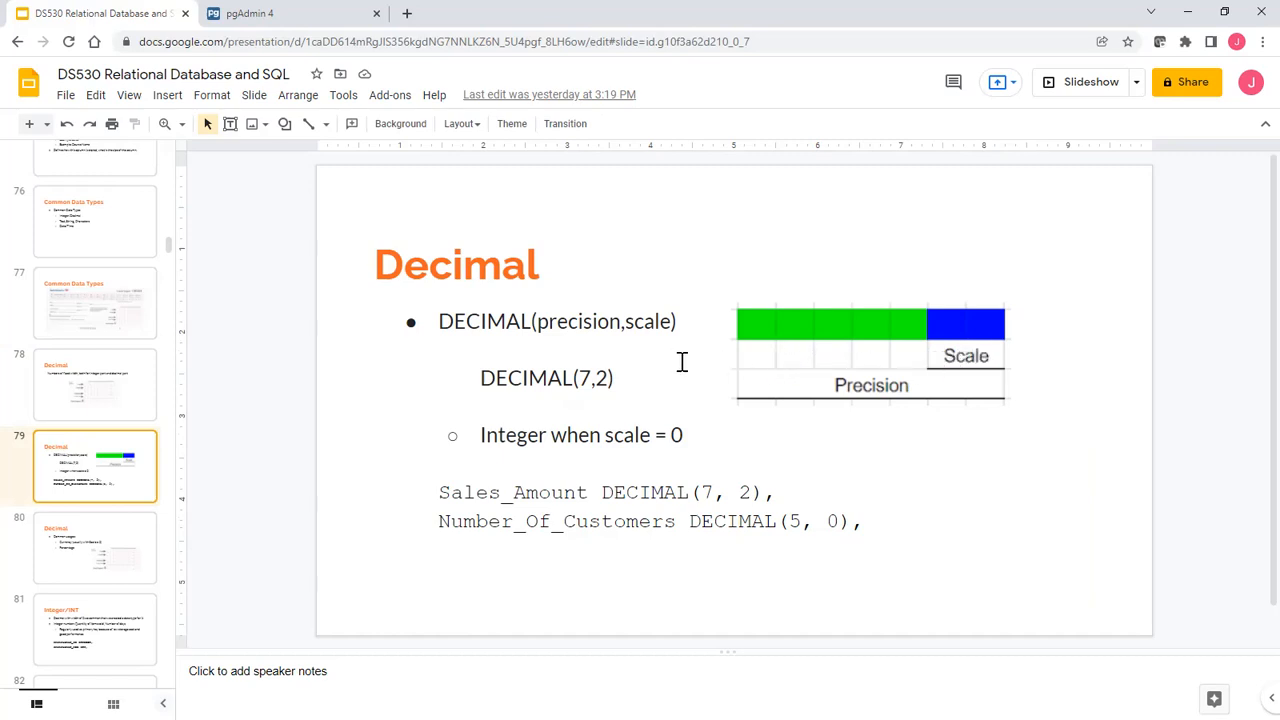
mouse_move(685, 337)
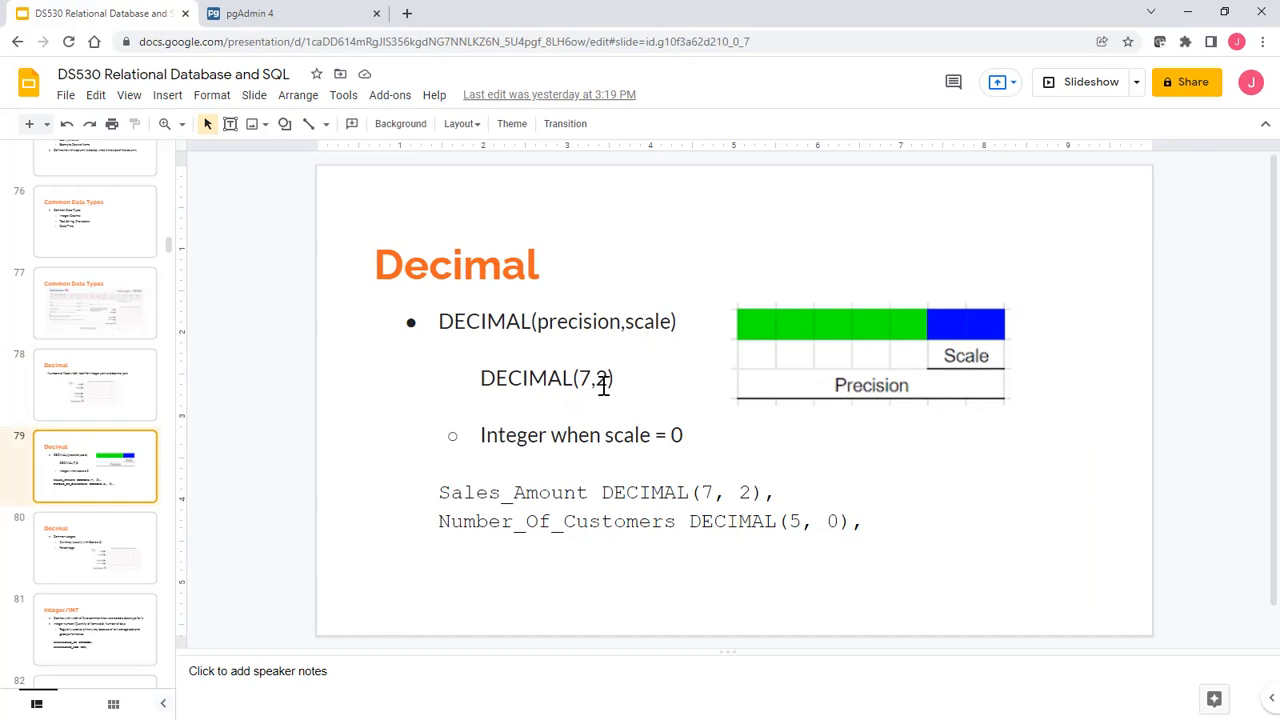
mouse_move(777, 450)
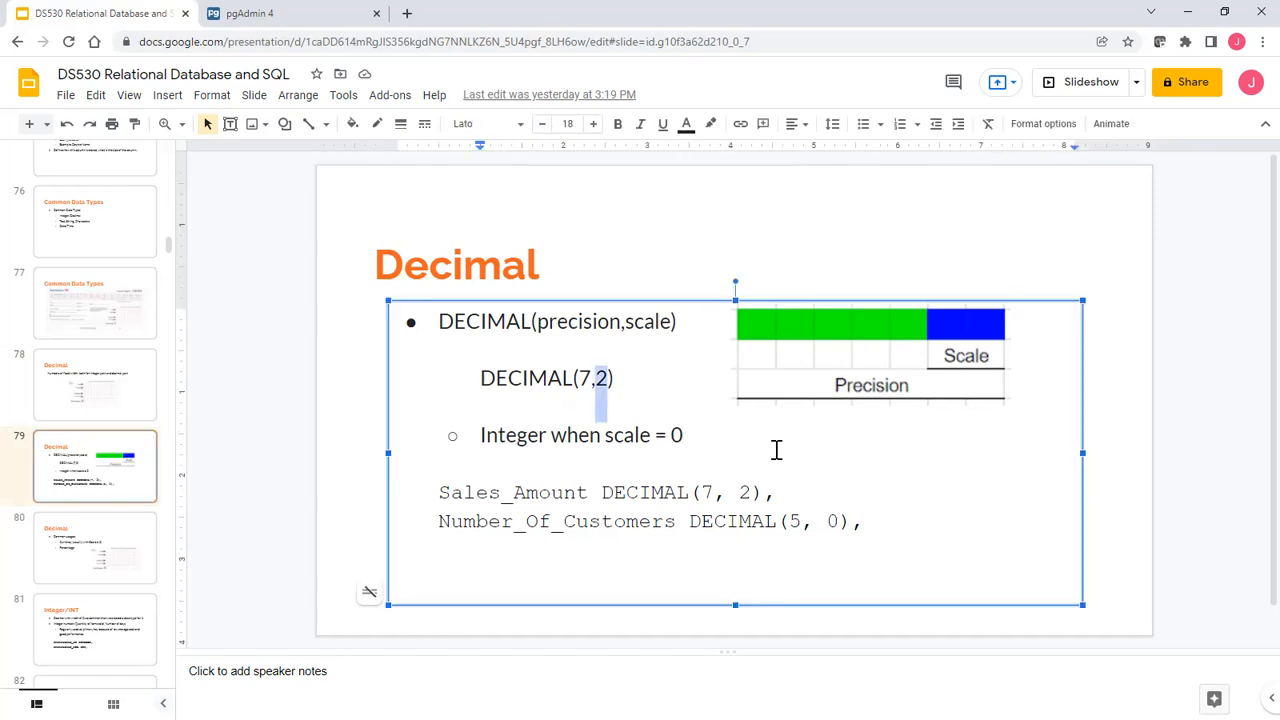
mouse_move(458, 493)
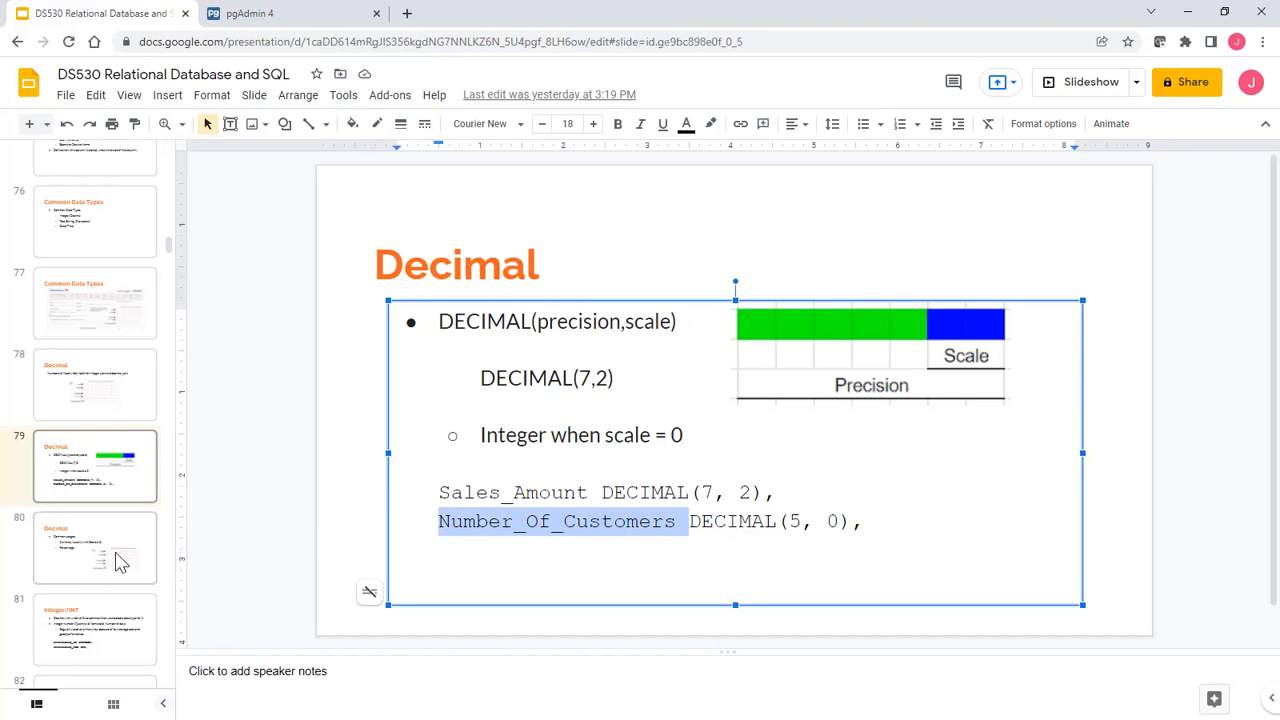
Review the Decimal common usages slide, then move to the Integer/INT slide.
click(95, 547)
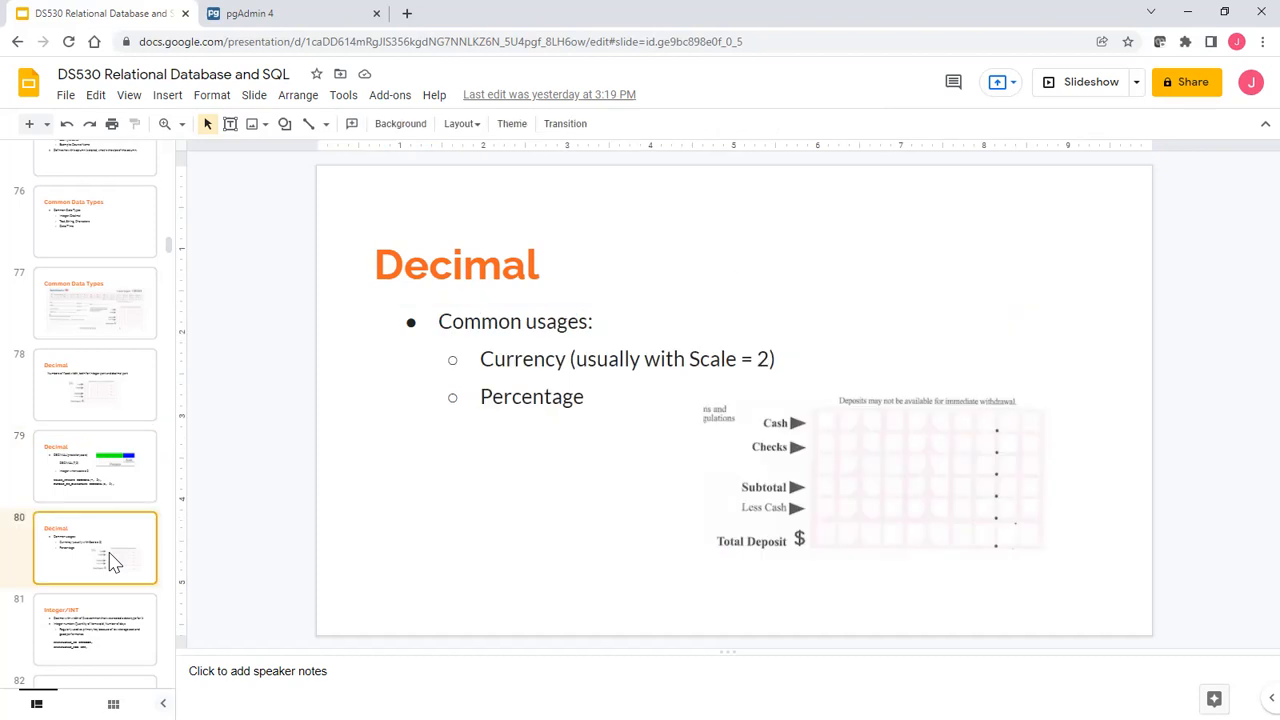
mouse_move(92, 544)
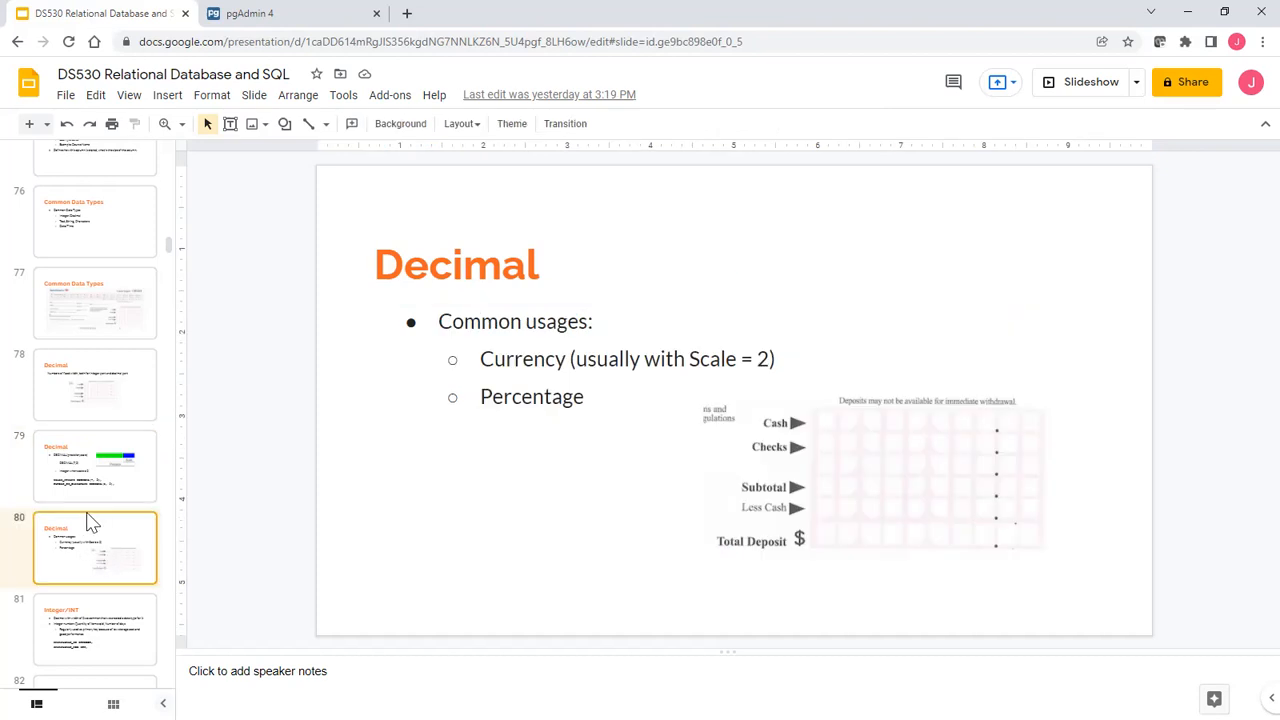
scroll(down, 3)
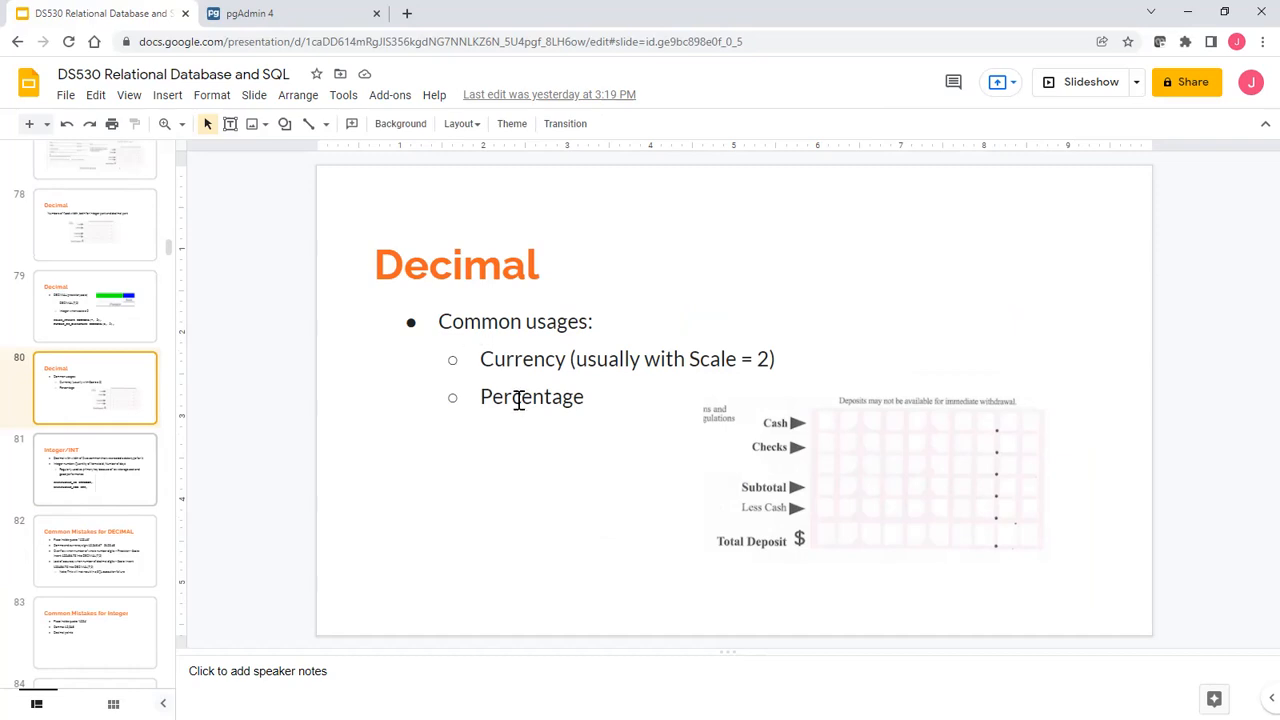
double_click(531, 397)
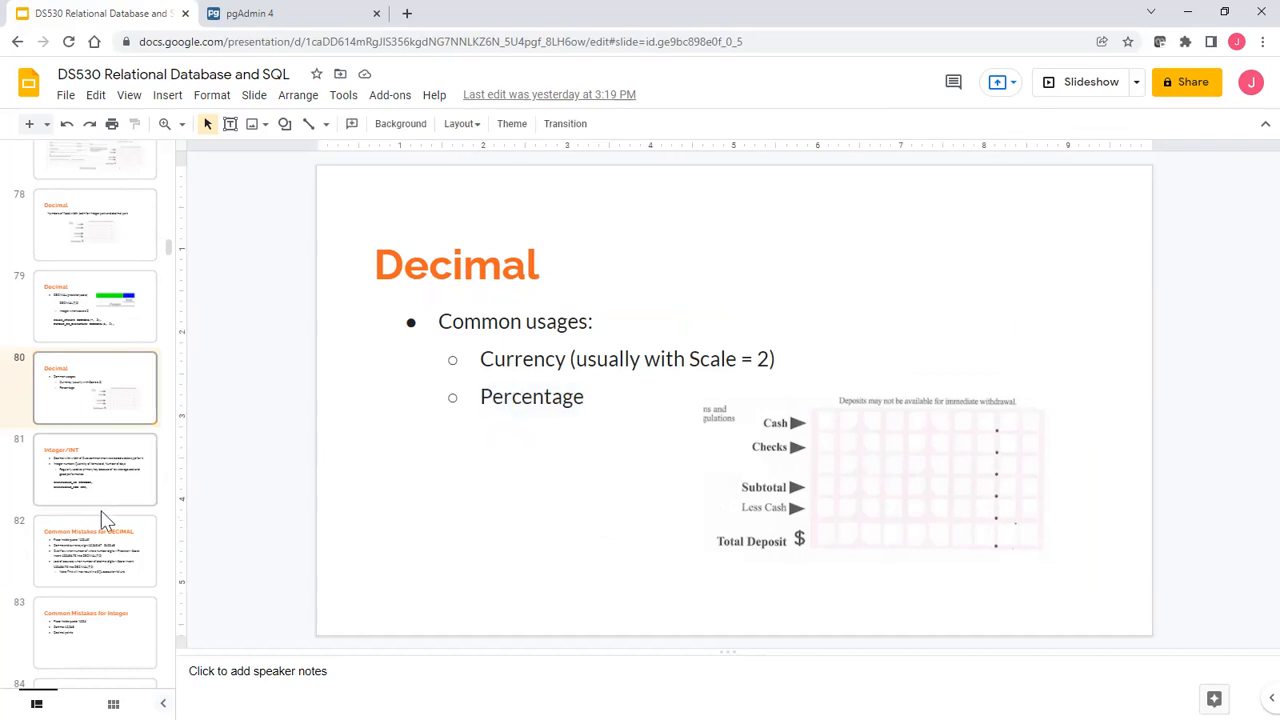
mouse_move(107, 494)
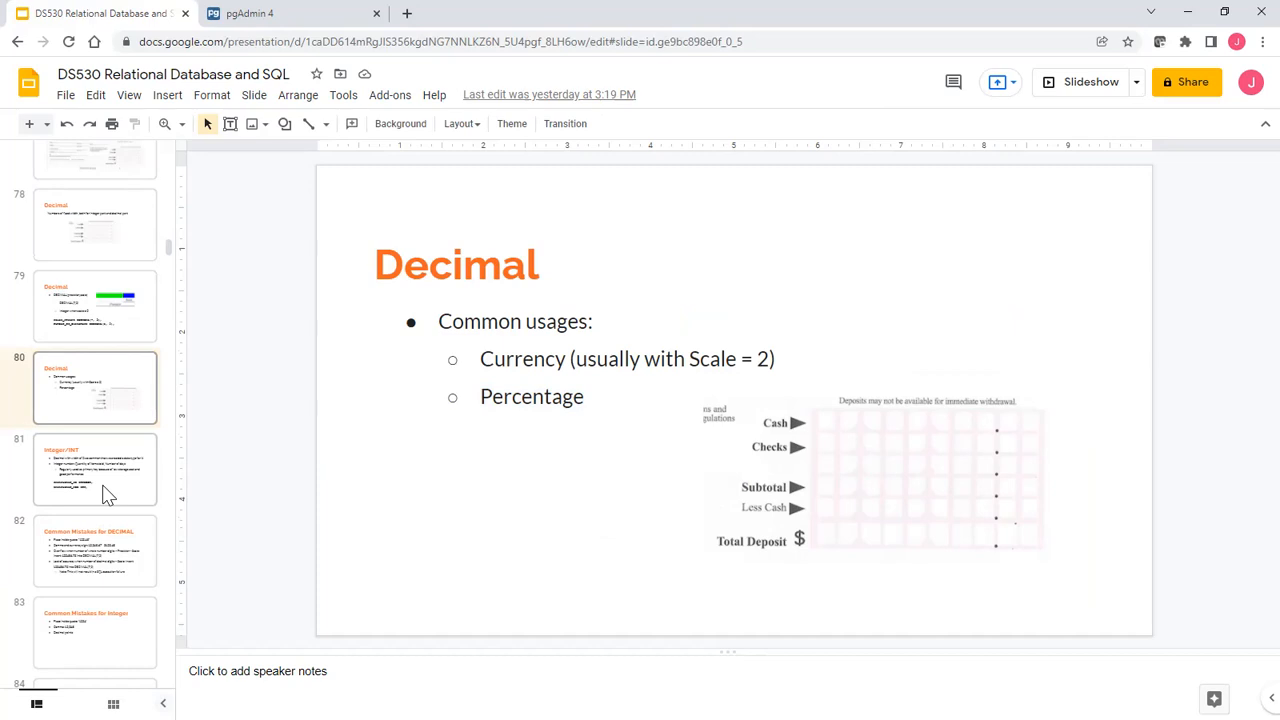
click(95, 470)
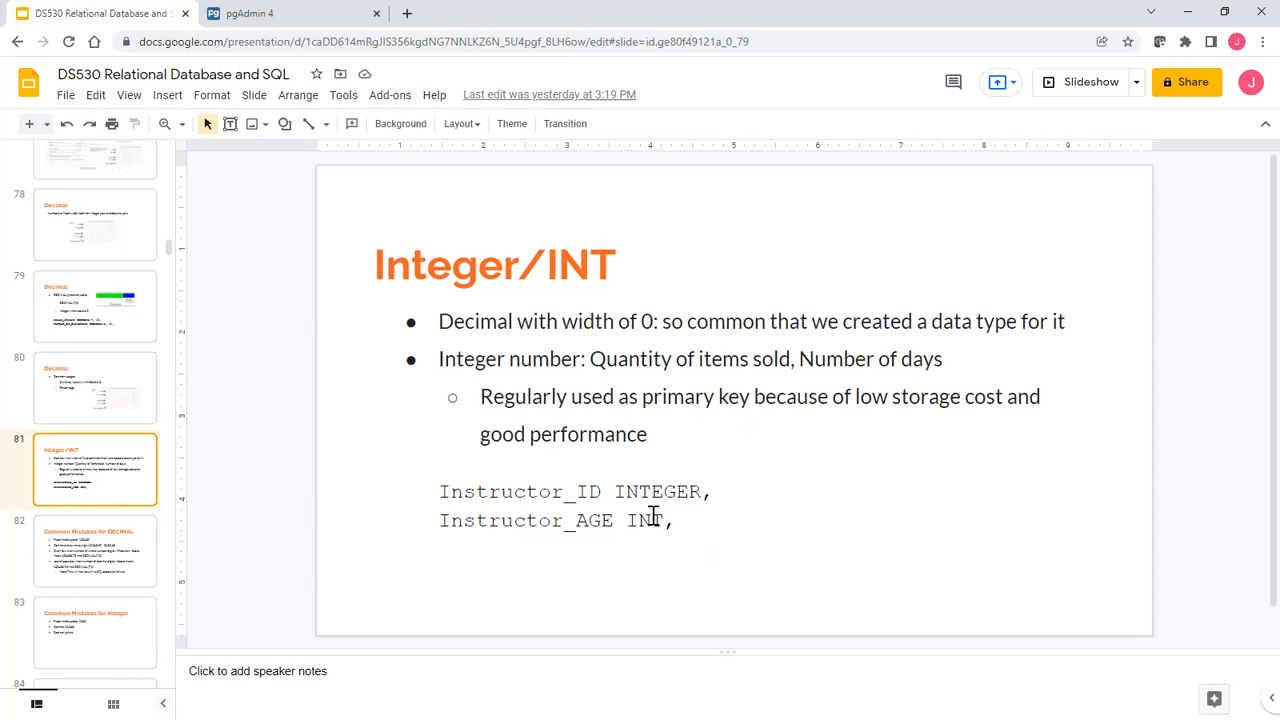
double_click(647, 520)
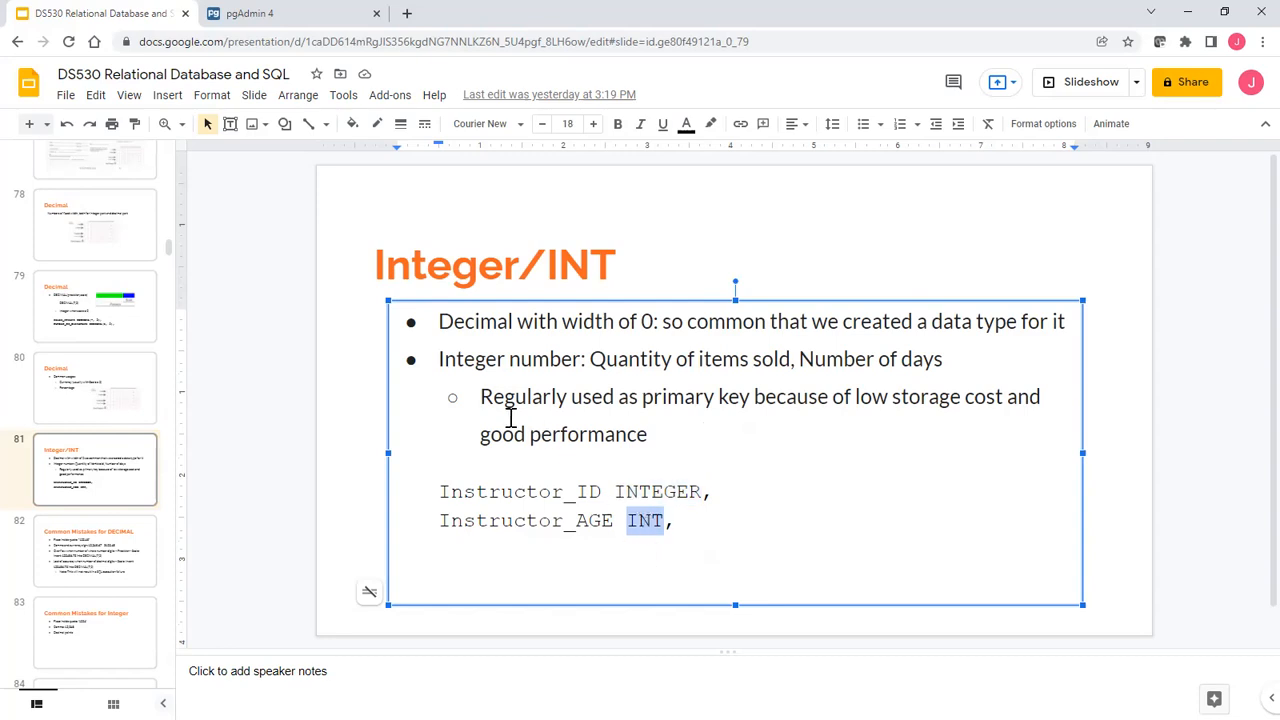
mouse_move(526, 525)
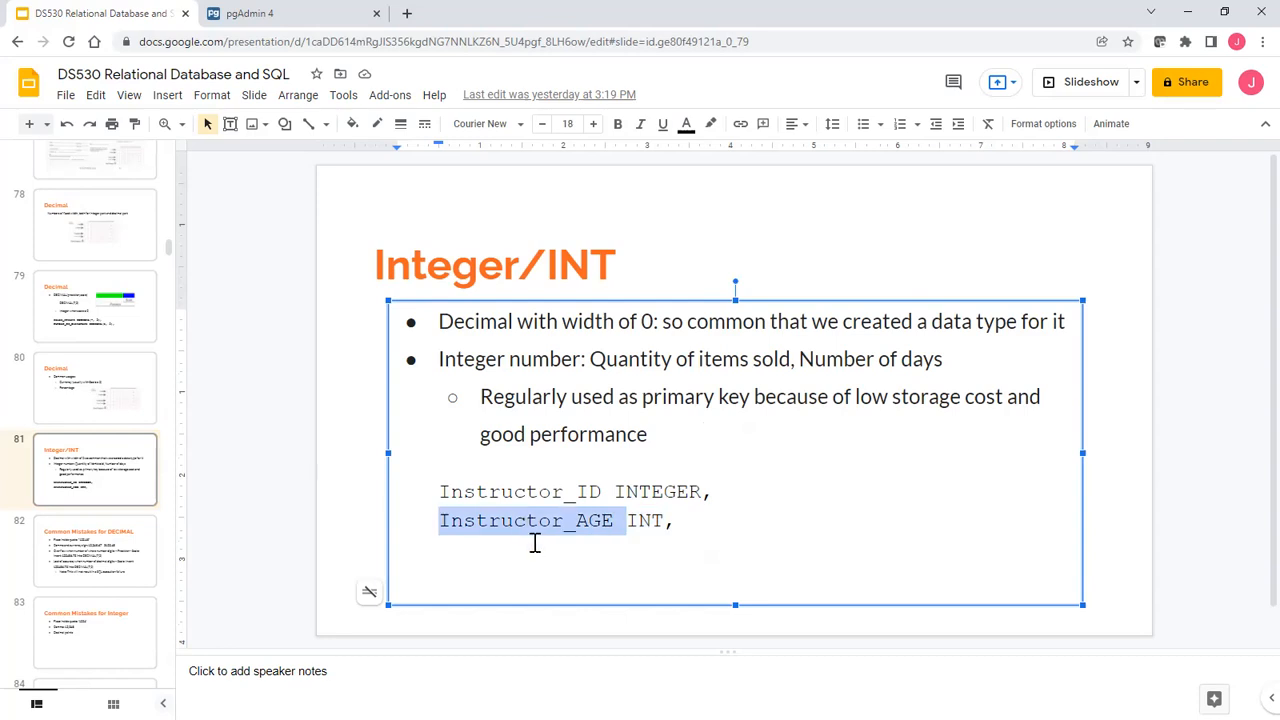
mouse_move(697, 402)
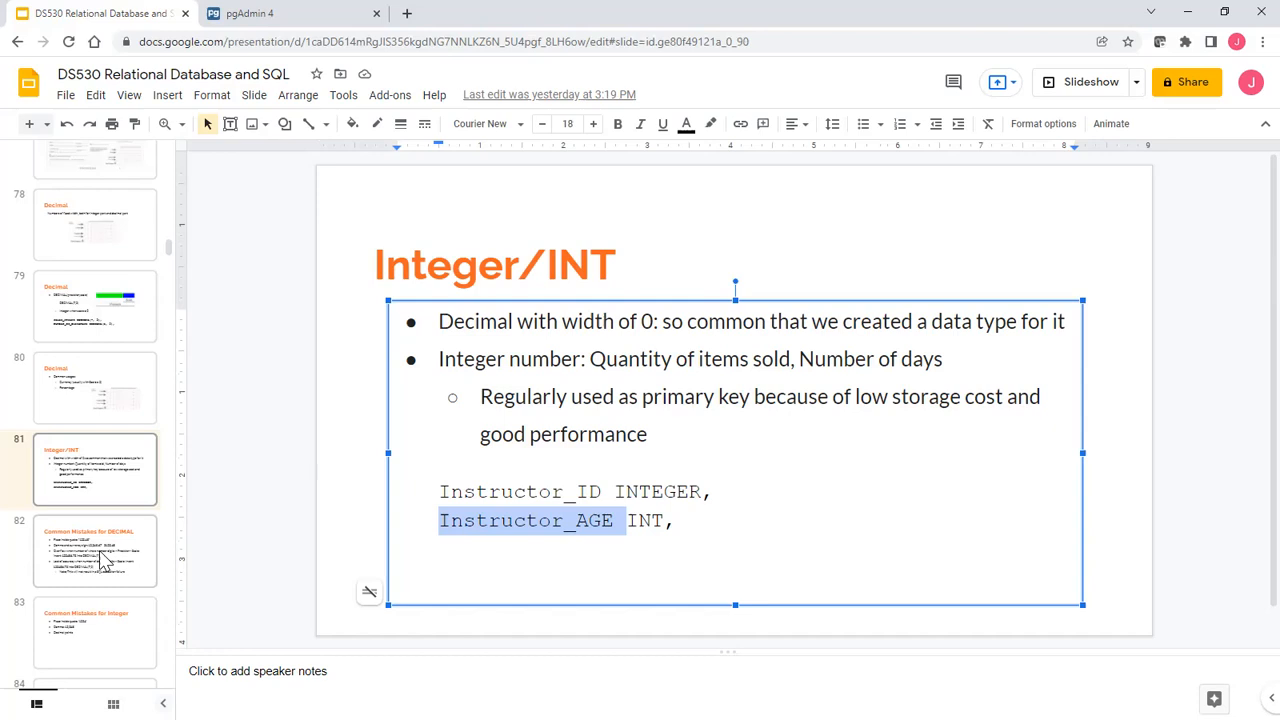
Open Common Mistakes for DECIMAL, highlighting 'Place' and the DECIMAL(7,2) precision.
click(95, 550)
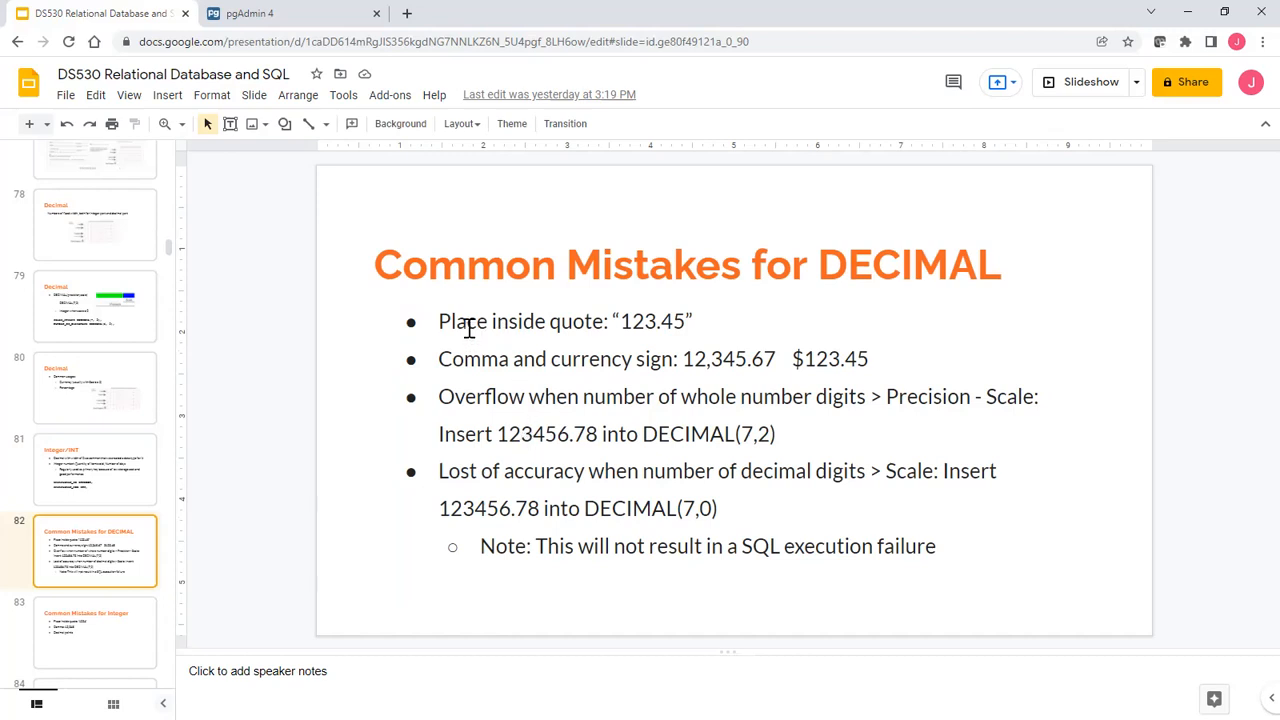
double_click(464, 321)
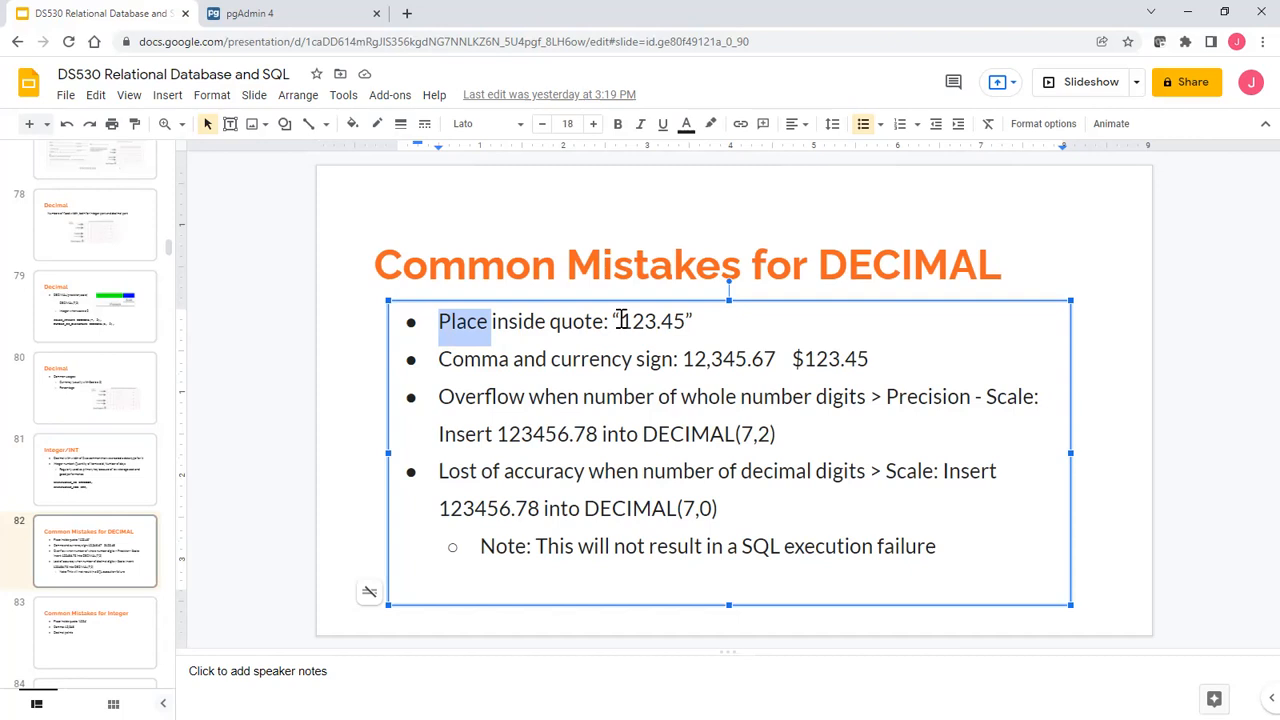
click(670, 322)
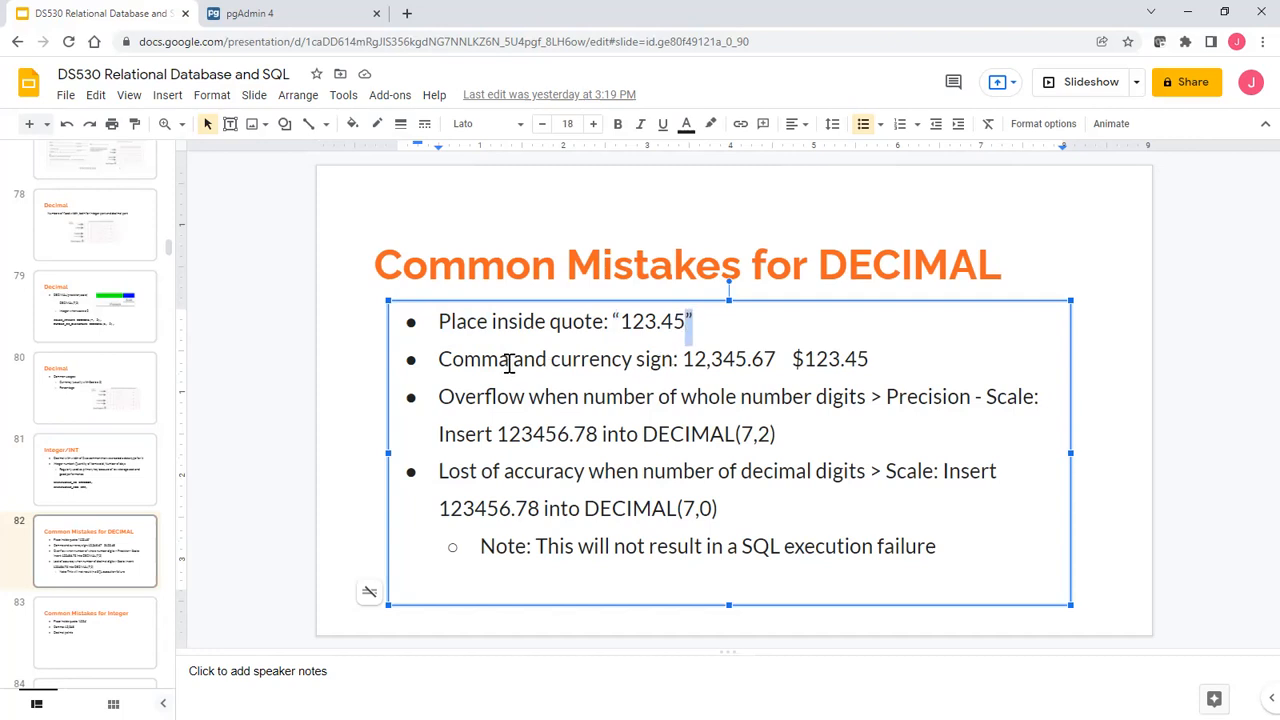
mouse_move(772, 396)
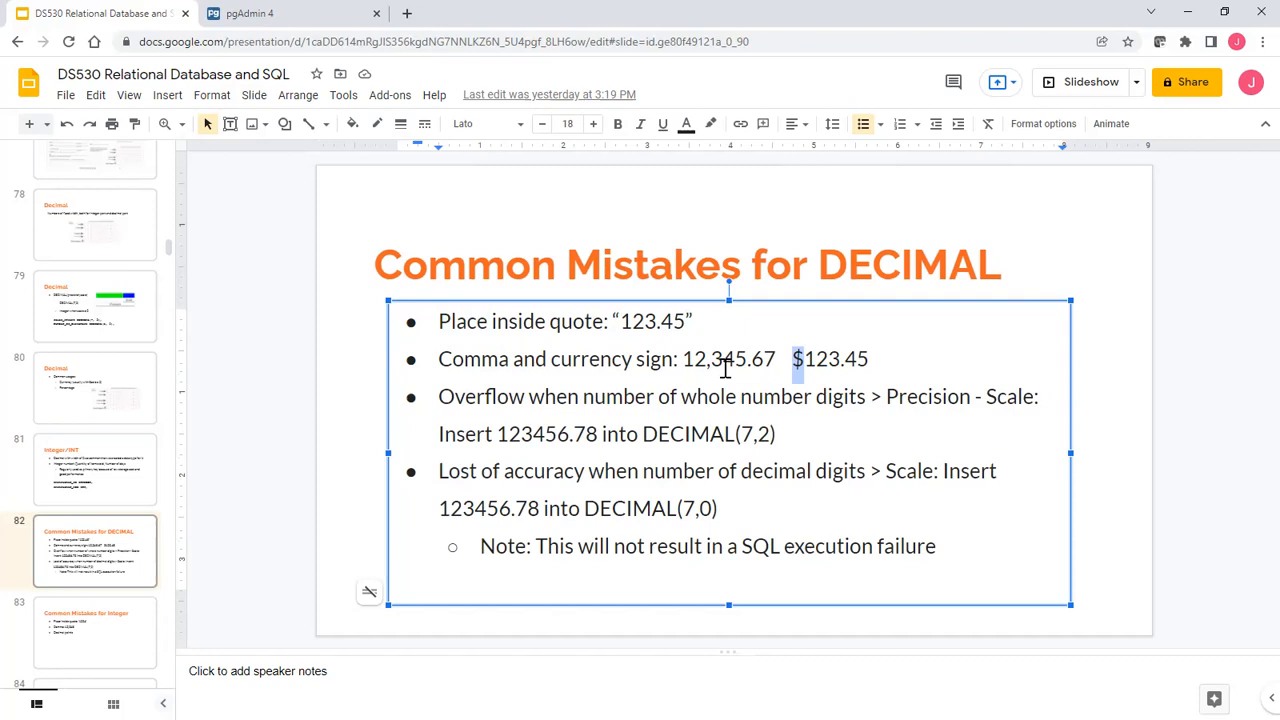
mouse_move(636, 330)
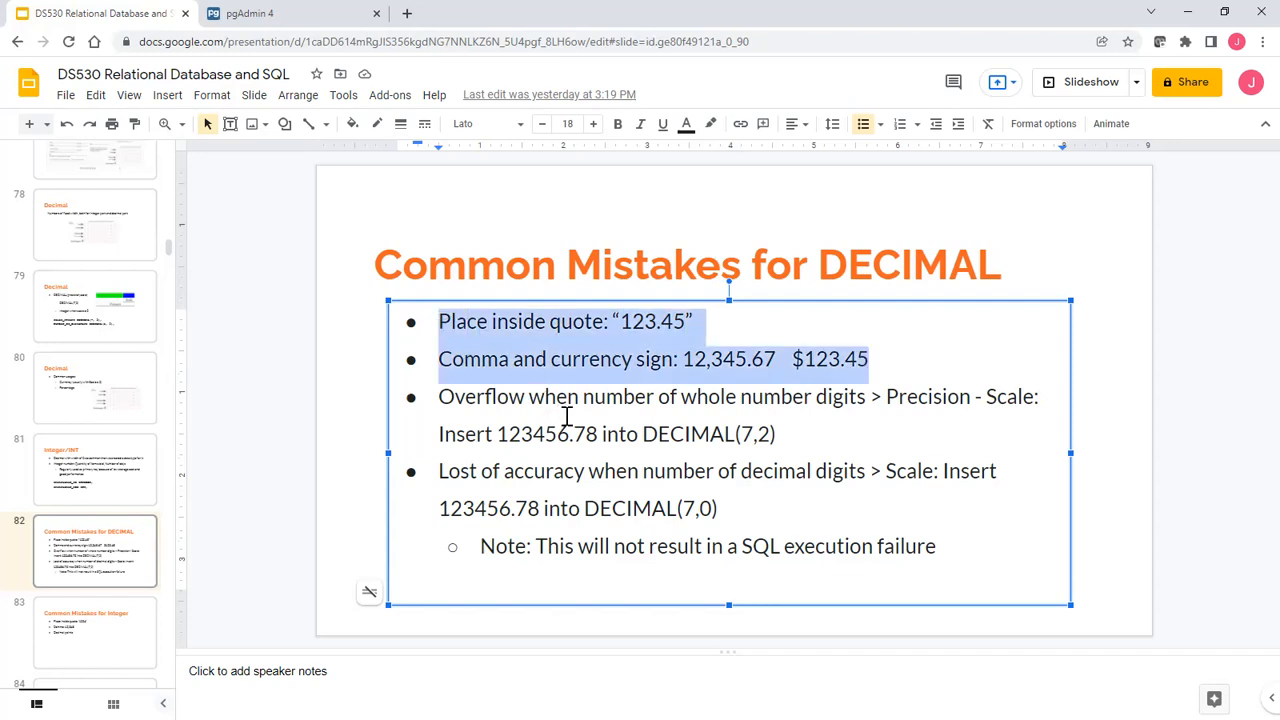
mouse_move(580, 417)
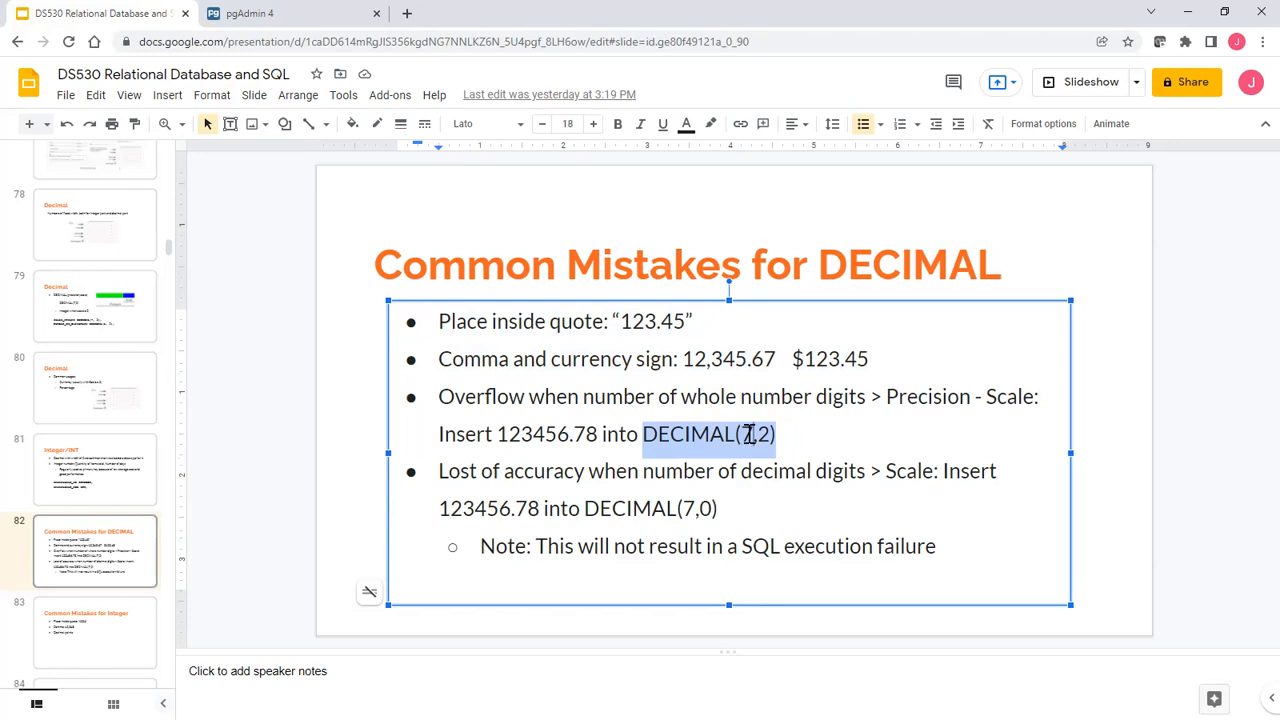
click(751, 434)
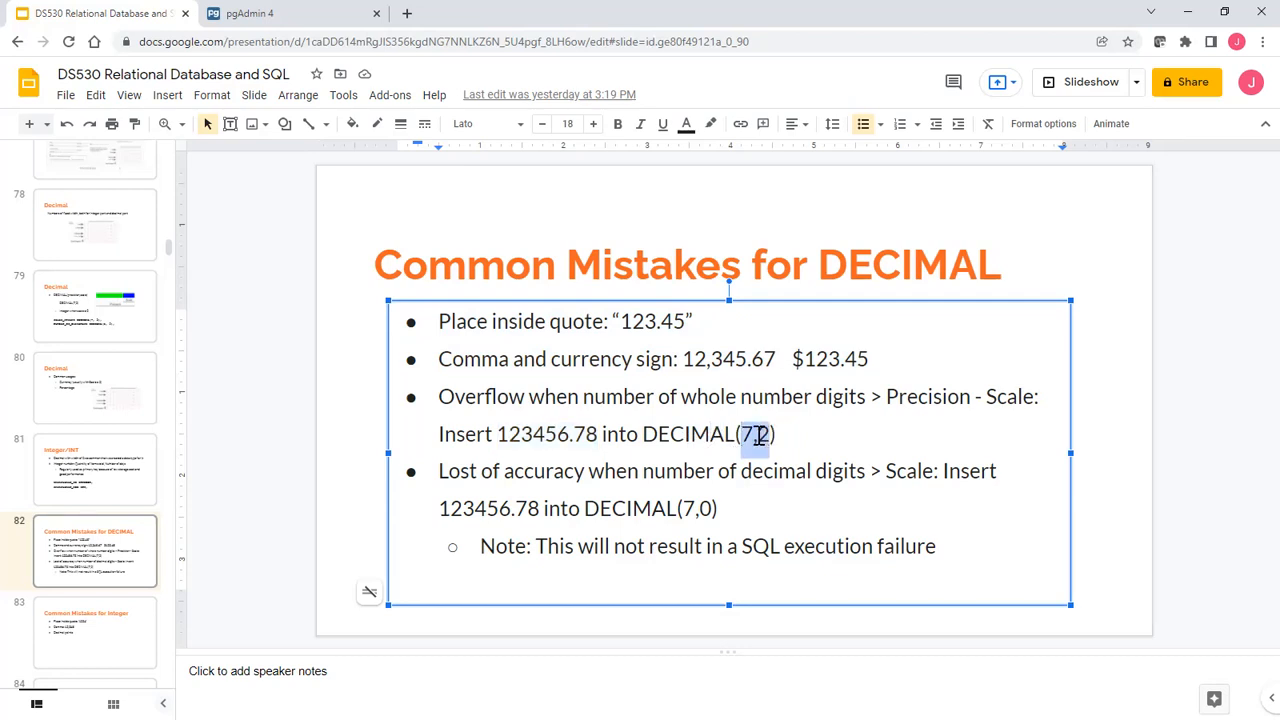
click(95, 630)
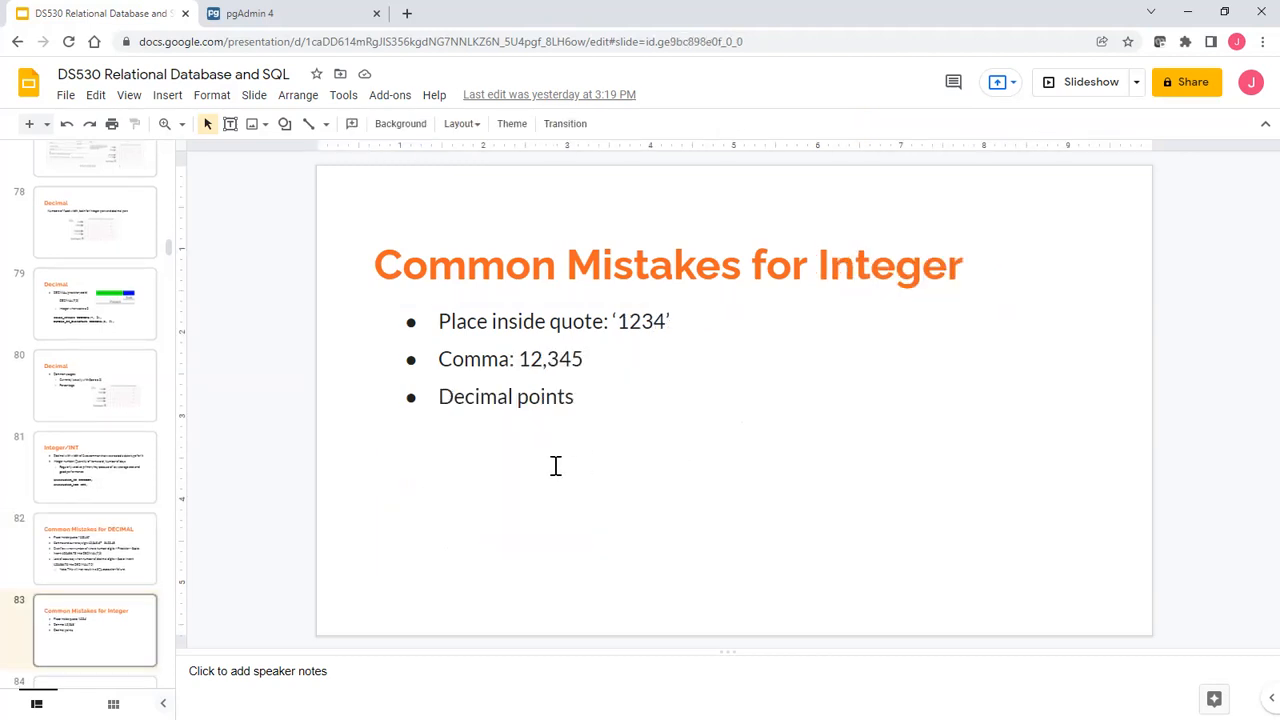
click(95, 548)
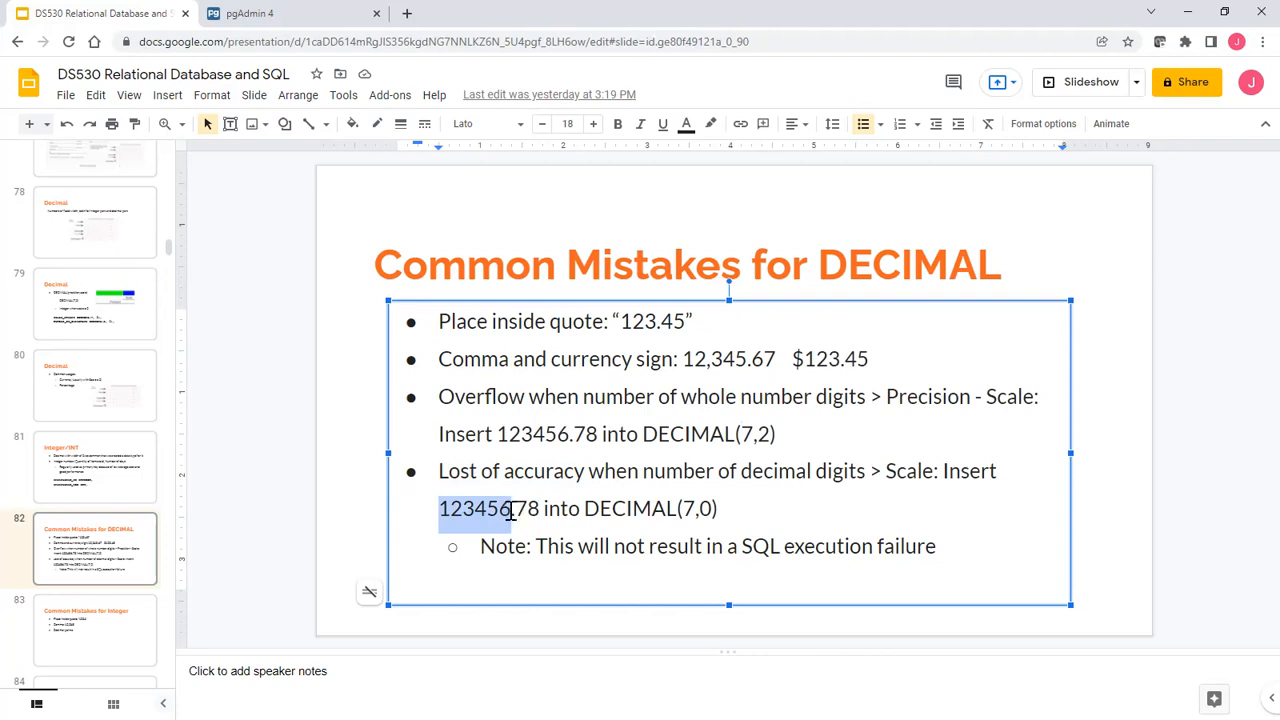
mouse_move(514, 509)
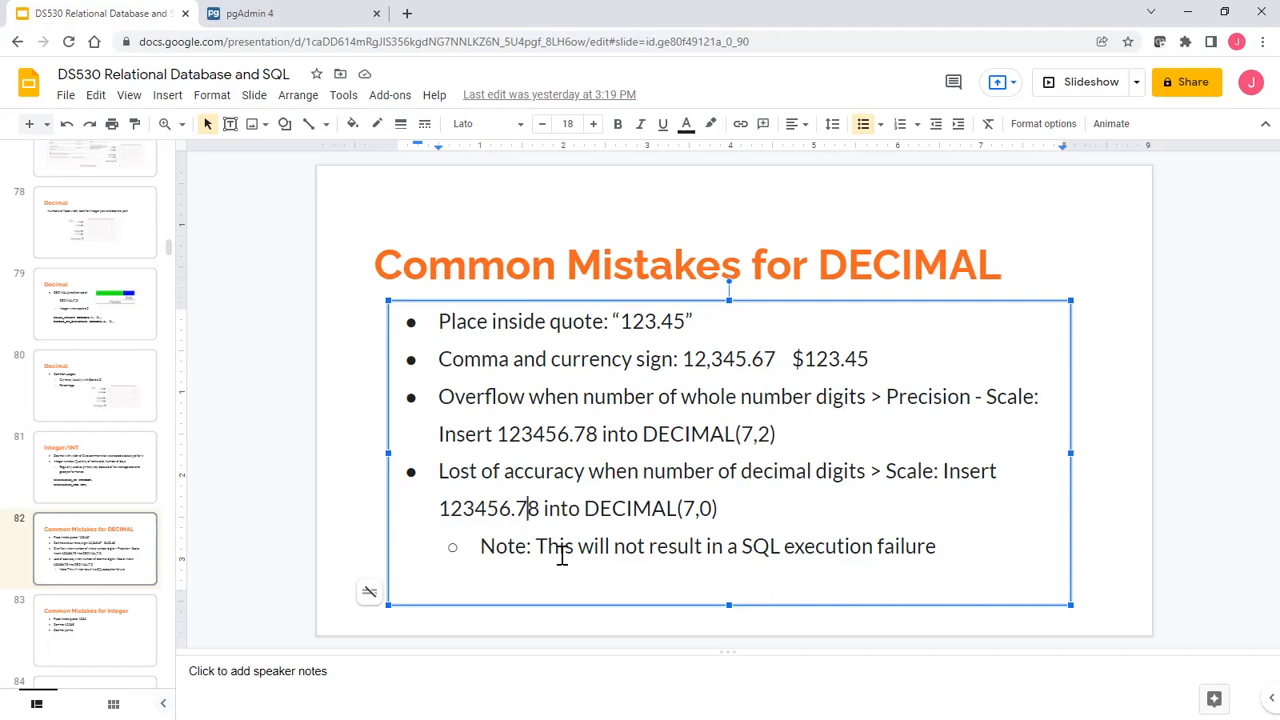
drag(536, 546, 745, 546)
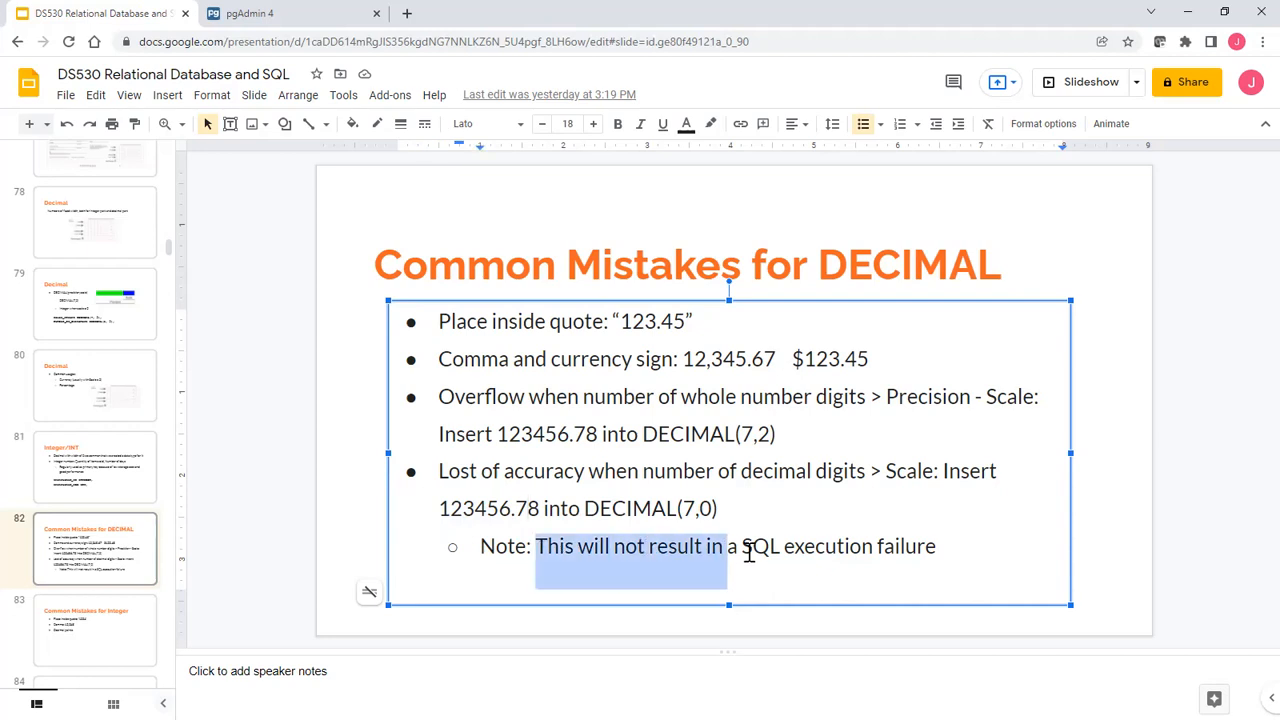
click(726, 471)
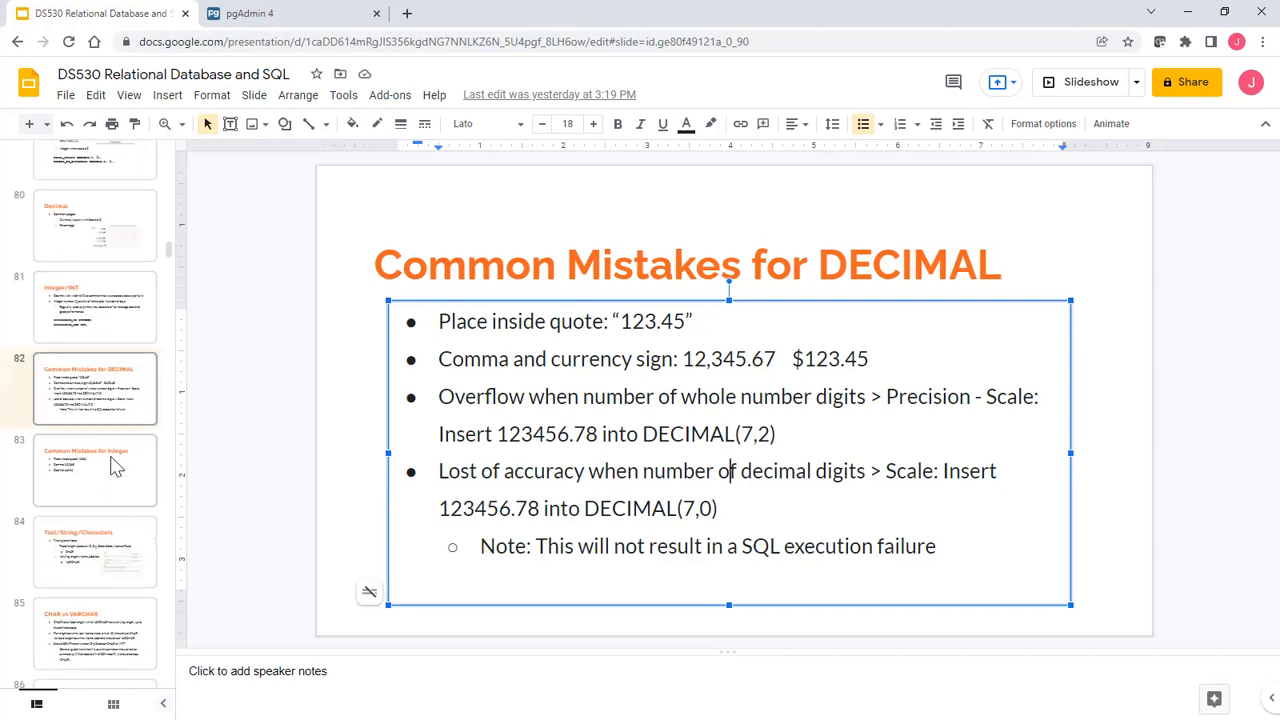
Show the Common Mistakes for Integer slide, then the Text/String/Characters slide.
click(95, 470)
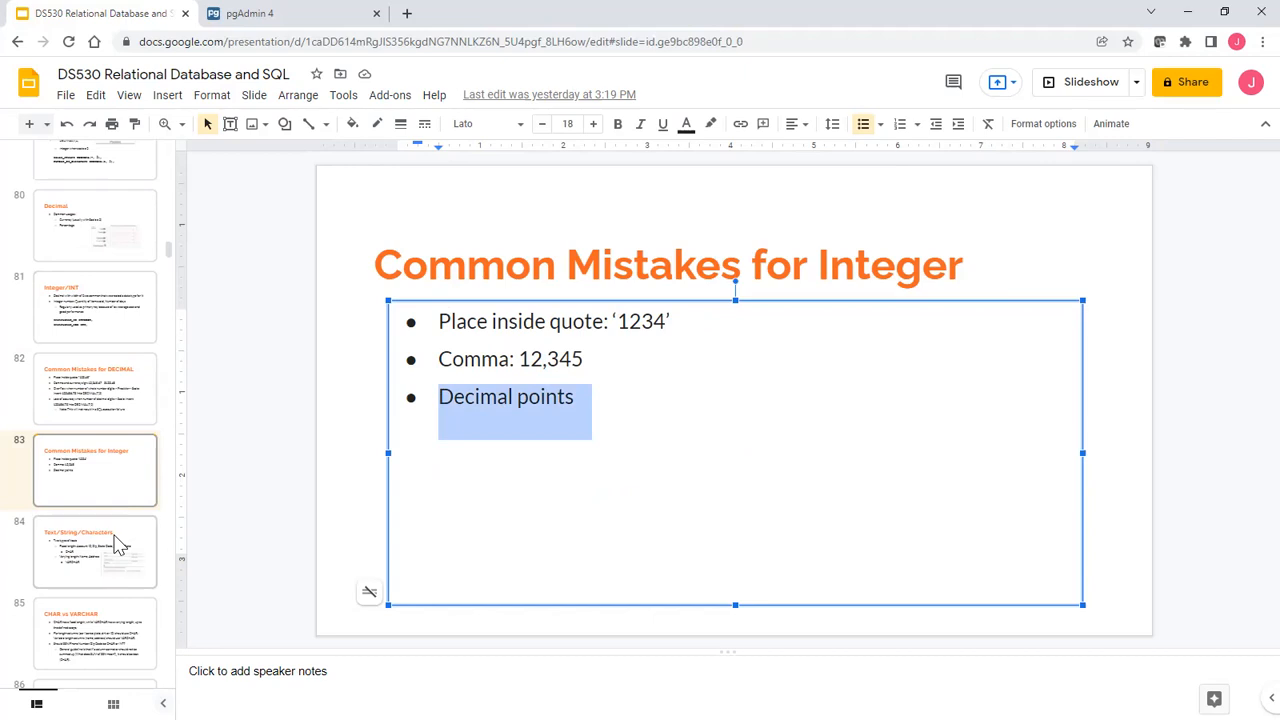
click(95, 552)
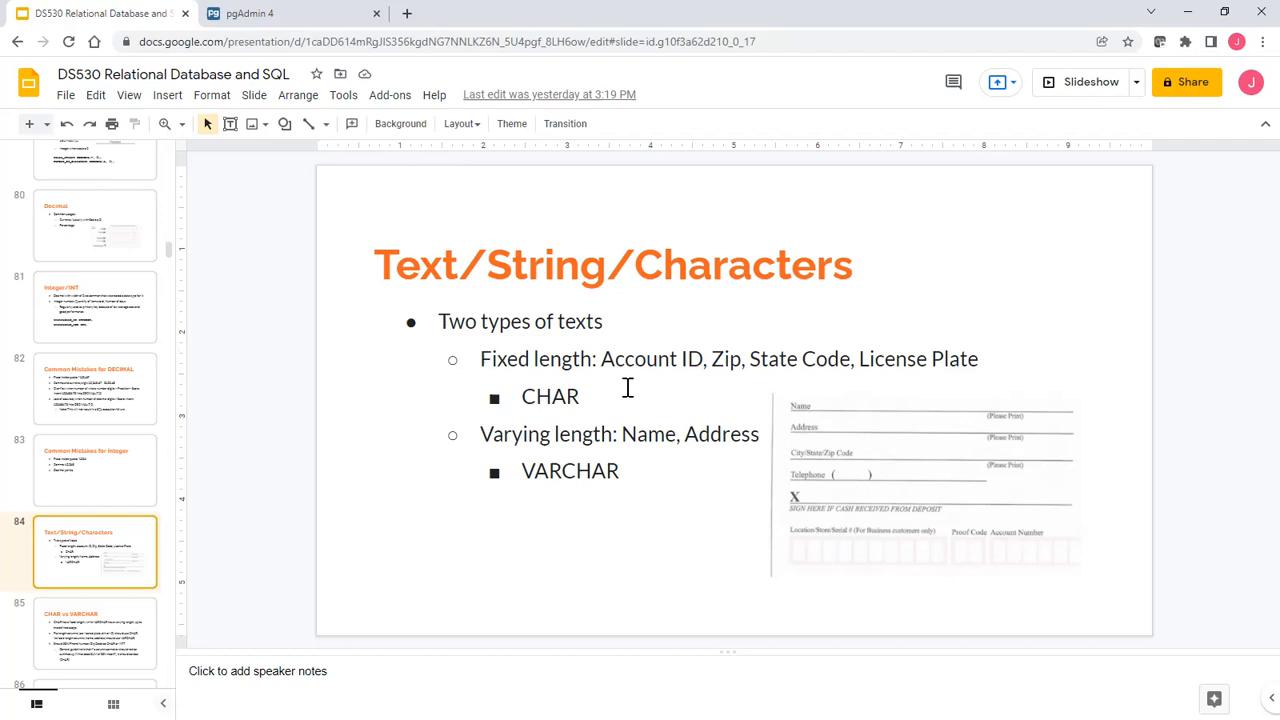
mouse_move(623, 396)
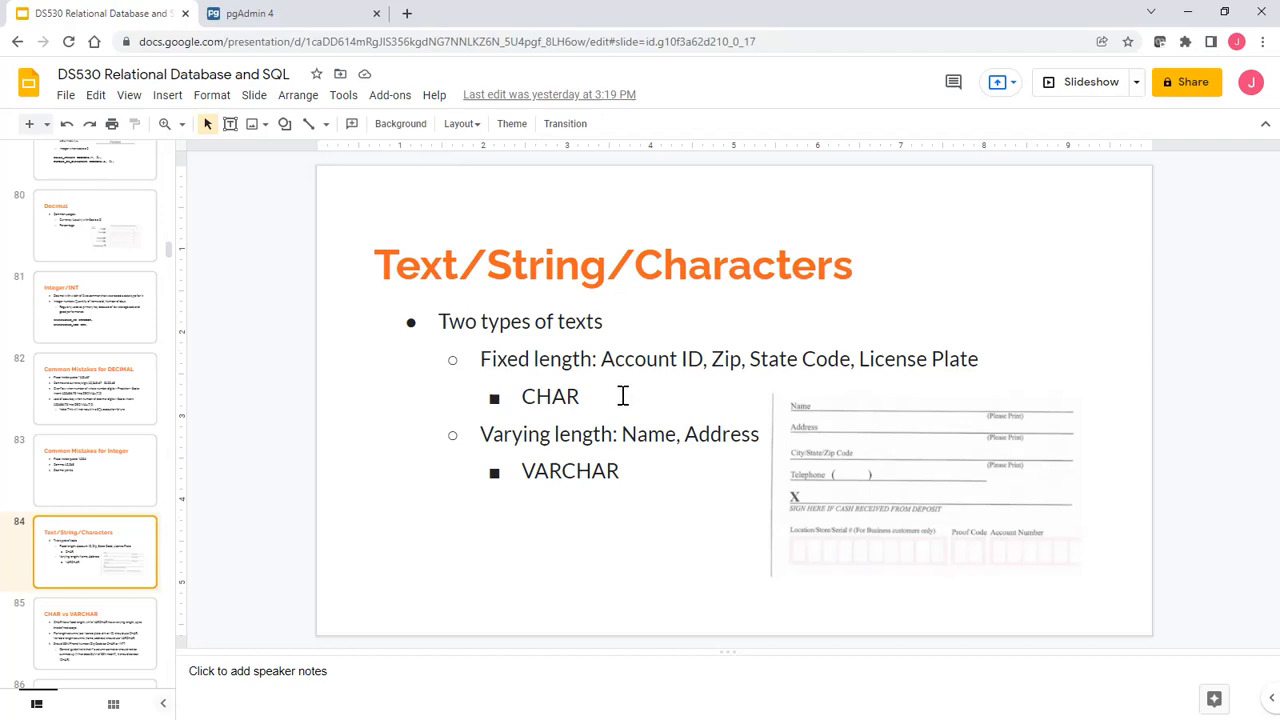
mouse_move(860, 477)
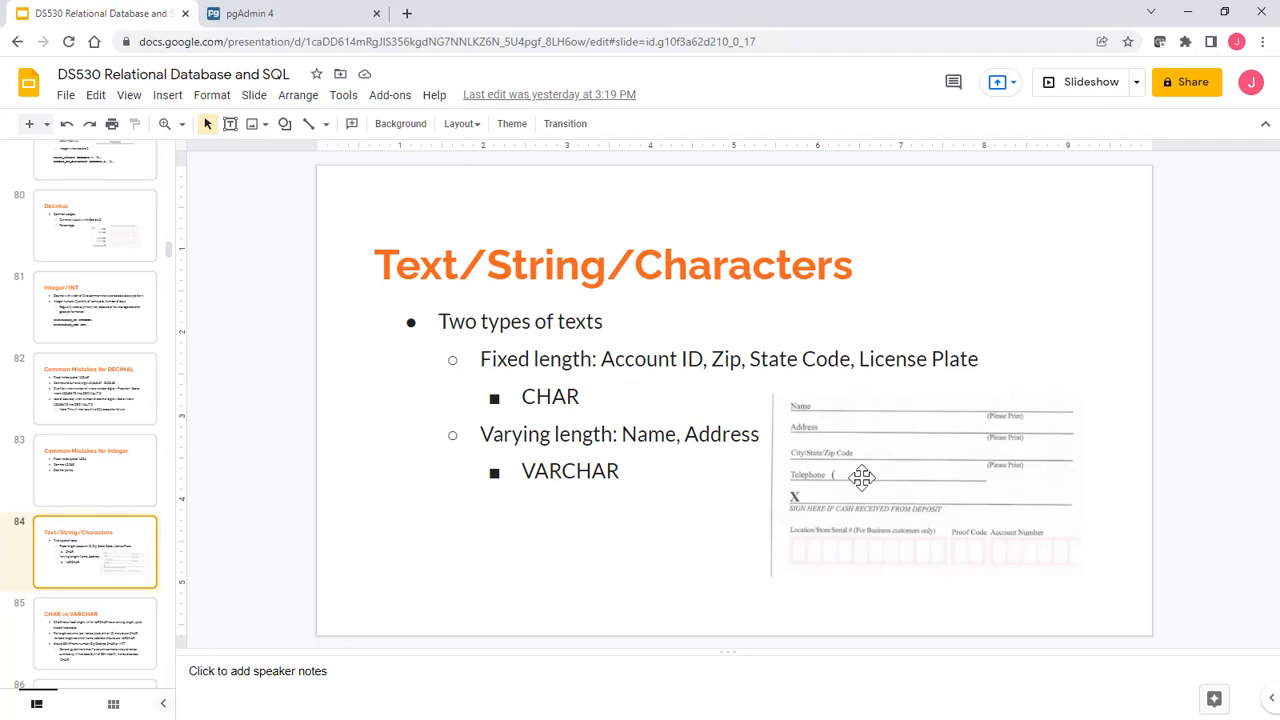
mouse_move(928, 555)
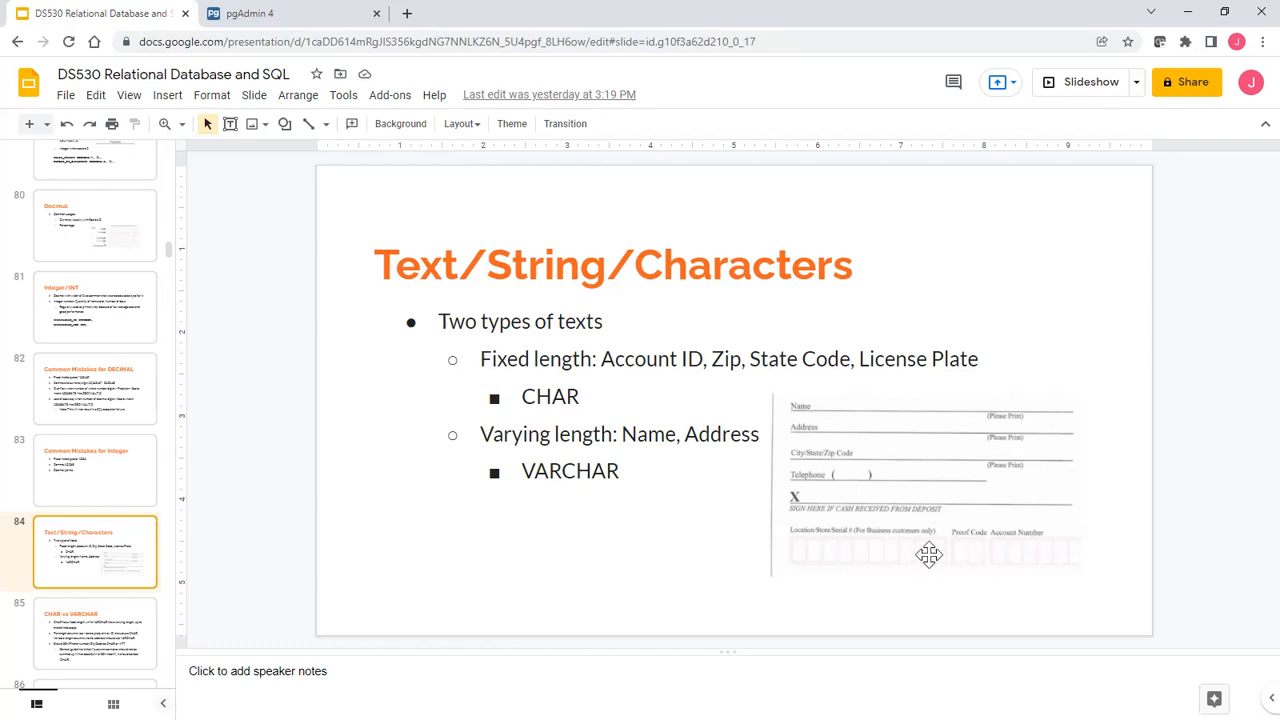
mouse_move(930, 555)
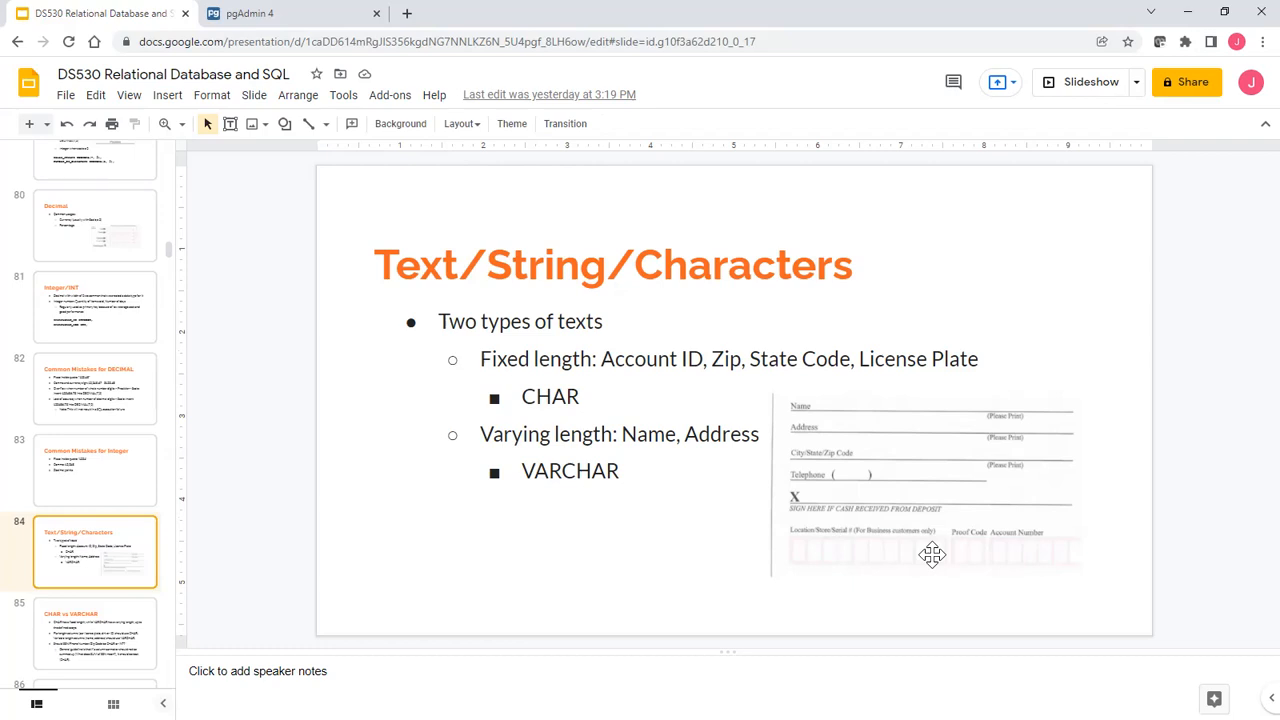
mouse_move(842, 565)
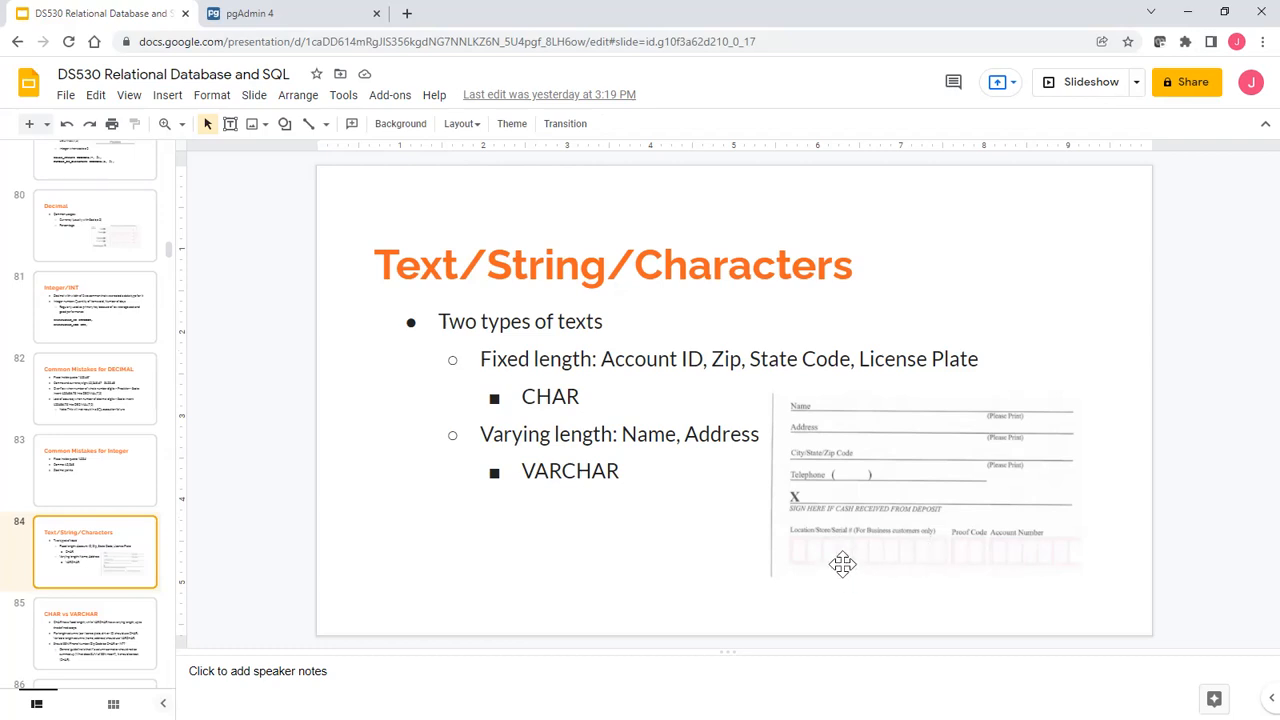
Highlight CHAR, Address and VARCHAR in the bullets, then open slide 85.
double_click(548, 397)
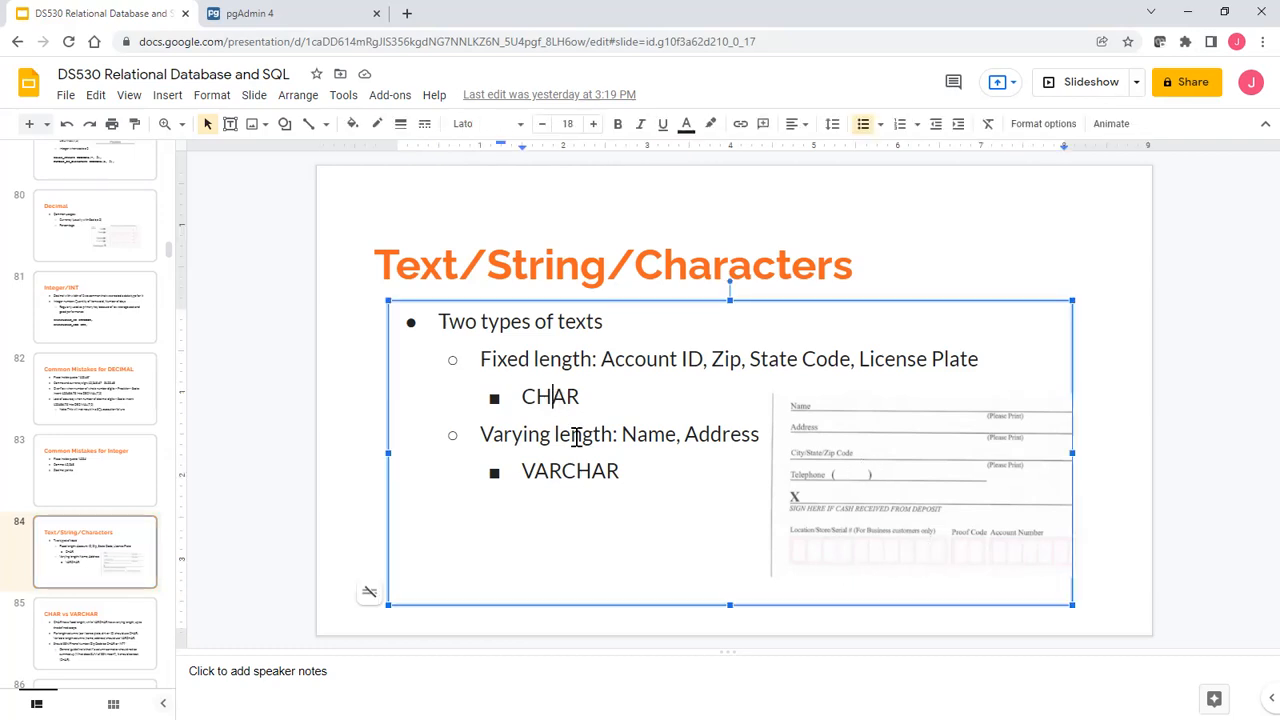
double_click(549, 397)
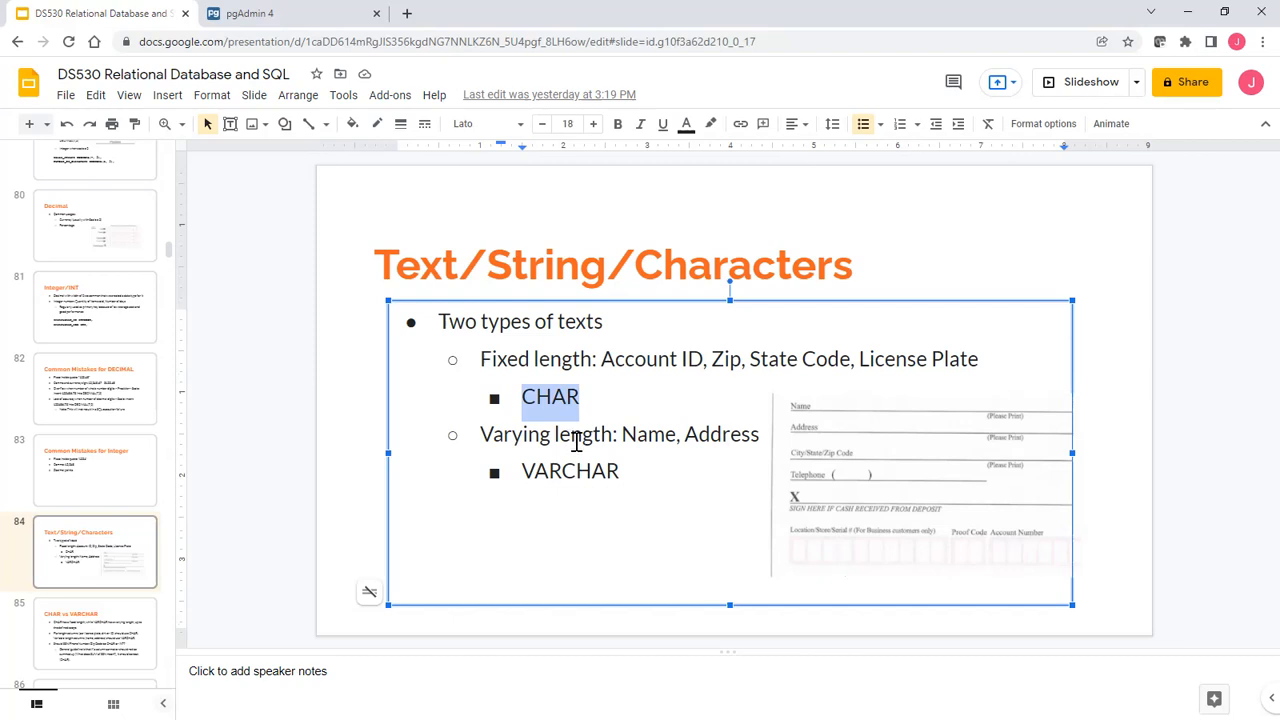
mouse_move(533, 445)
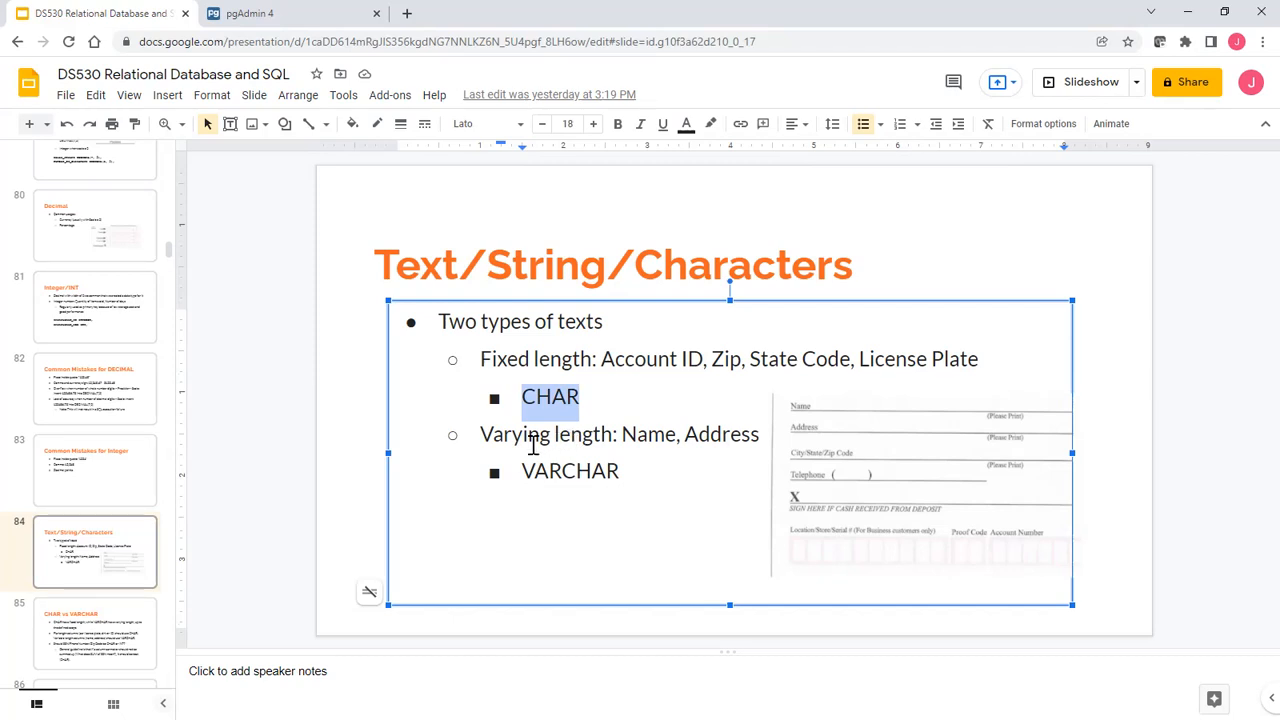
mouse_move(560, 446)
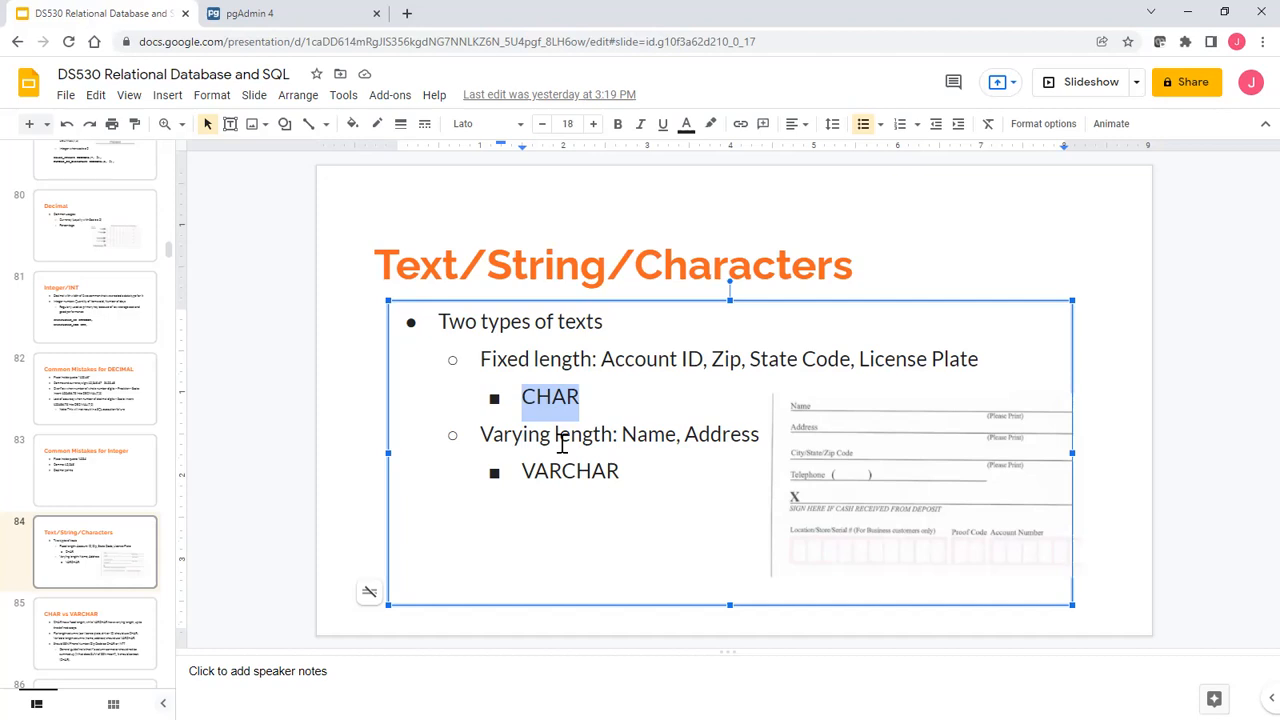
mouse_move(670, 425)
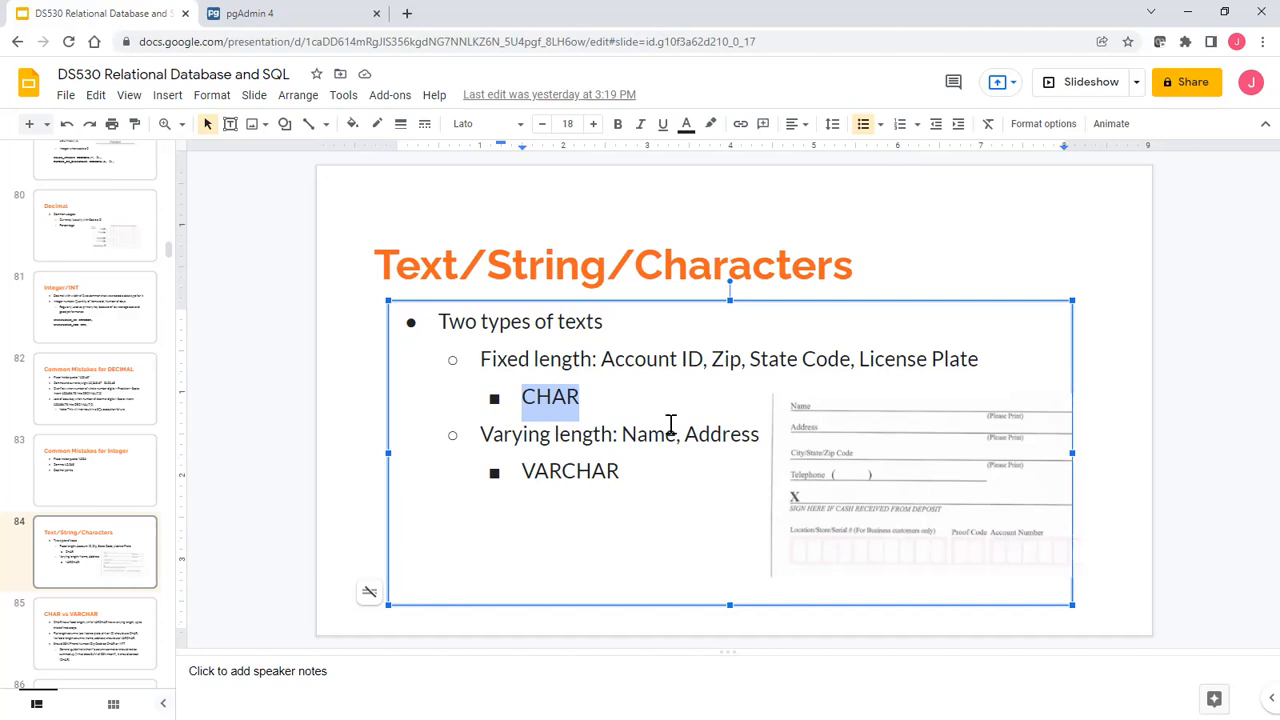
double_click(722, 434)
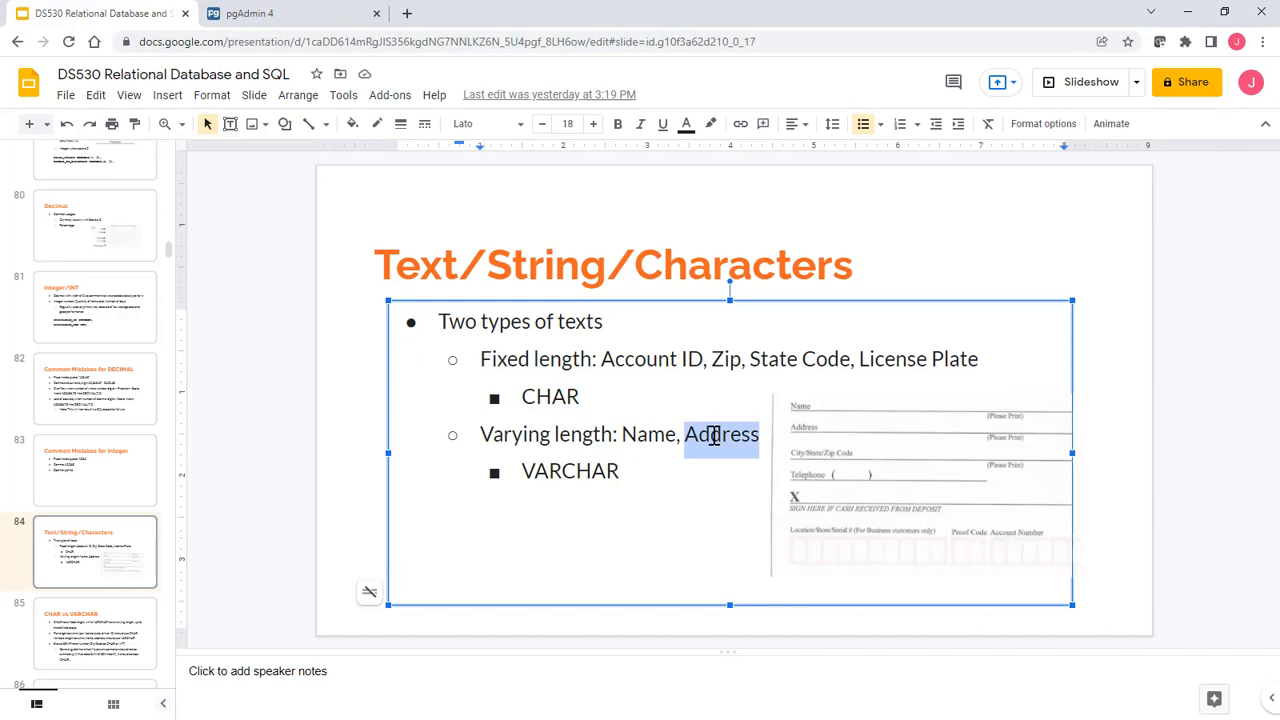
click(642, 434)
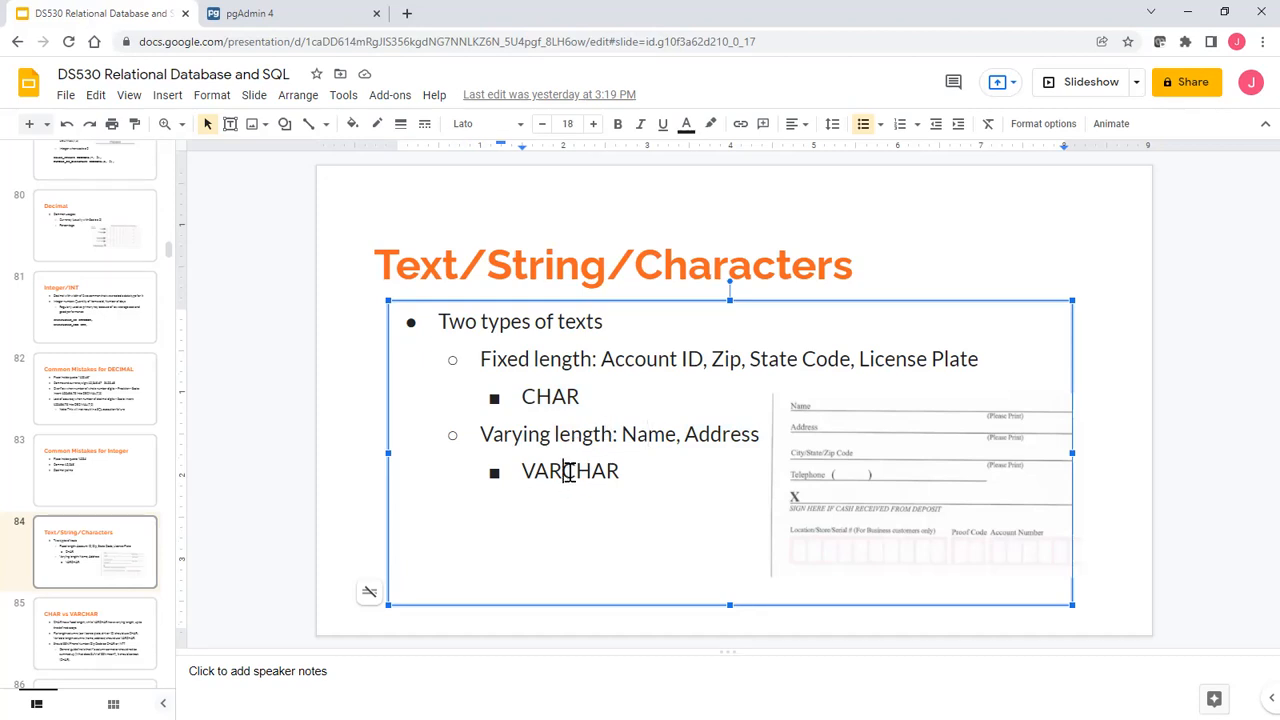
double_click(569, 471)
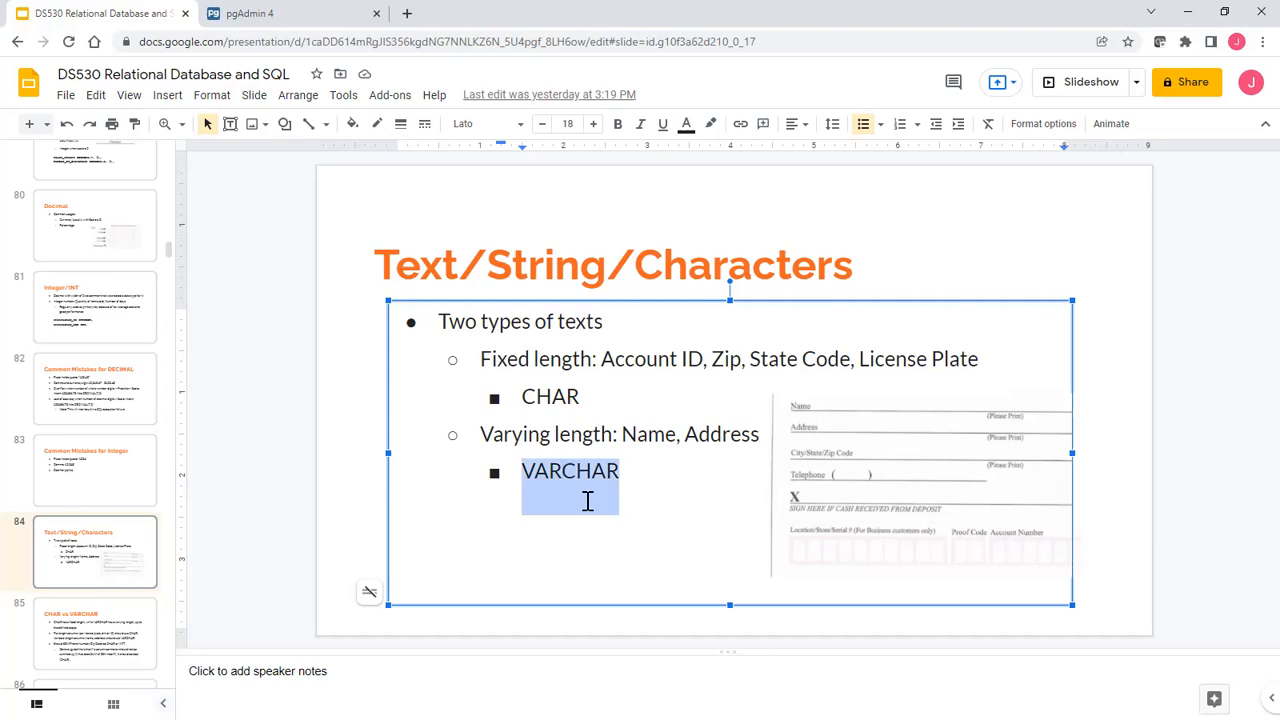
mouse_move(95, 630)
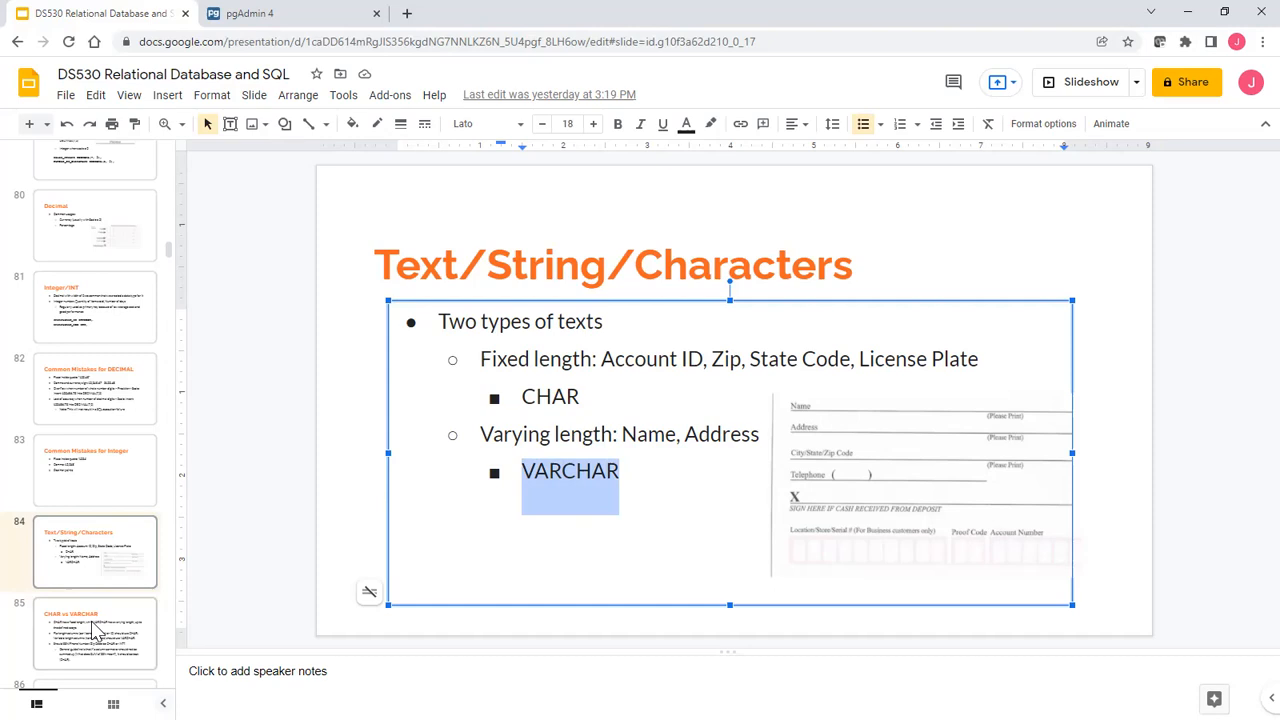
click(95, 630)
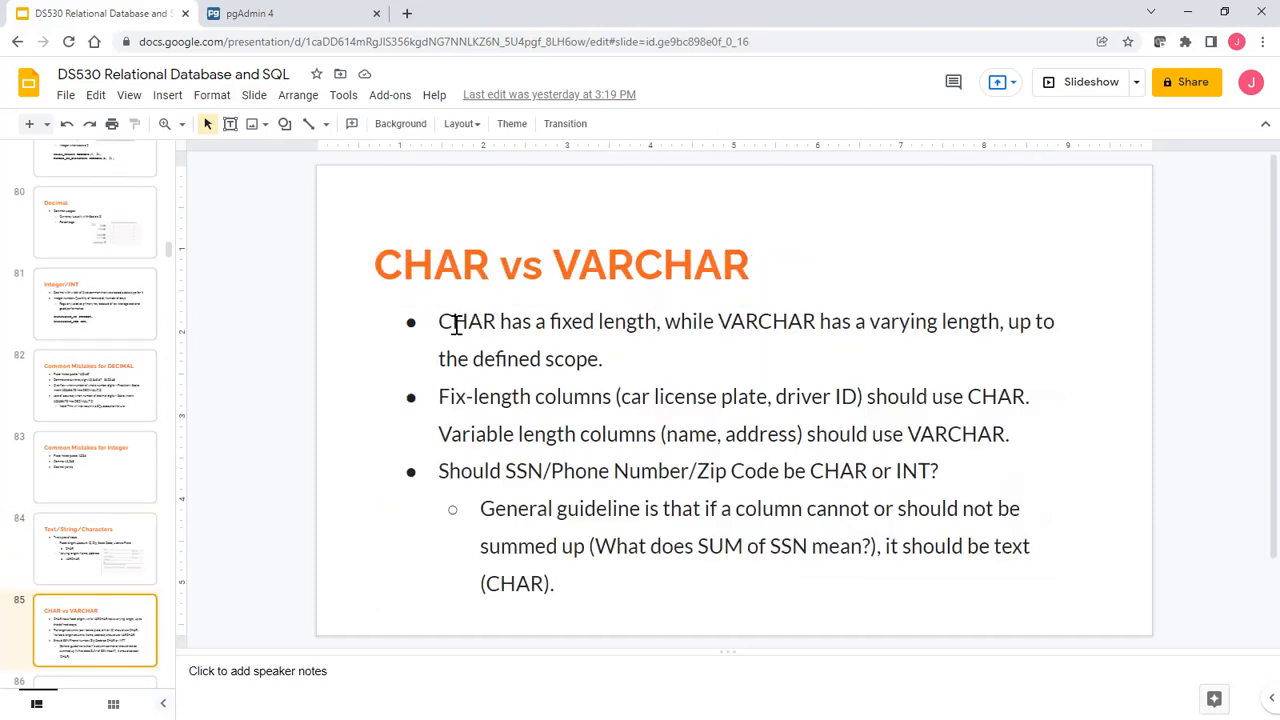
drag(452, 321, 935, 321)
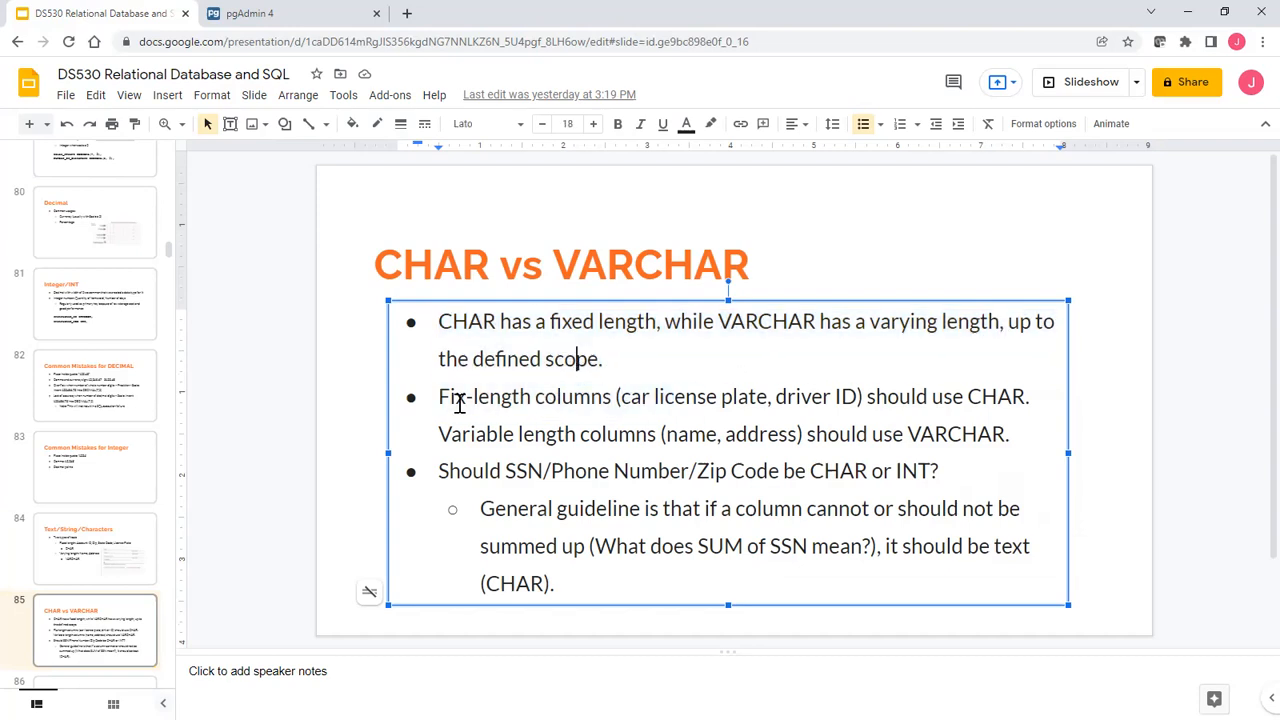
drag(438, 396, 910, 396)
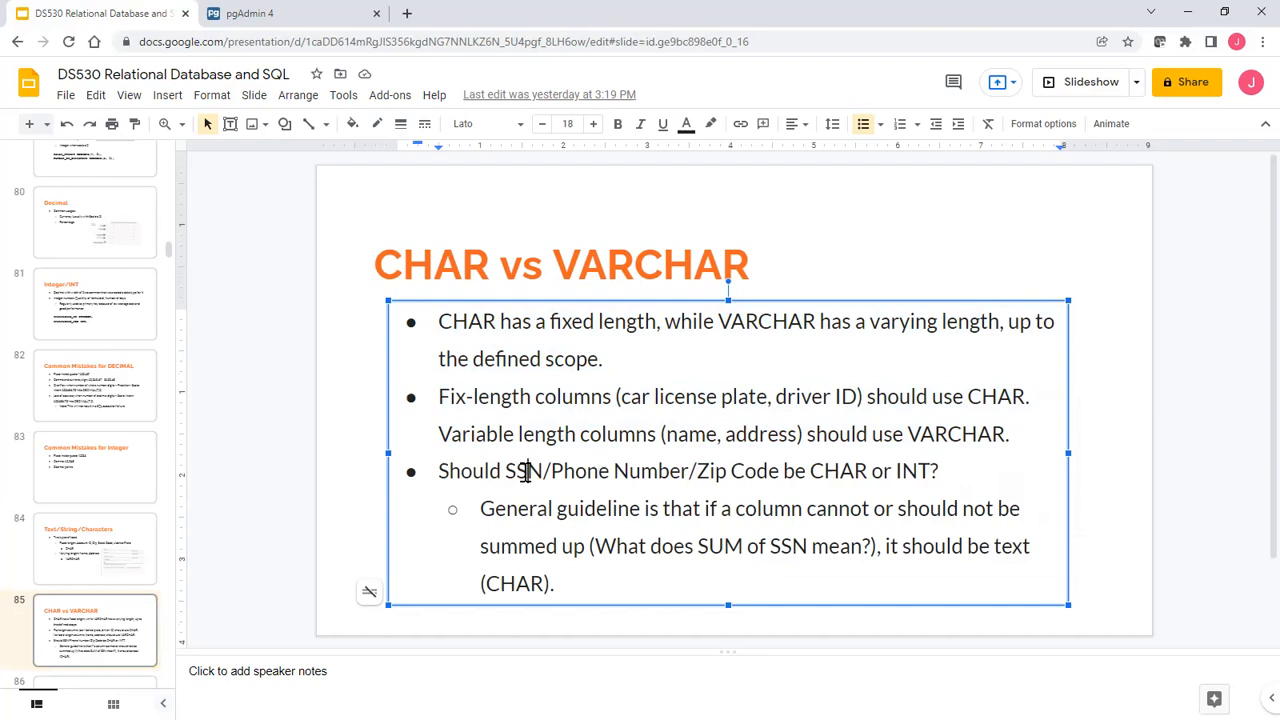
double_click(523, 471)
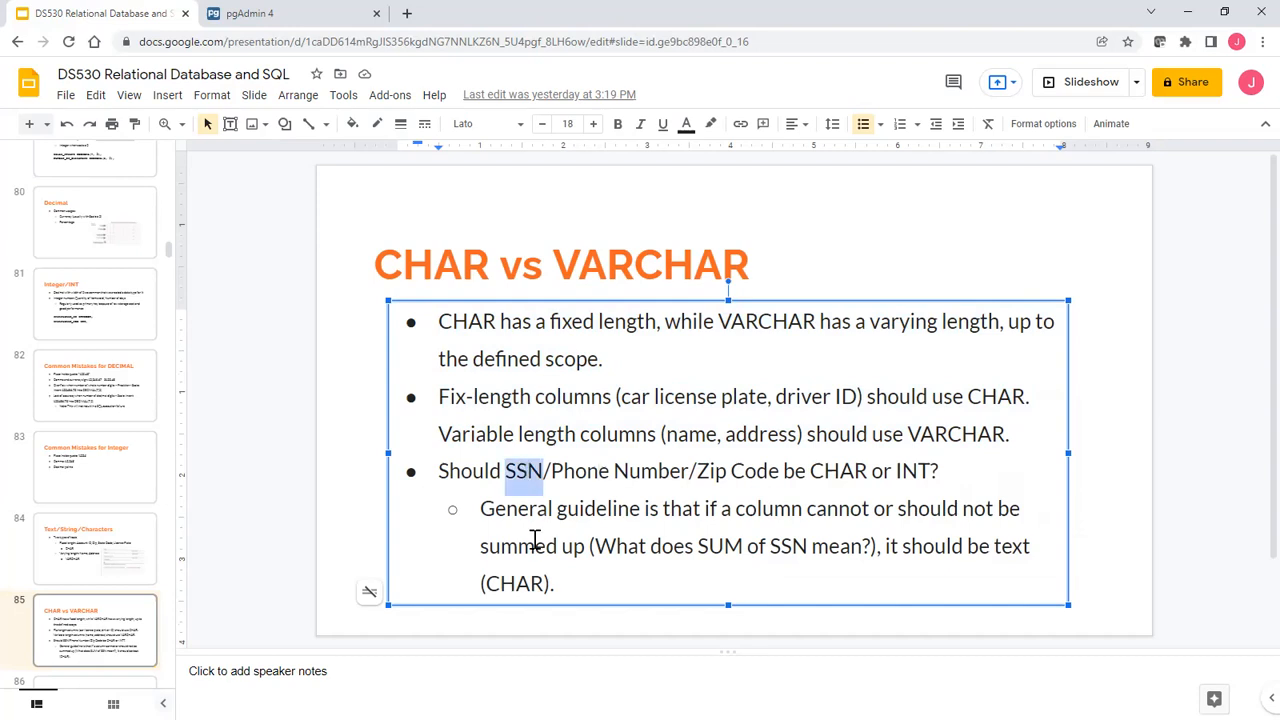
mouse_move(595, 470)
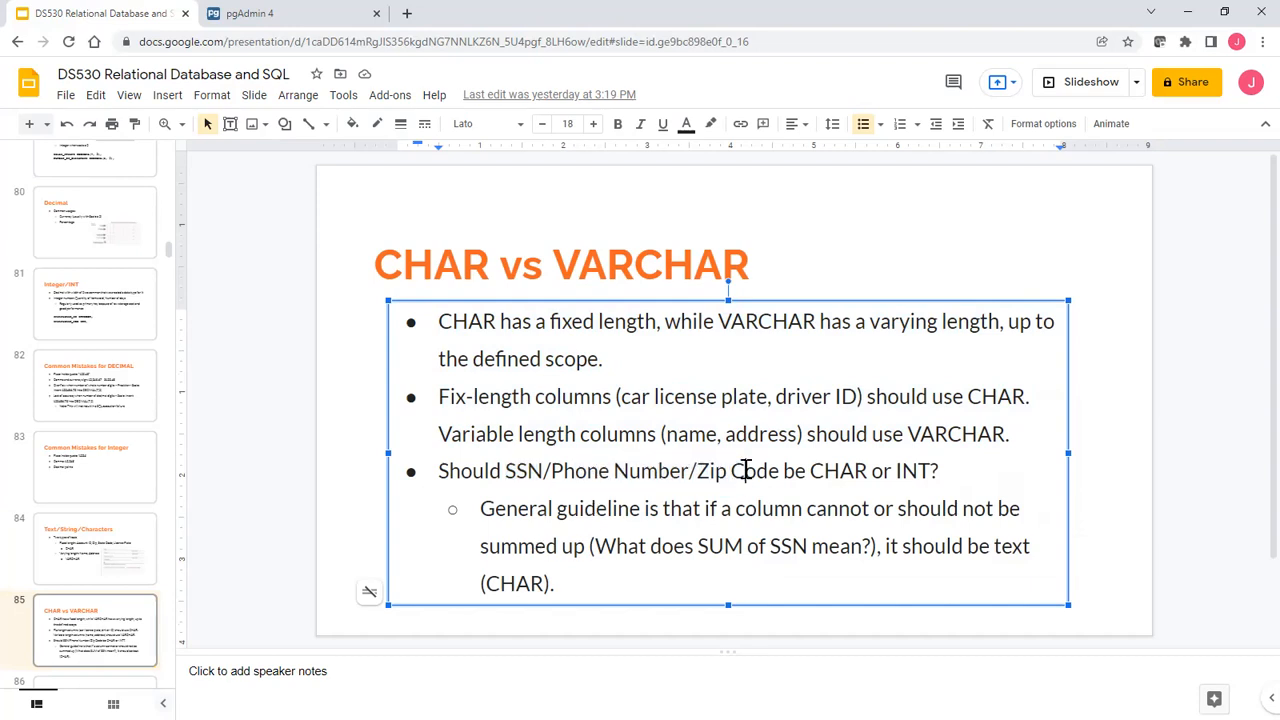
click(695, 471)
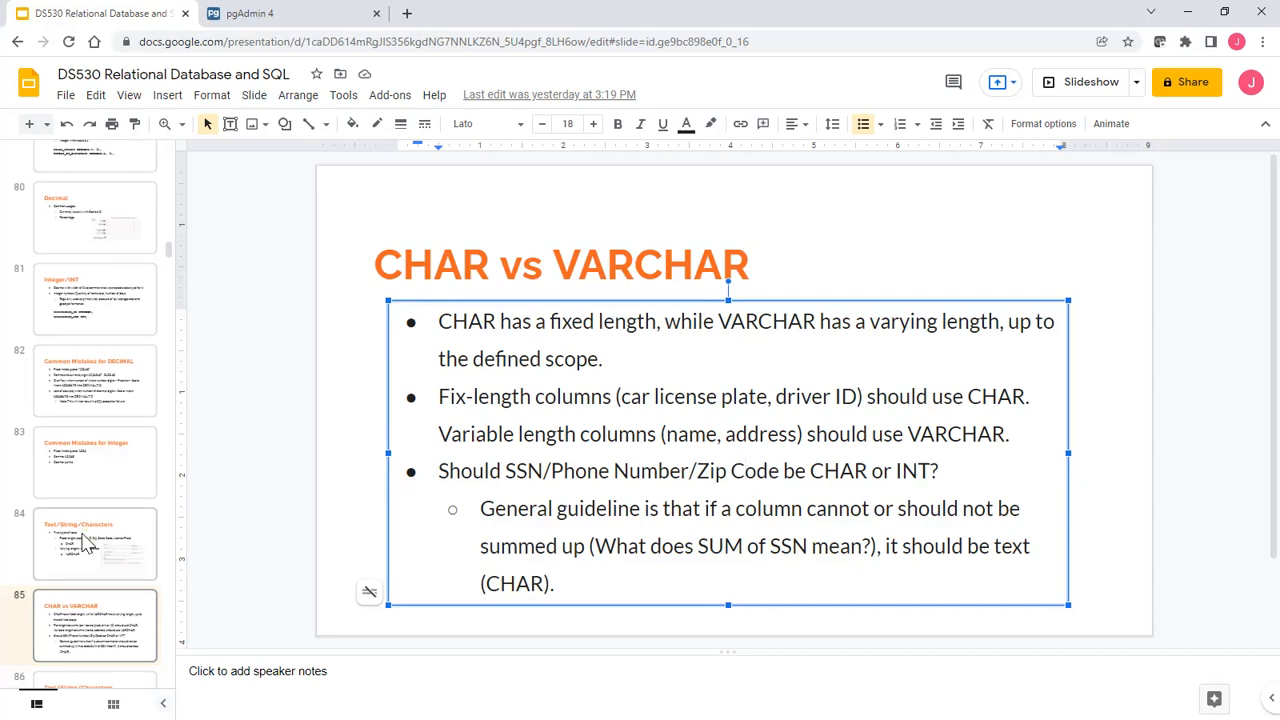
scroll(down, 3)
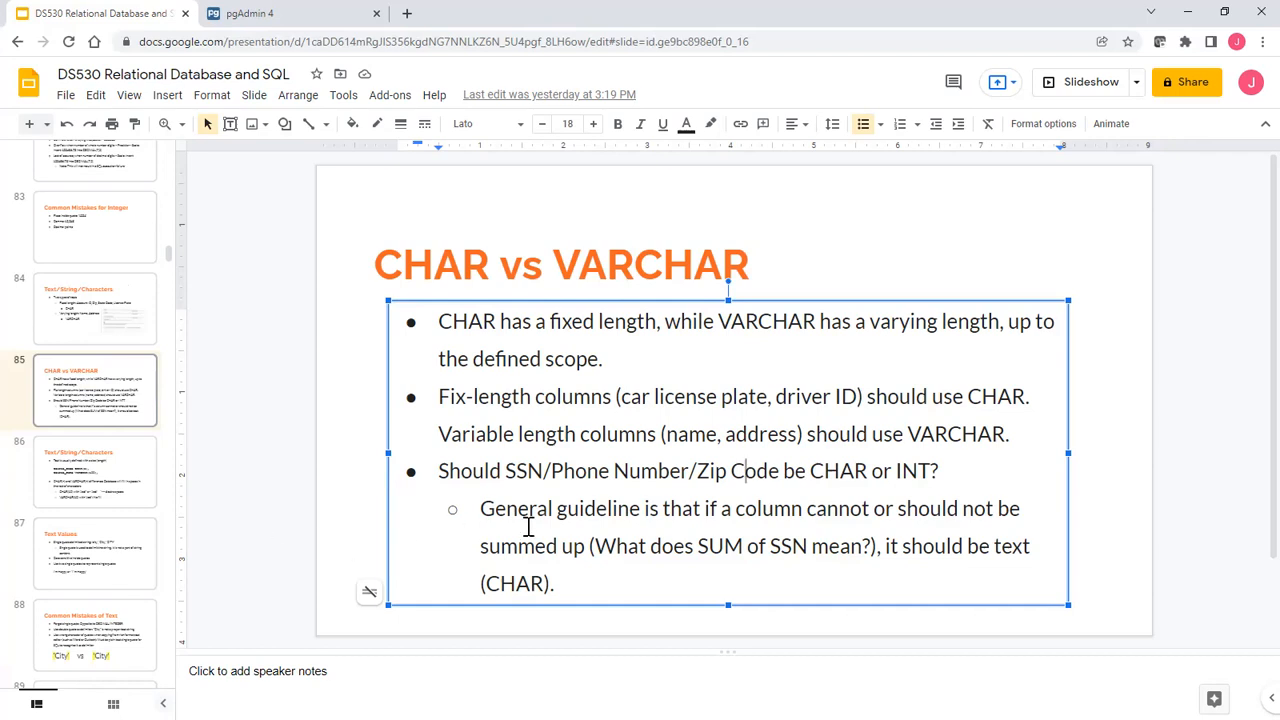
mouse_move(585, 546)
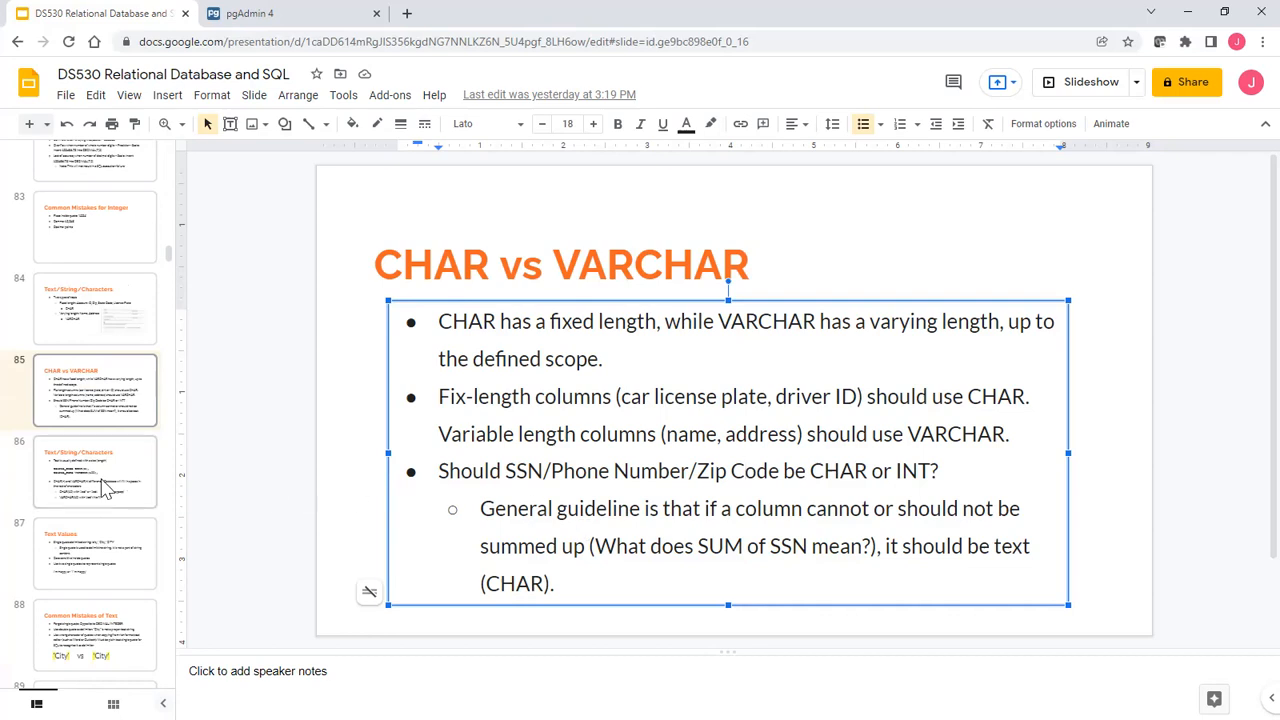
click(730, 471)
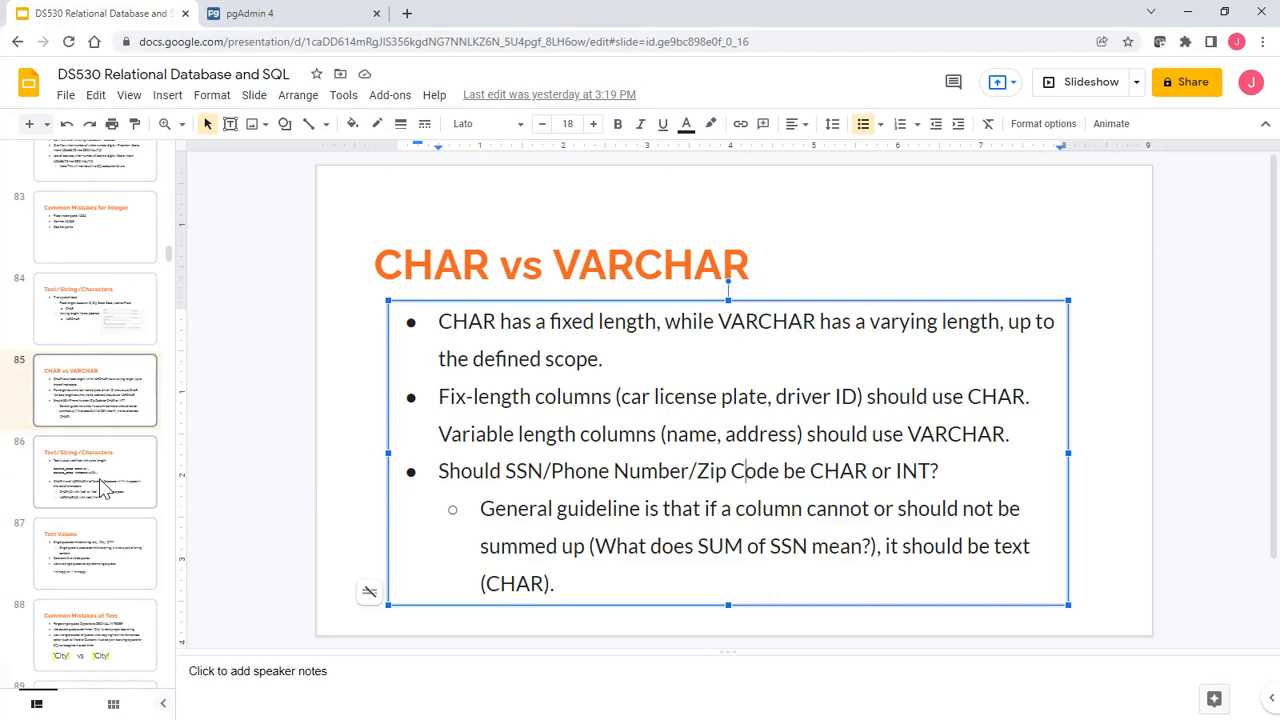
Open slide 86 contrasting CHAR(10) space-padding of 'Jedi' with VARCHAR(10).
click(95, 471)
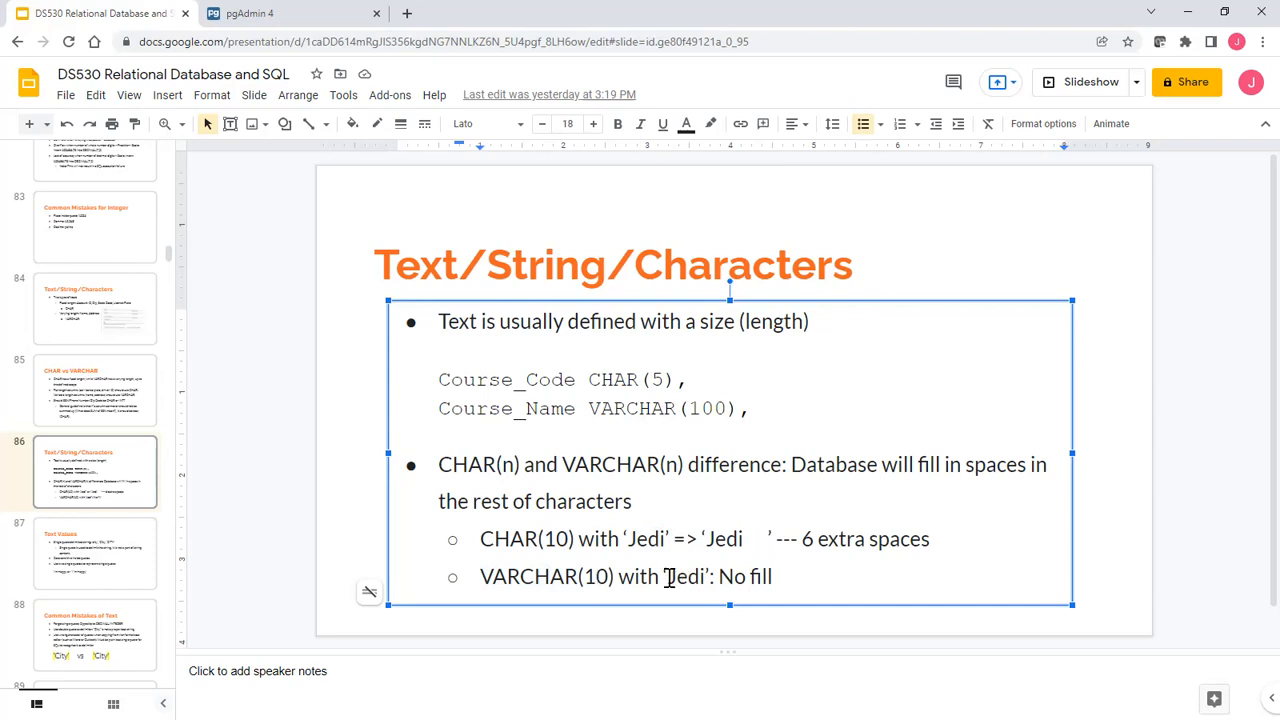
Highlight 'Jedi' in the VARCHAR example, then open slide 87.
double_click(685, 577)
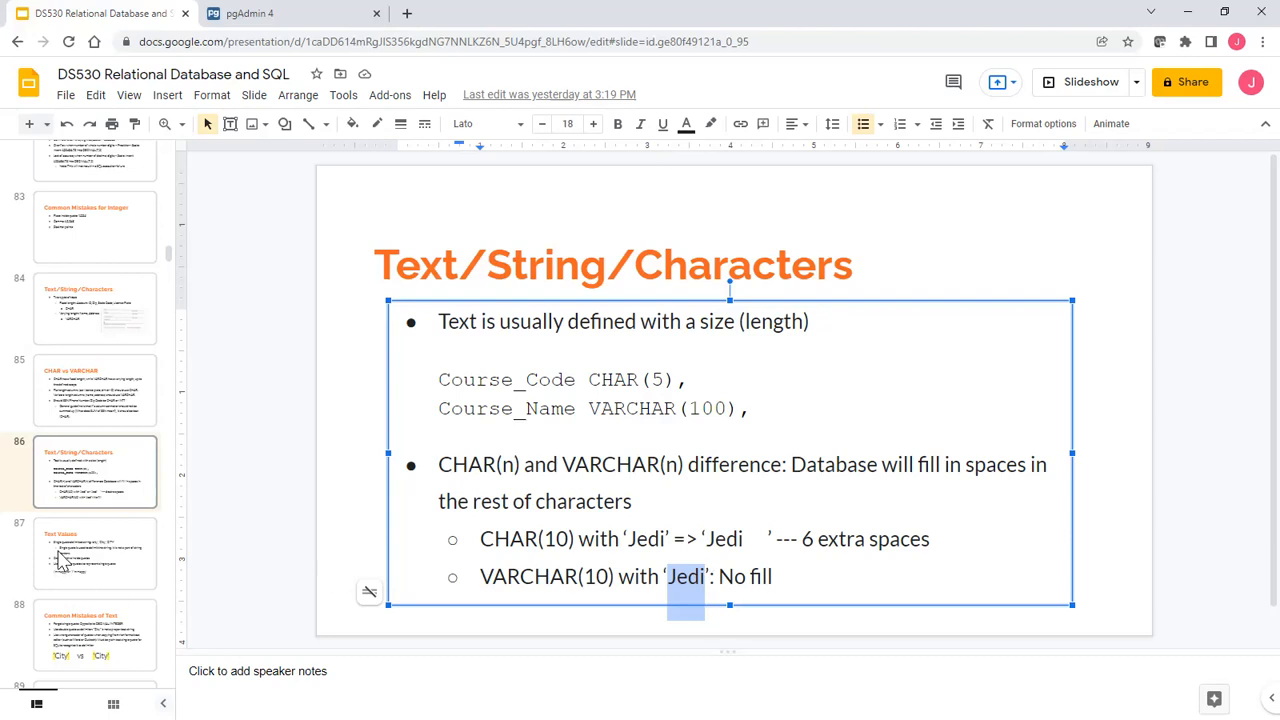
click(90, 558)
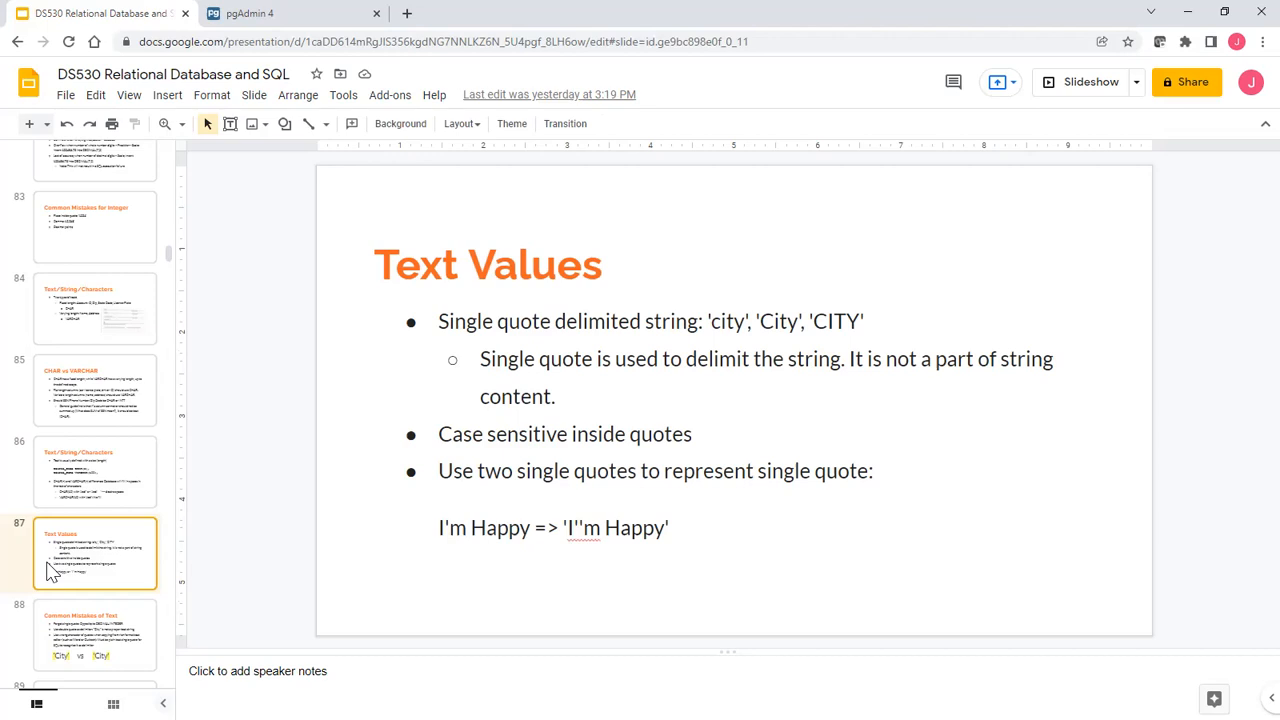
double_click(732, 321)
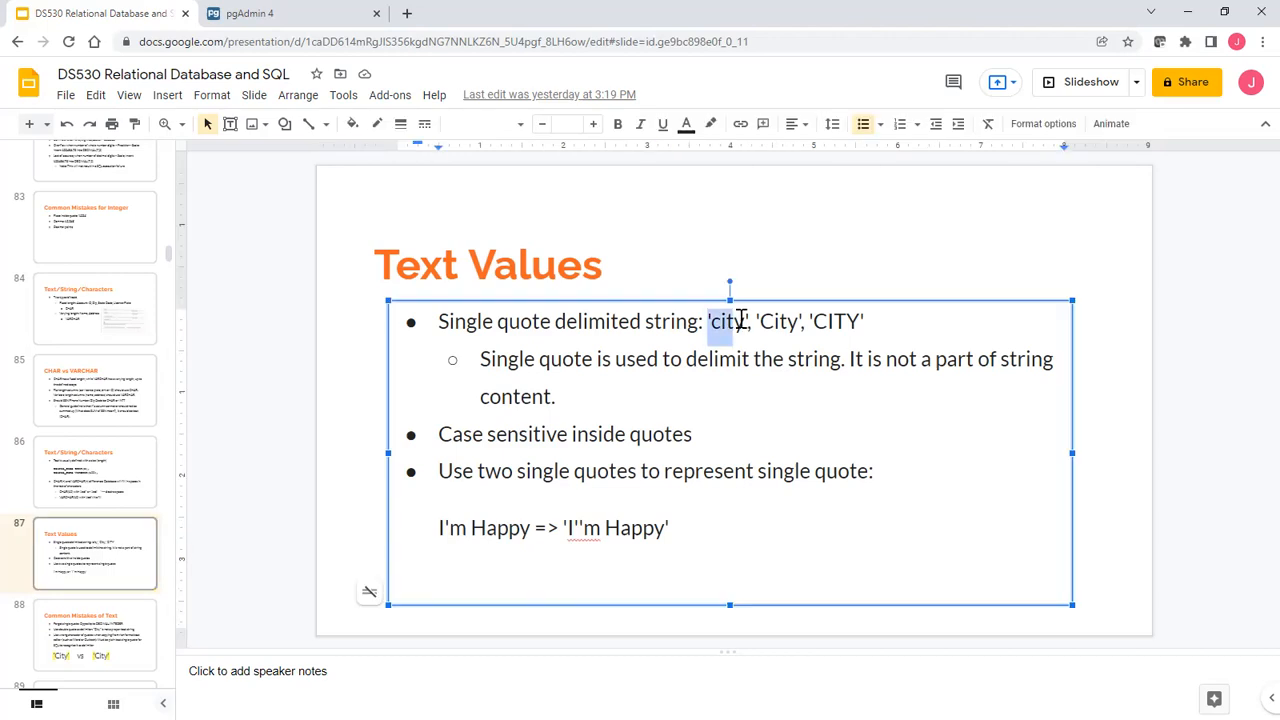
drag(710, 321, 863, 321)
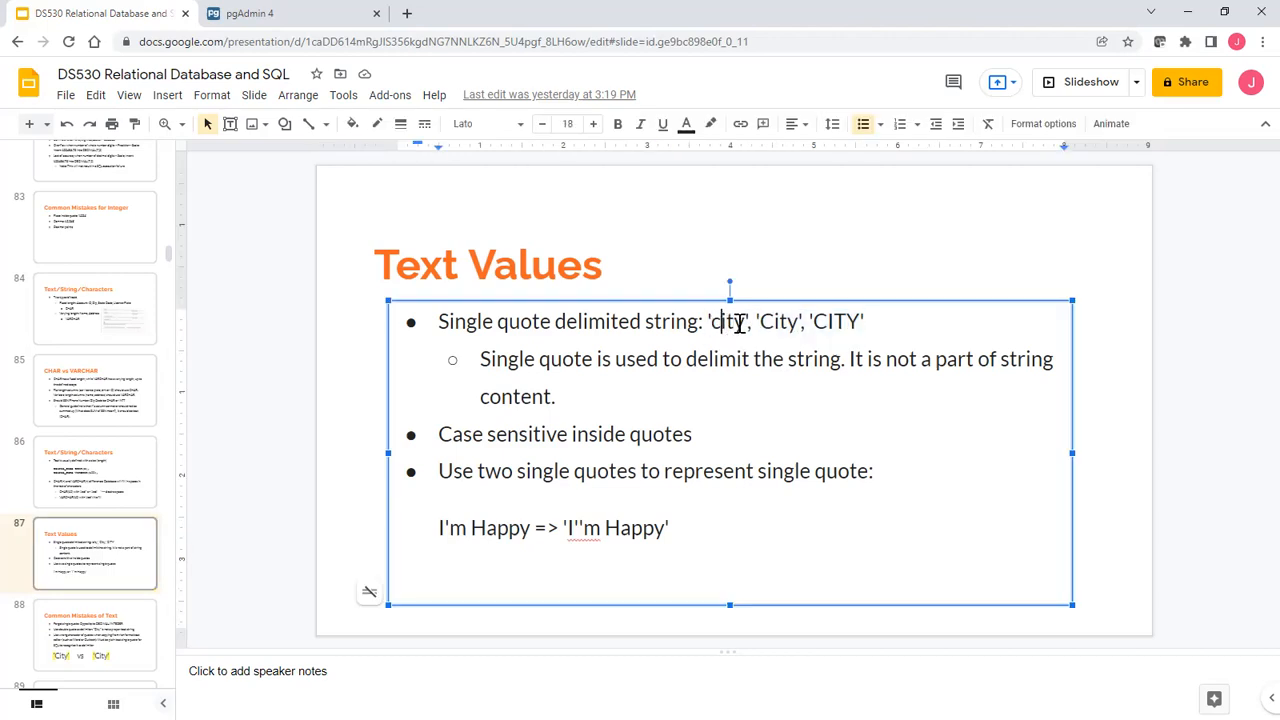
double_click(724, 321)
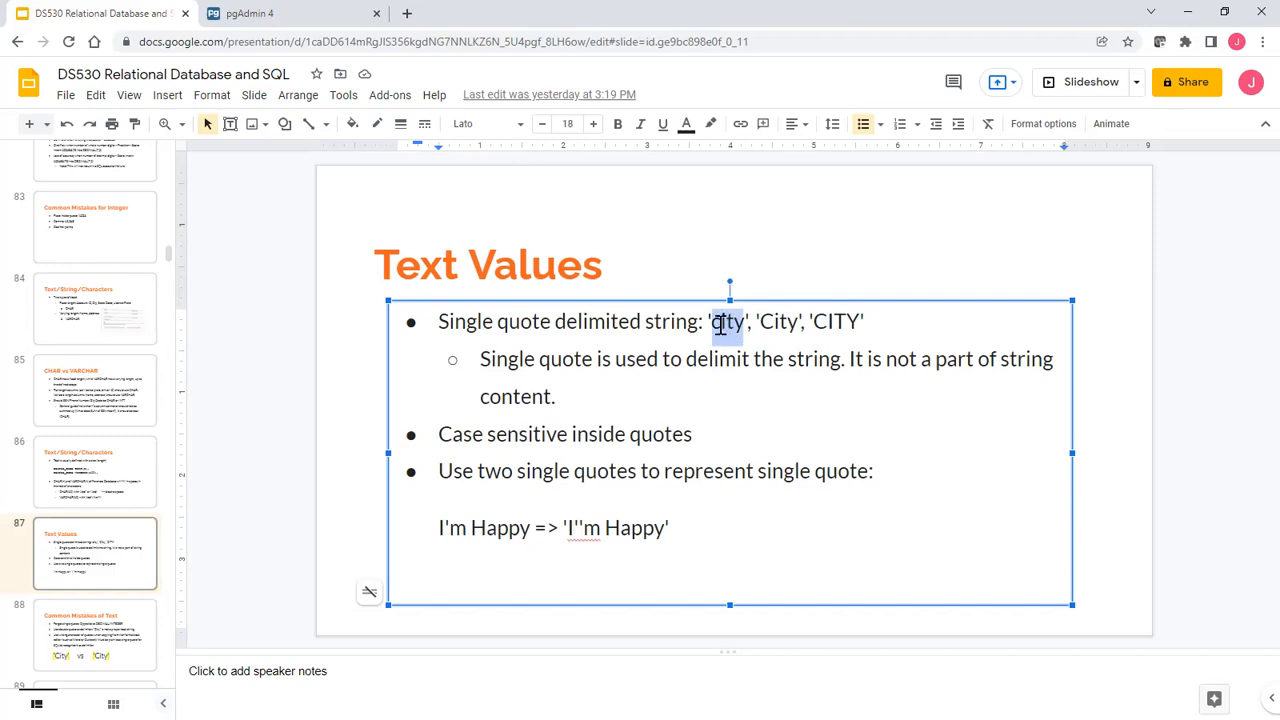
click(745, 321)
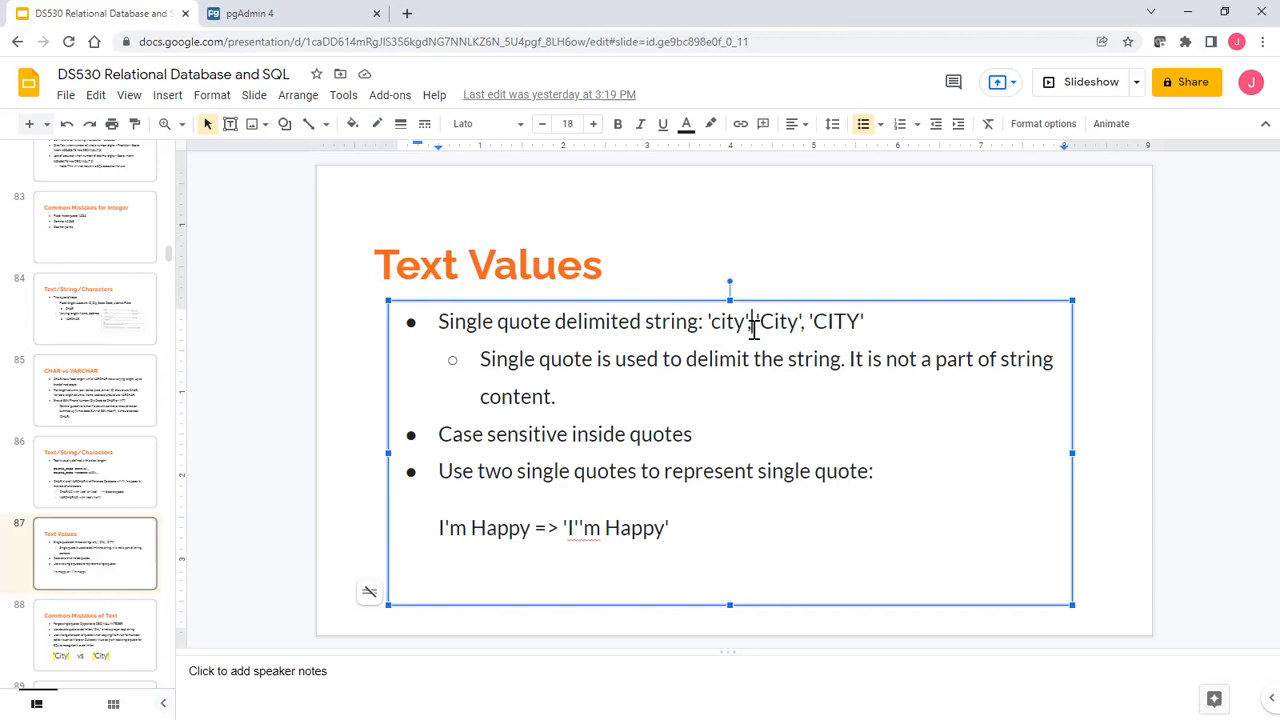
double_click(727, 321)
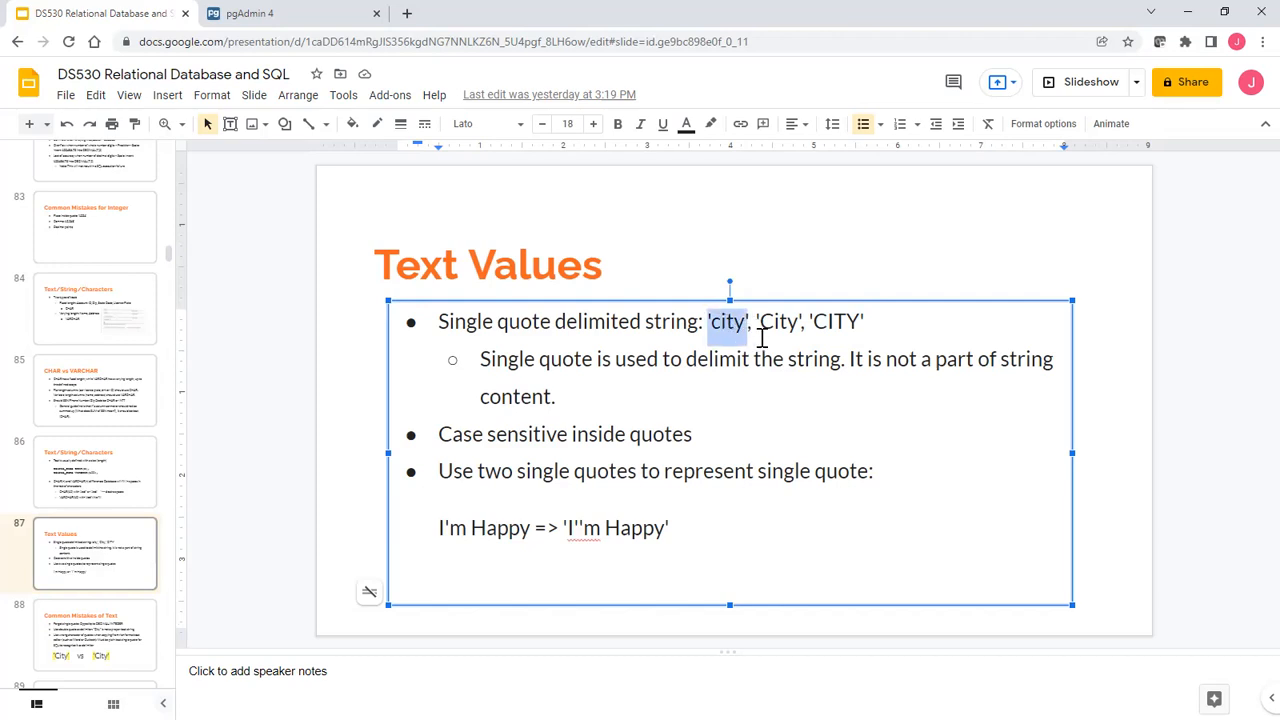
click(782, 321)
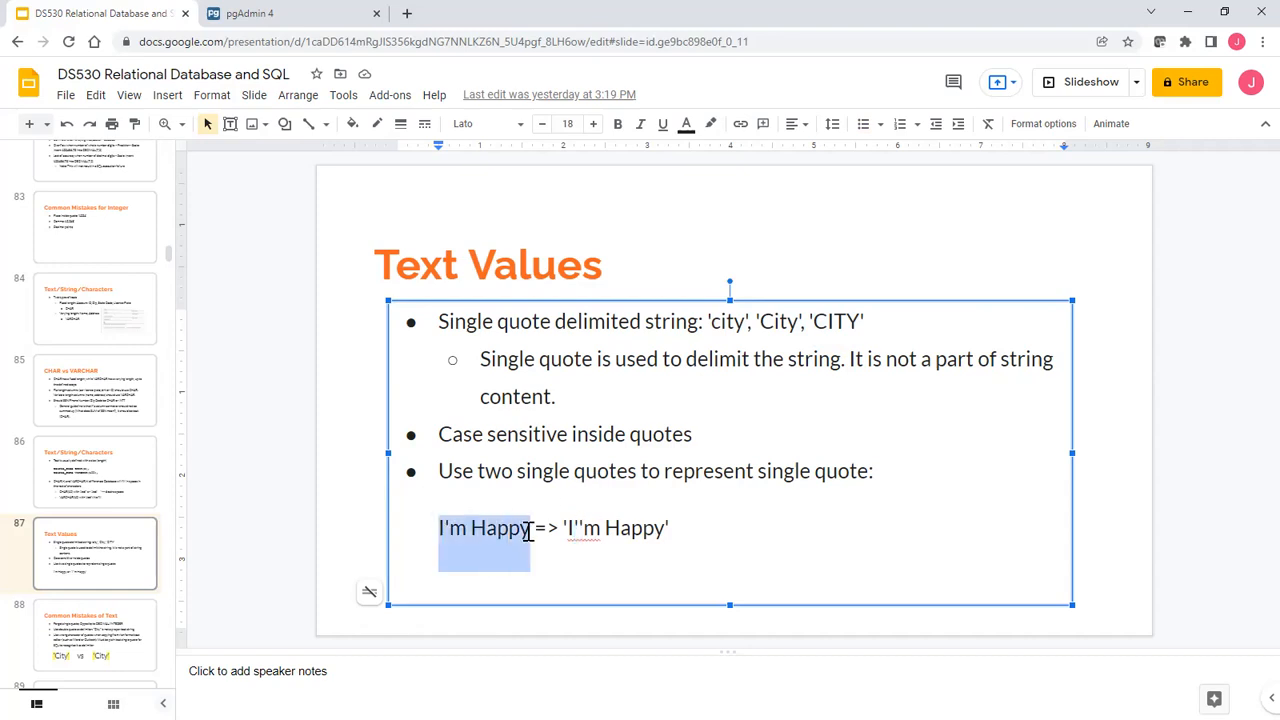
mouse_move(508, 530)
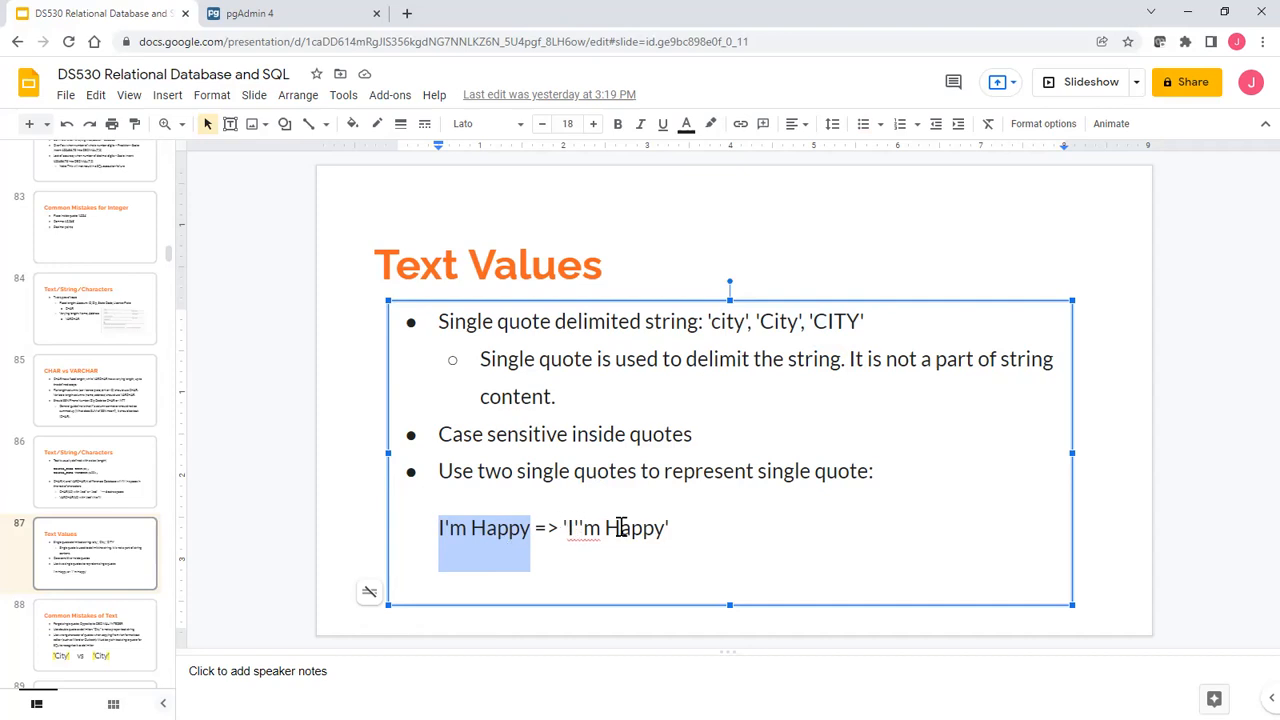
Clear the highlight on 'I'm Happy' and open slide 88, Common Mistakes of Text.
click(665, 528)
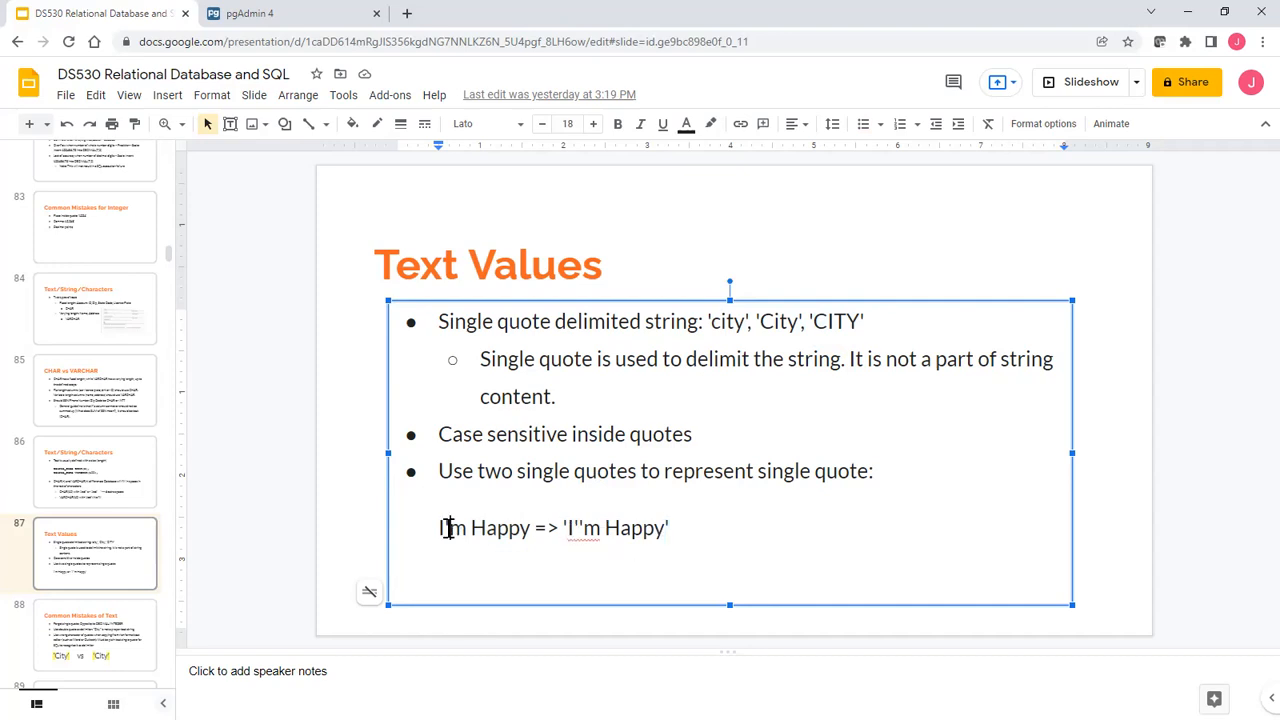
click(580, 528)
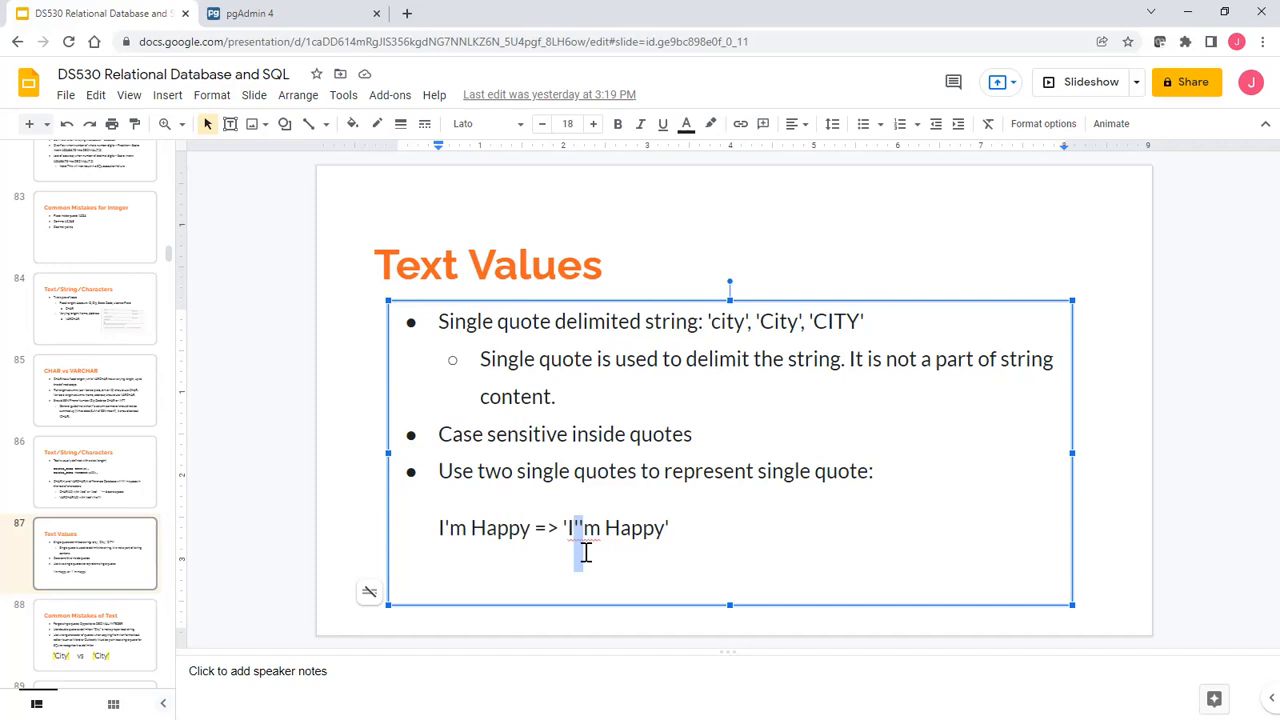
mouse_move(105, 640)
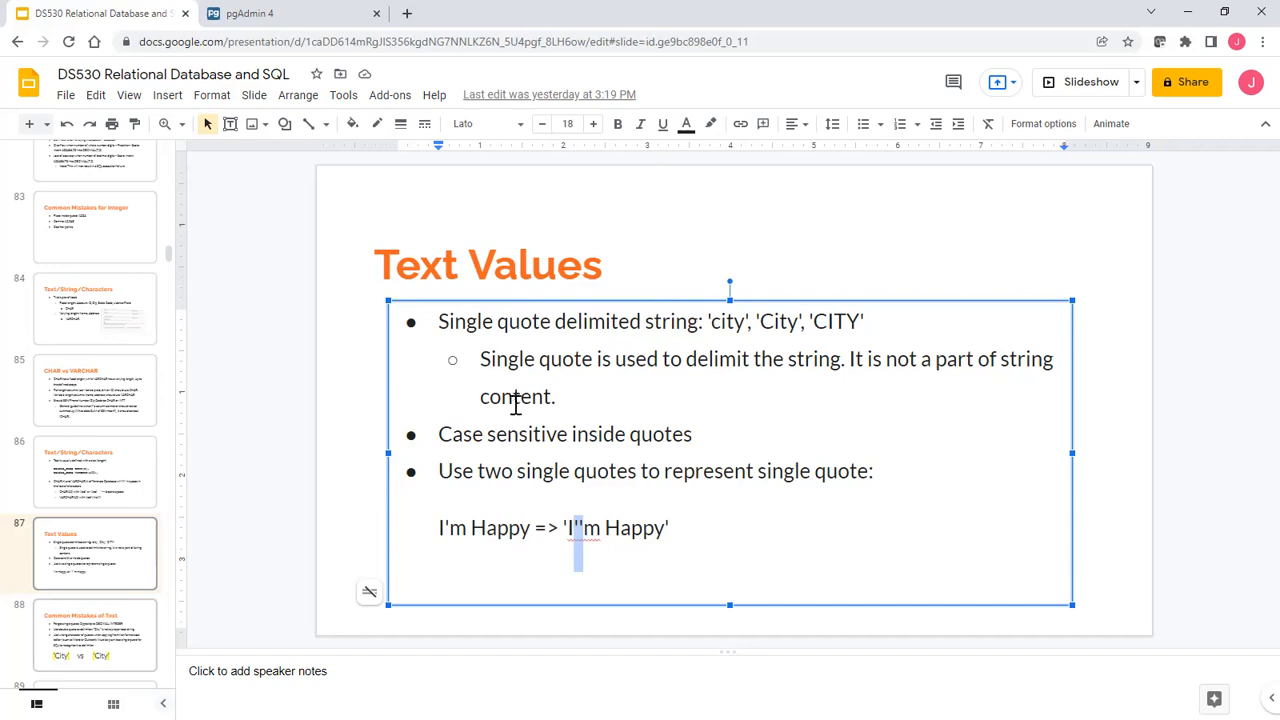
click(90, 640)
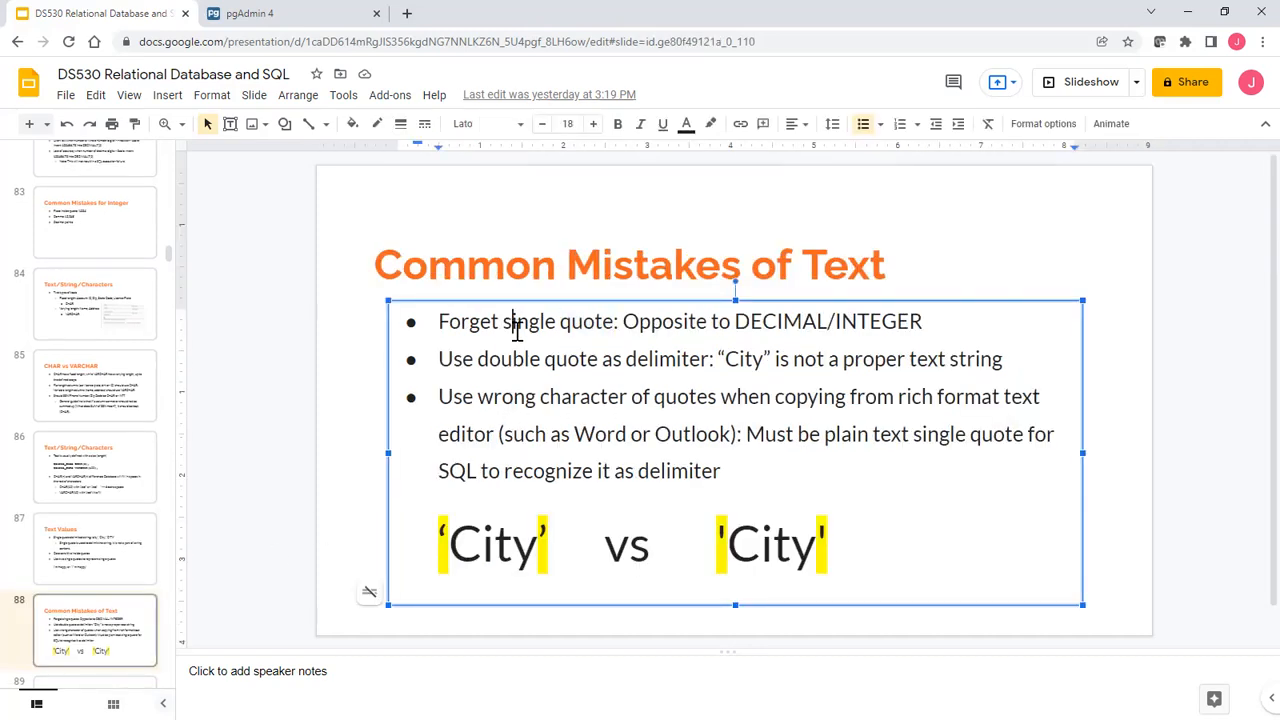
double_click(530, 321)
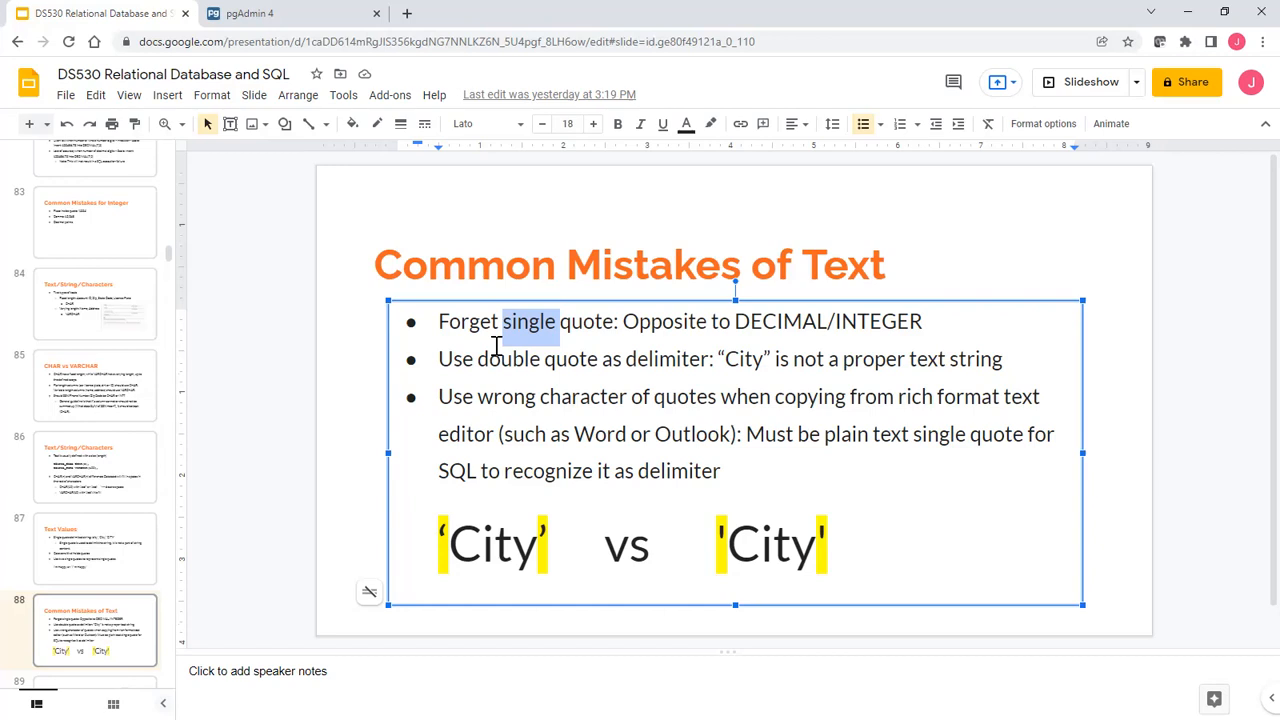
mouse_move(441, 540)
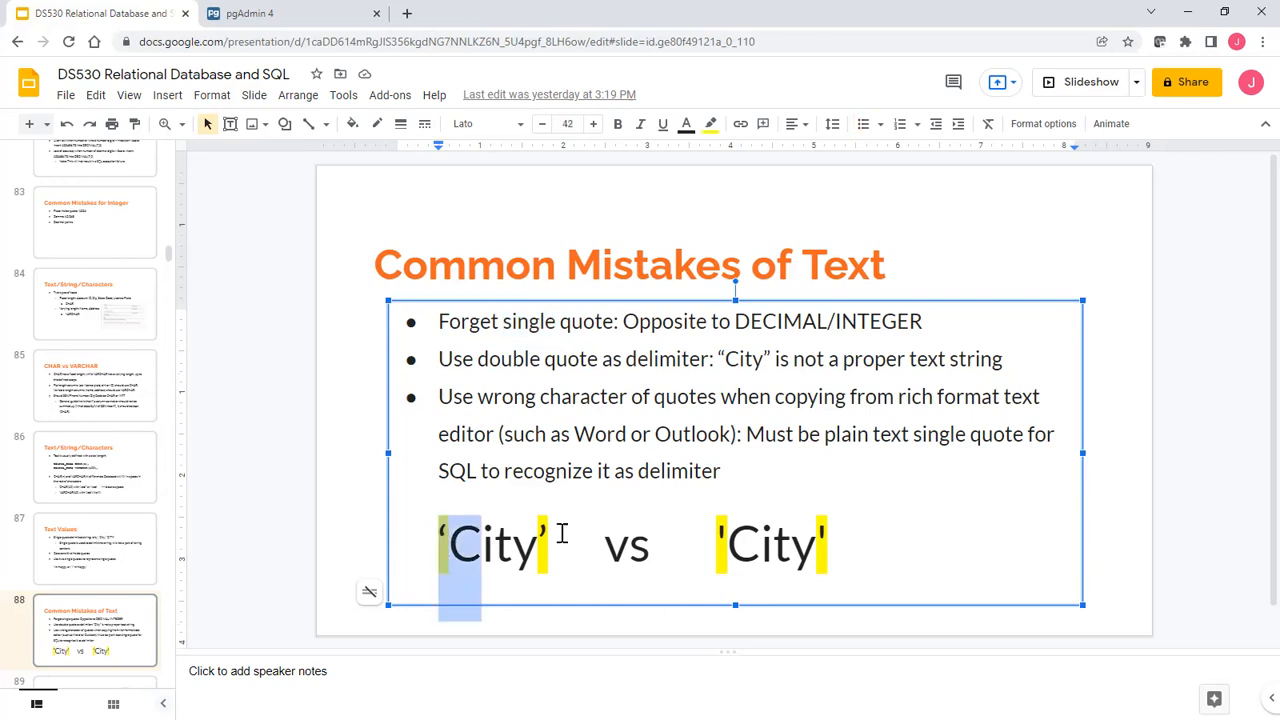
drag(450, 545, 848, 545)
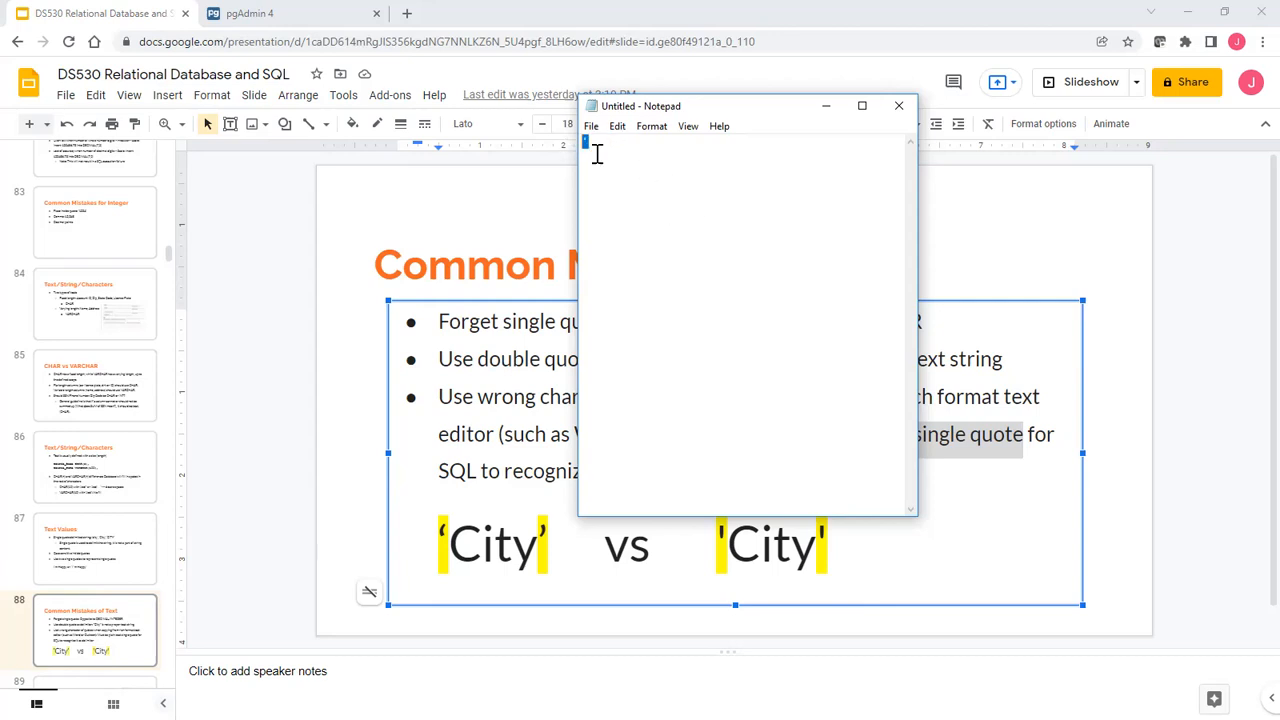
mouse_move(898, 106)
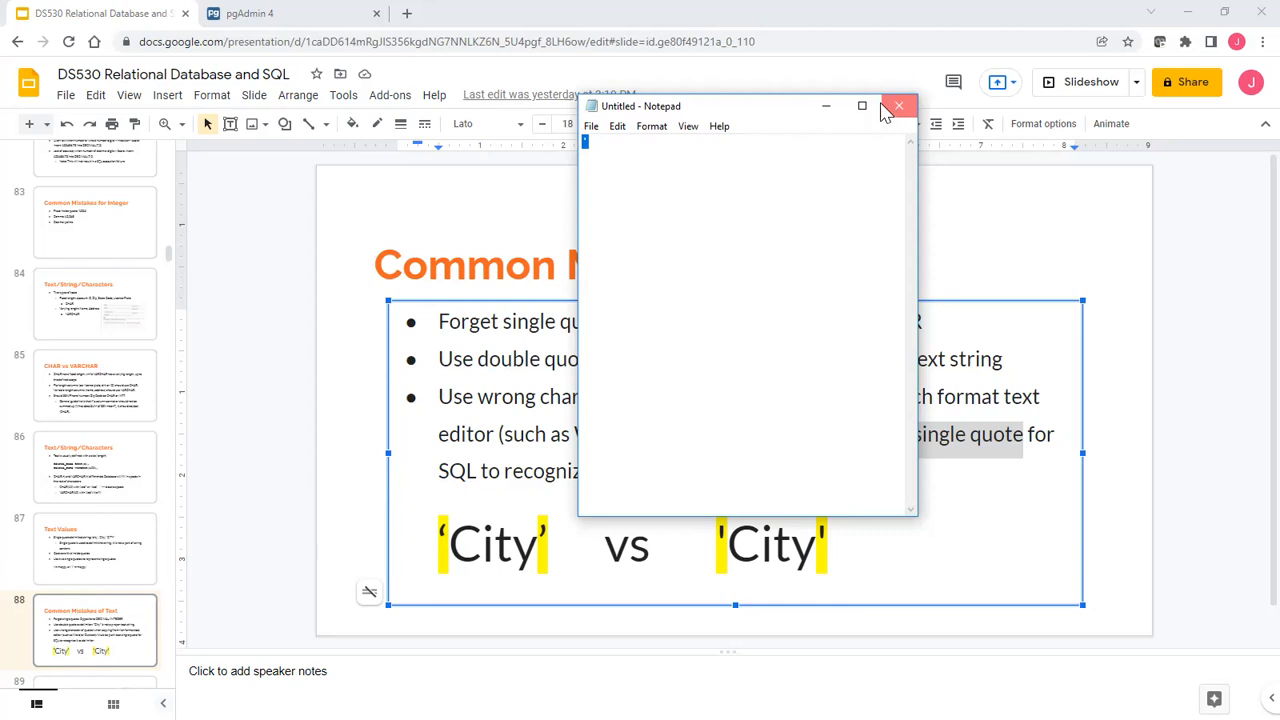
Close the empty untitled Notepad window without typing anything.
click(898, 105)
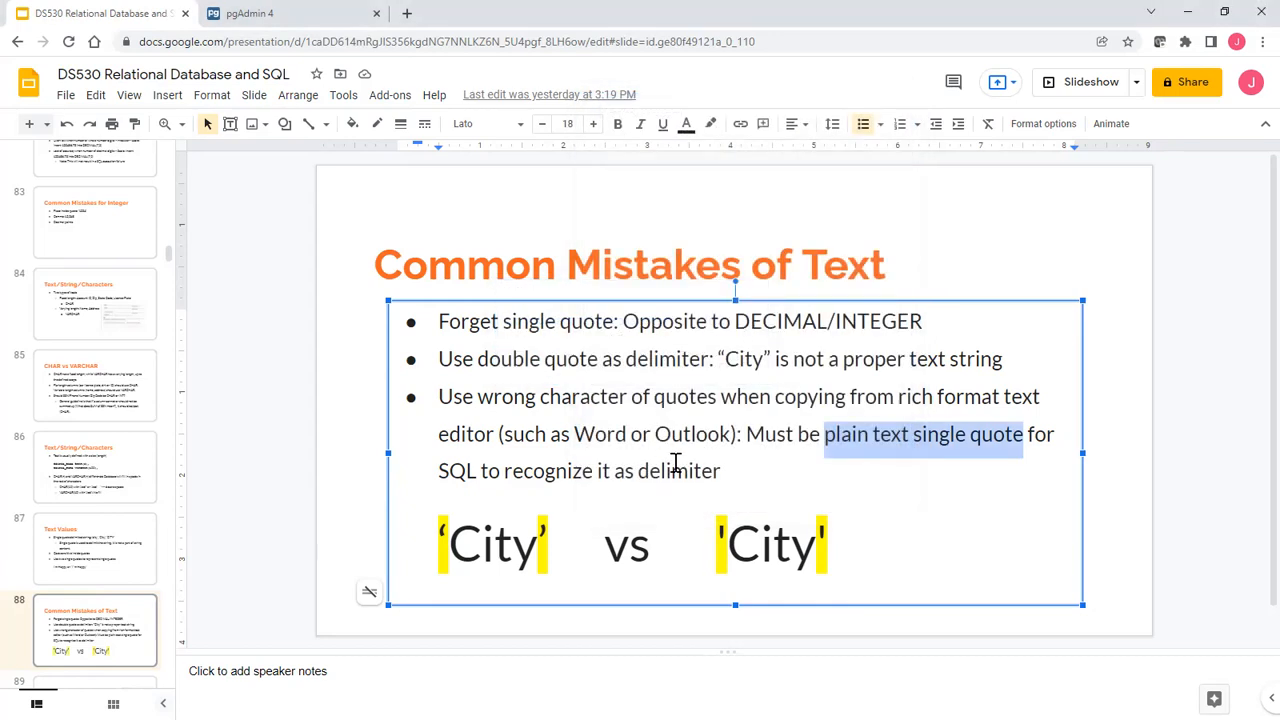
mouse_move(548, 424)
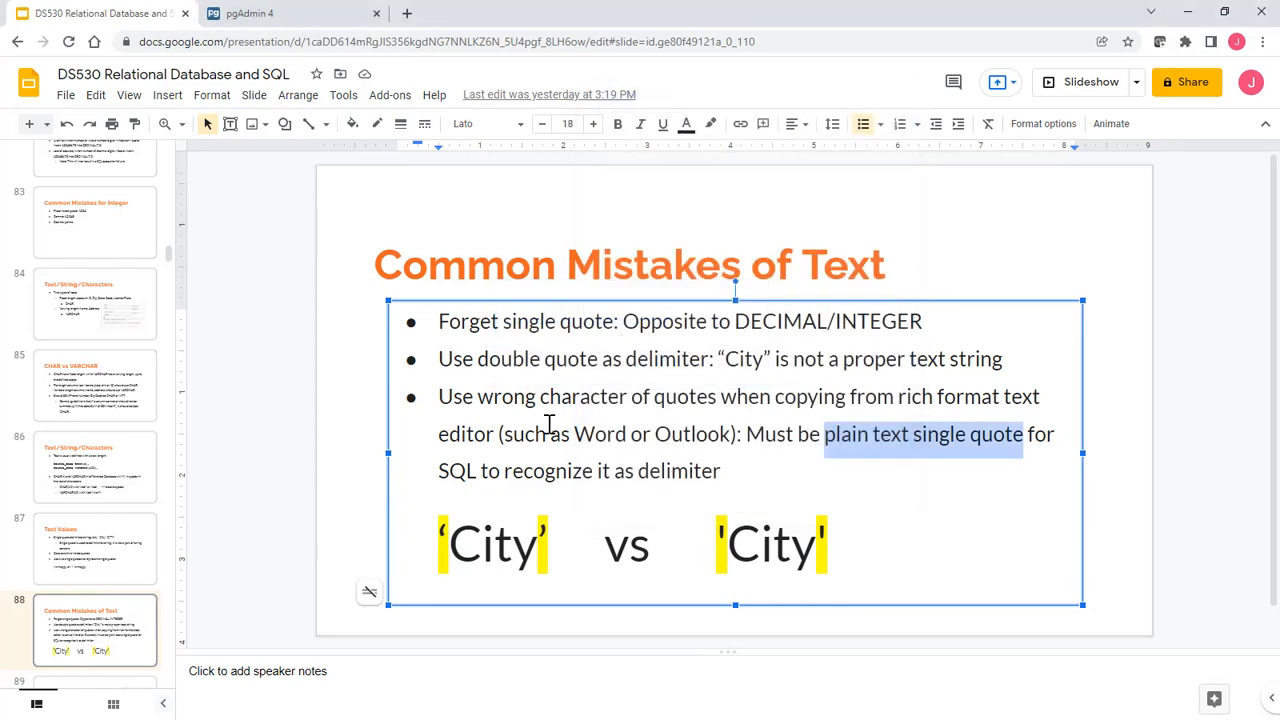
mouse_move(791, 472)
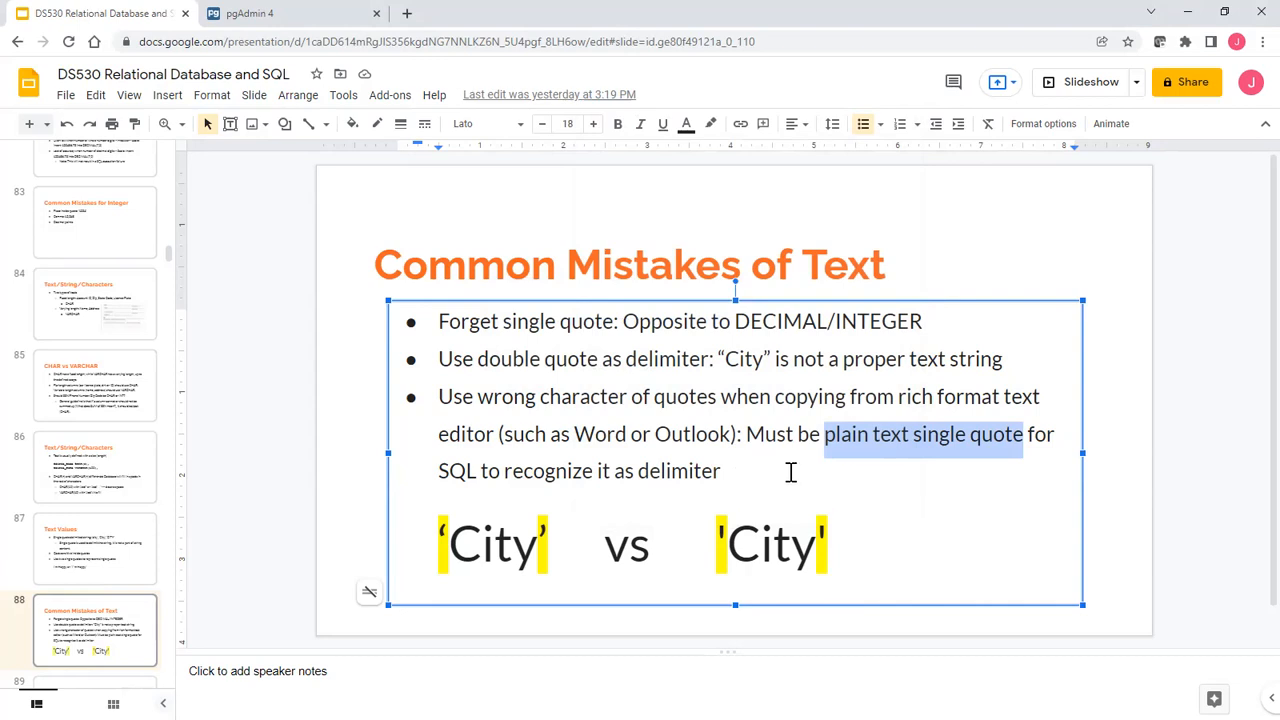
click(790, 471)
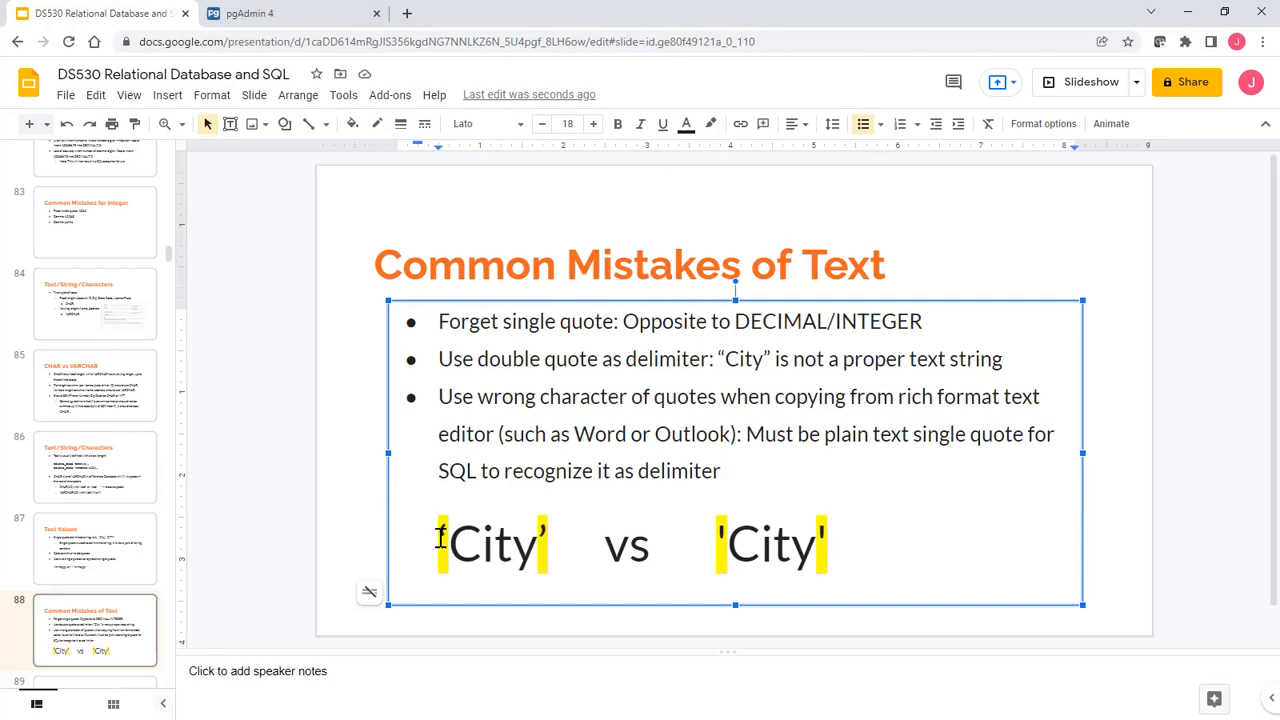
mouse_move(864, 460)
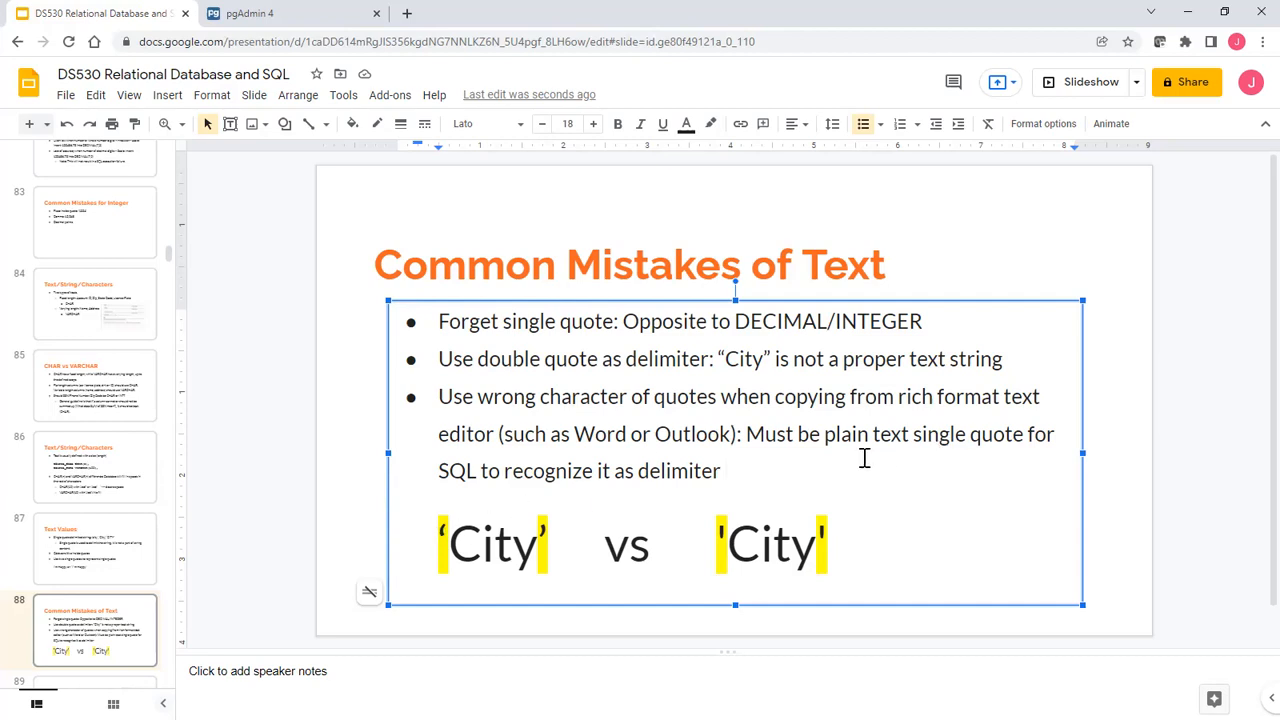
drag(828, 434, 1010, 434)
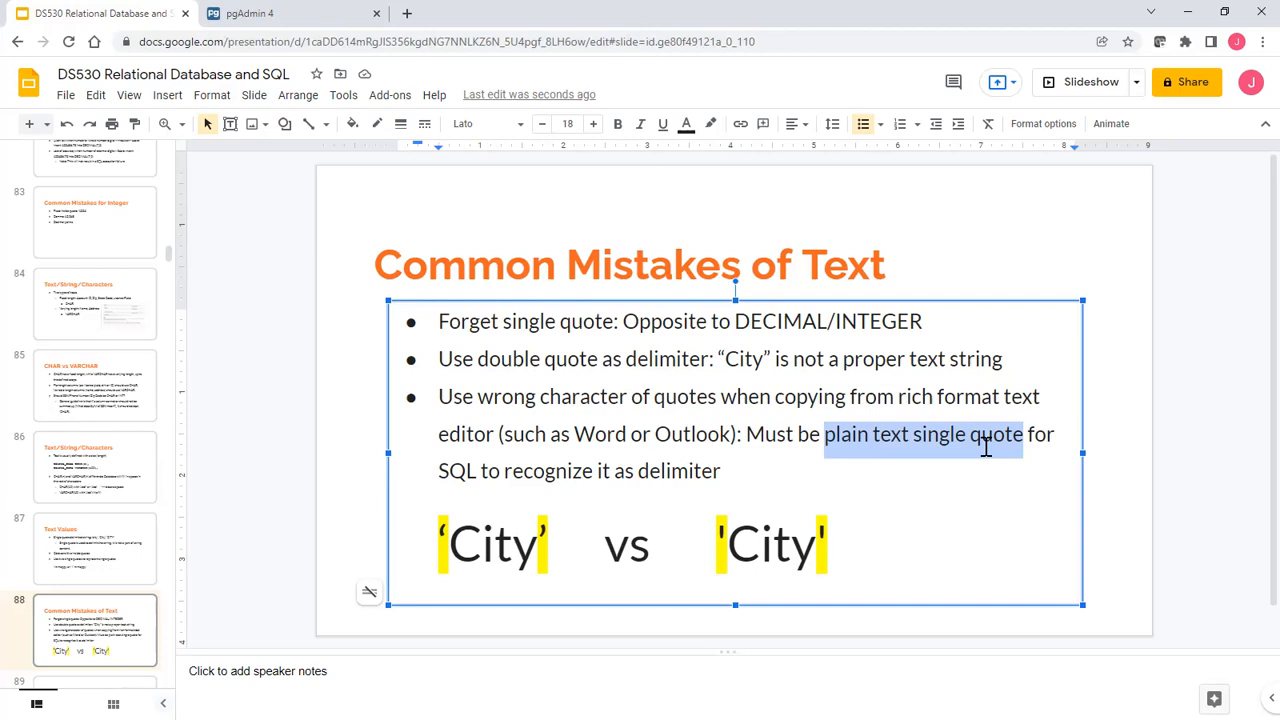
mouse_move(285, 543)
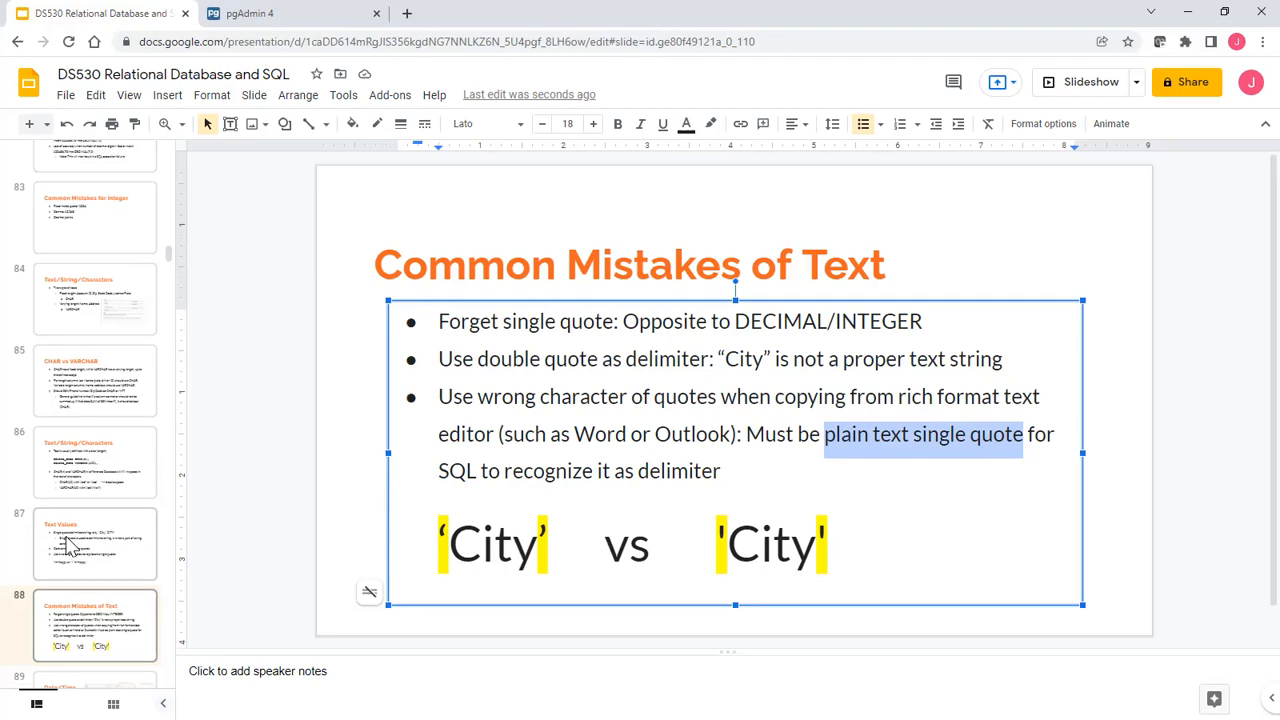
Scroll the filmstrip to slide 89, open Date/Time, and enter its bullet text box.
scroll(down, 3)
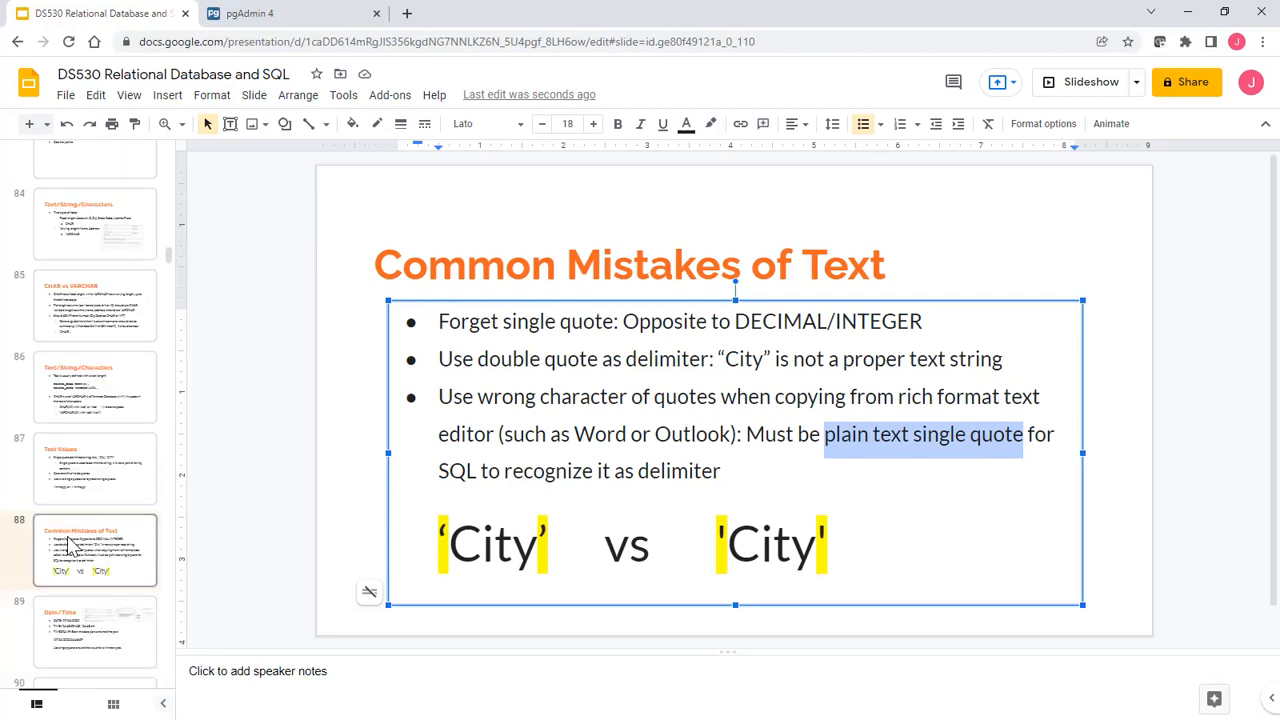
scroll(down, 3)
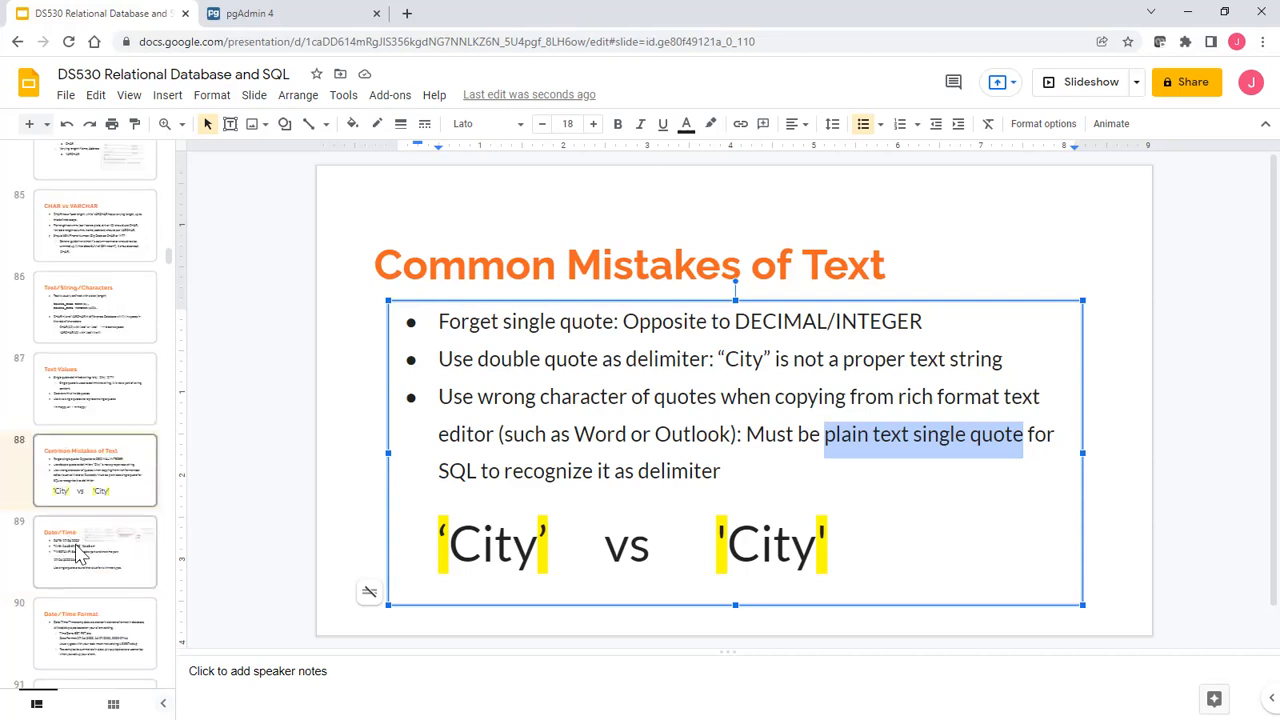
click(94, 551)
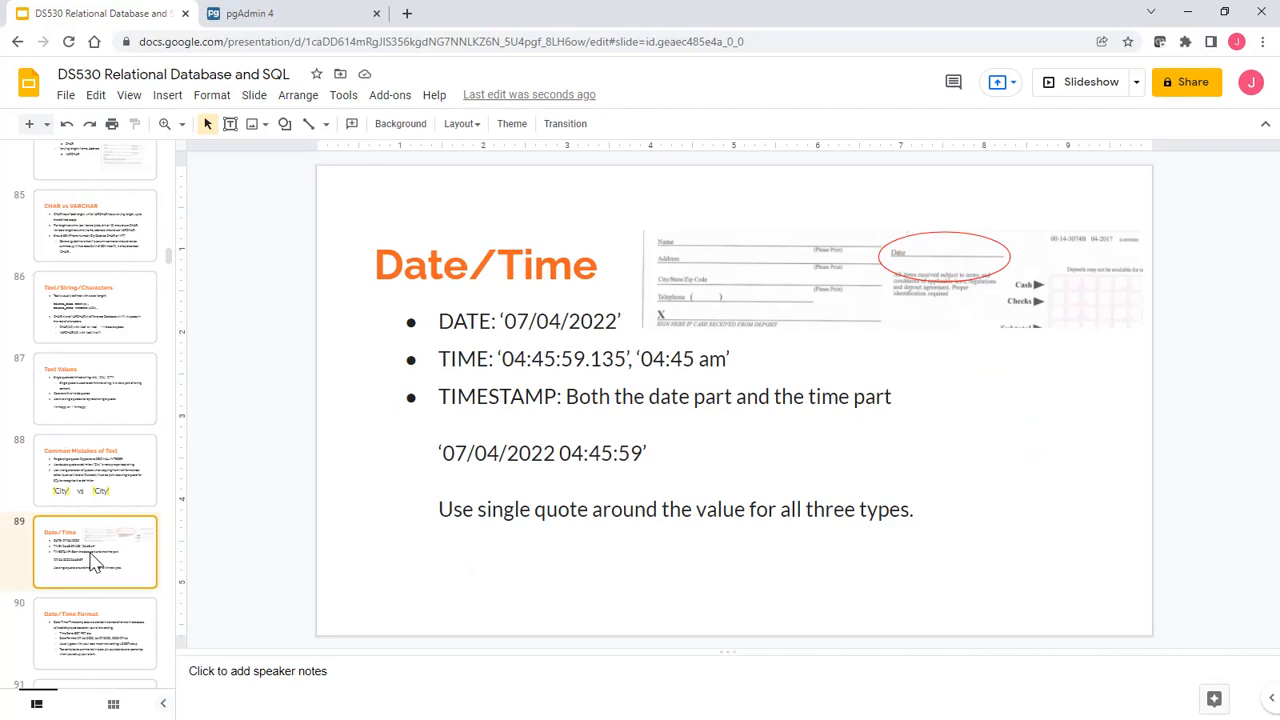
mouse_move(90, 560)
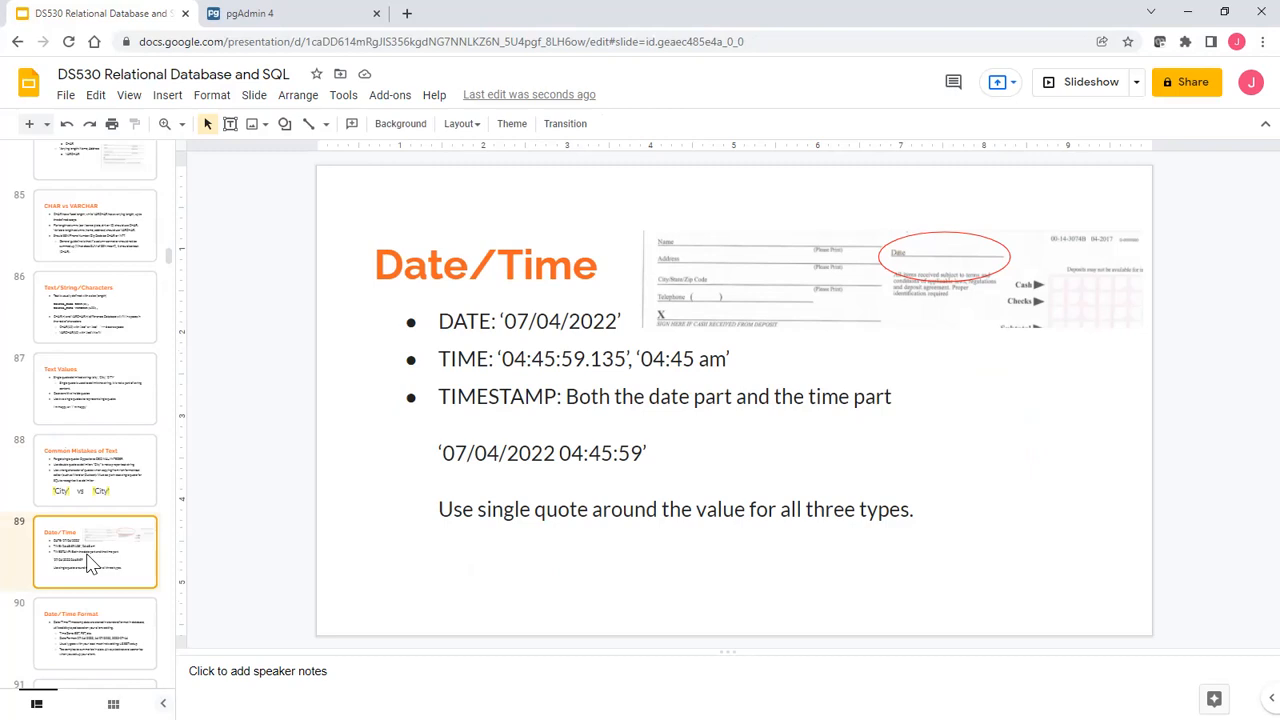
mouse_move(496, 384)
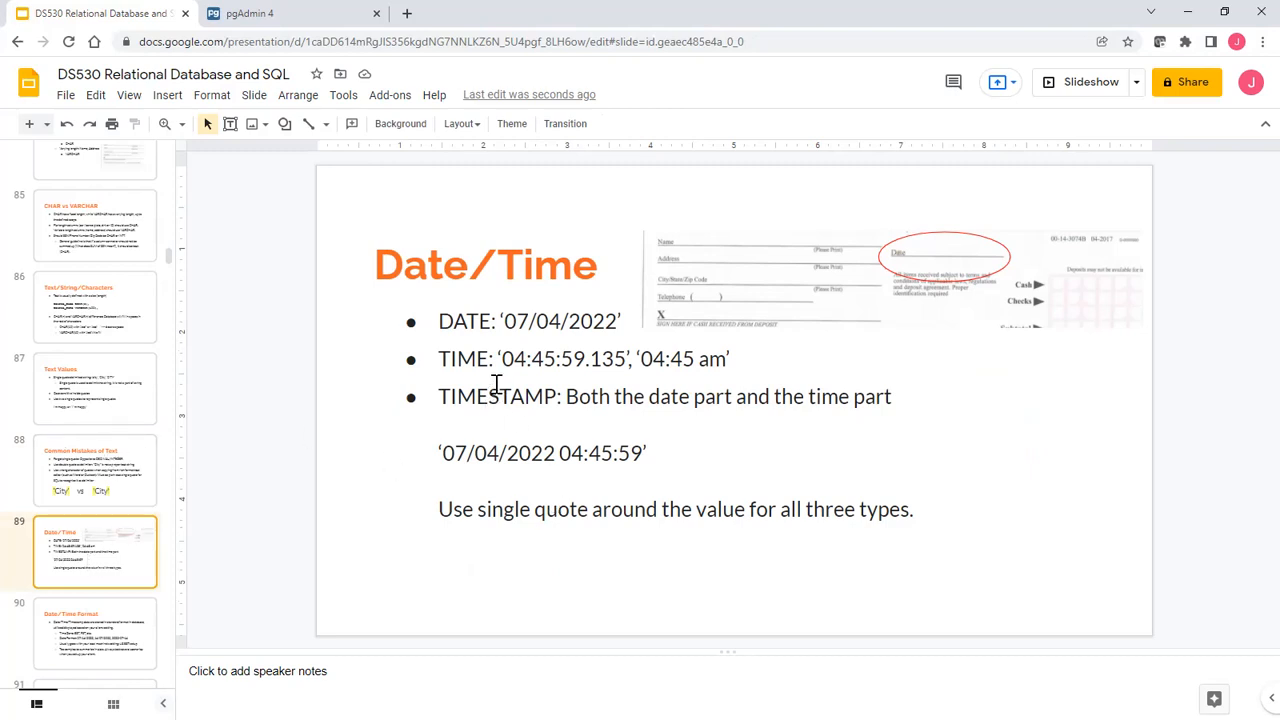
double_click(558, 321)
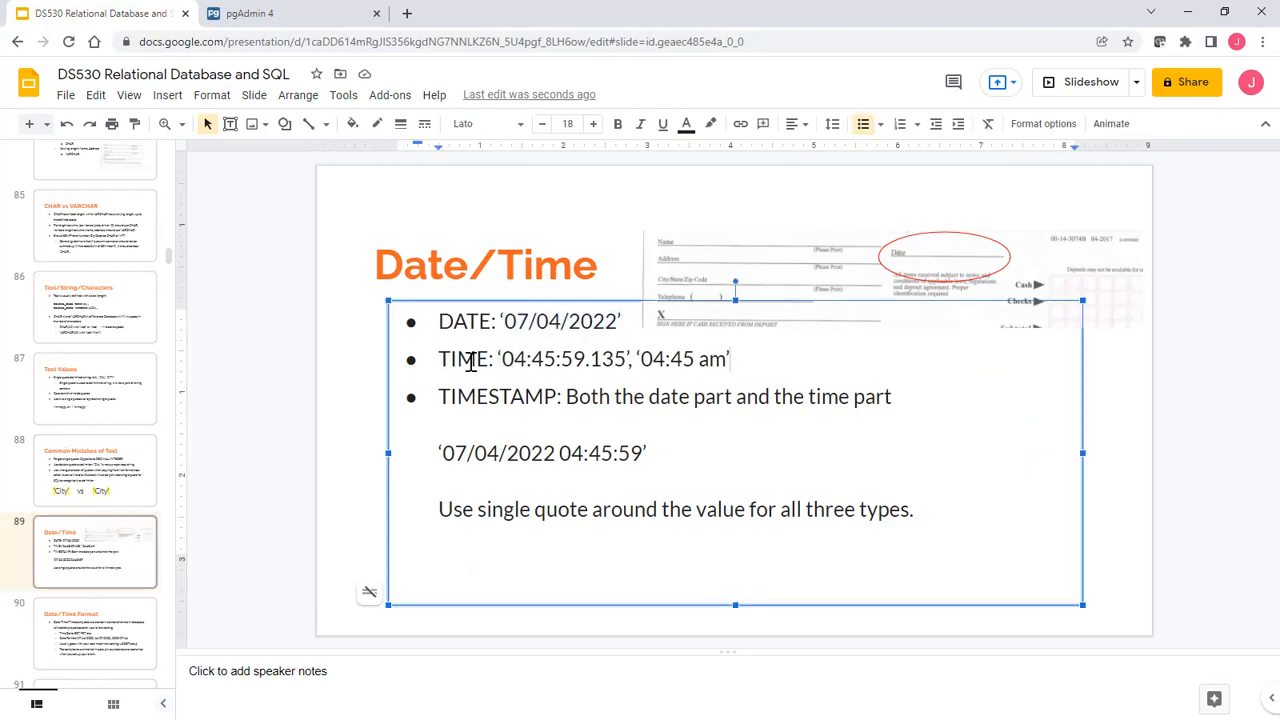
Highlight the words TIME and TIMESTAMP in the Date/Time bullets while explaining.
double_click(462, 359)
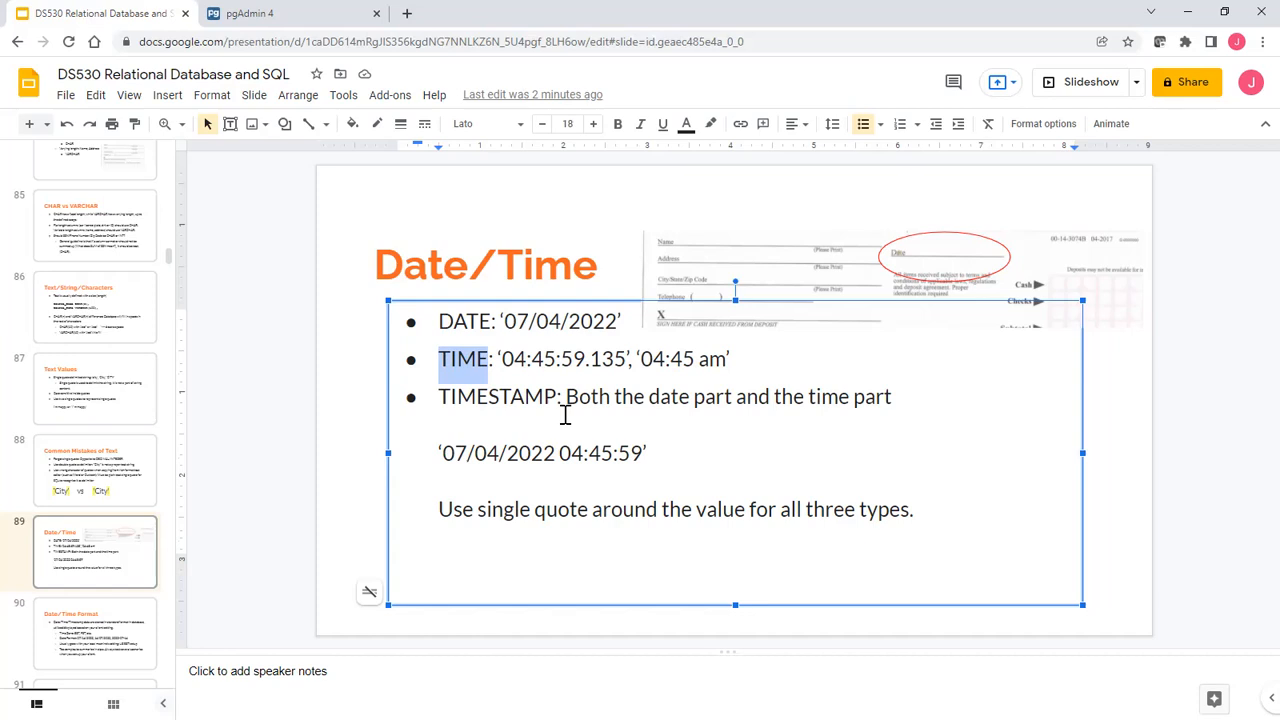
mouse_move(547, 418)
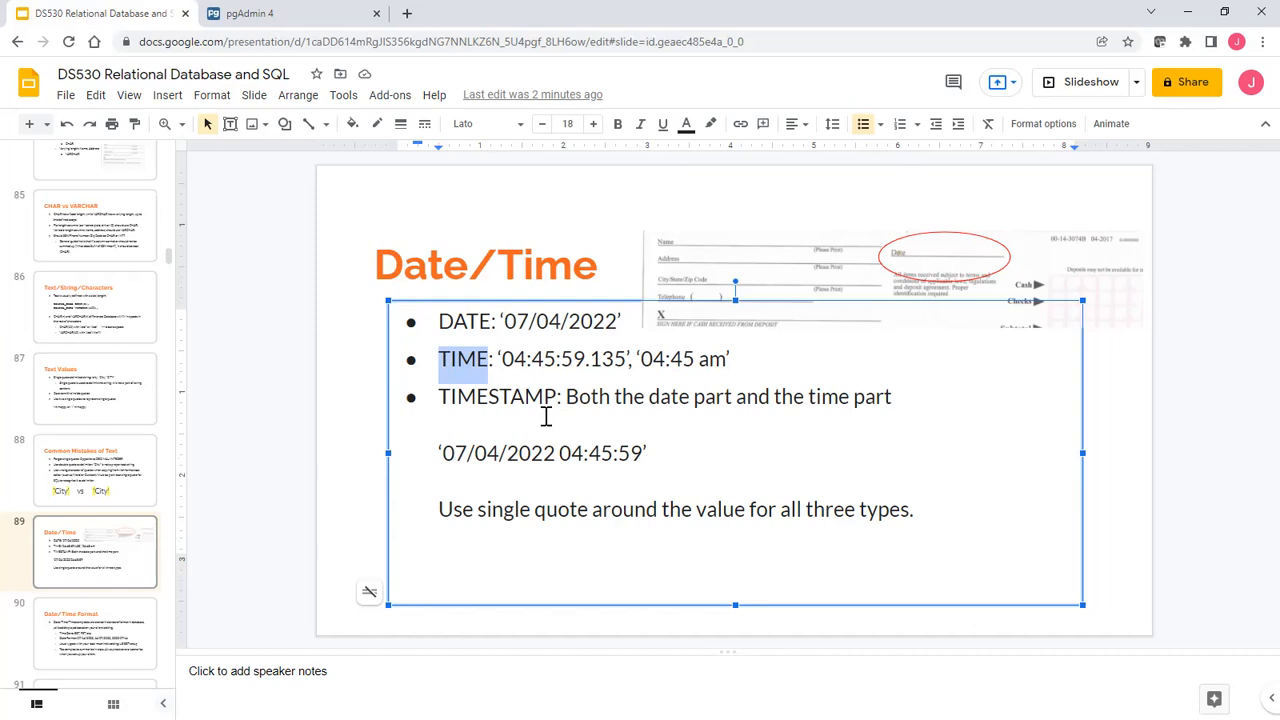
mouse_move(498, 408)
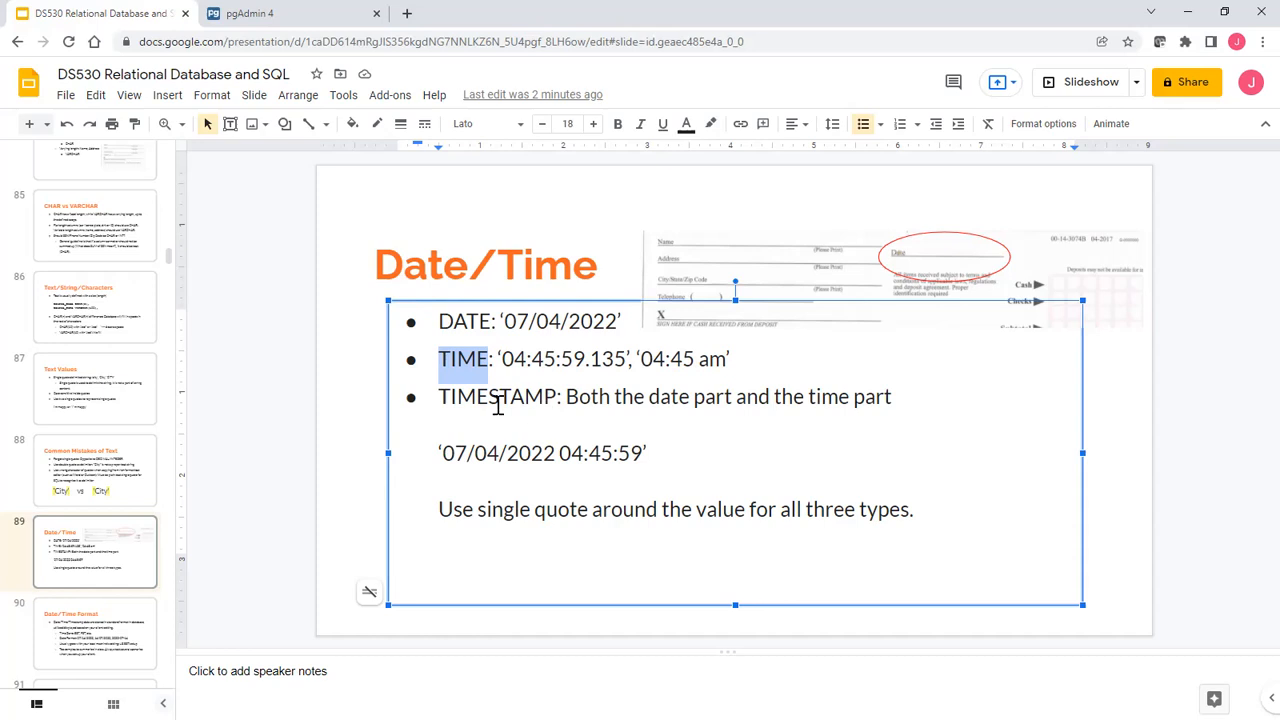
double_click(497, 396)
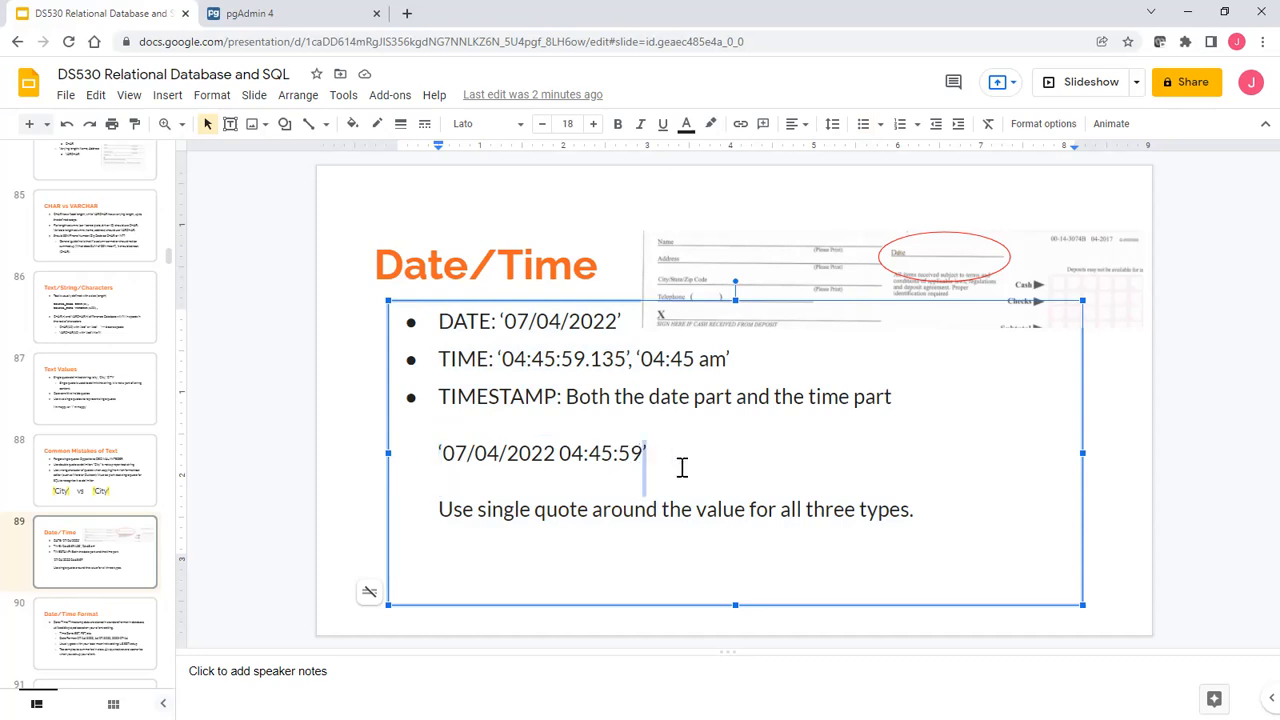
mouse_move(110, 460)
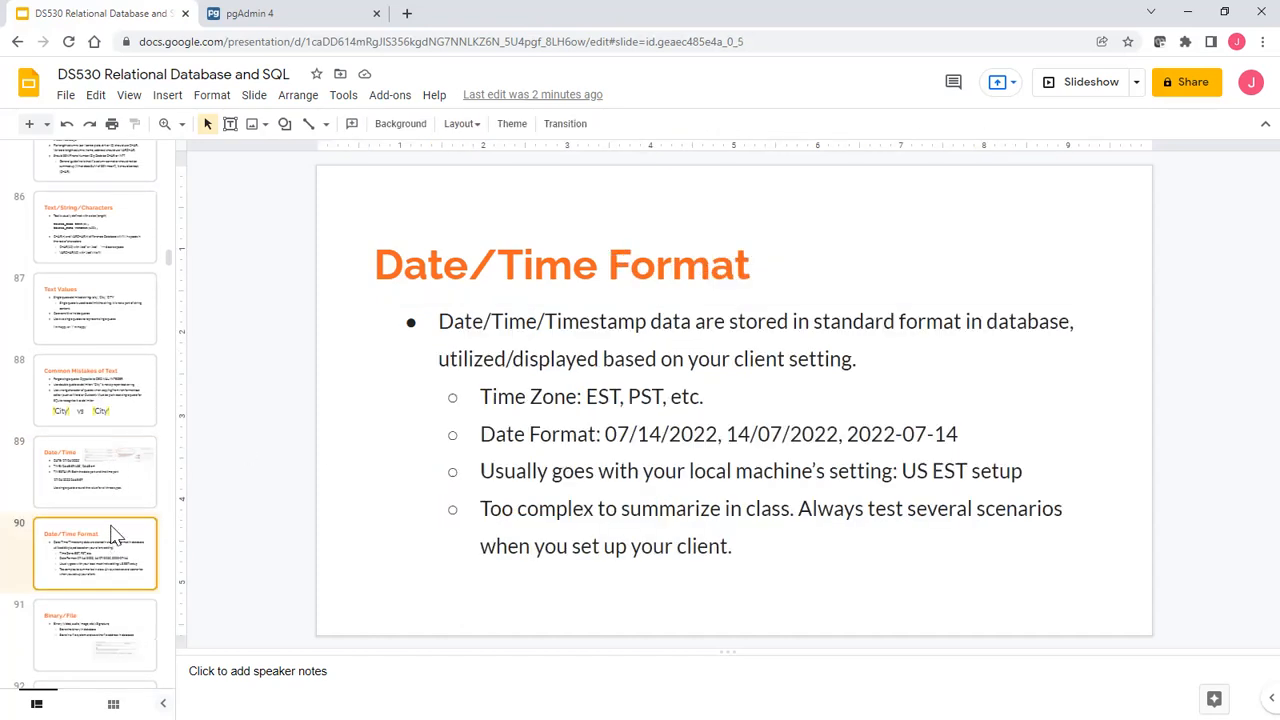
mouse_move(113, 482)
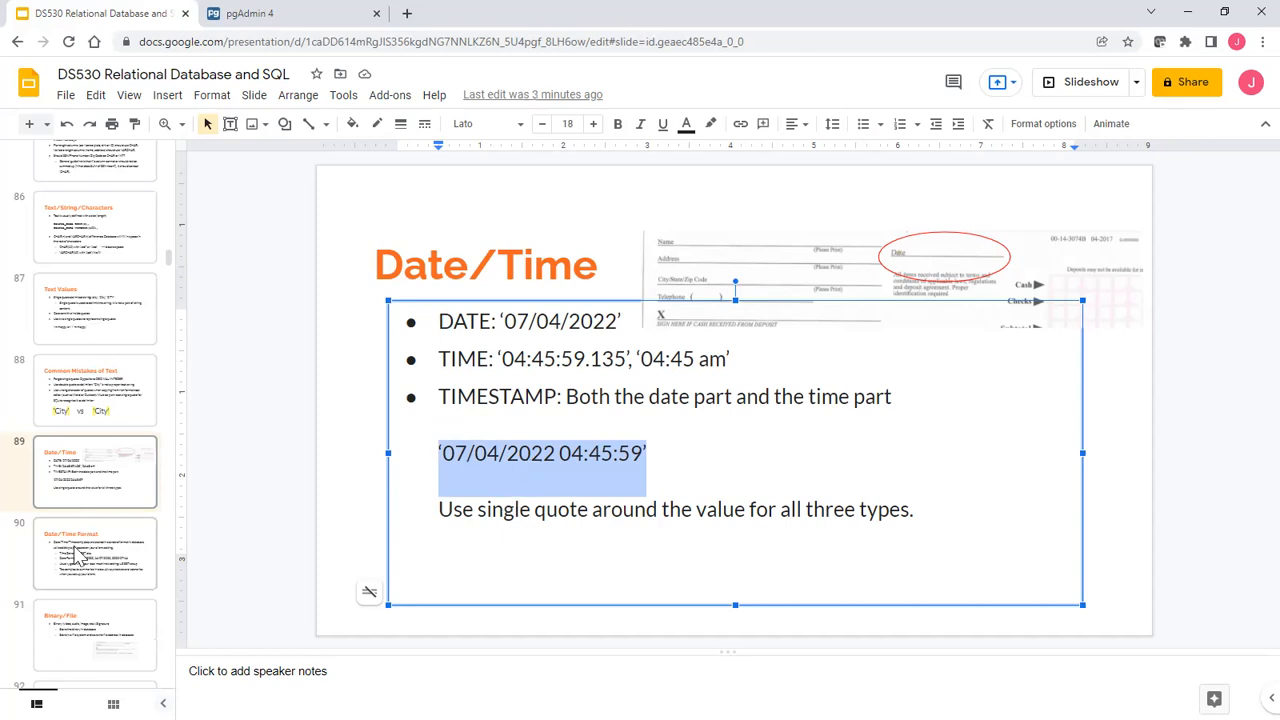
click(95, 561)
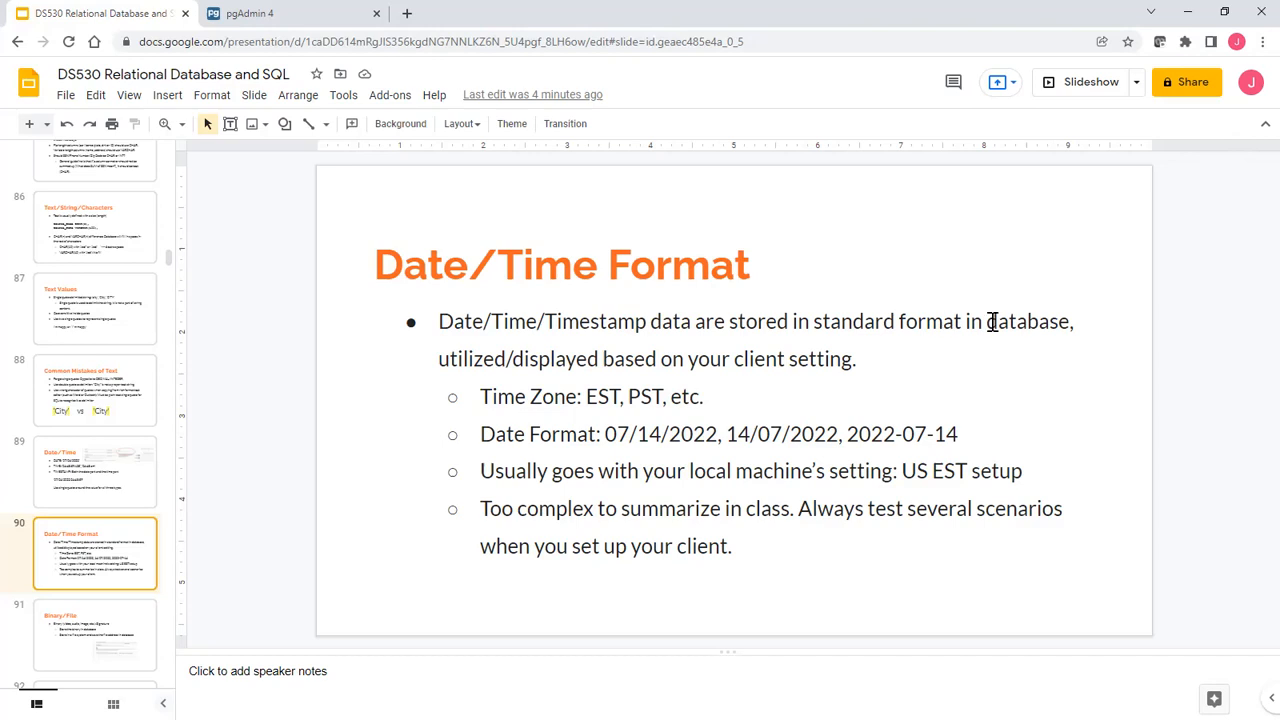
double_click(1028, 321)
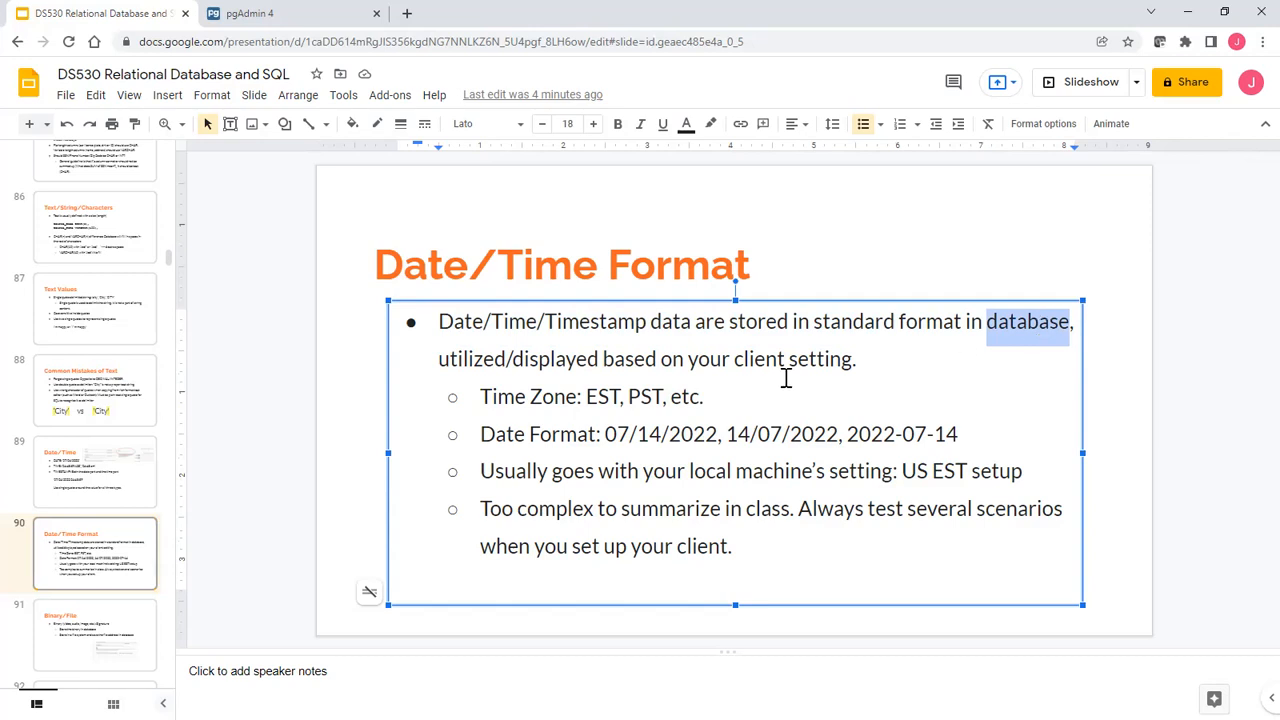
double_click(655, 434)
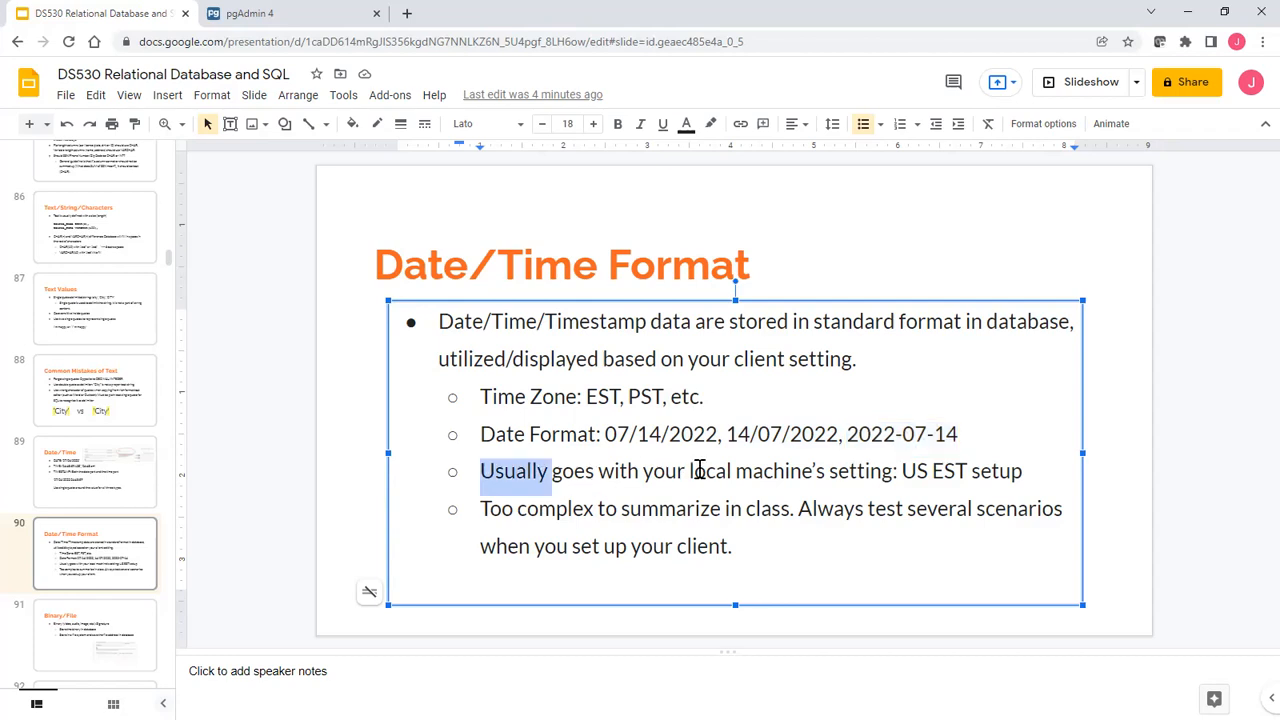
click(841, 471)
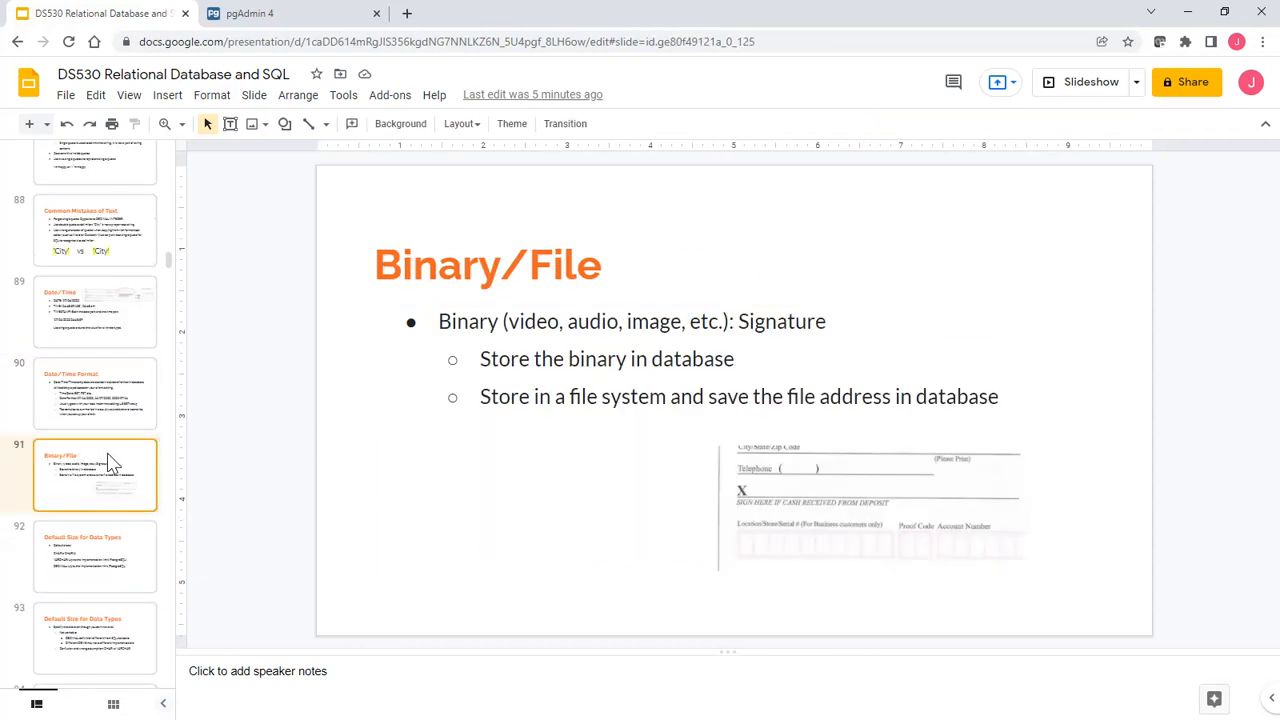
mouse_move(768, 523)
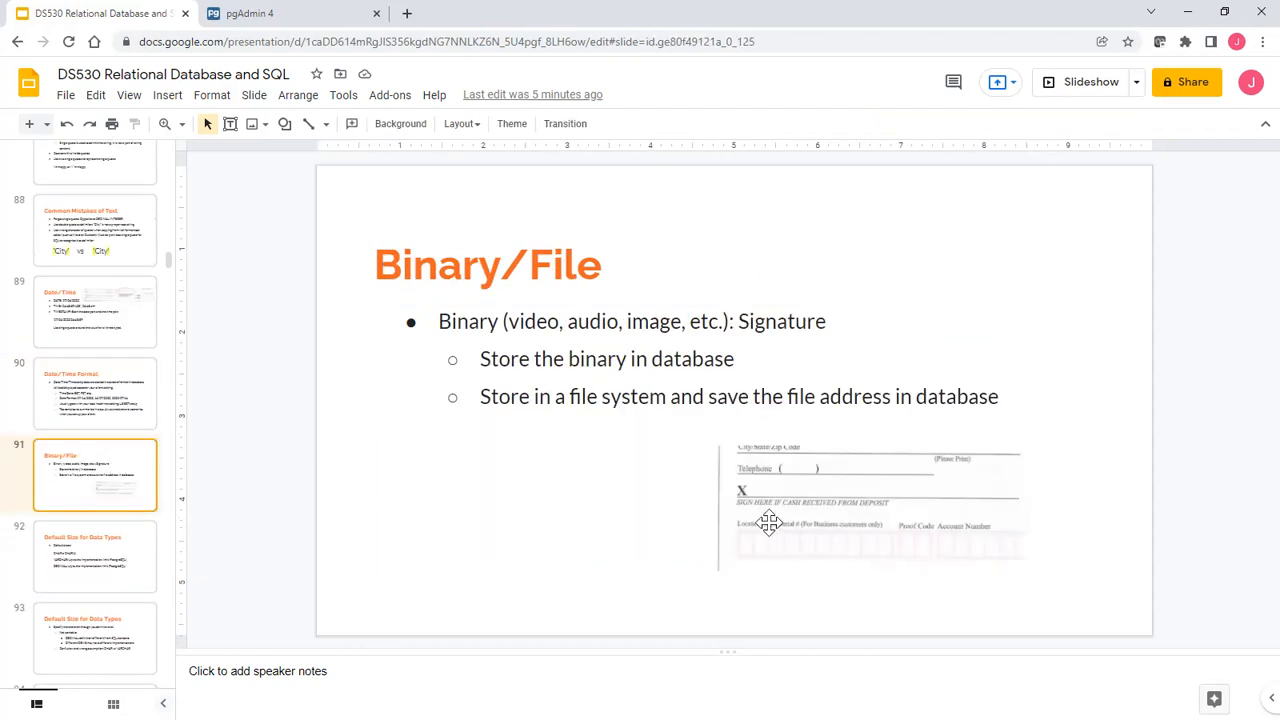
mouse_move(780, 512)
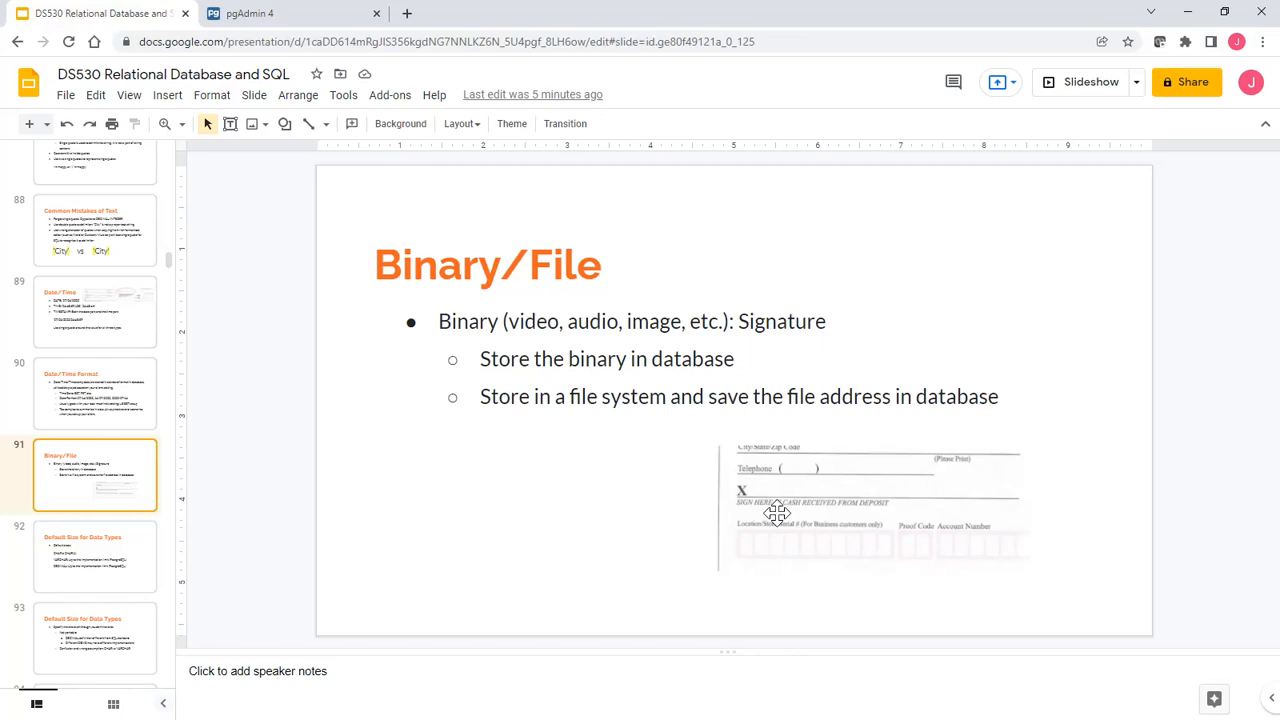
mouse_move(120, 585)
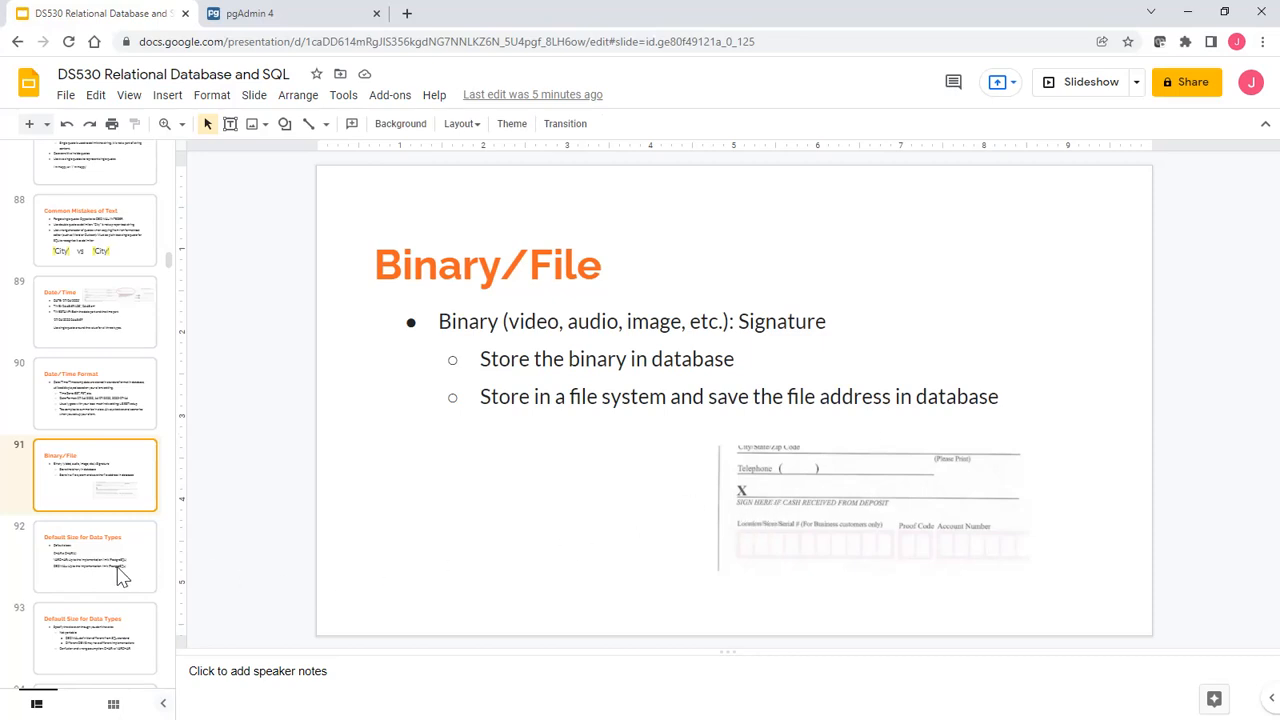
Open slide 92, the first Default Size for Data Types slide.
click(95, 559)
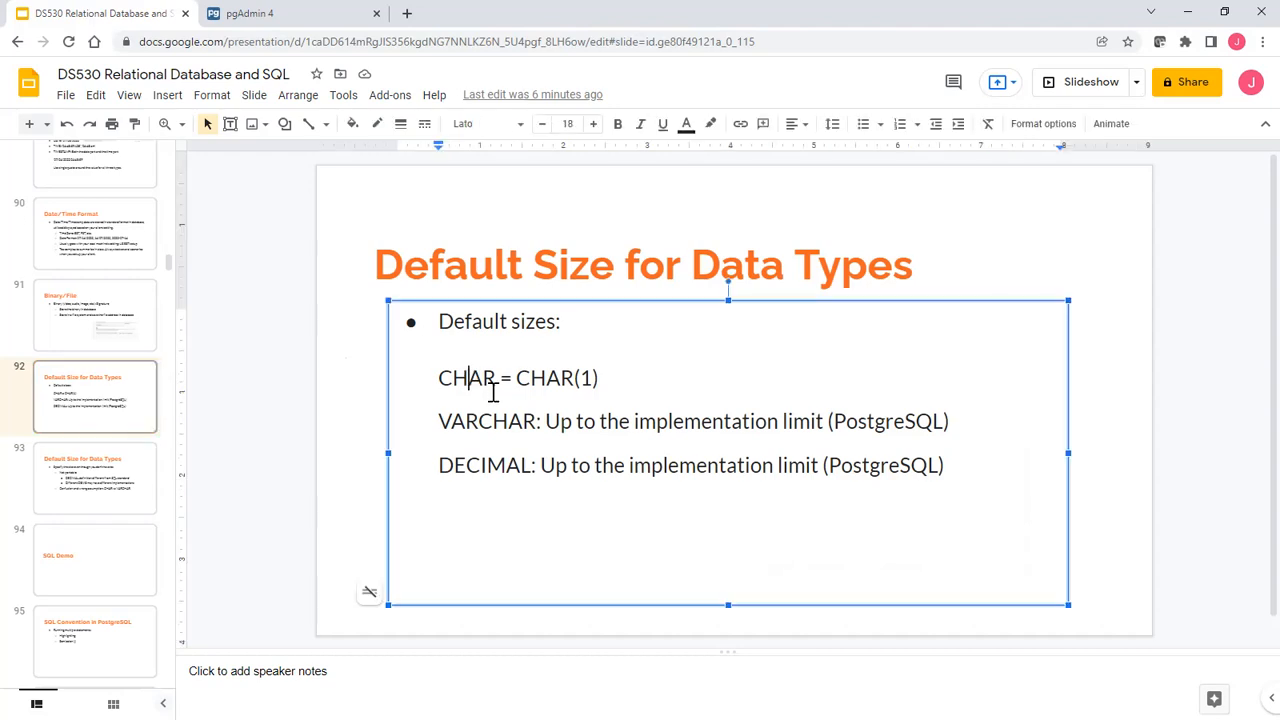
Highlight CHAR, VARCHAR, implementation and DECIMAL, then open slide 93 on sizes and portability.
double_click(466, 378)
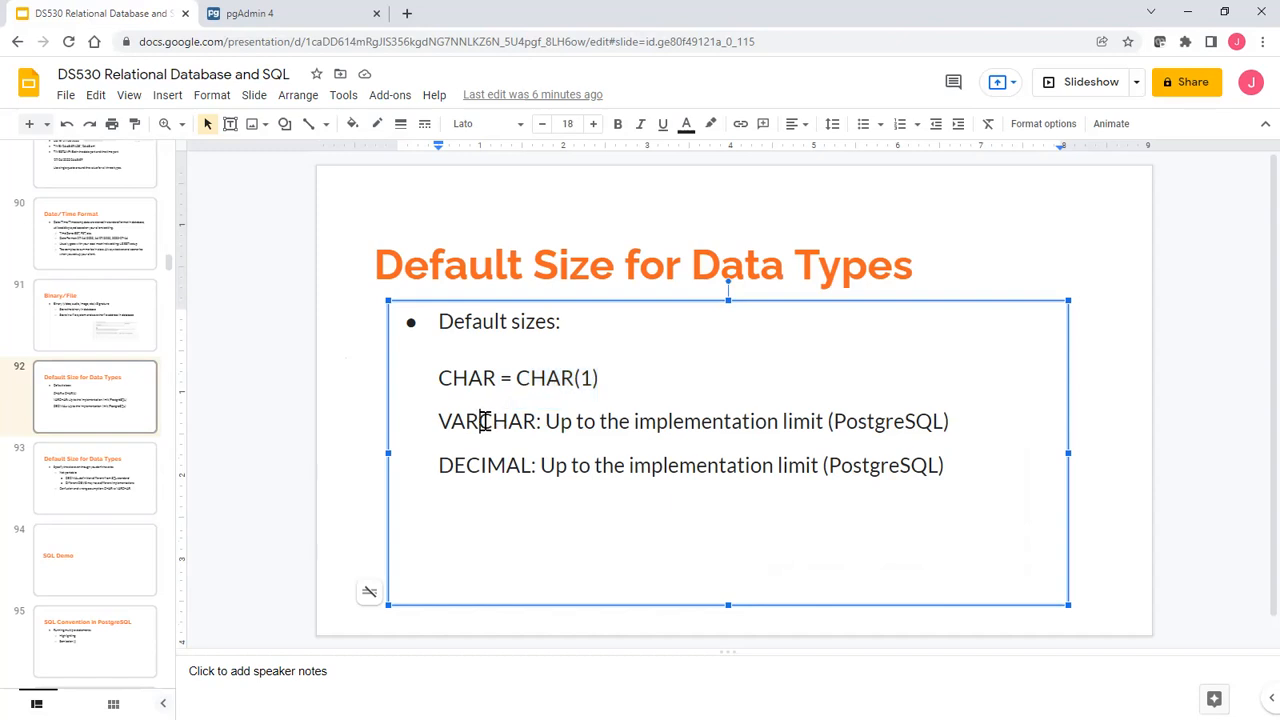
double_click(483, 421)
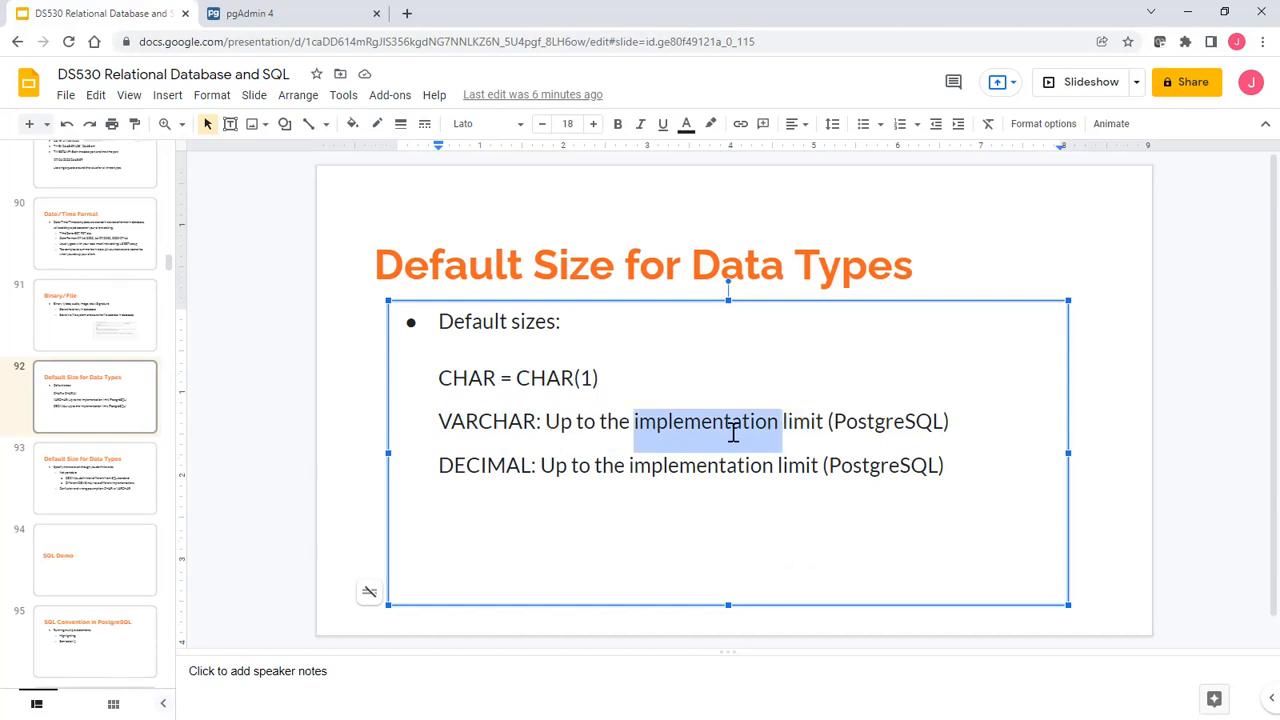
mouse_move(552, 423)
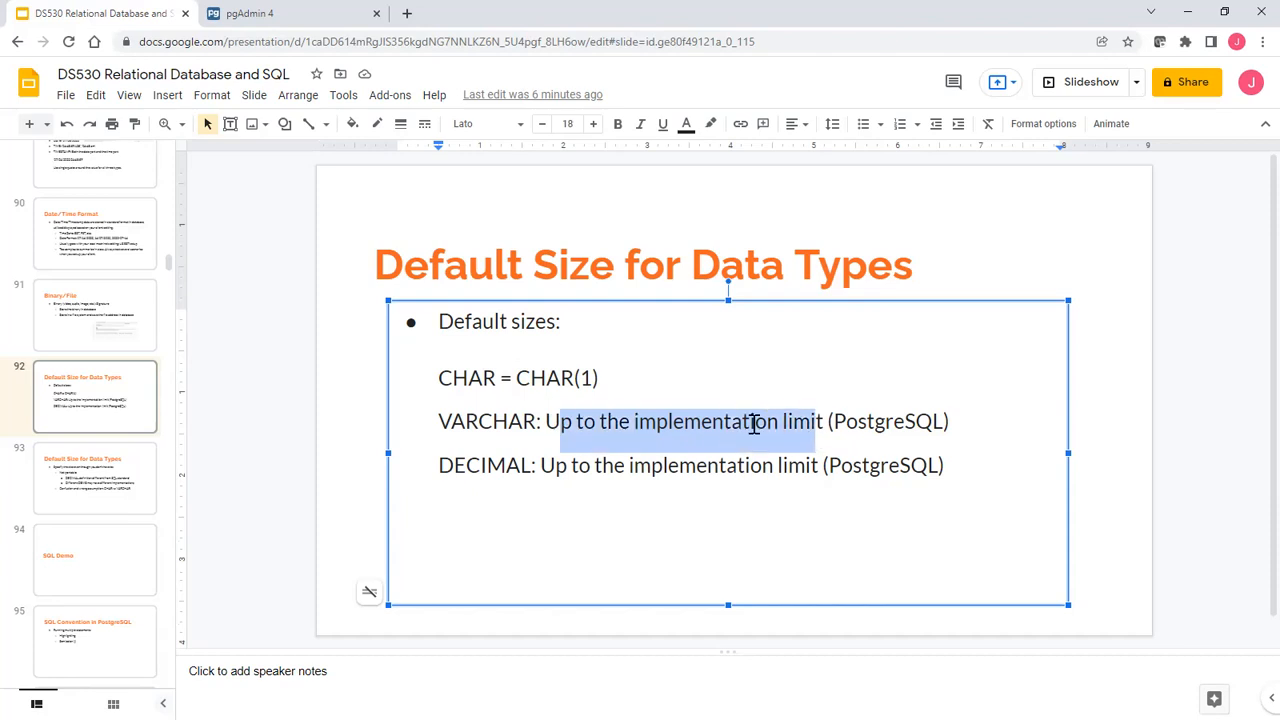
double_click(693, 422)
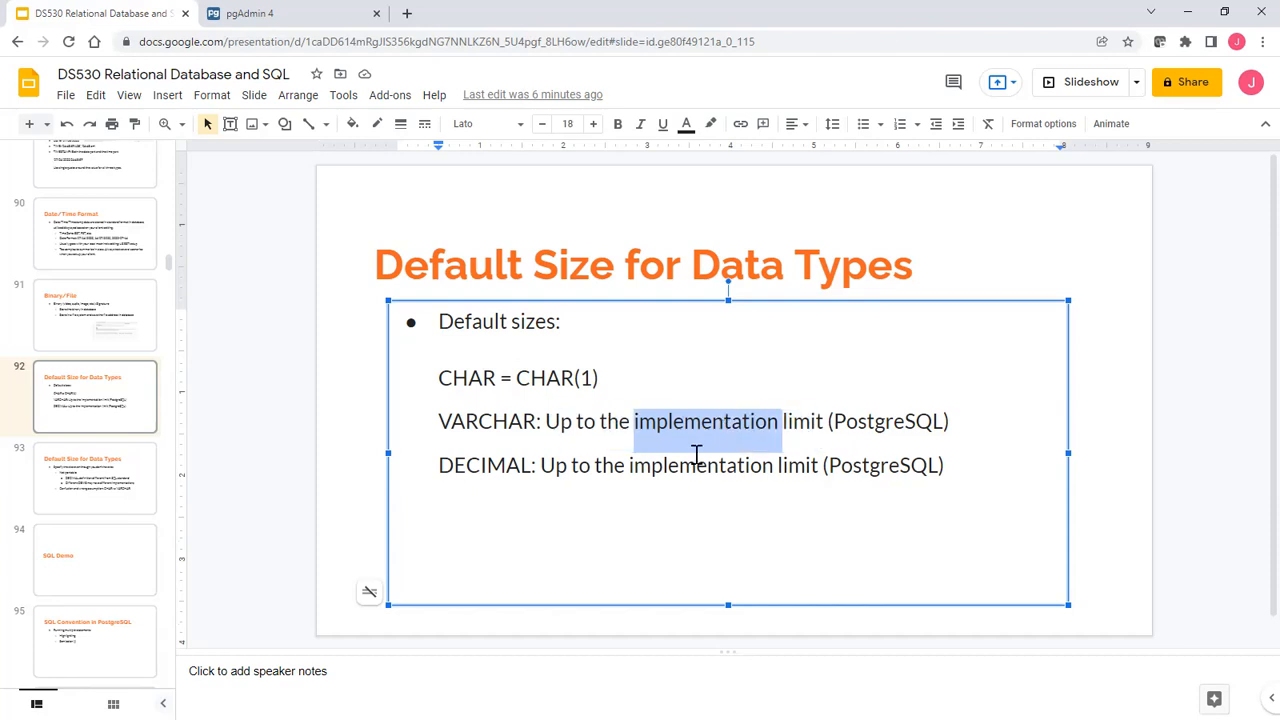
mouse_move(697, 467)
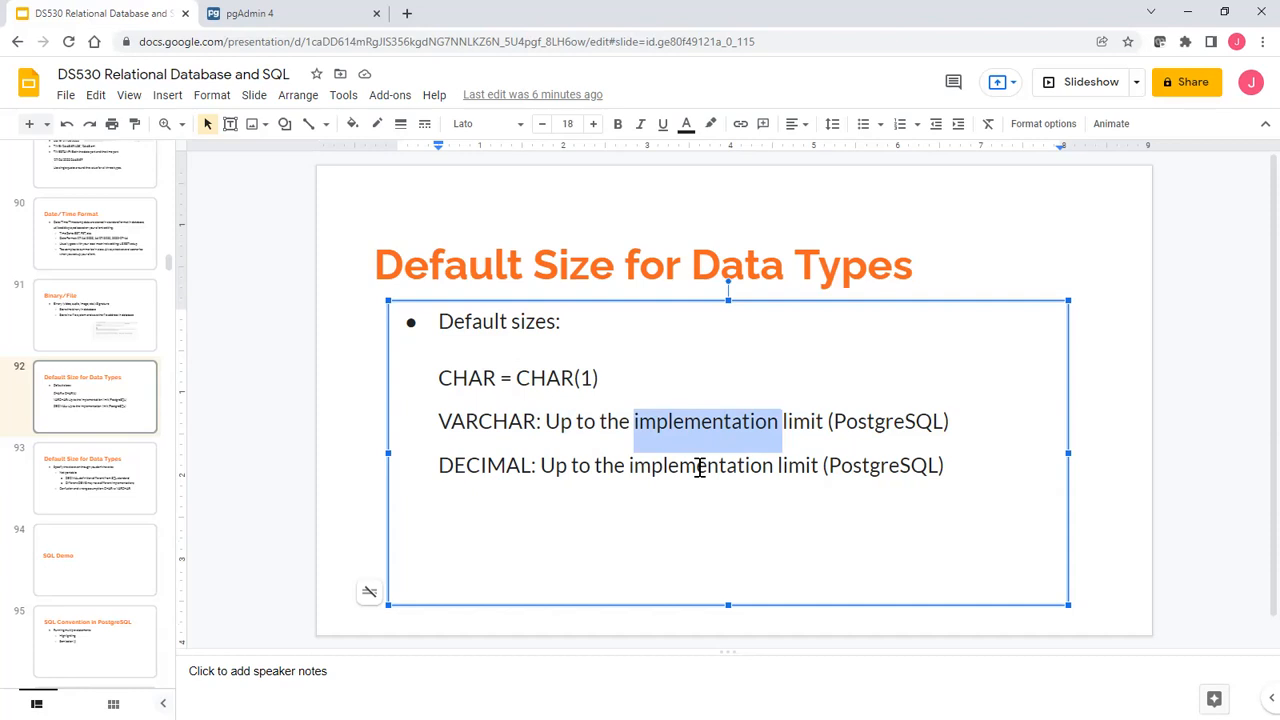
click(474, 466)
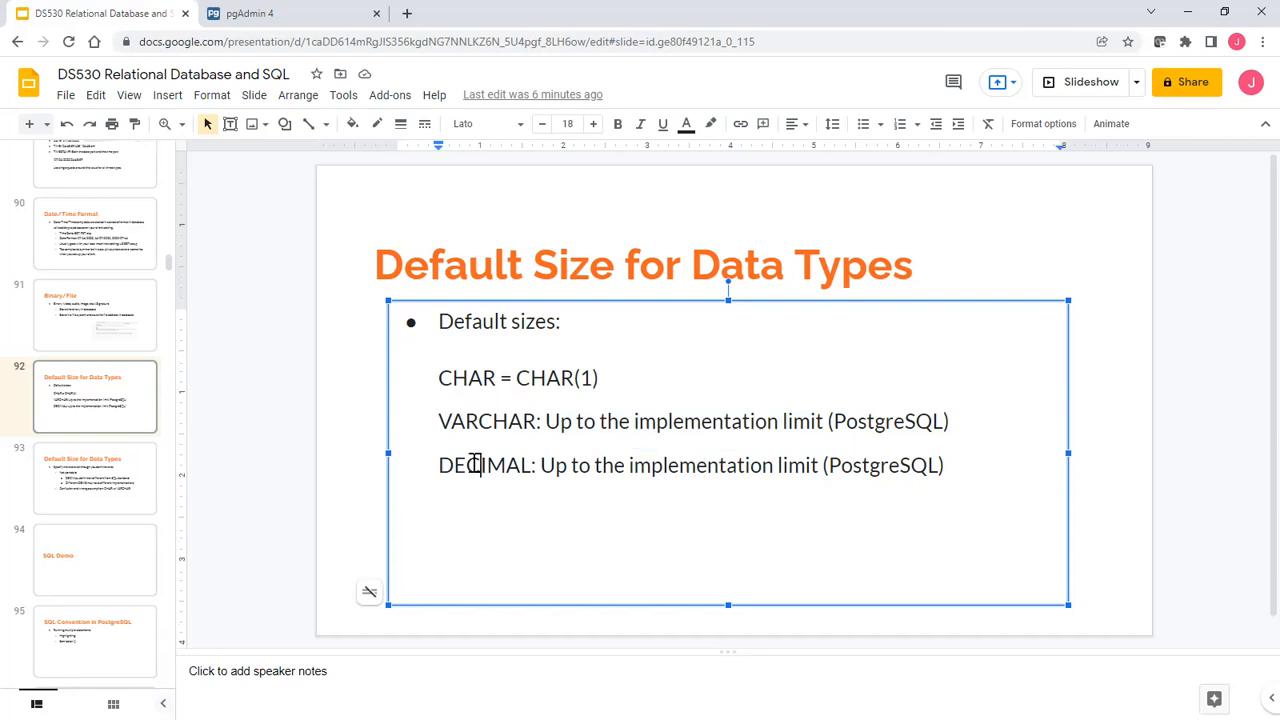
double_click(480, 465)
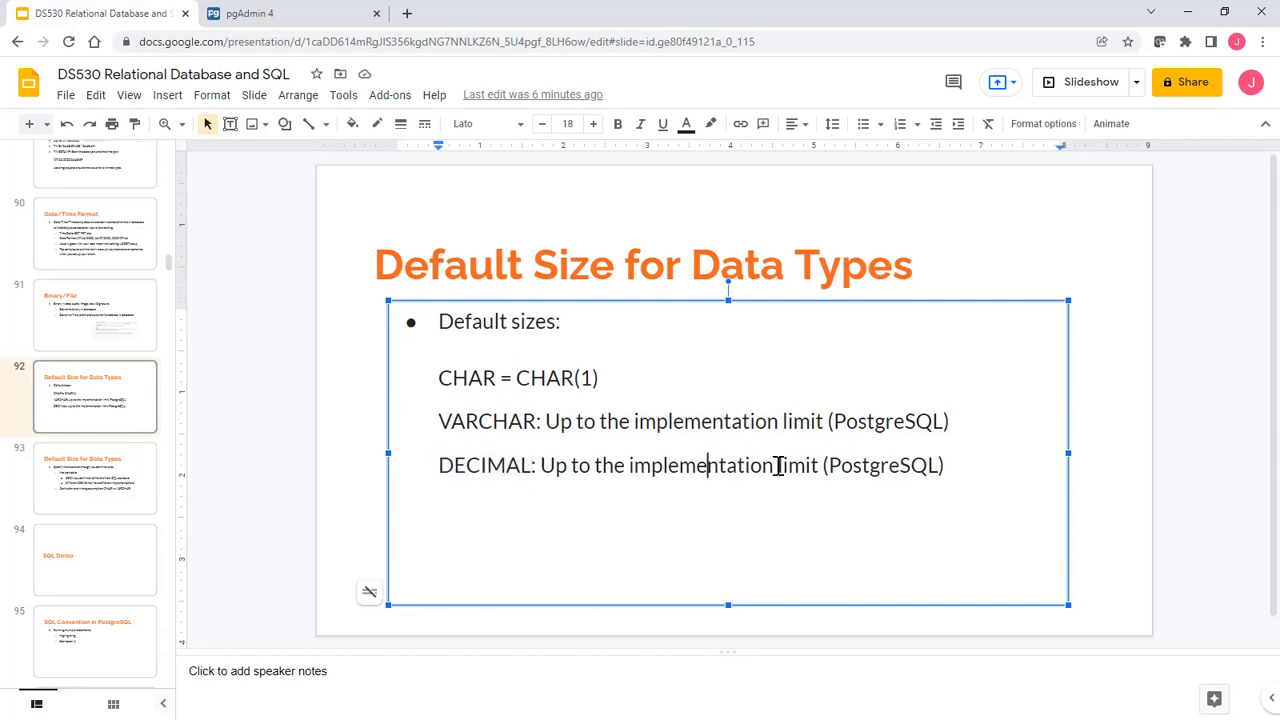
mouse_move(95, 483)
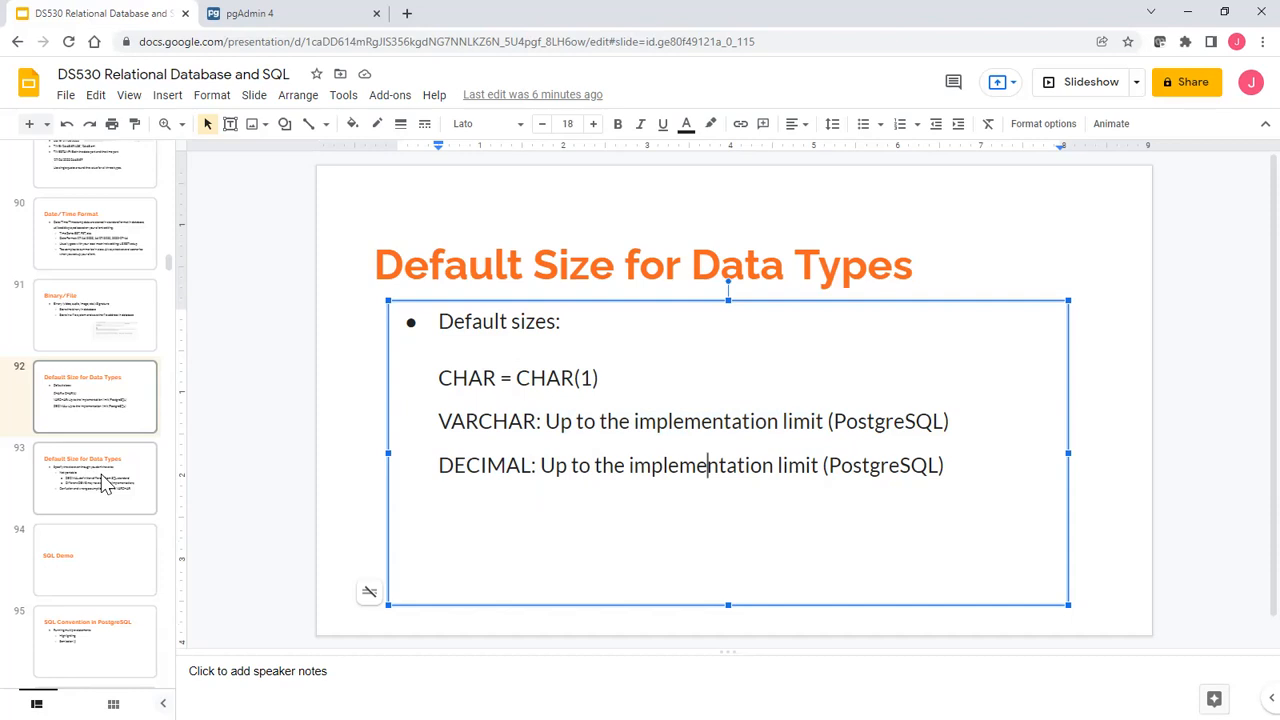
click(95, 479)
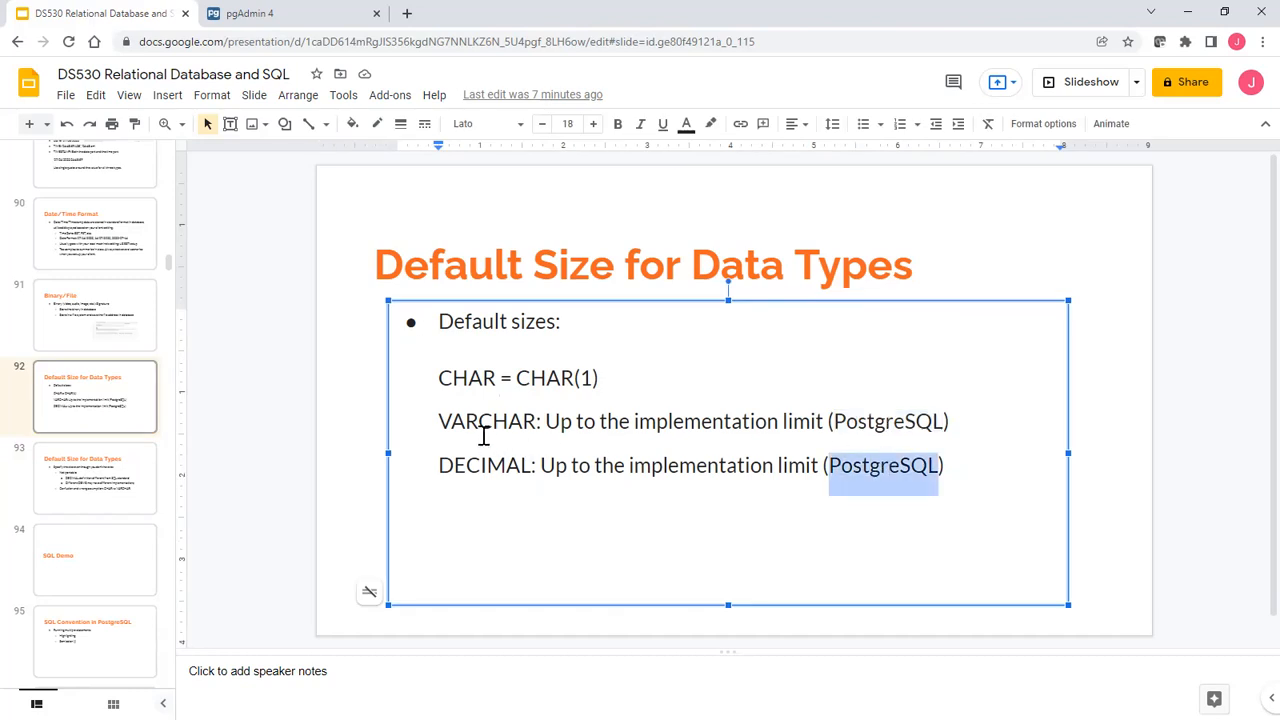
mouse_move(483, 422)
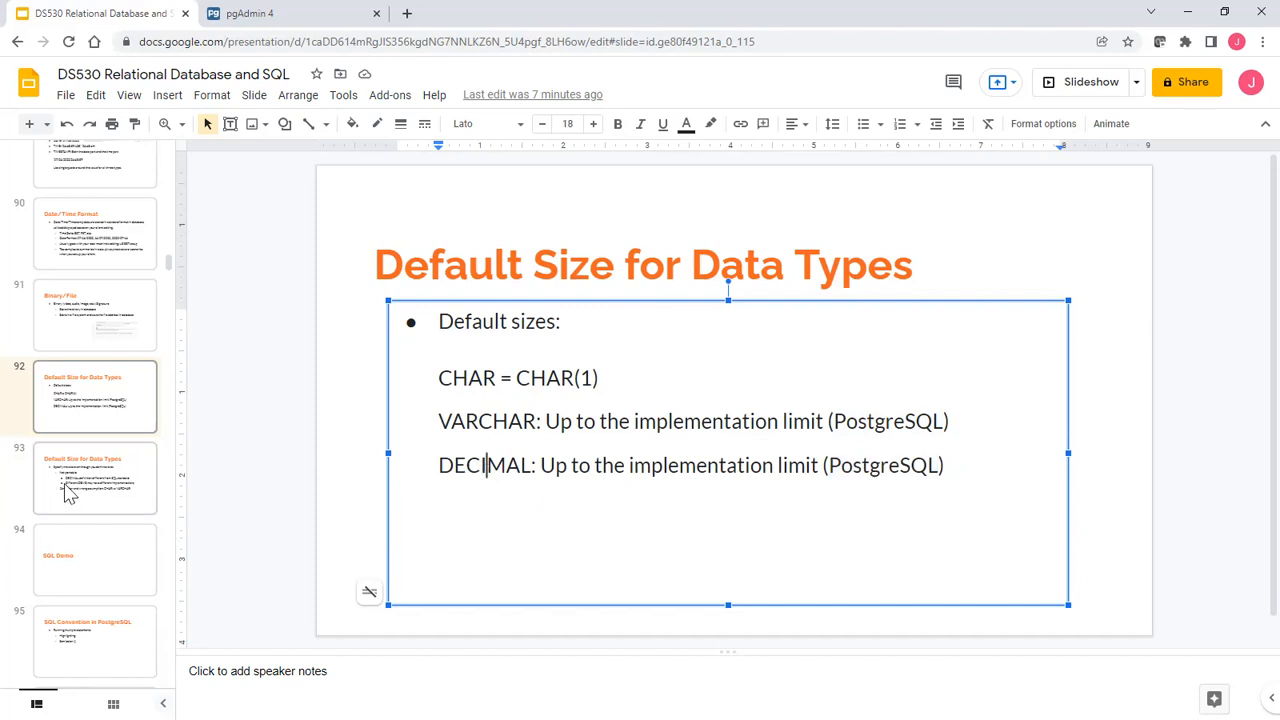
click(95, 478)
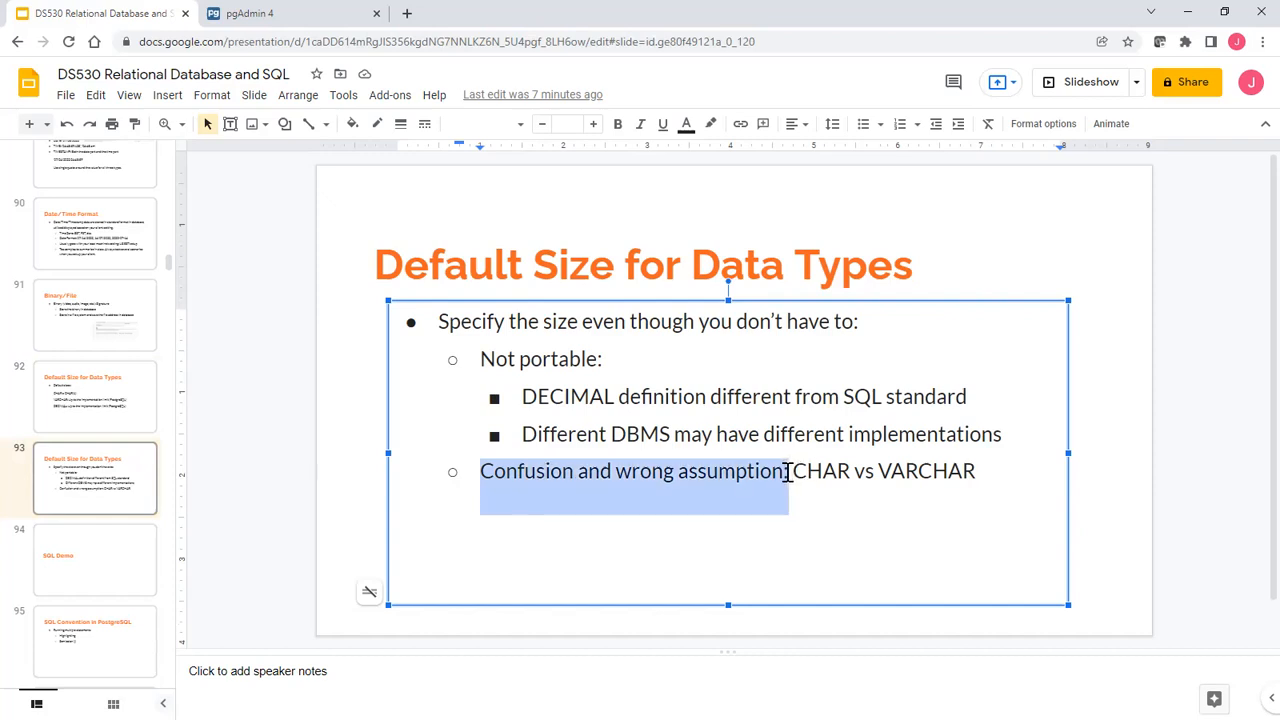
click(545, 471)
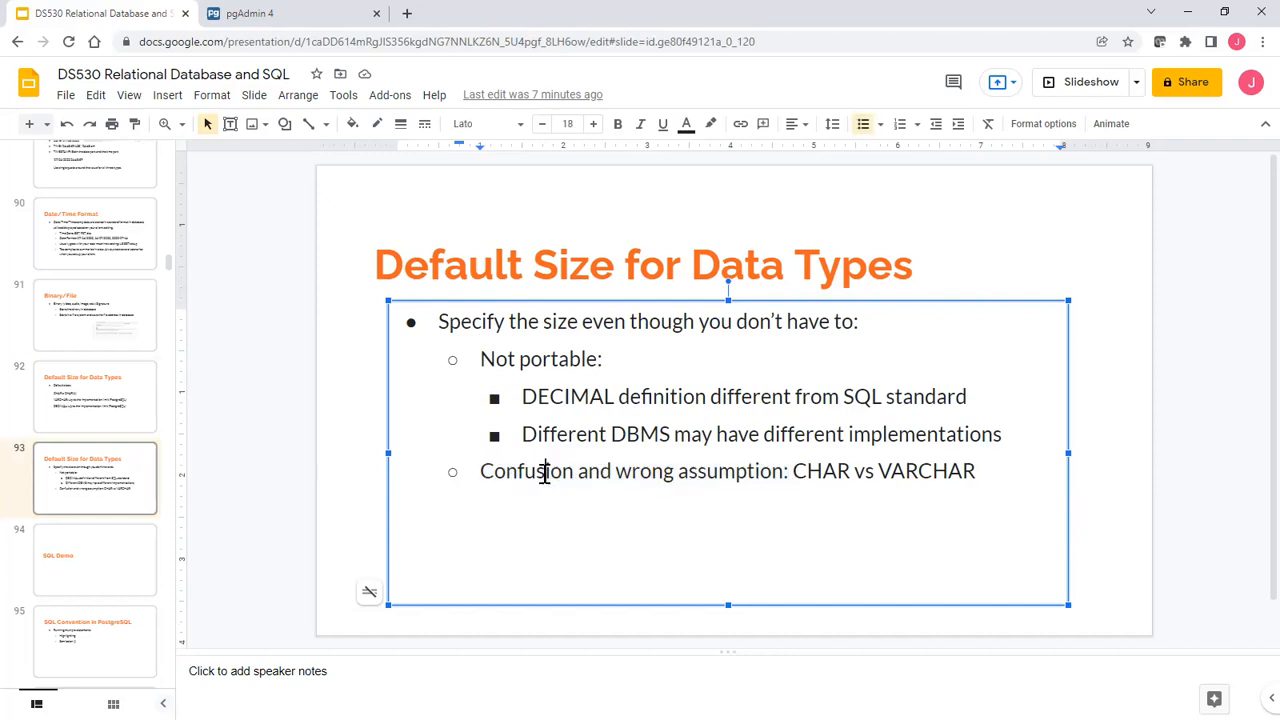
double_click(526, 471)
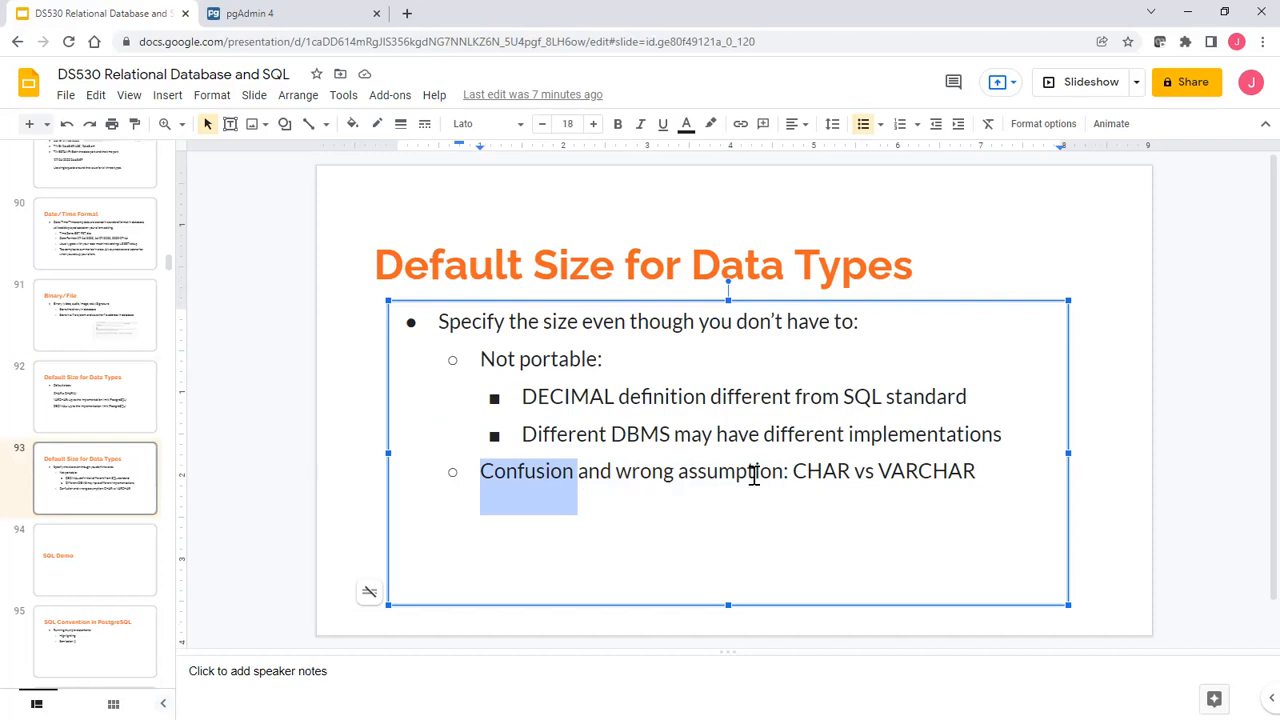
double_click(820, 471)
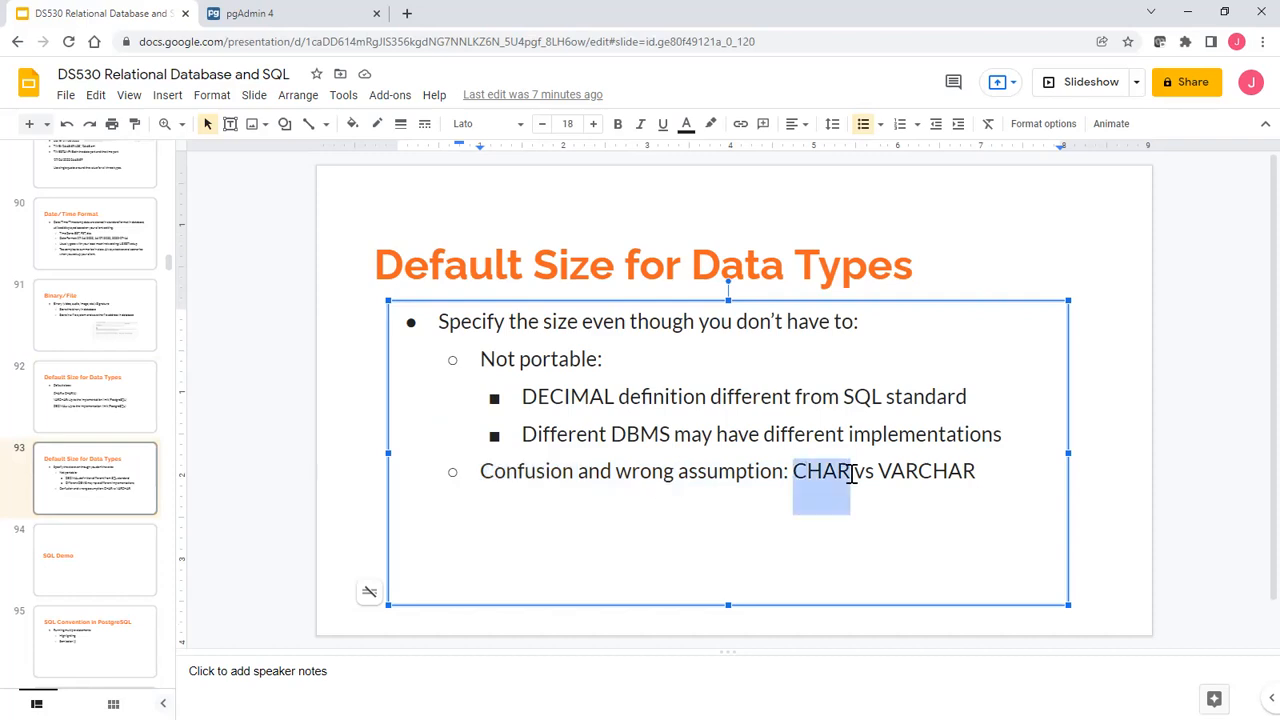
click(880, 471)
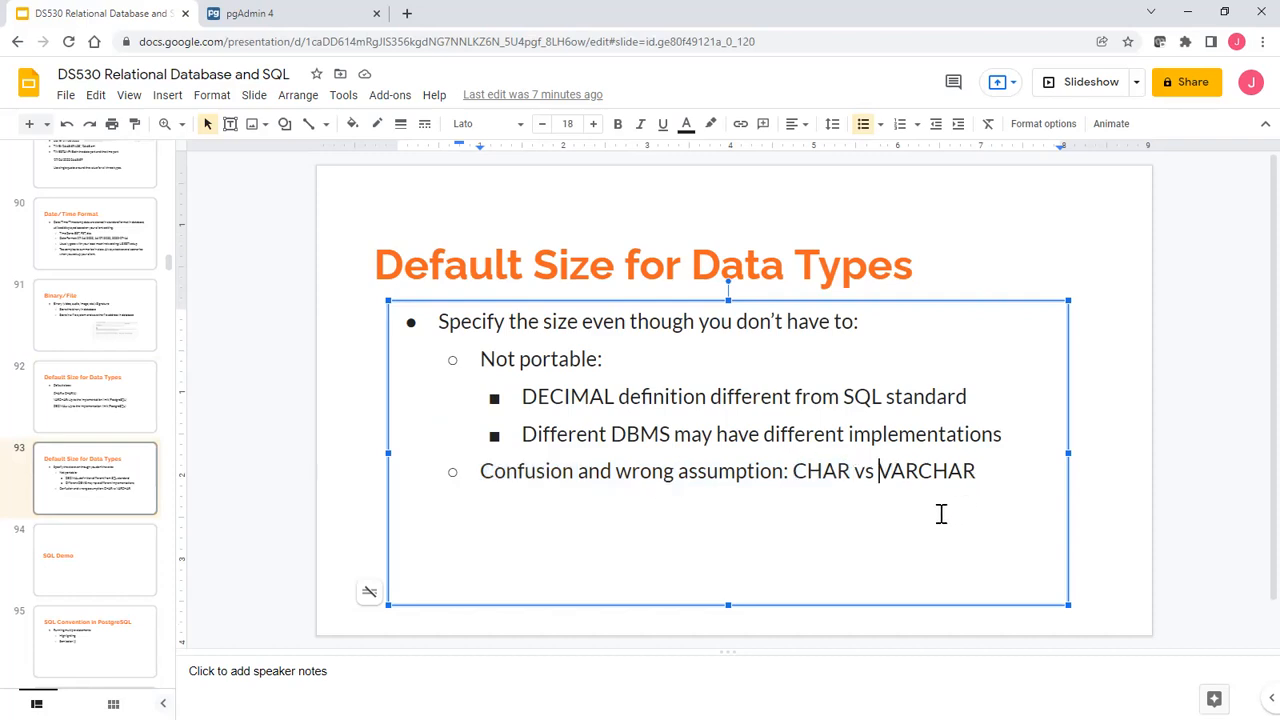
double_click(926, 471)
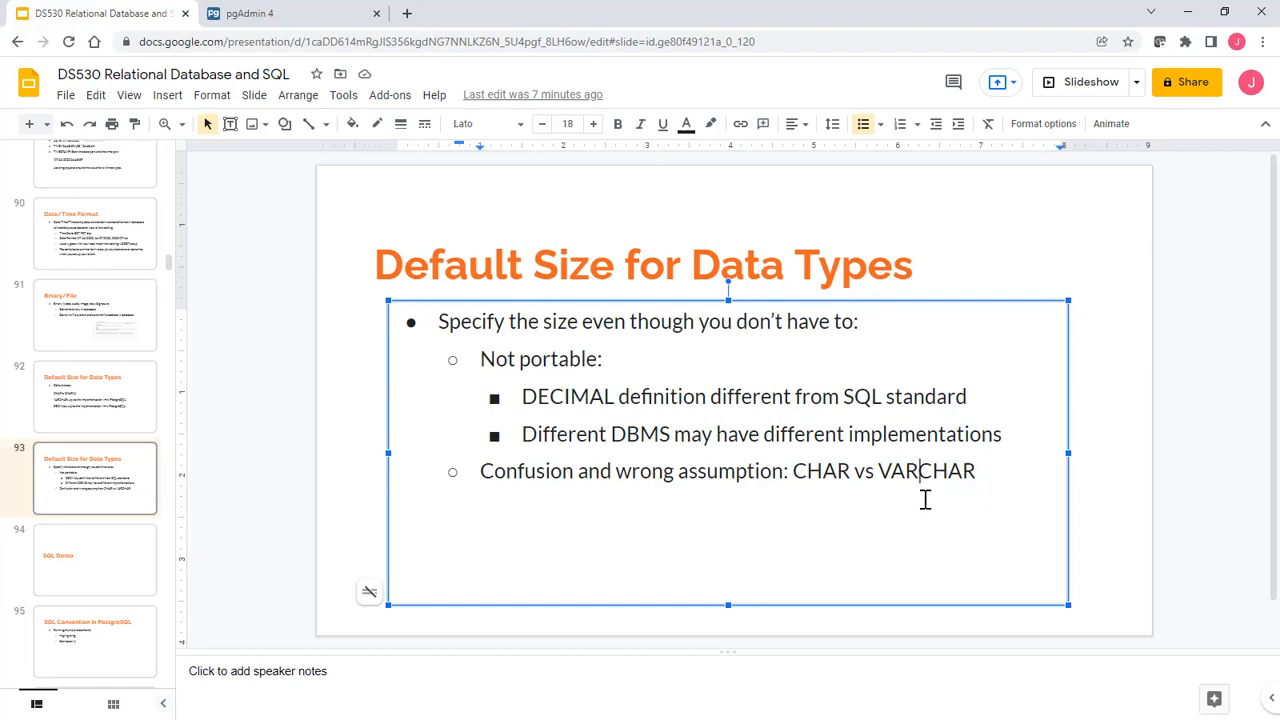
mouse_move(916, 544)
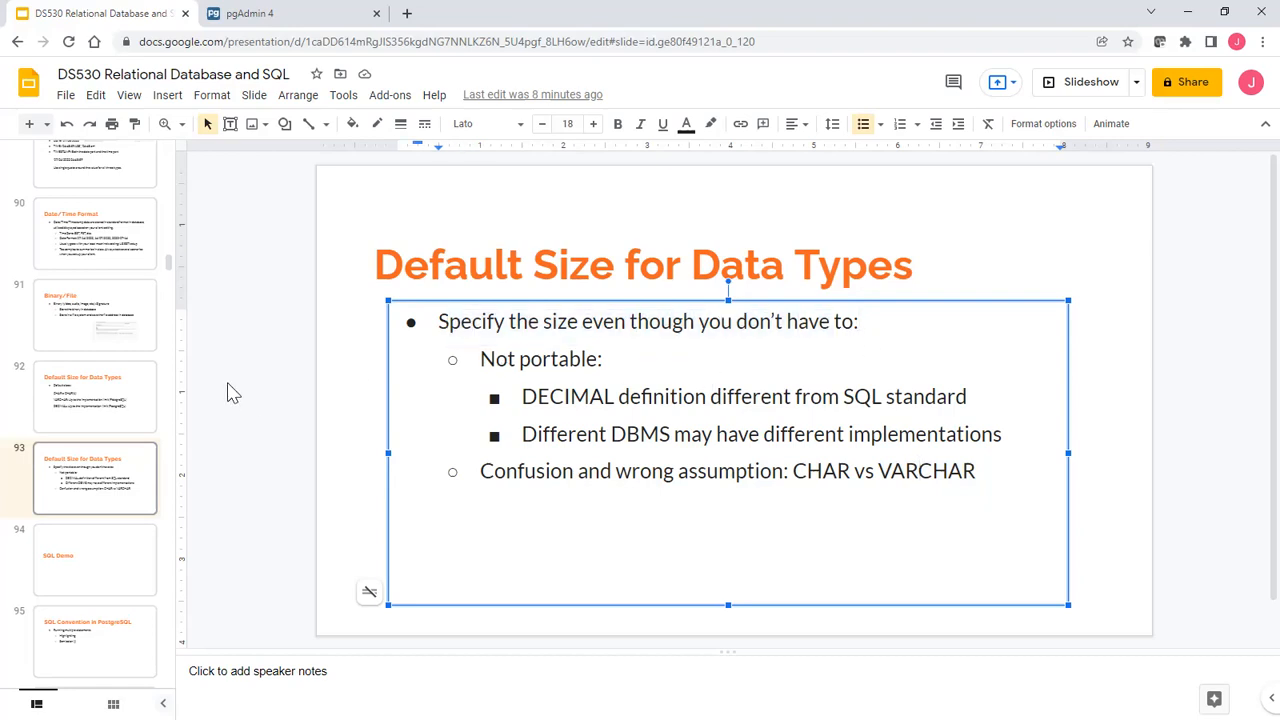
click(250, 395)
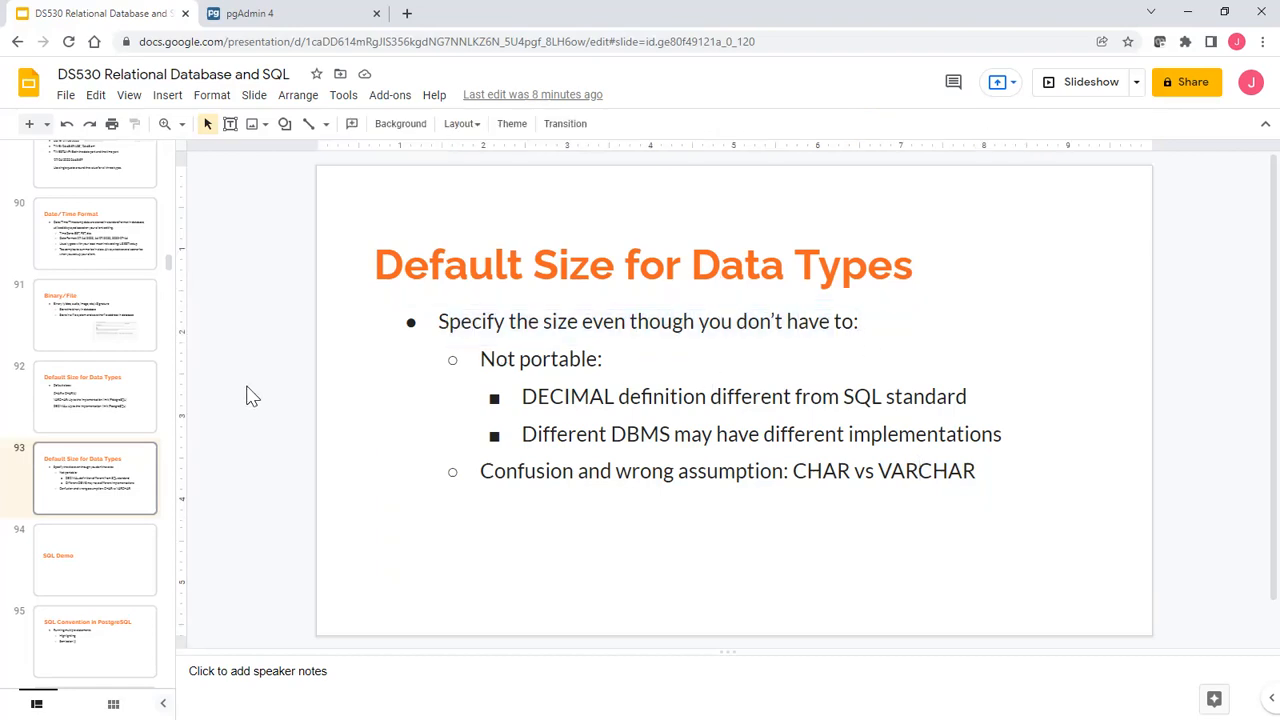